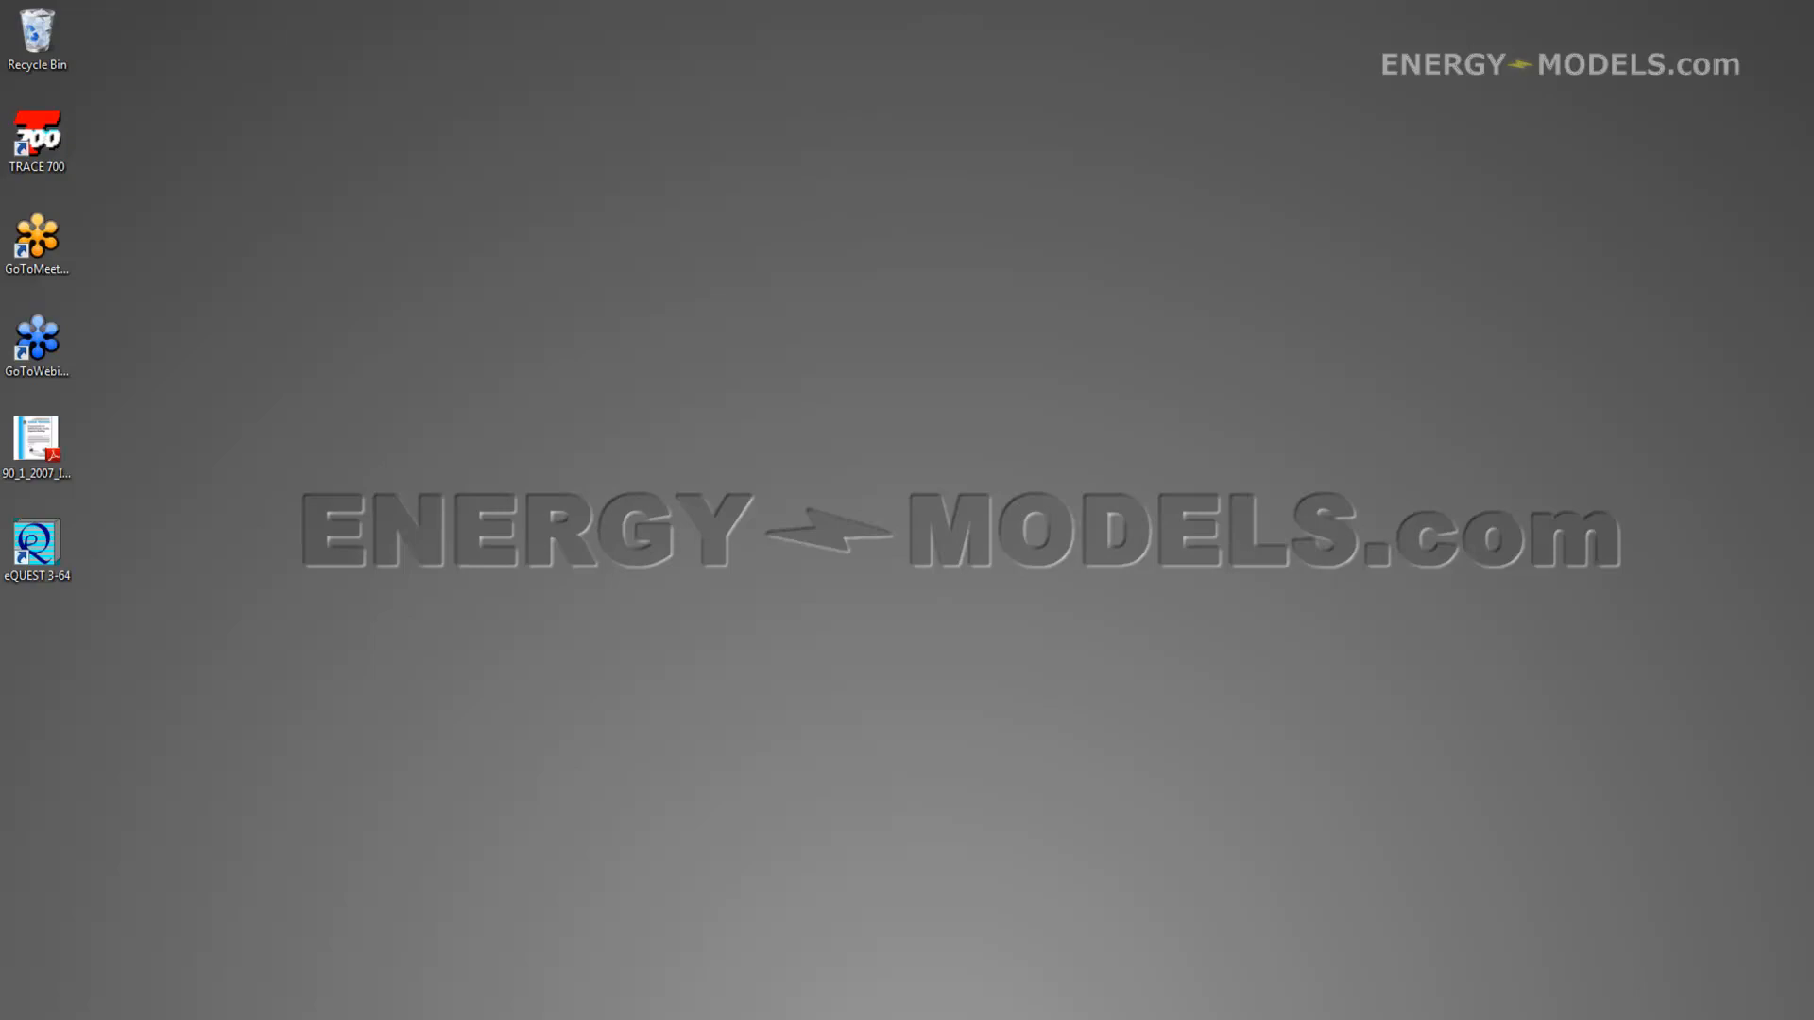
mouse_move(391, 870)
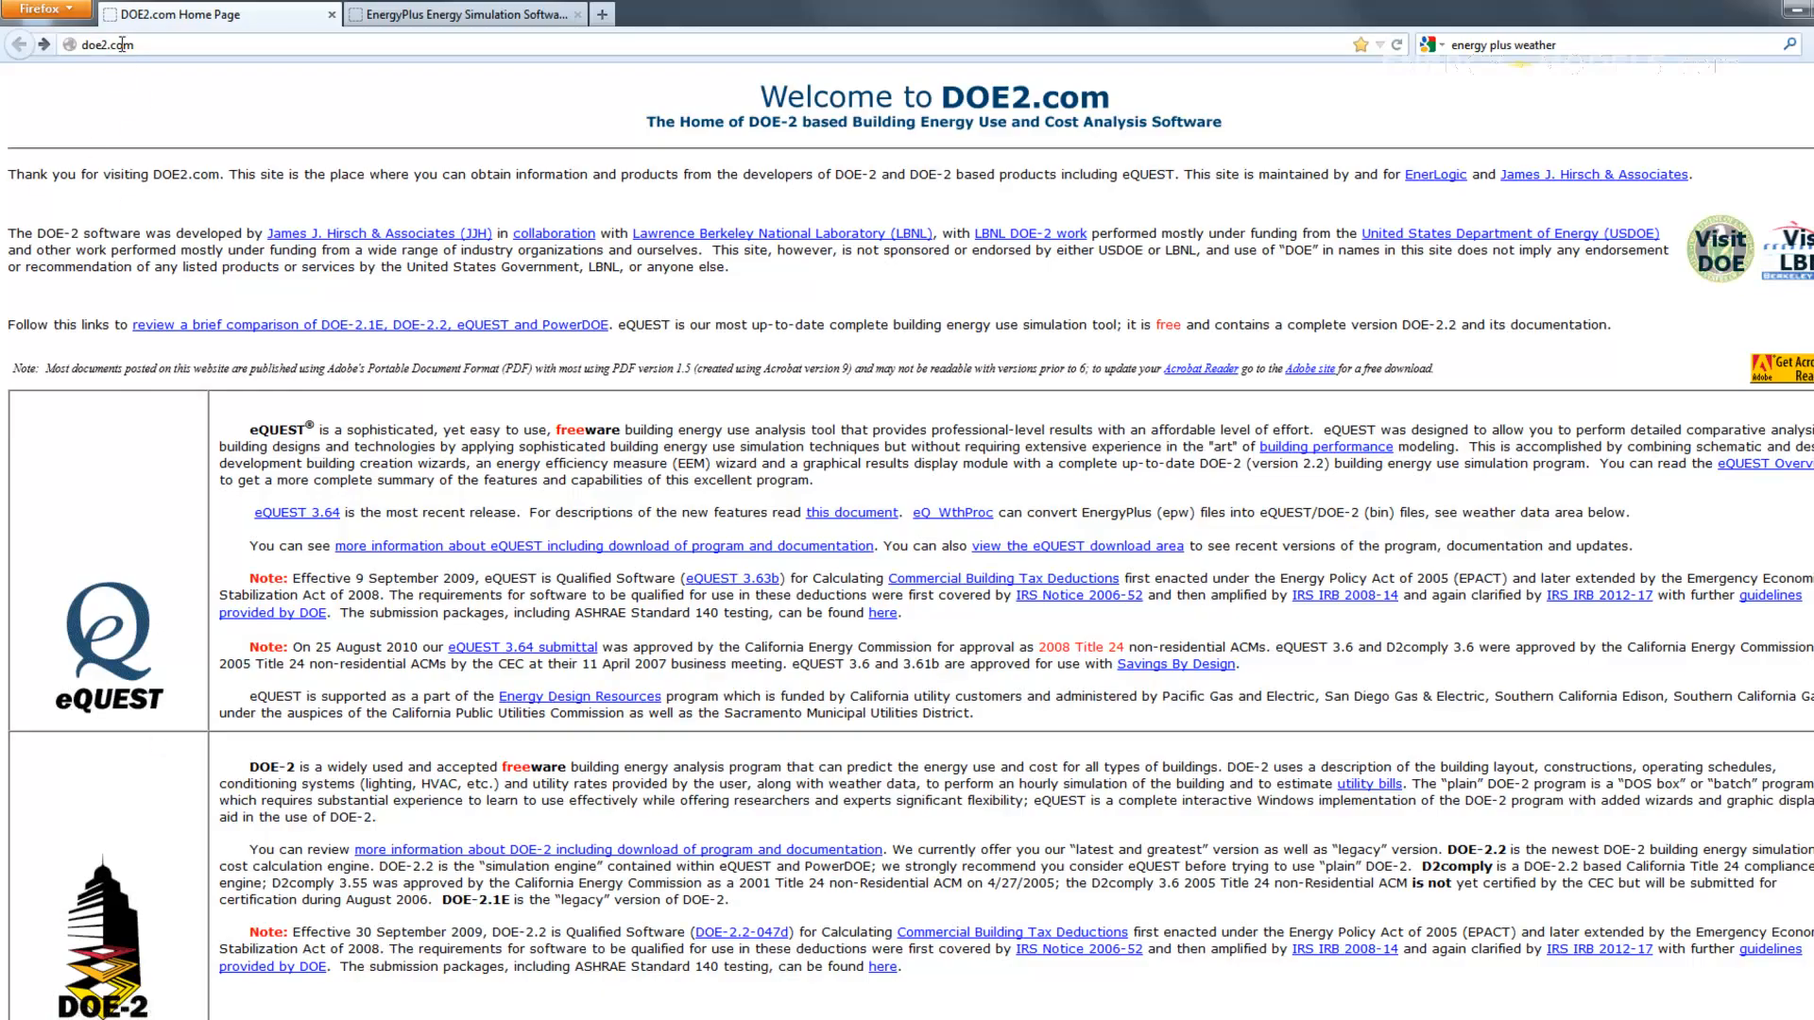
Save the eQ_WthProc converter zip from the DOE2.com Weather Data section into eQUEST 3-64 Data\Weather
scroll("down", 3)
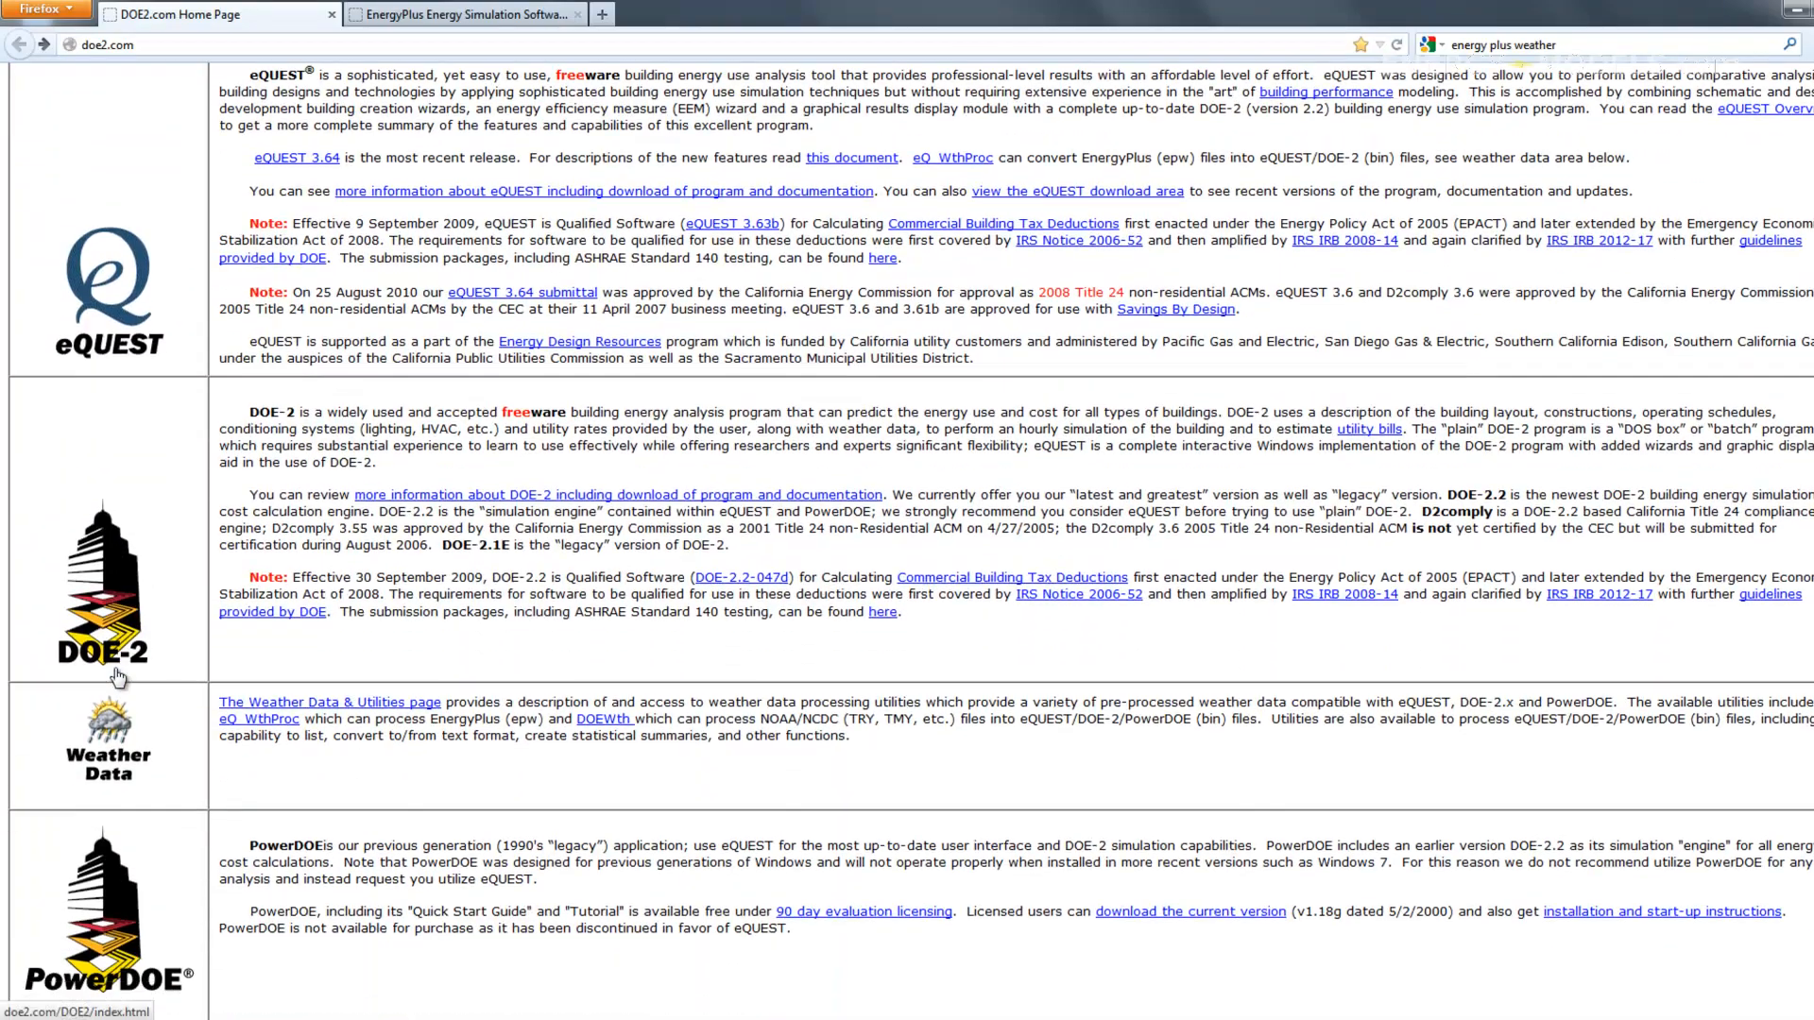
scroll("down", 3)
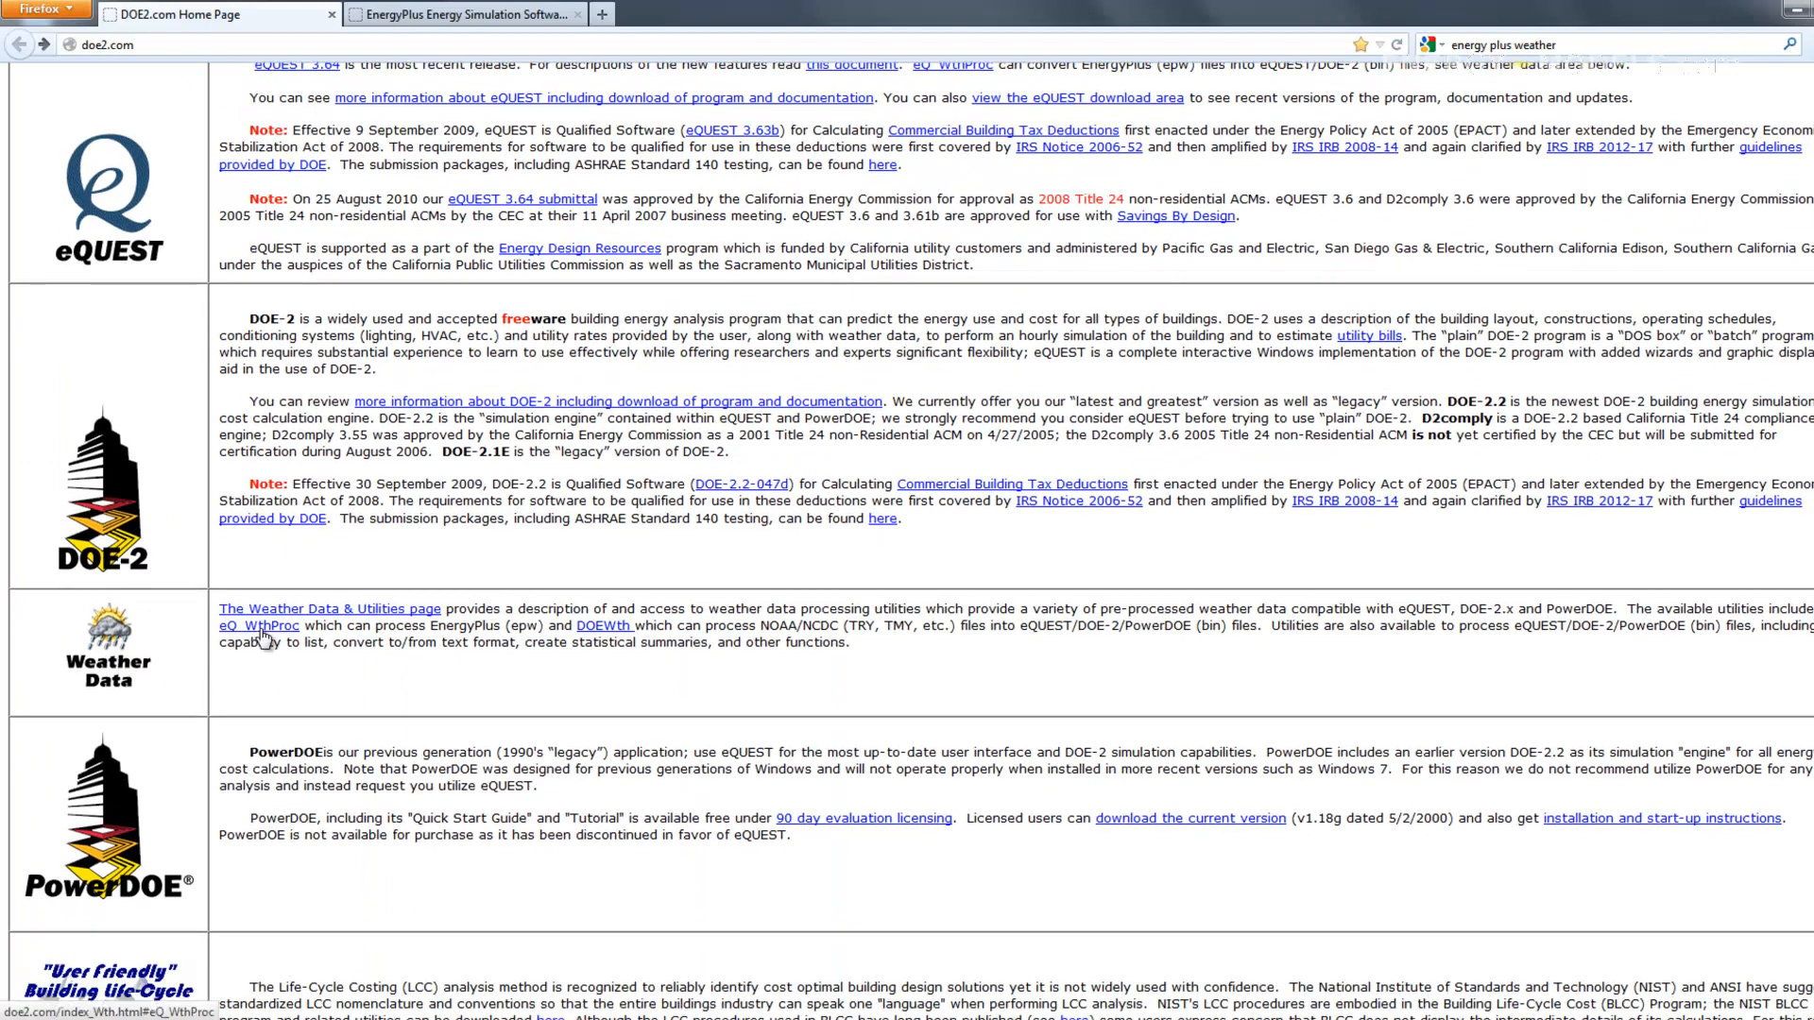
left_click(258, 626)
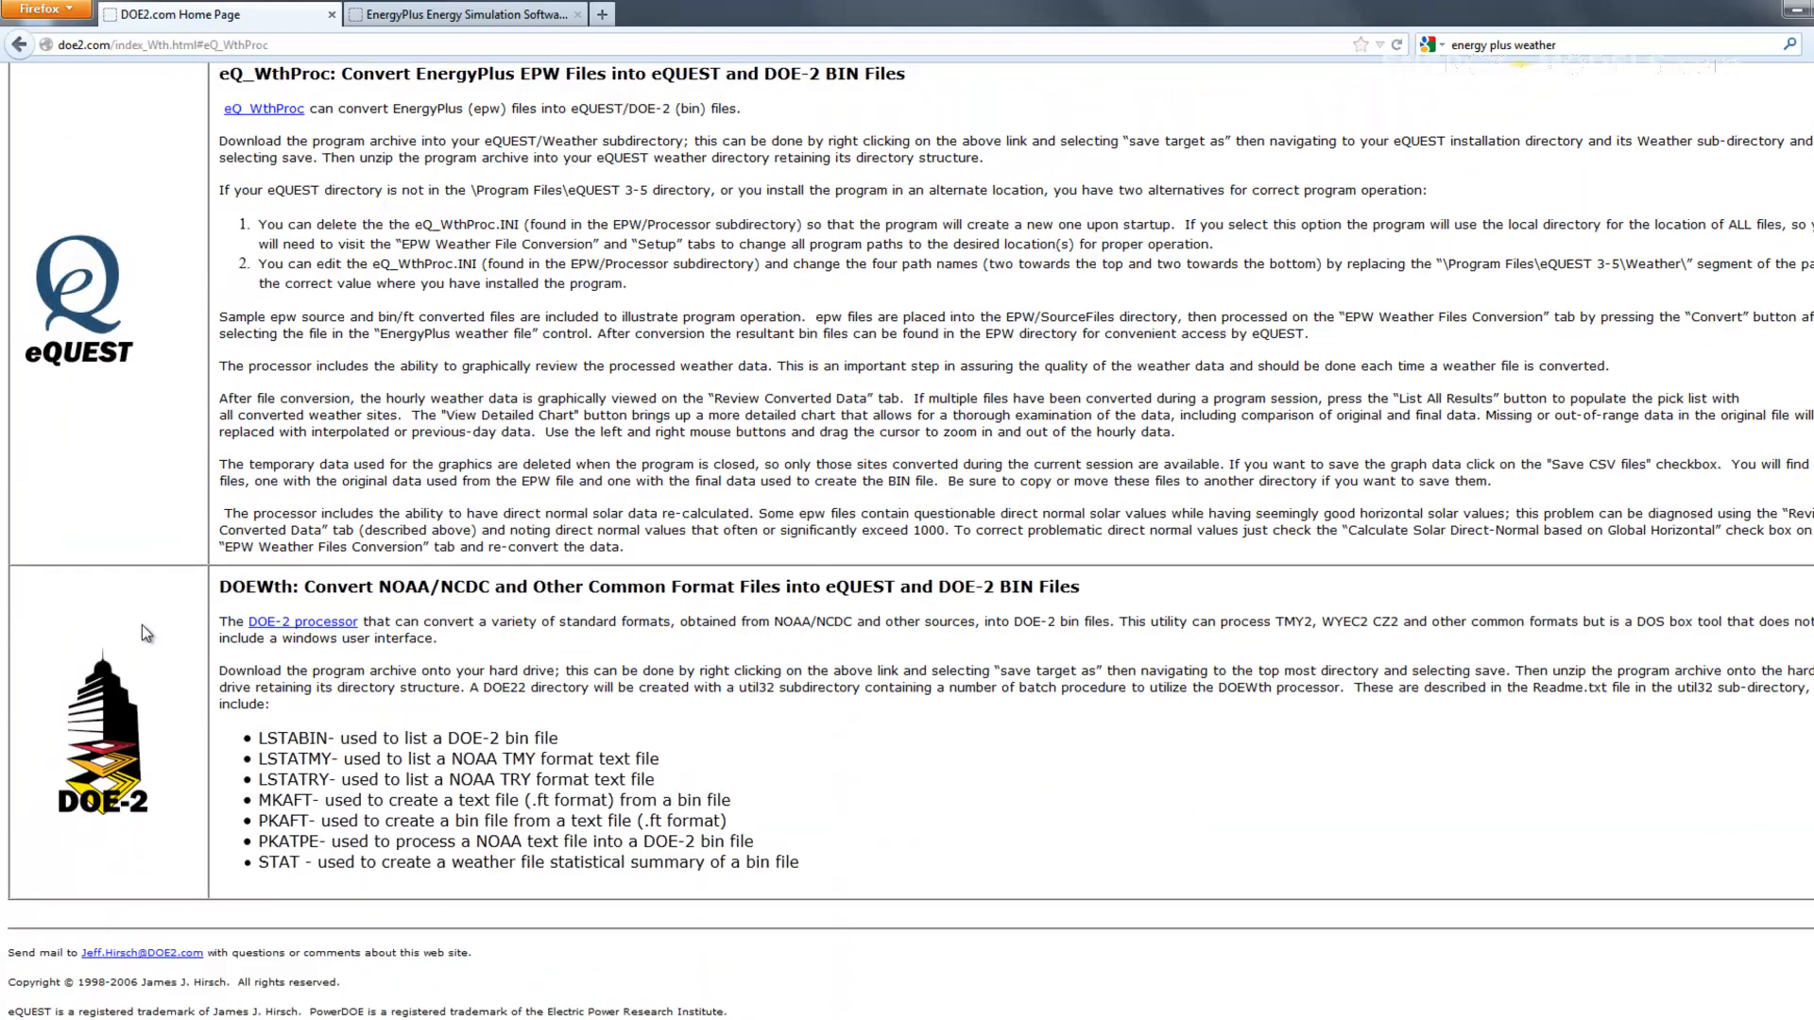
mouse_move(263, 135)
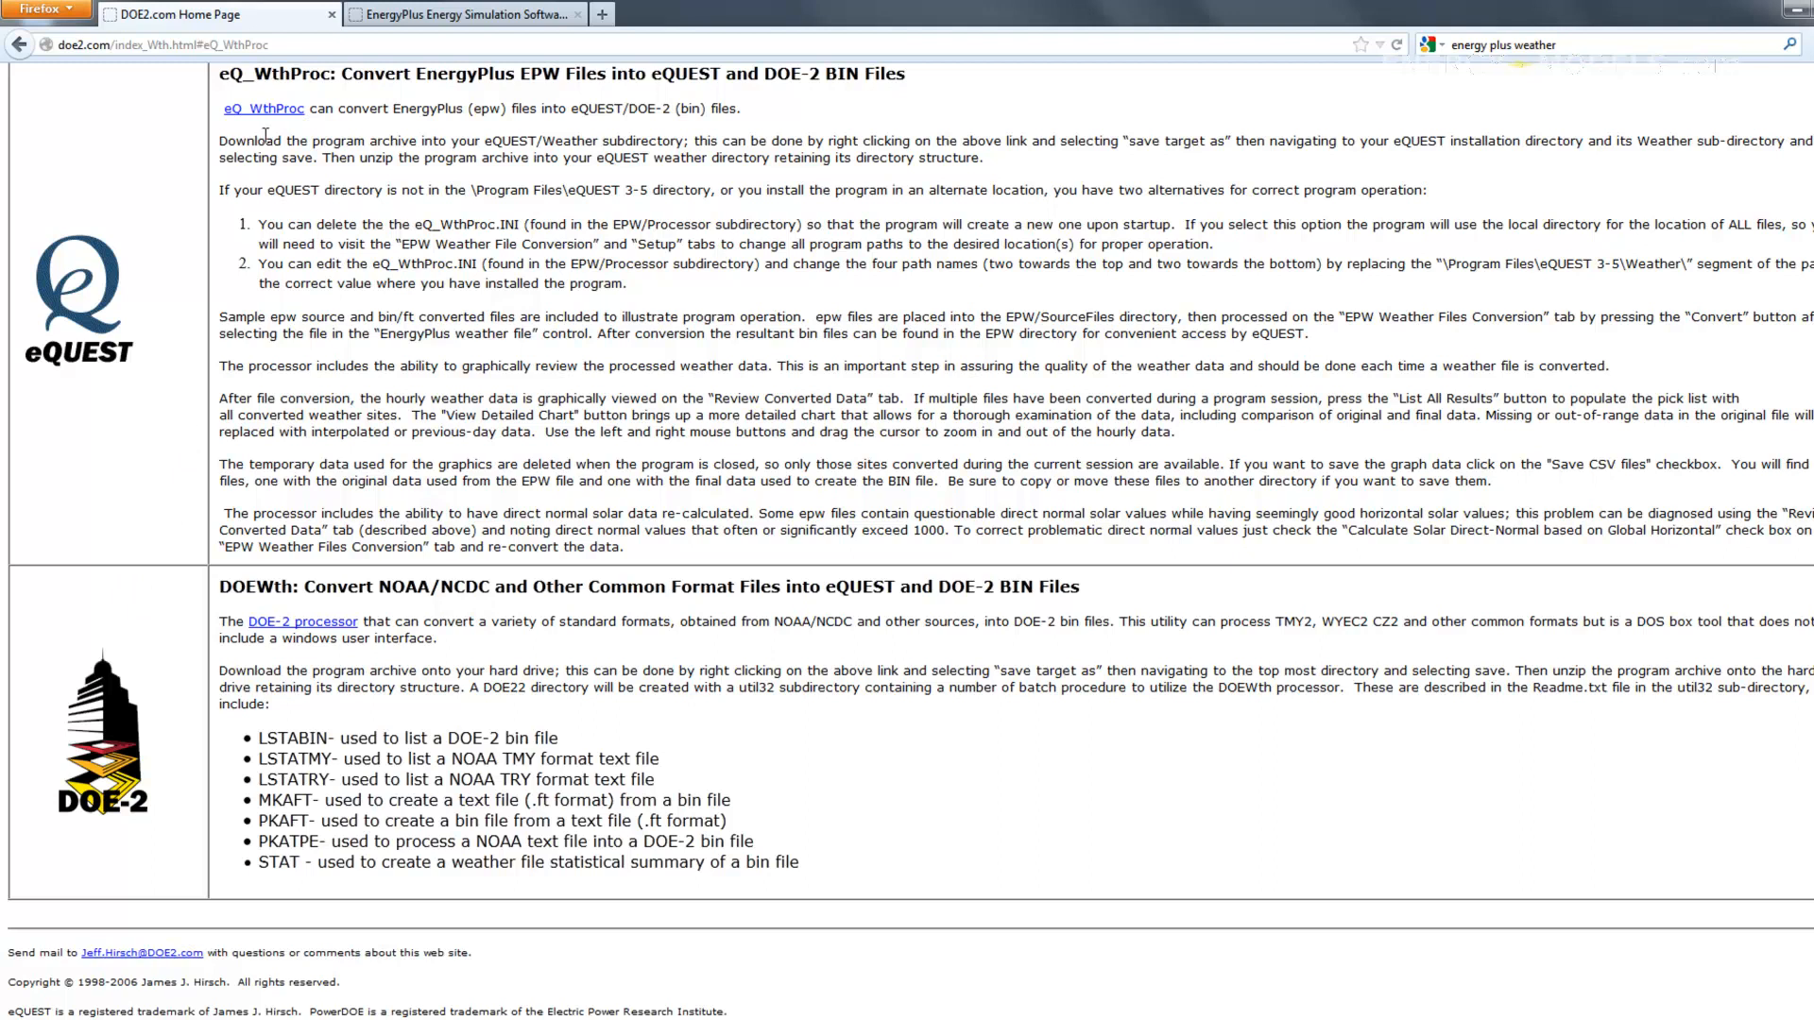
right_click(264, 108)
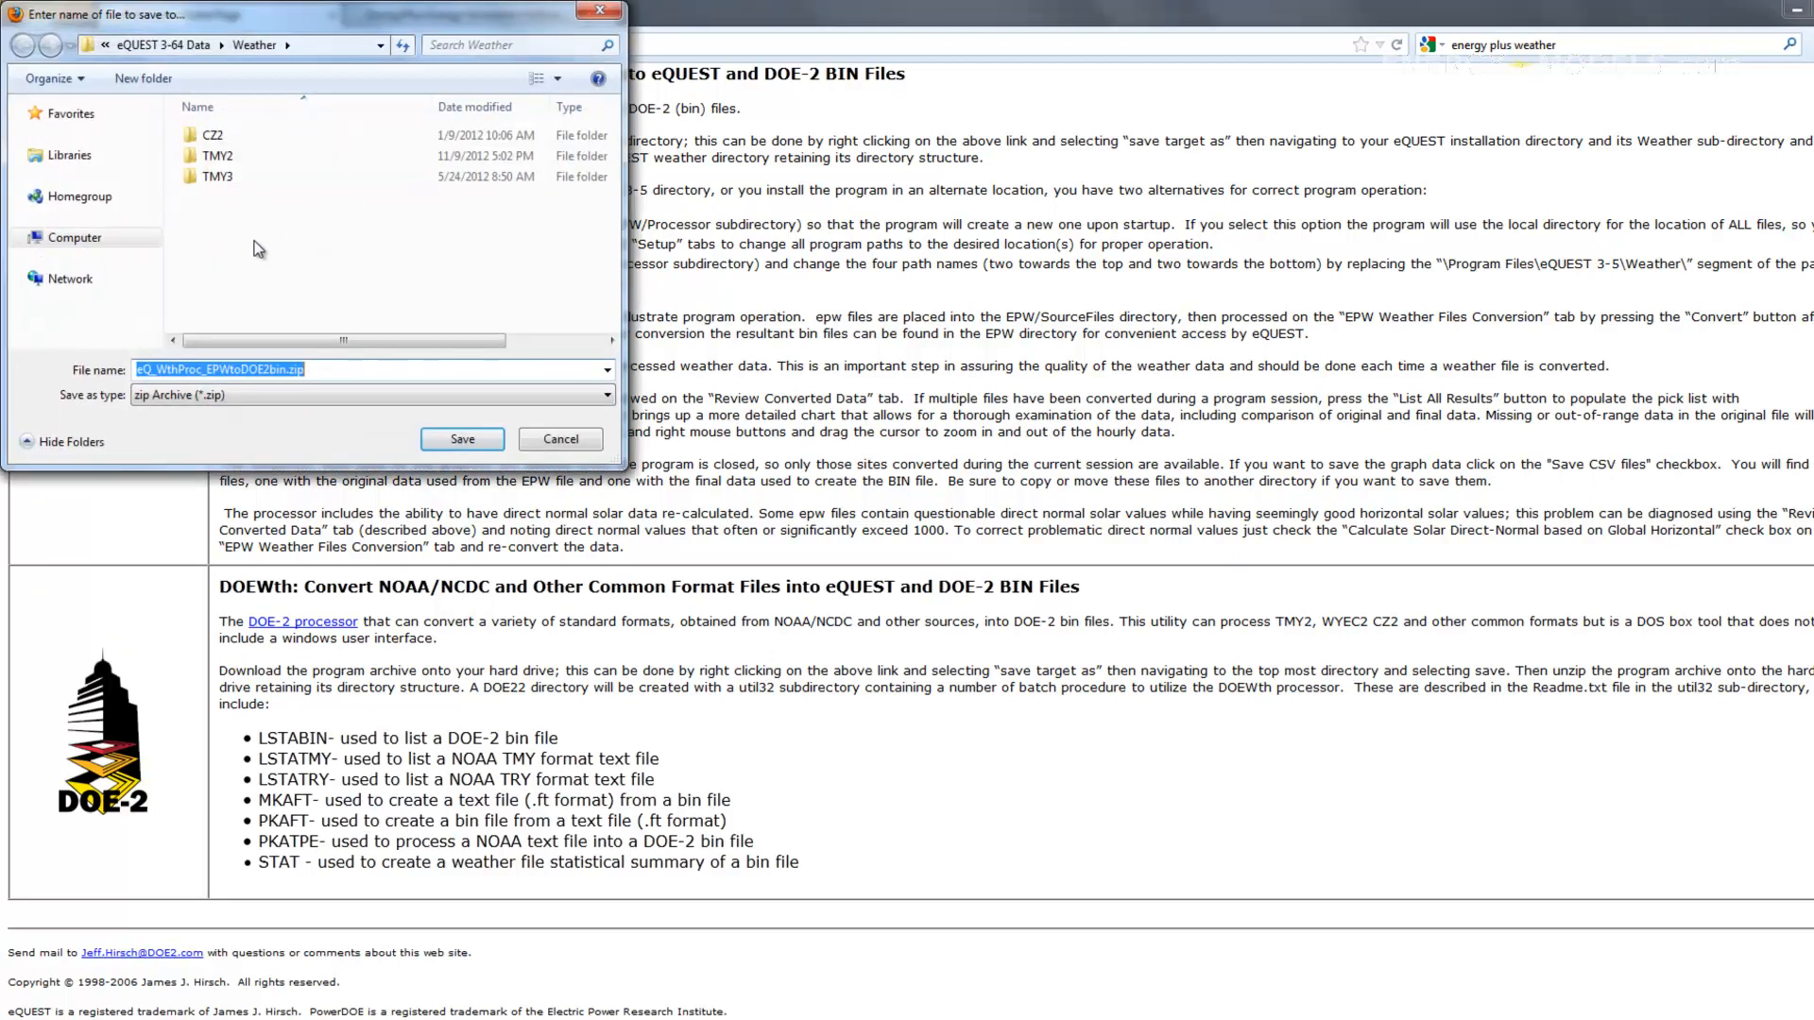
mouse_move(299, 112)
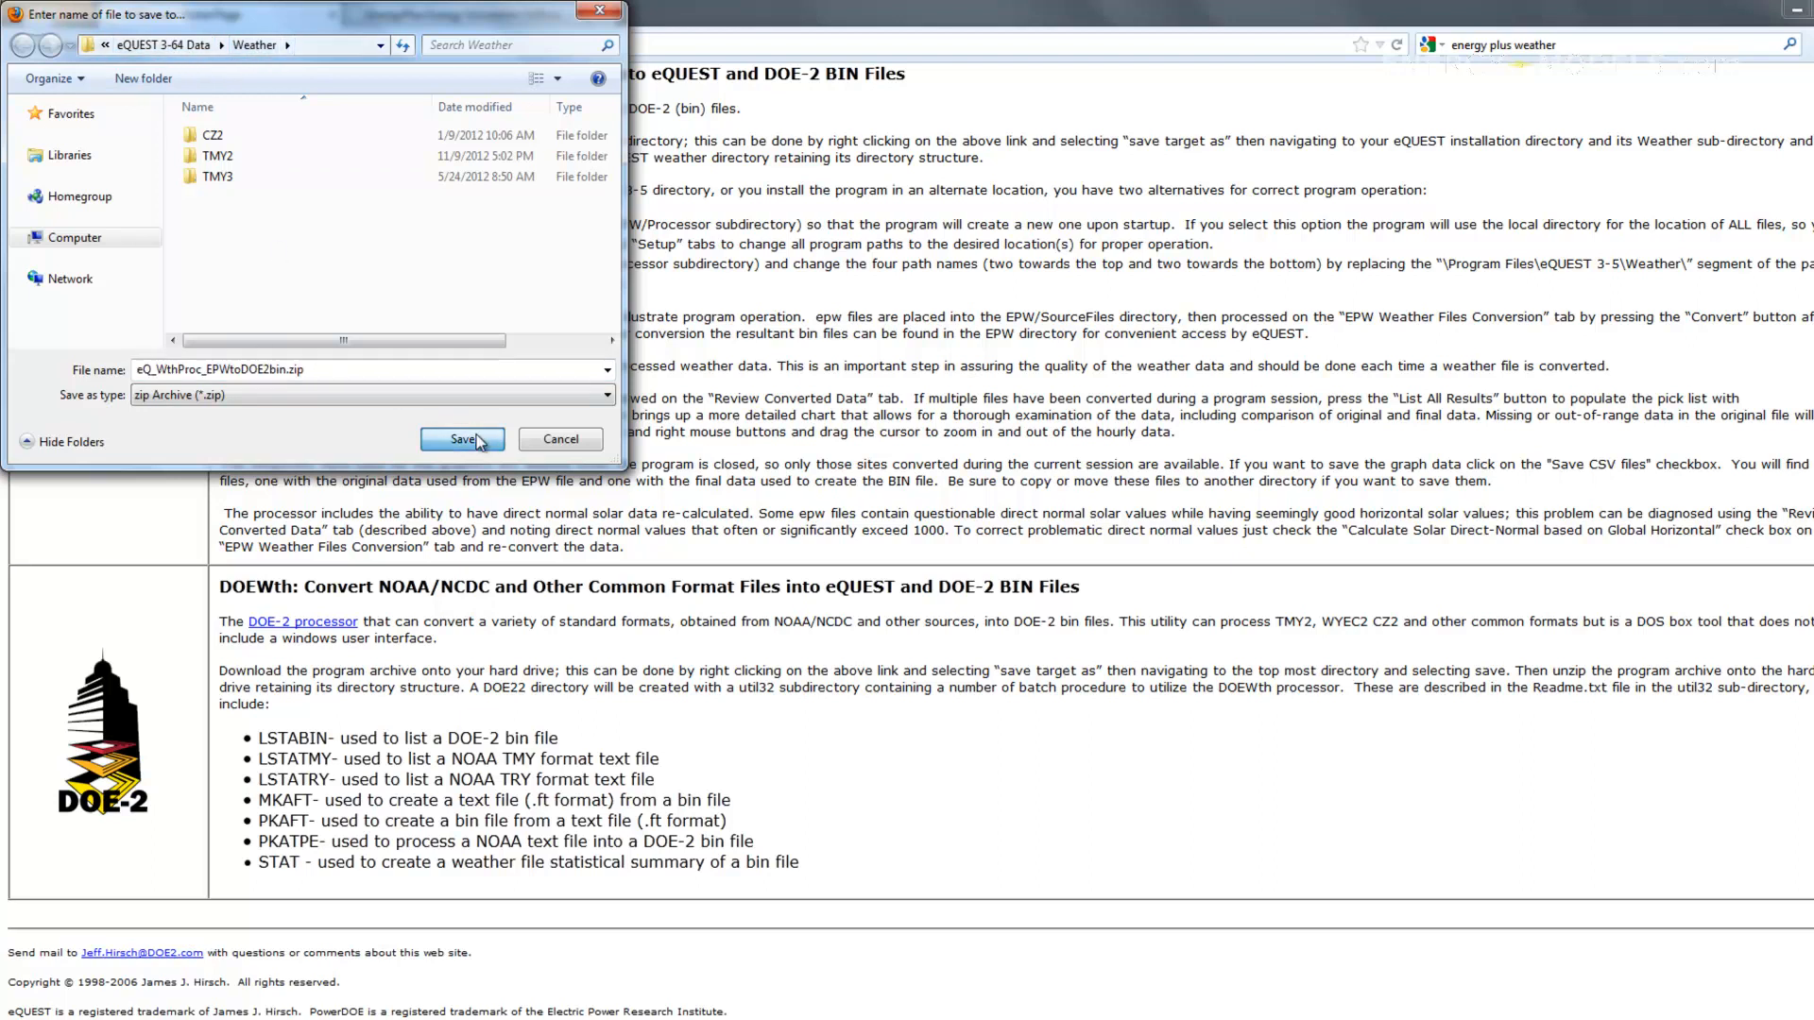
left_click(463, 439)
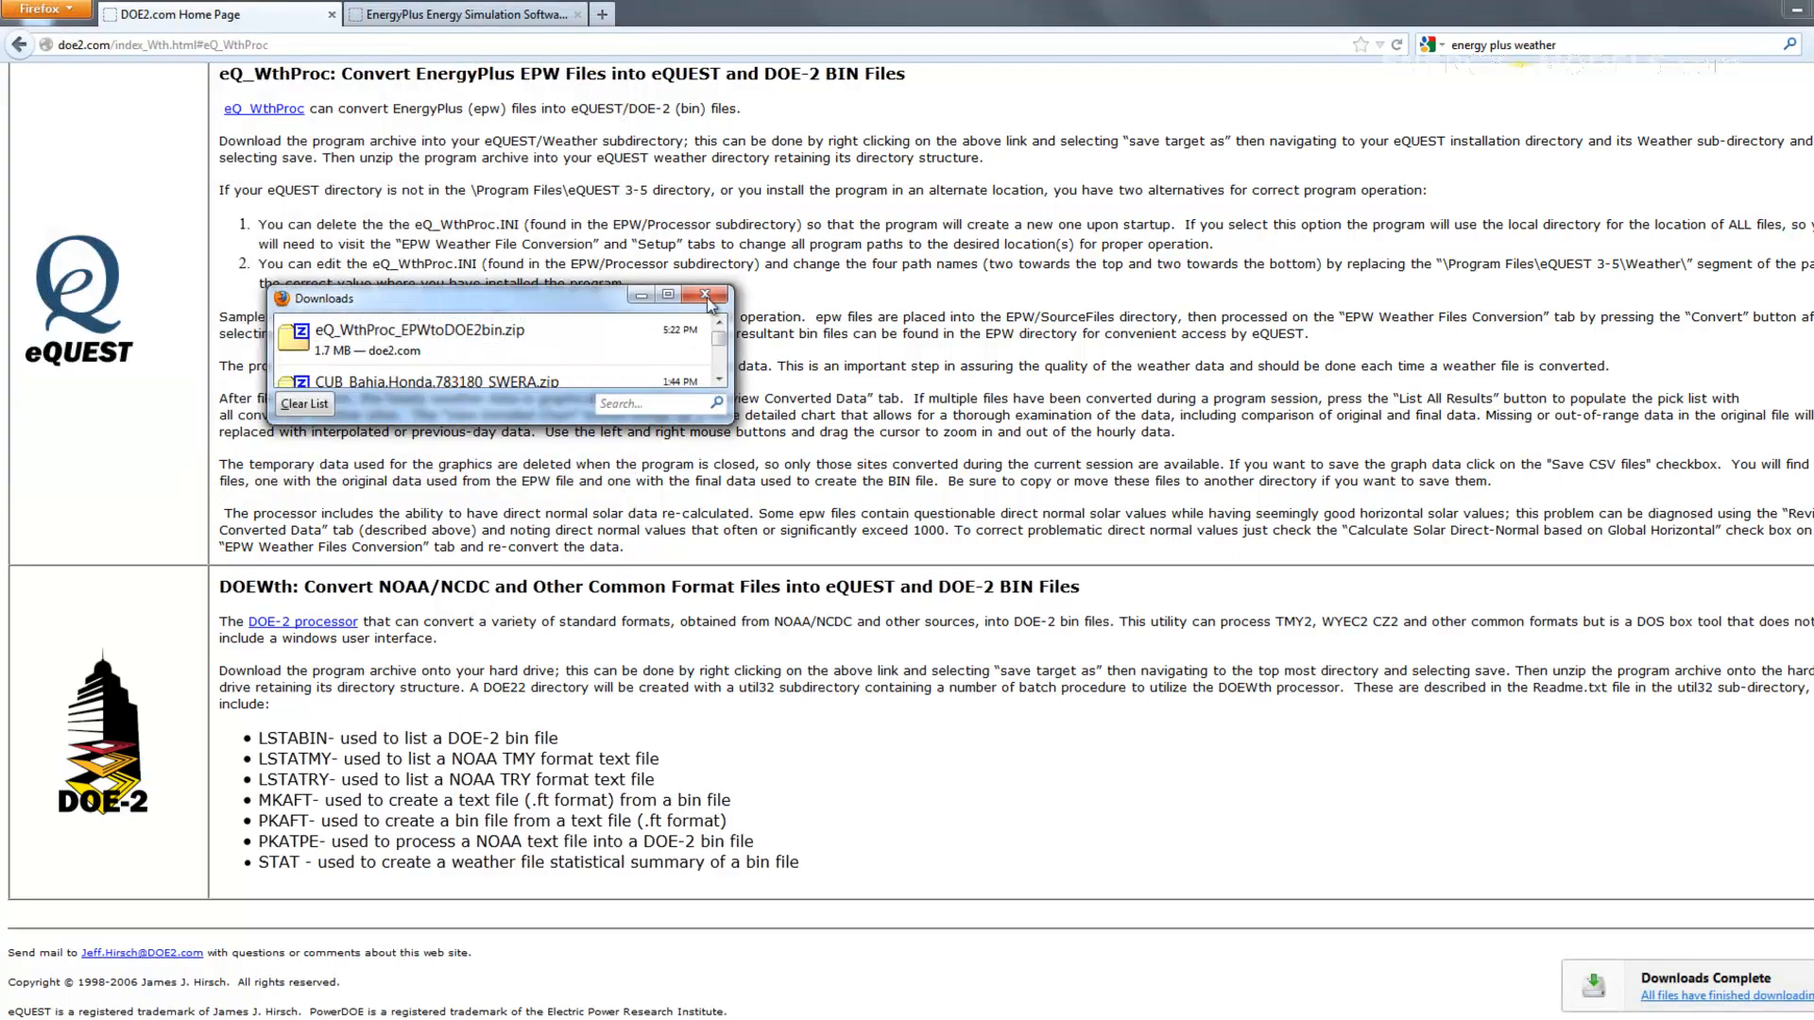
Save the CUB - Cuba Bahia Honda 783180 SWERA zip from North and Central America into the Weather folder
left_click(463, 13)
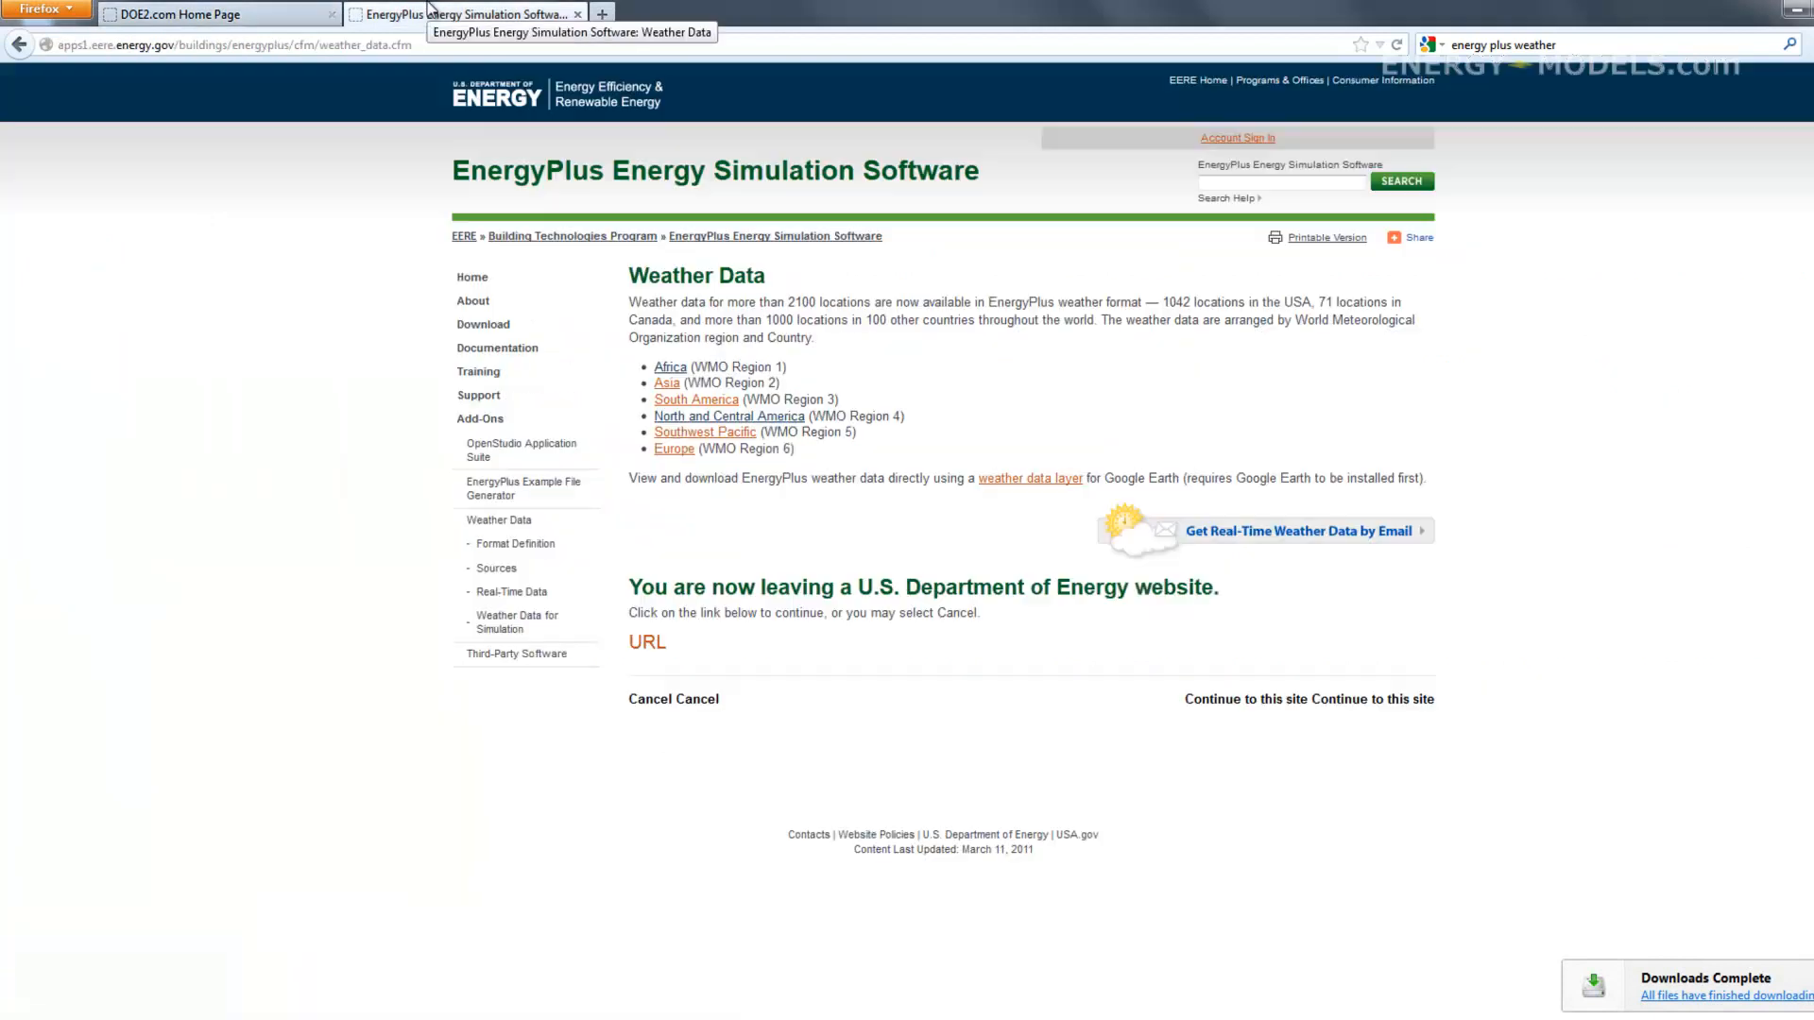
mouse_move(363, 315)
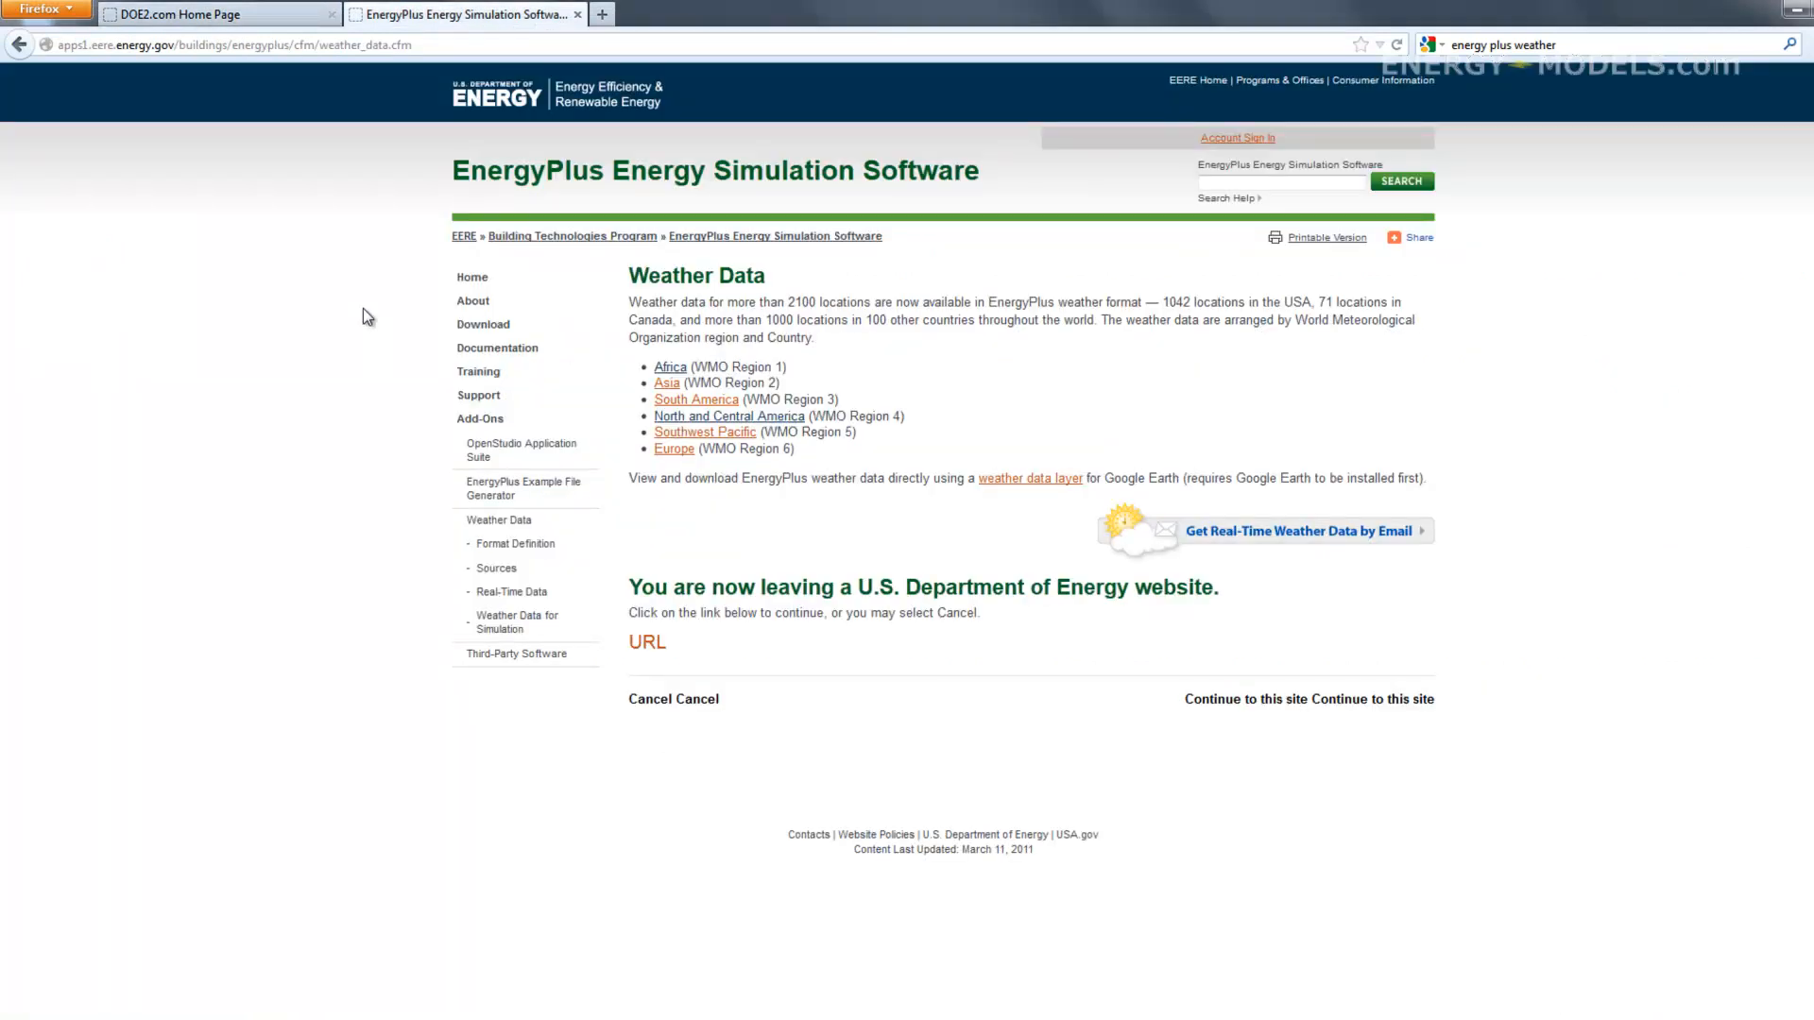
mouse_move(315, 289)
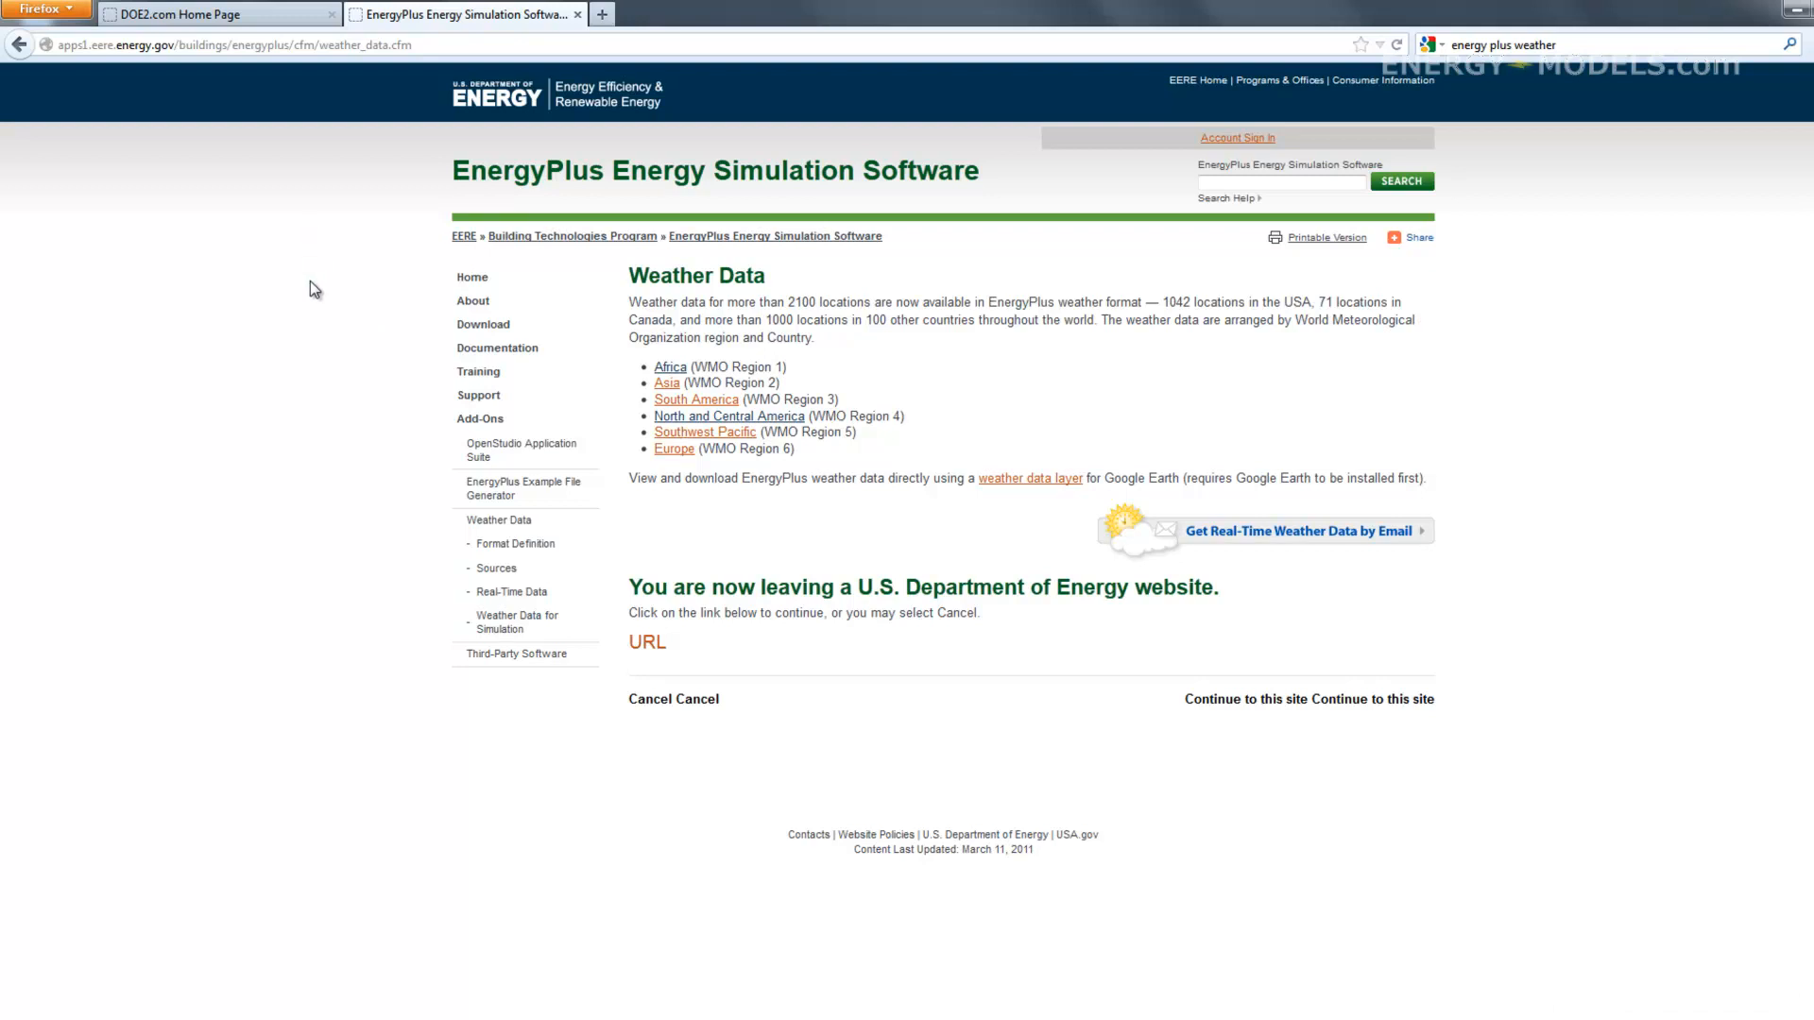
mouse_move(365, 283)
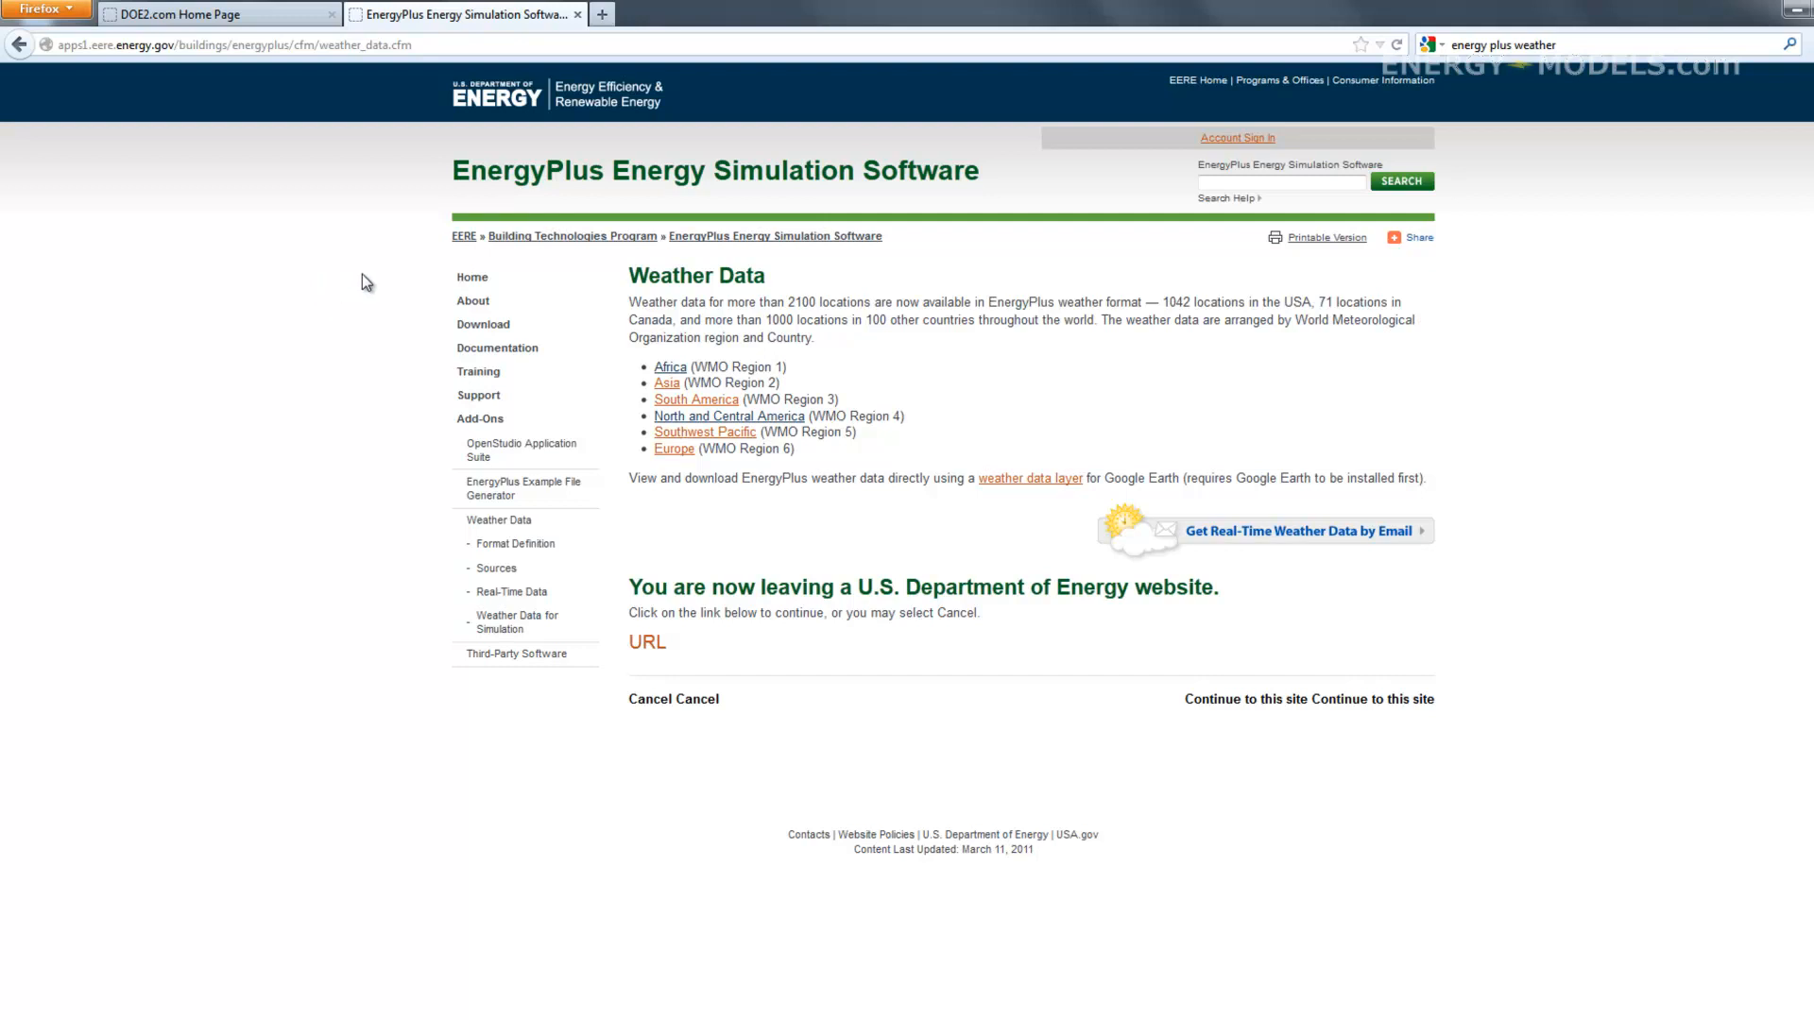
mouse_move(779, 434)
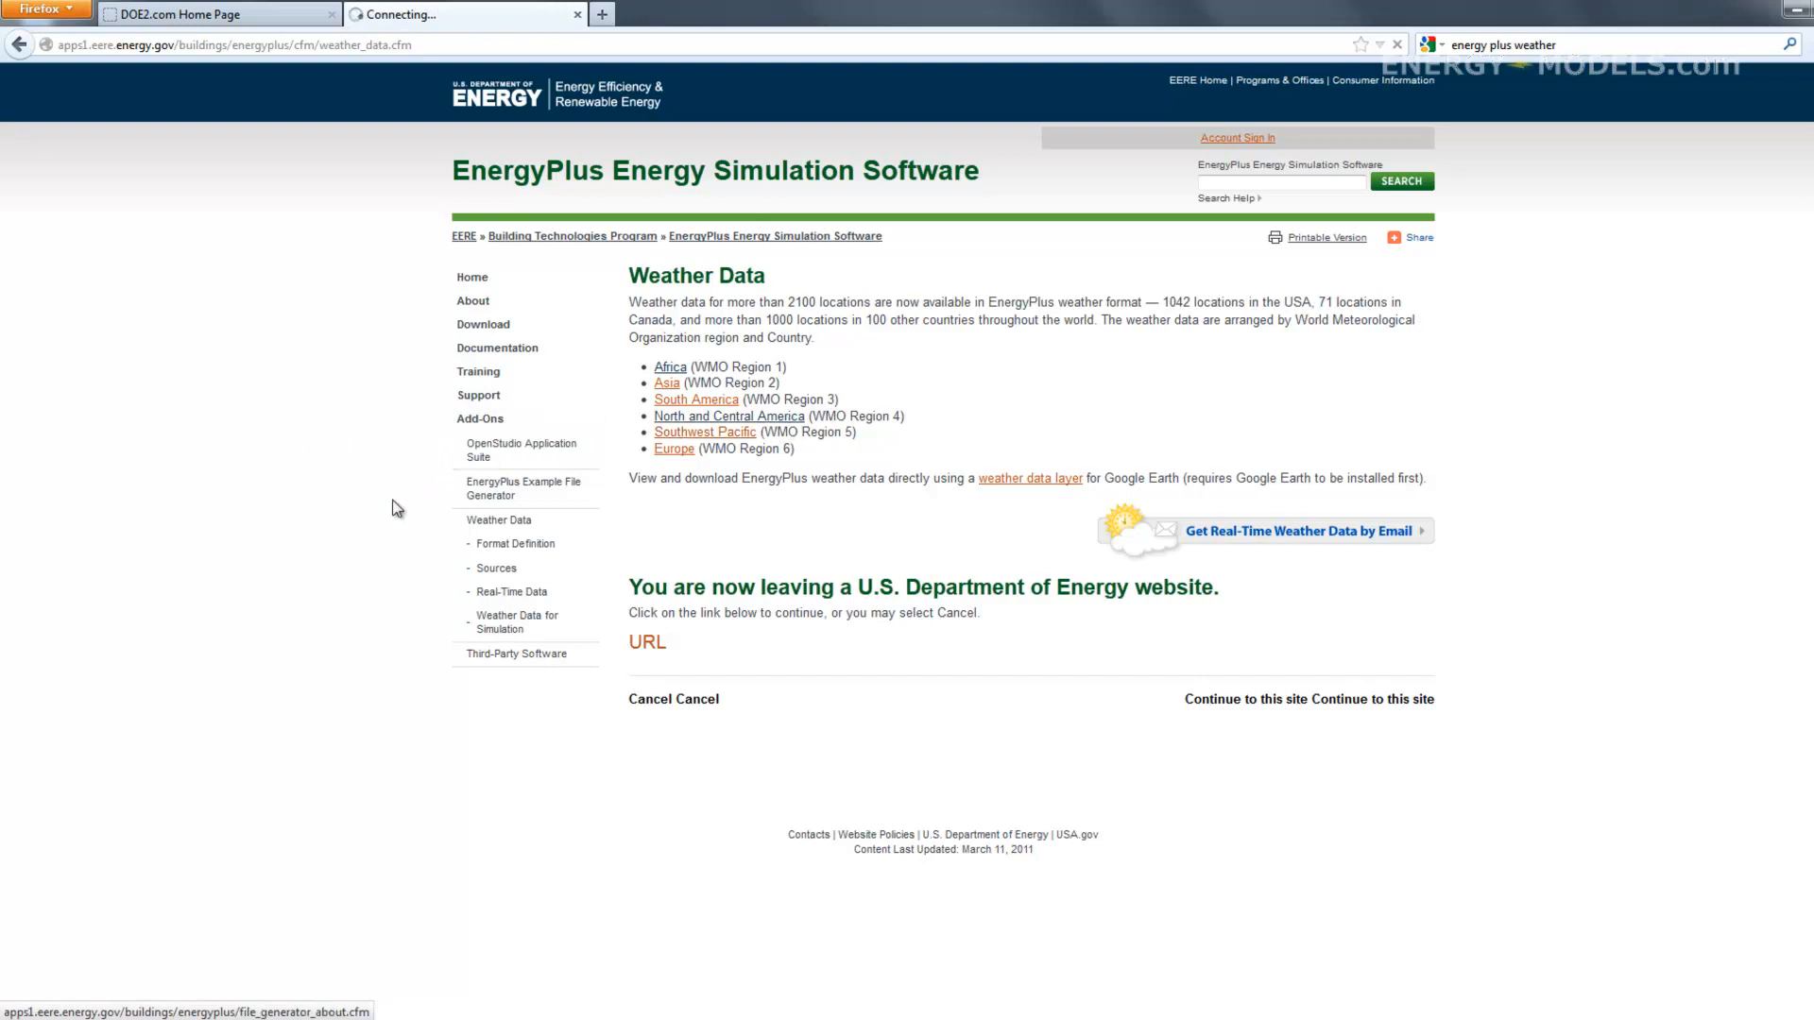
left_click(727, 416)
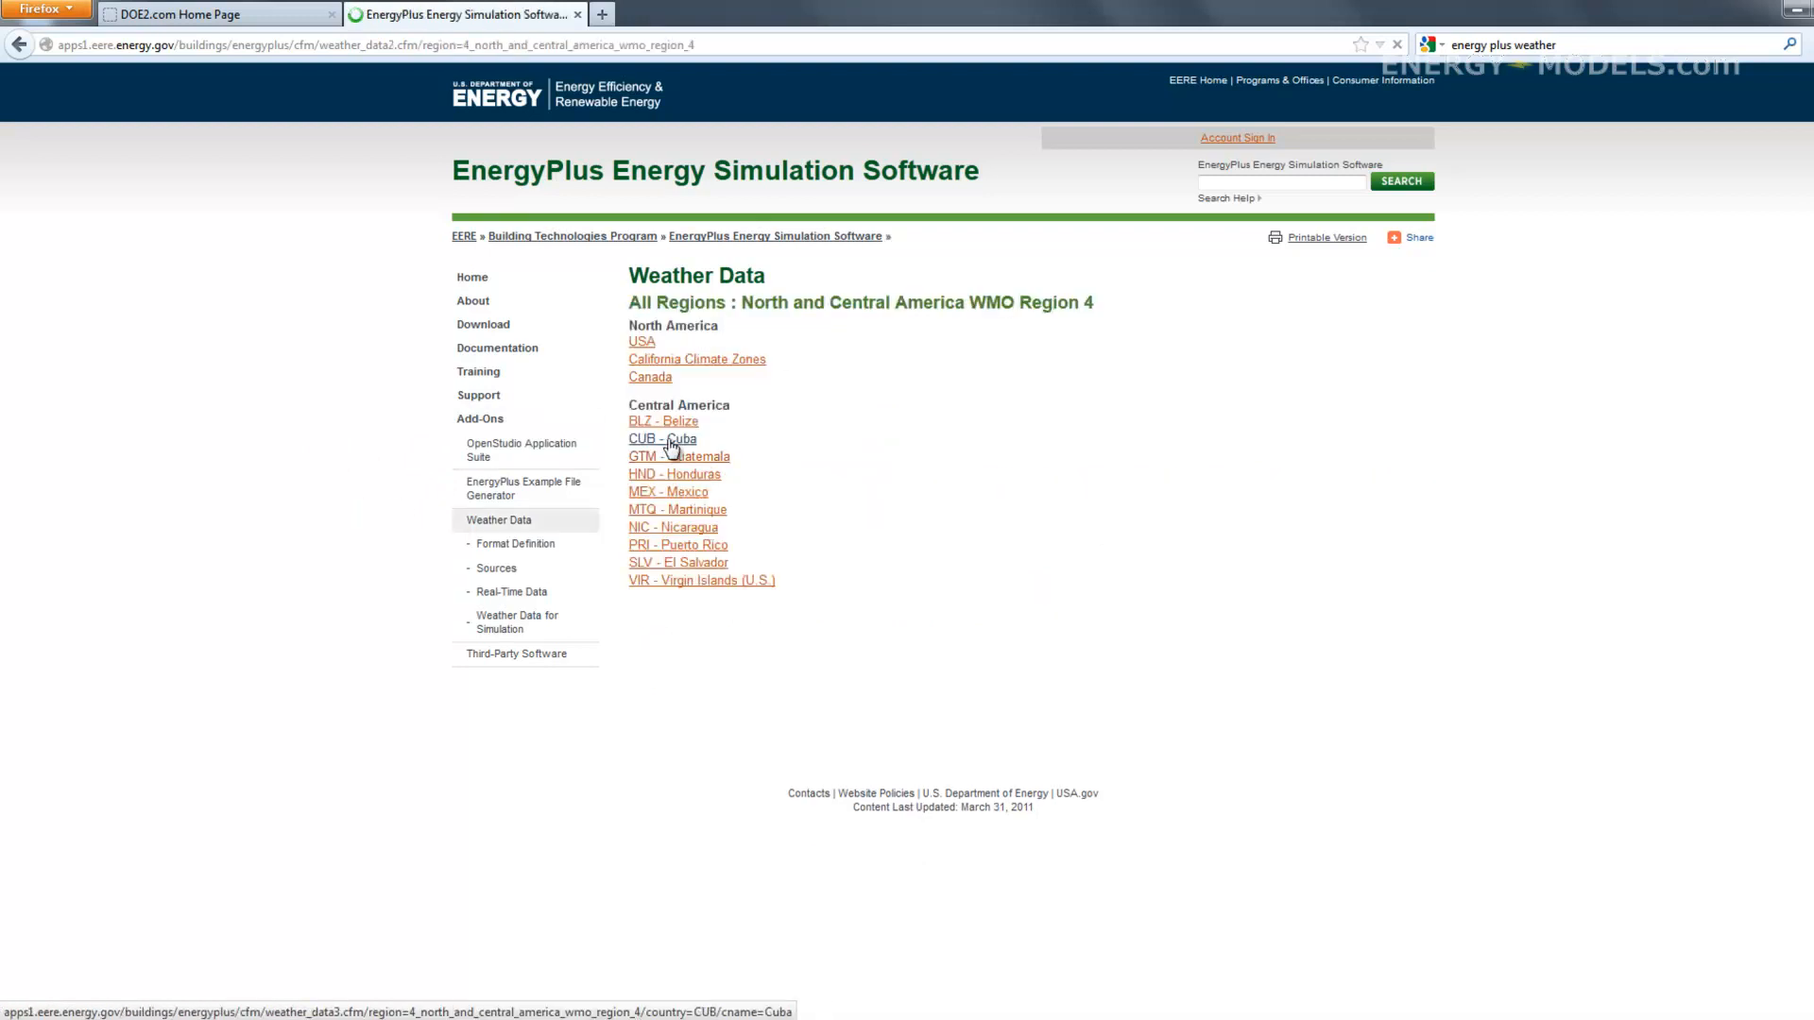
left_click(660, 439)
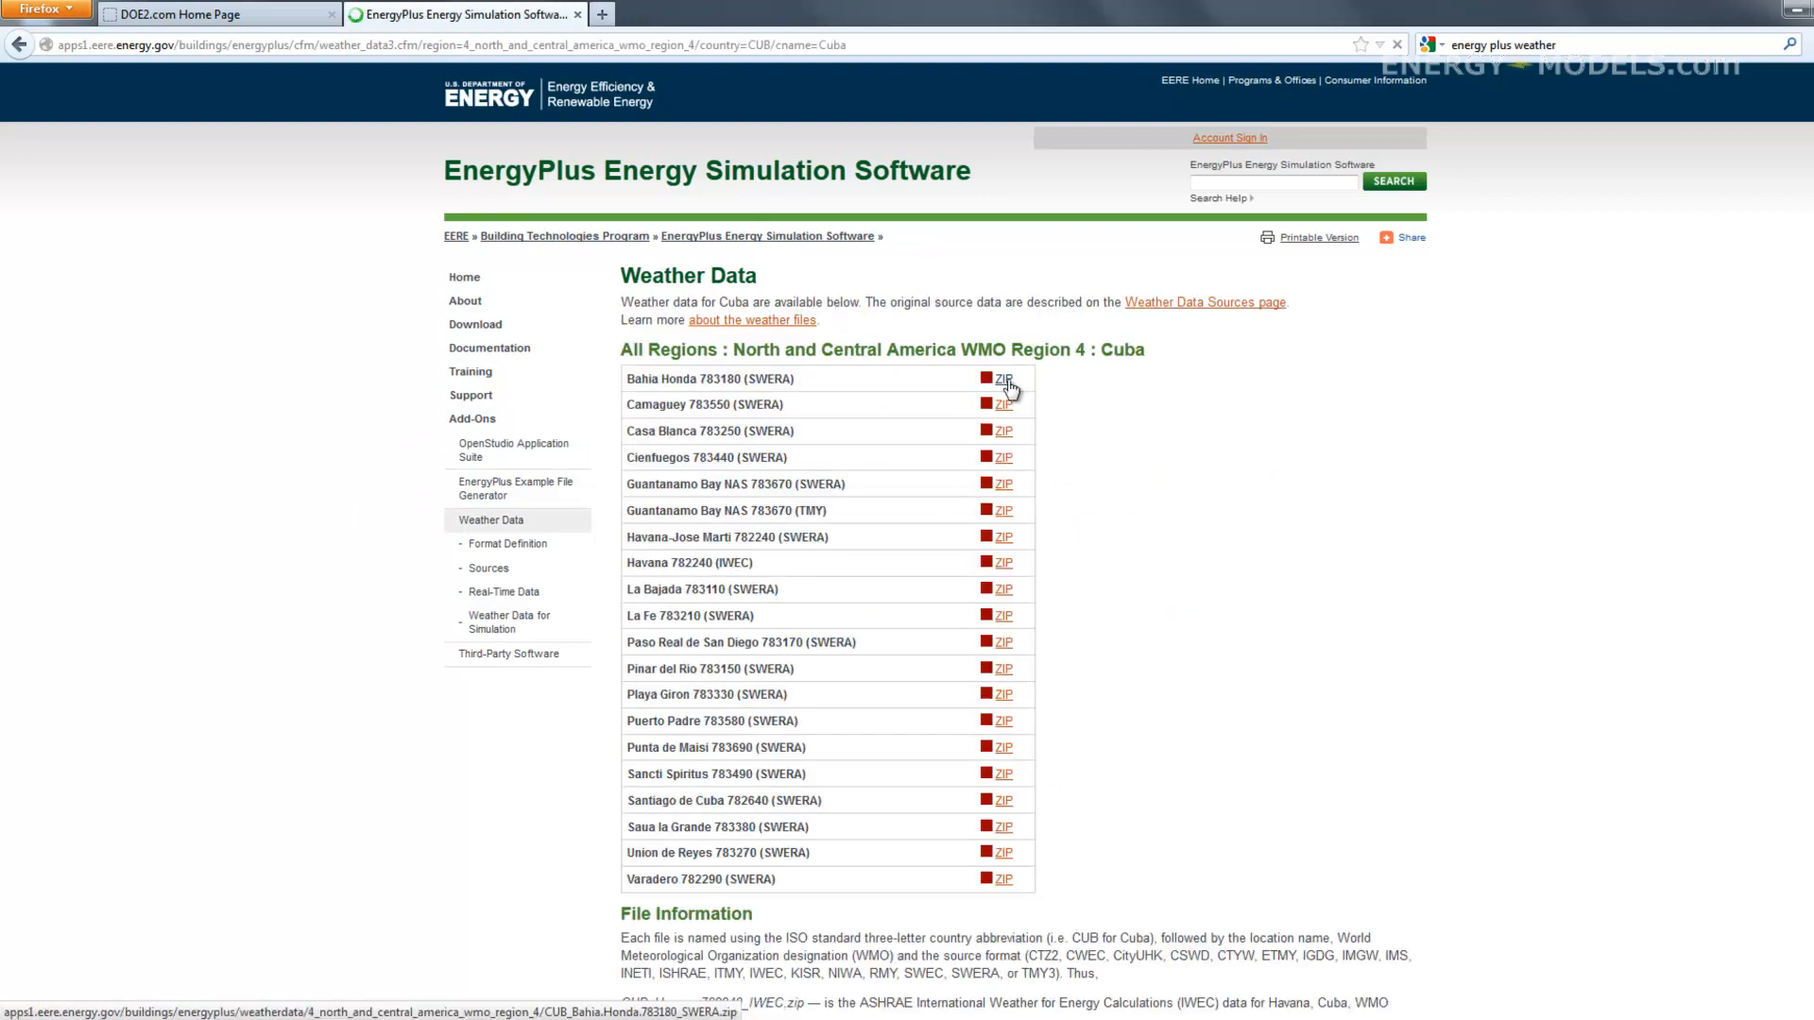
right_click(1001, 377)
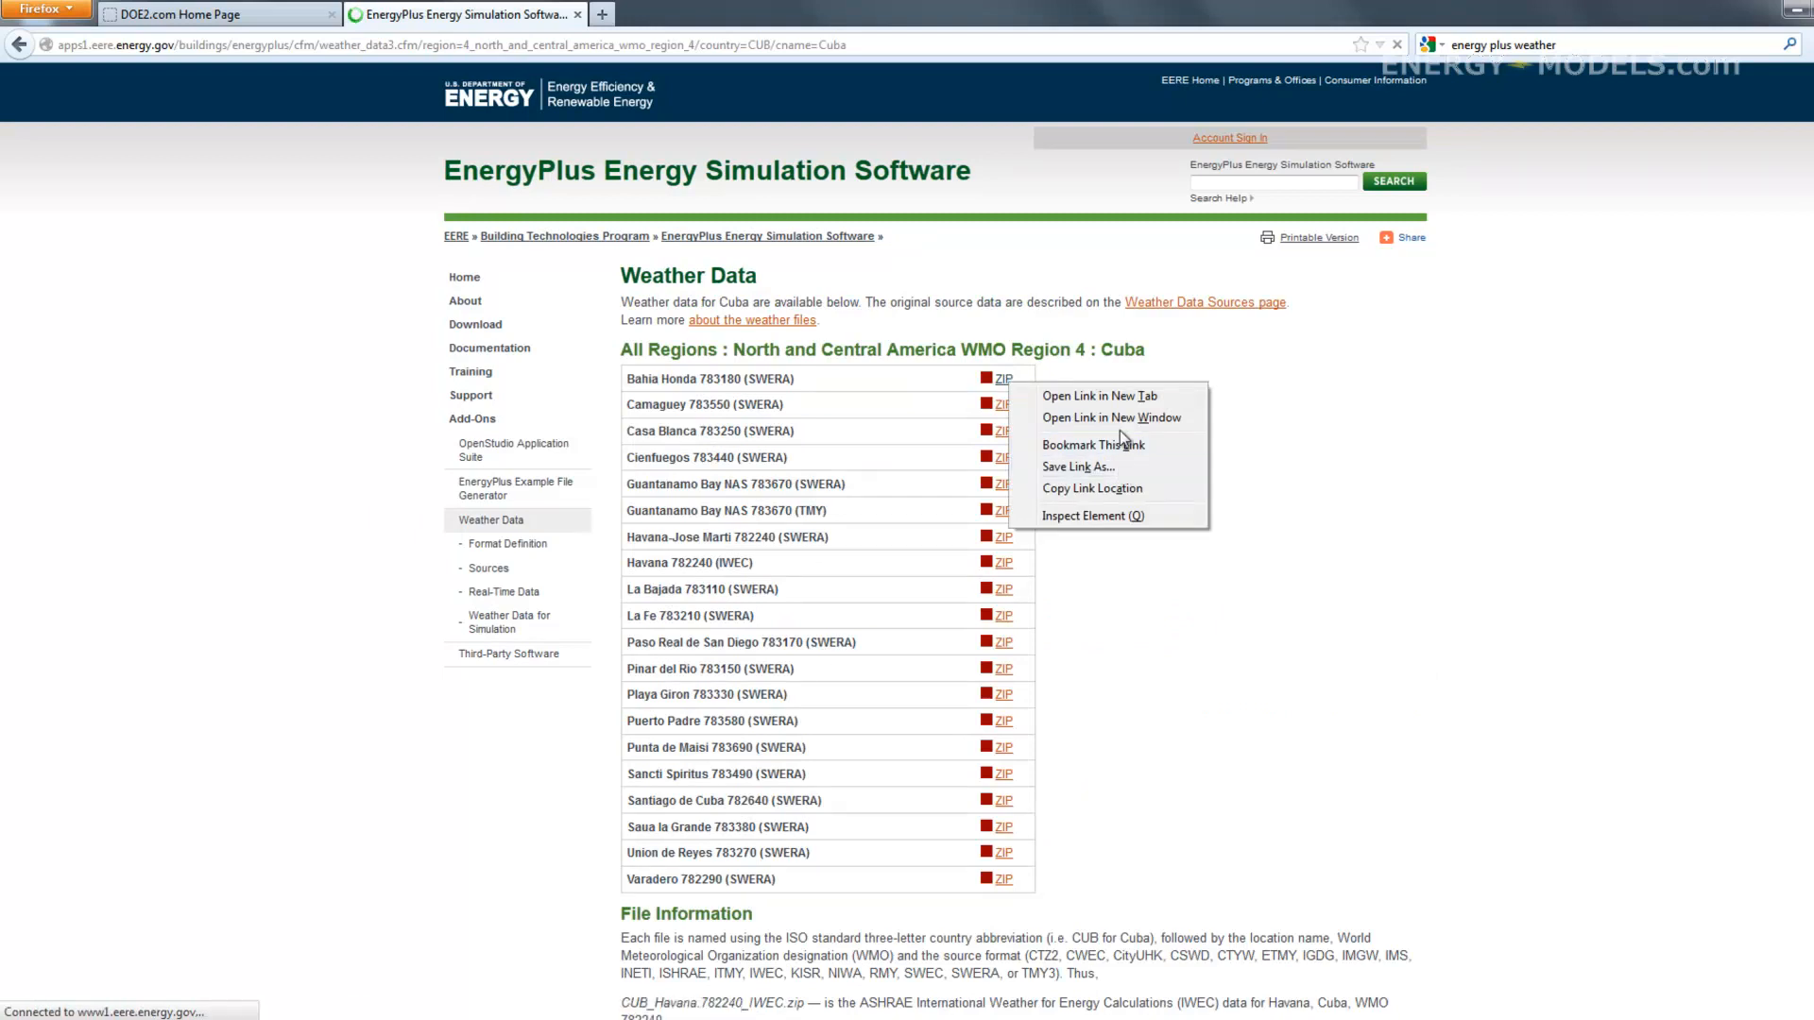
mouse_move(1123, 466)
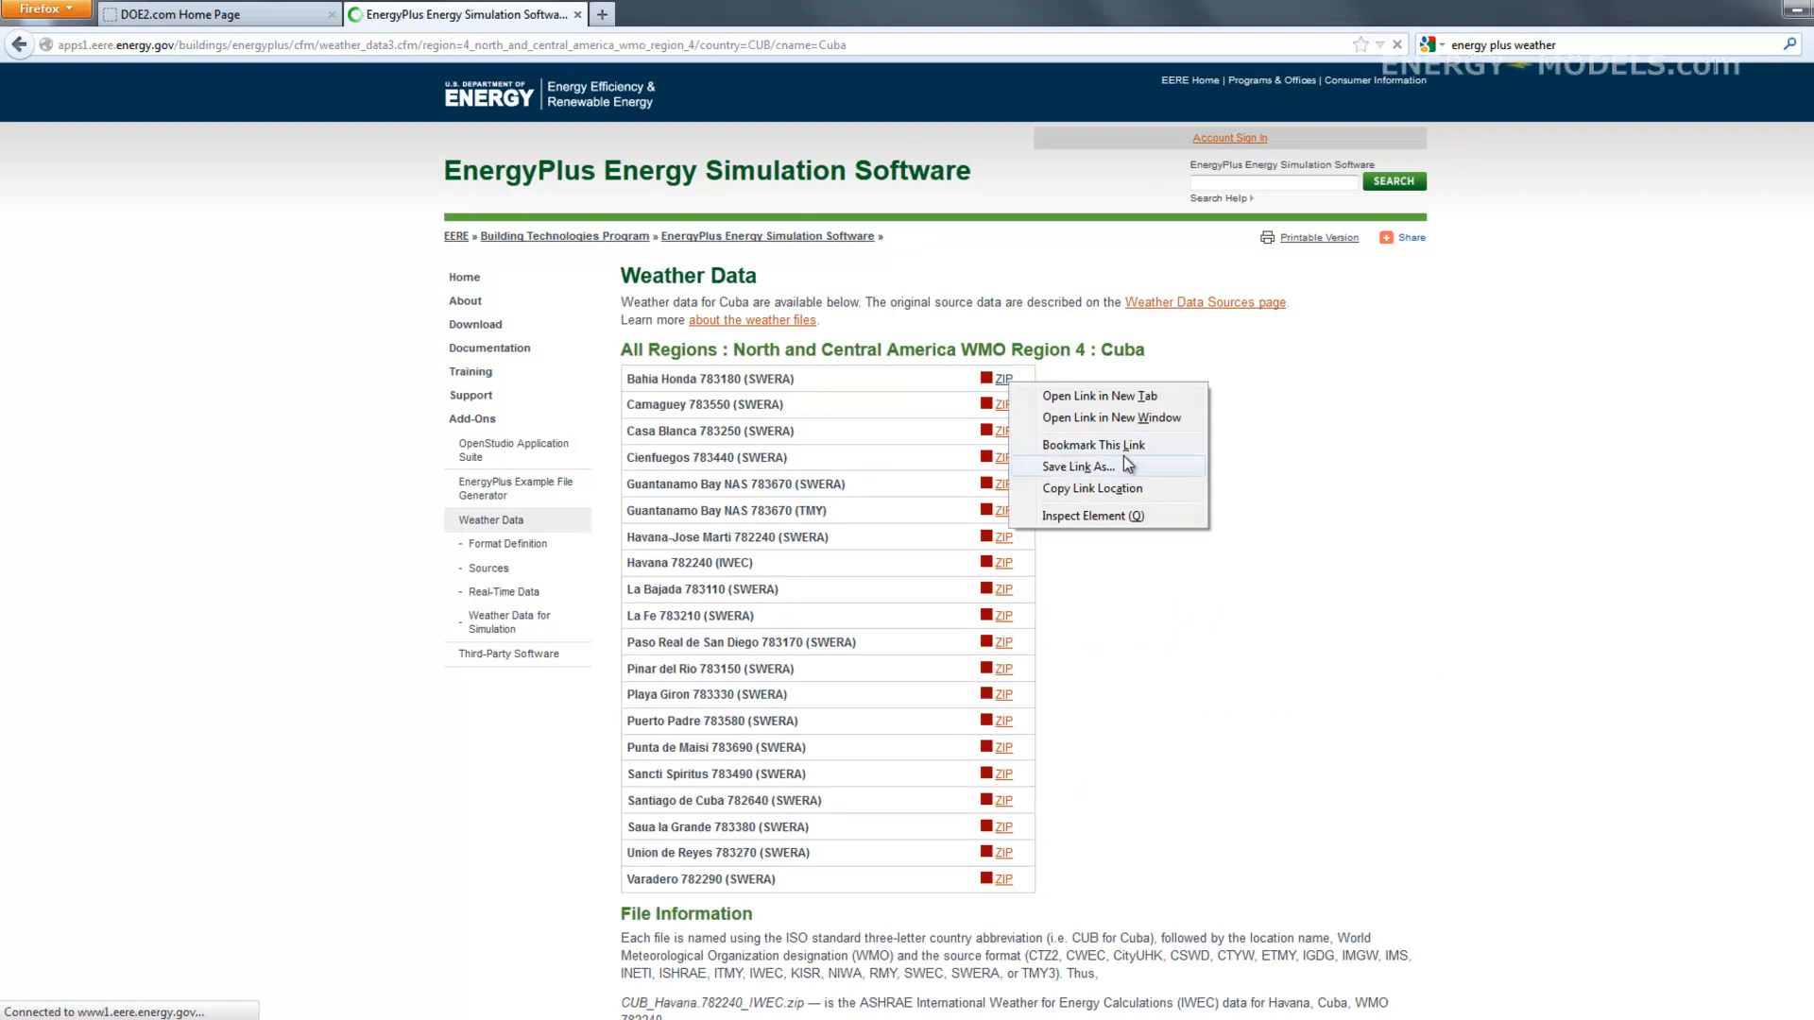
left_click(1075, 466)
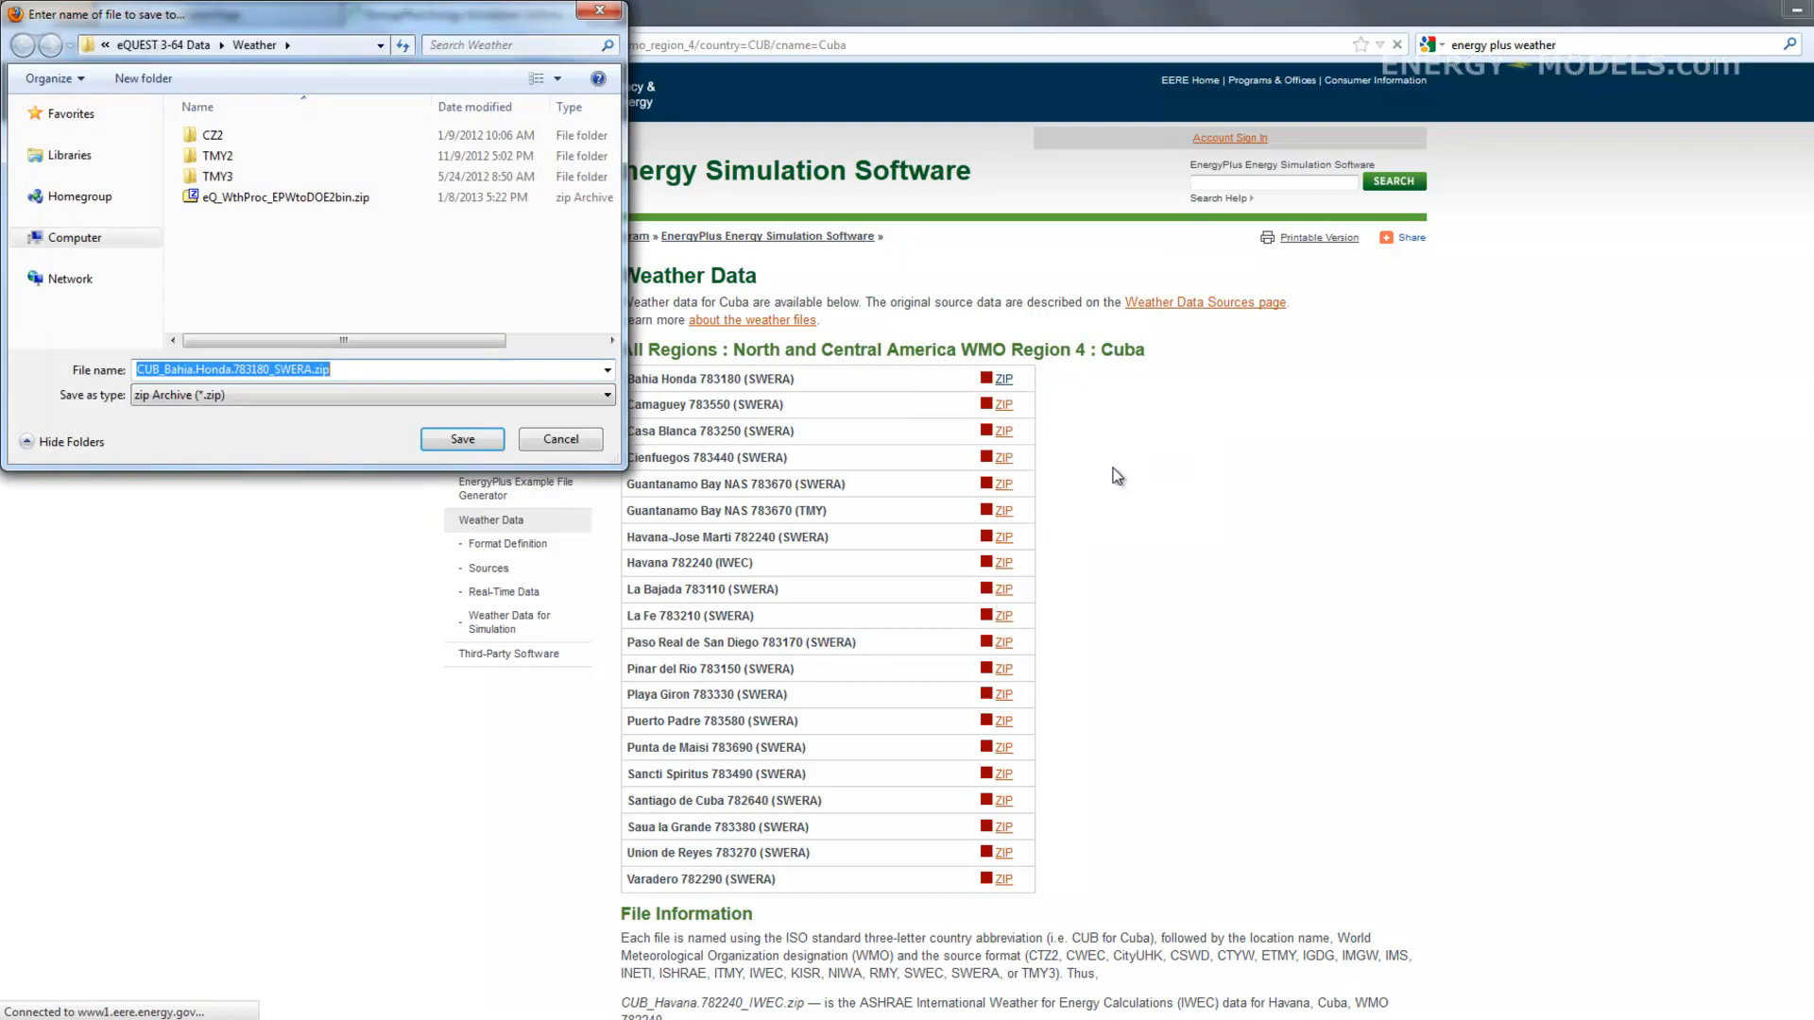
left_click(460, 439)
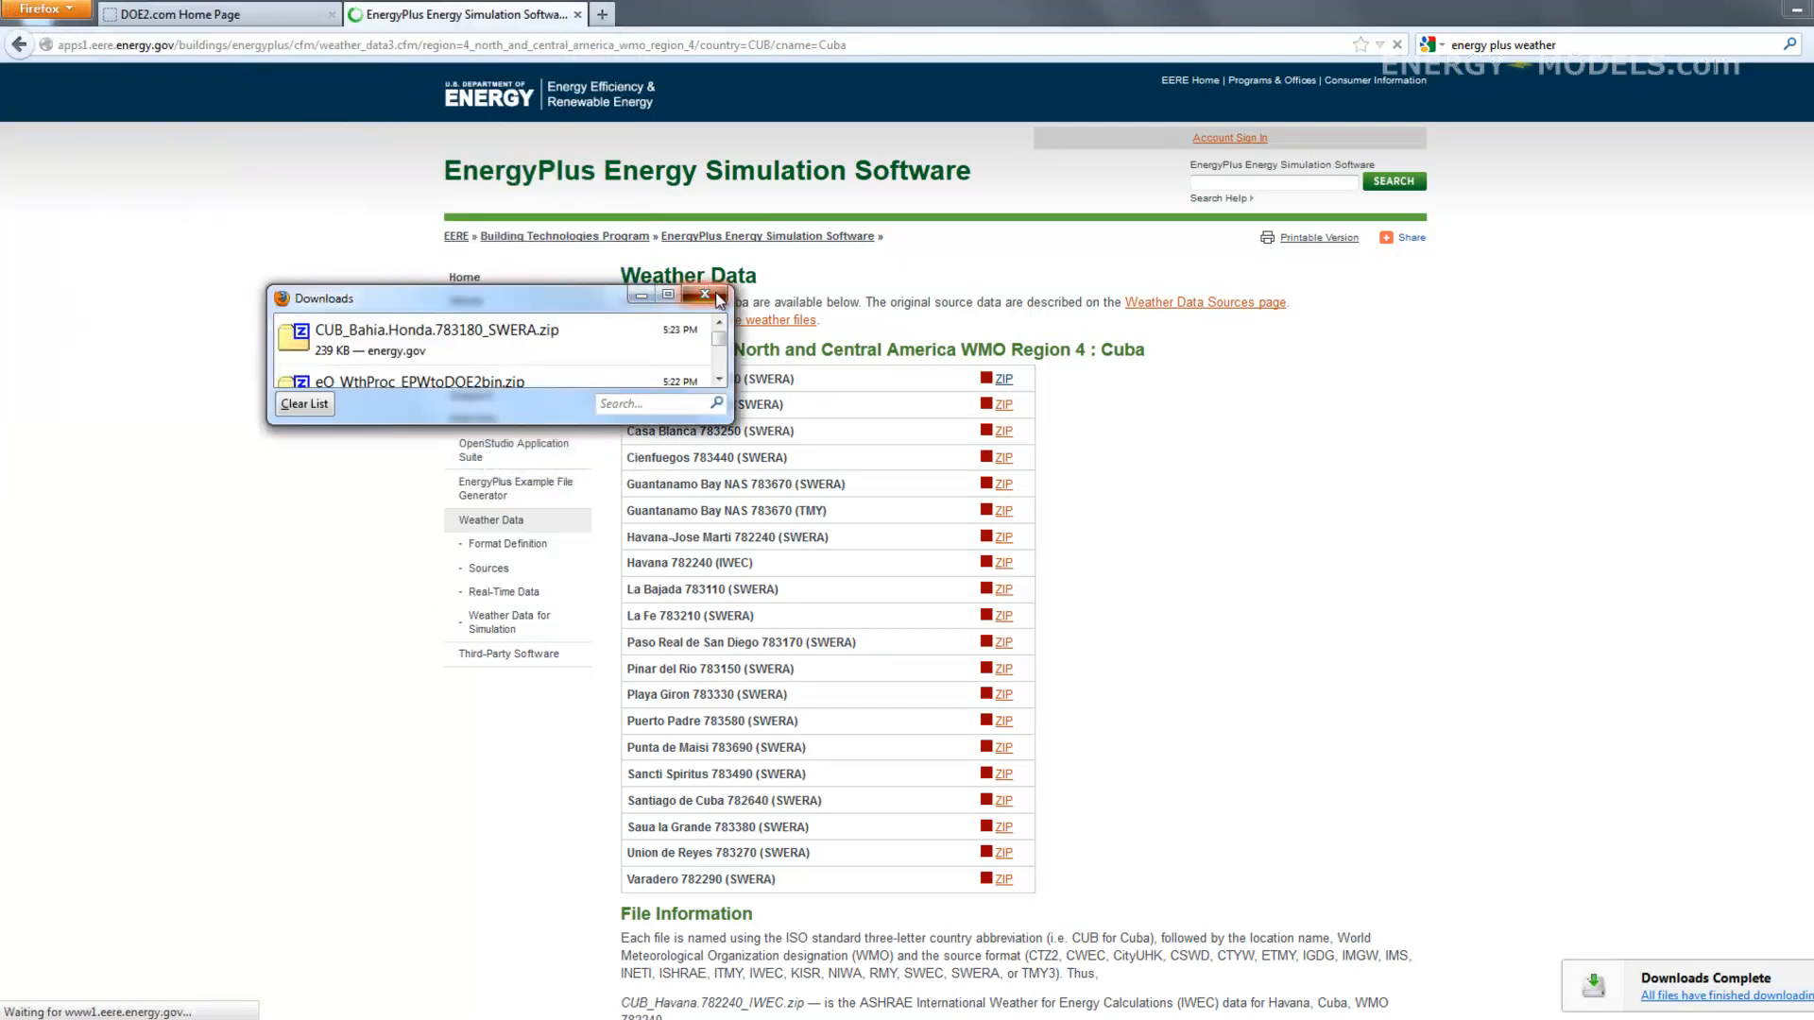
left_click(717, 295)
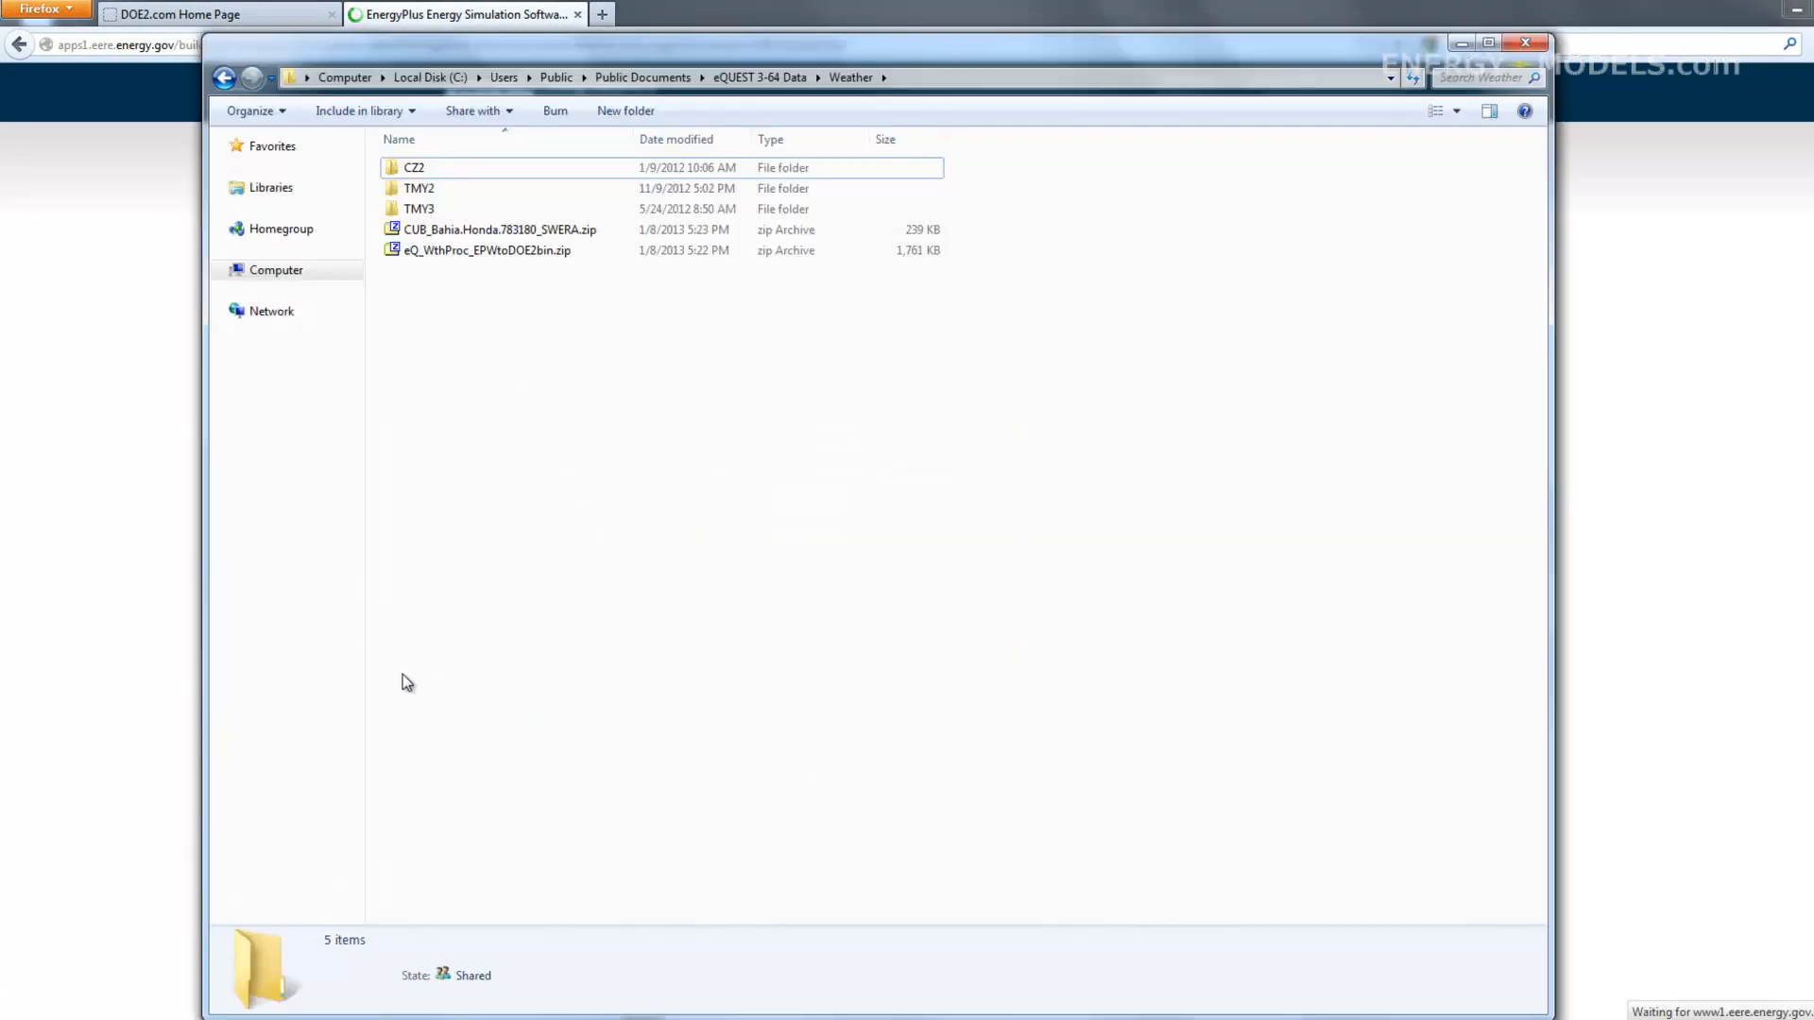
mouse_move(950, 243)
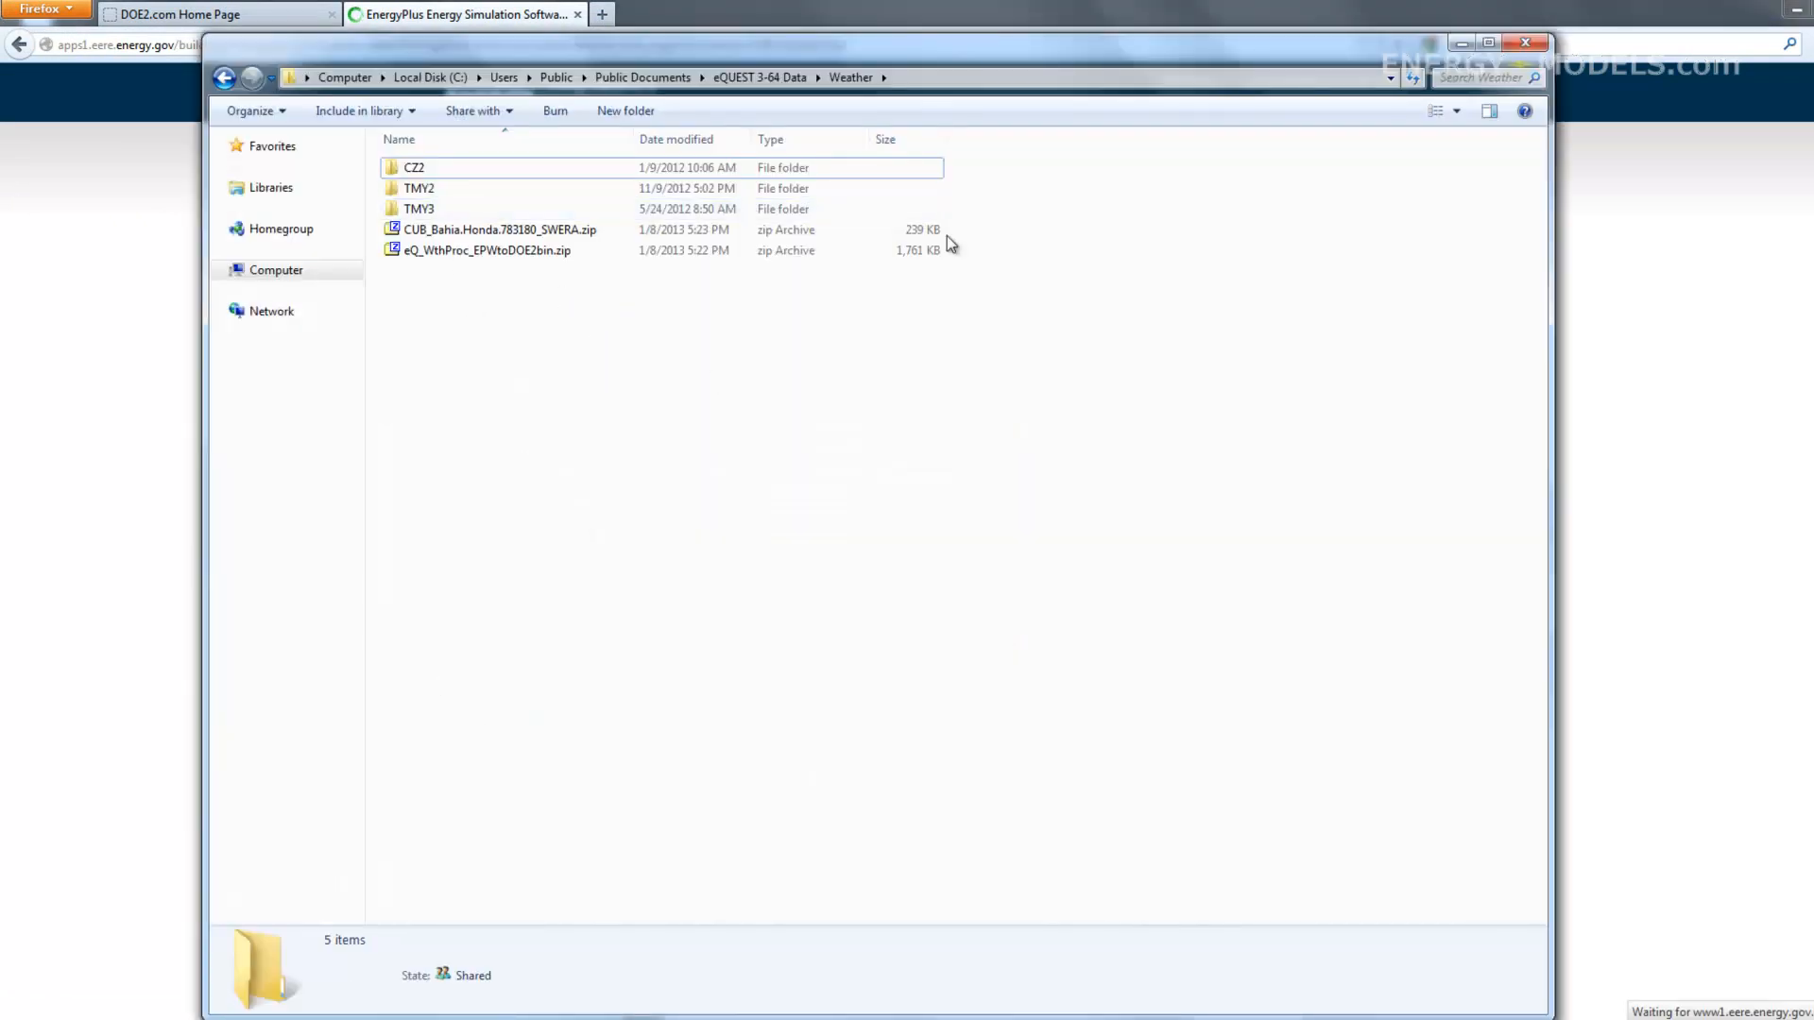
mouse_move(631, 387)
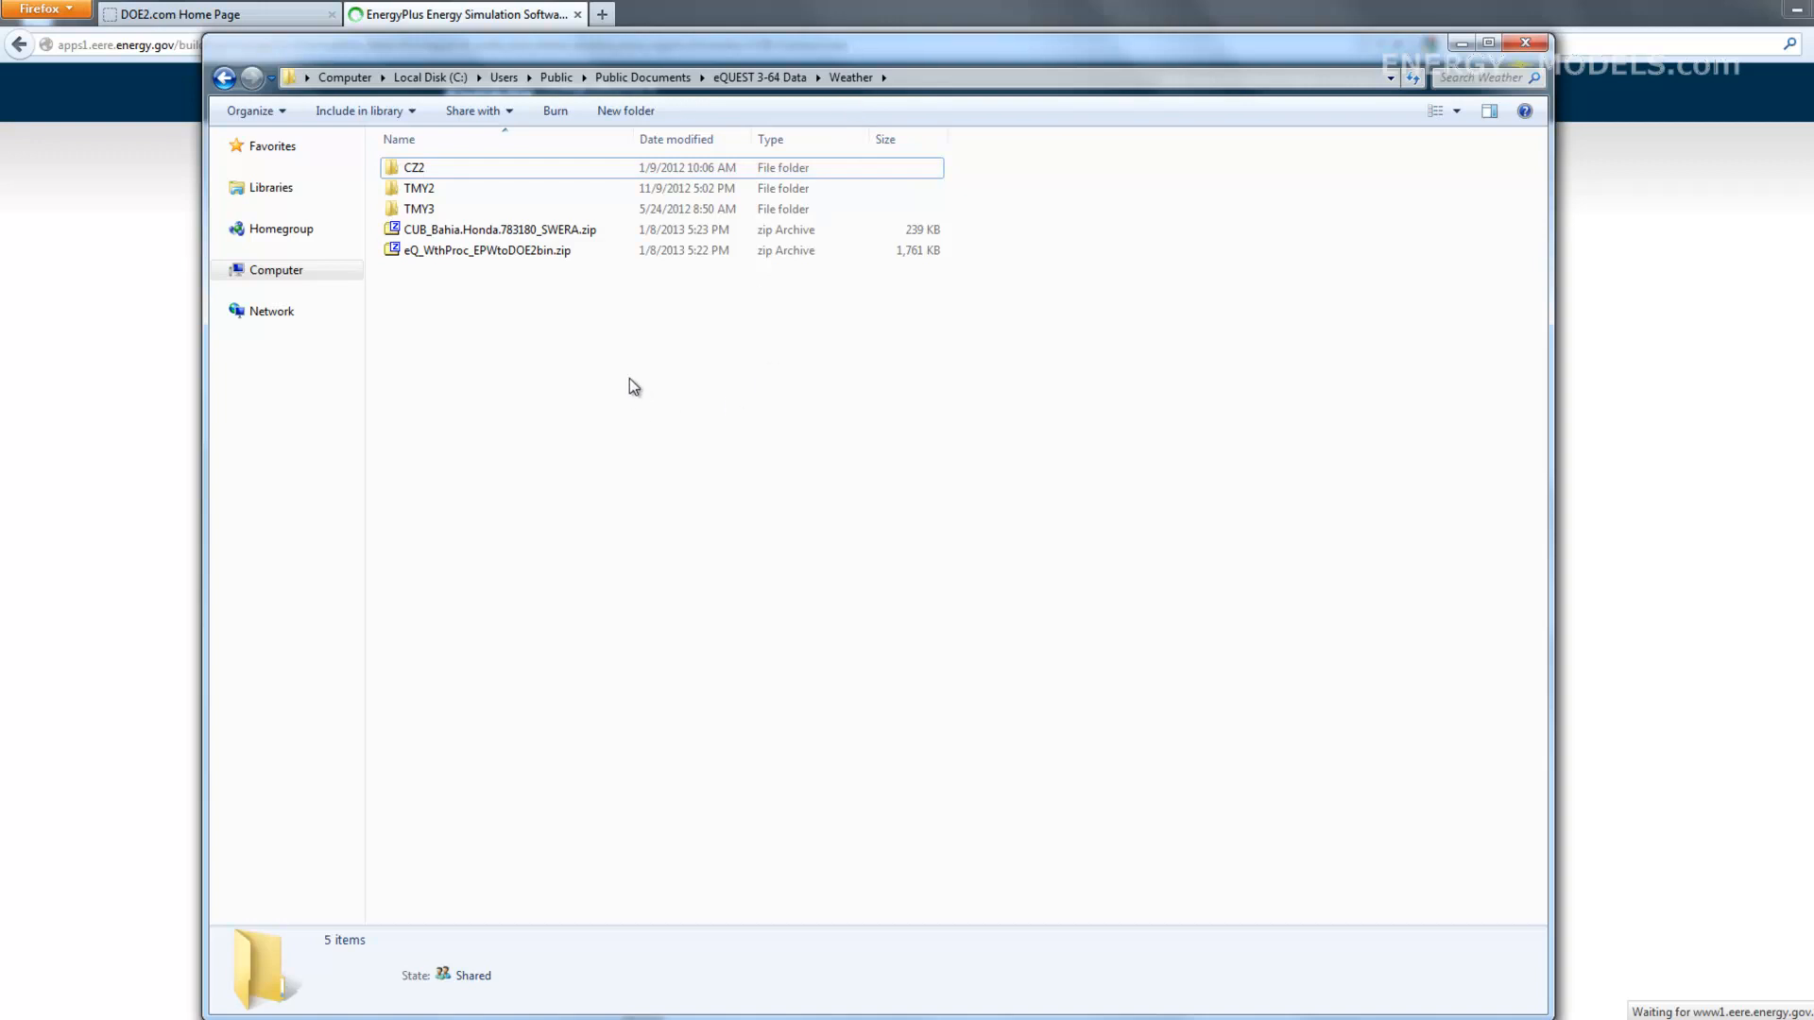
mouse_move(474, 266)
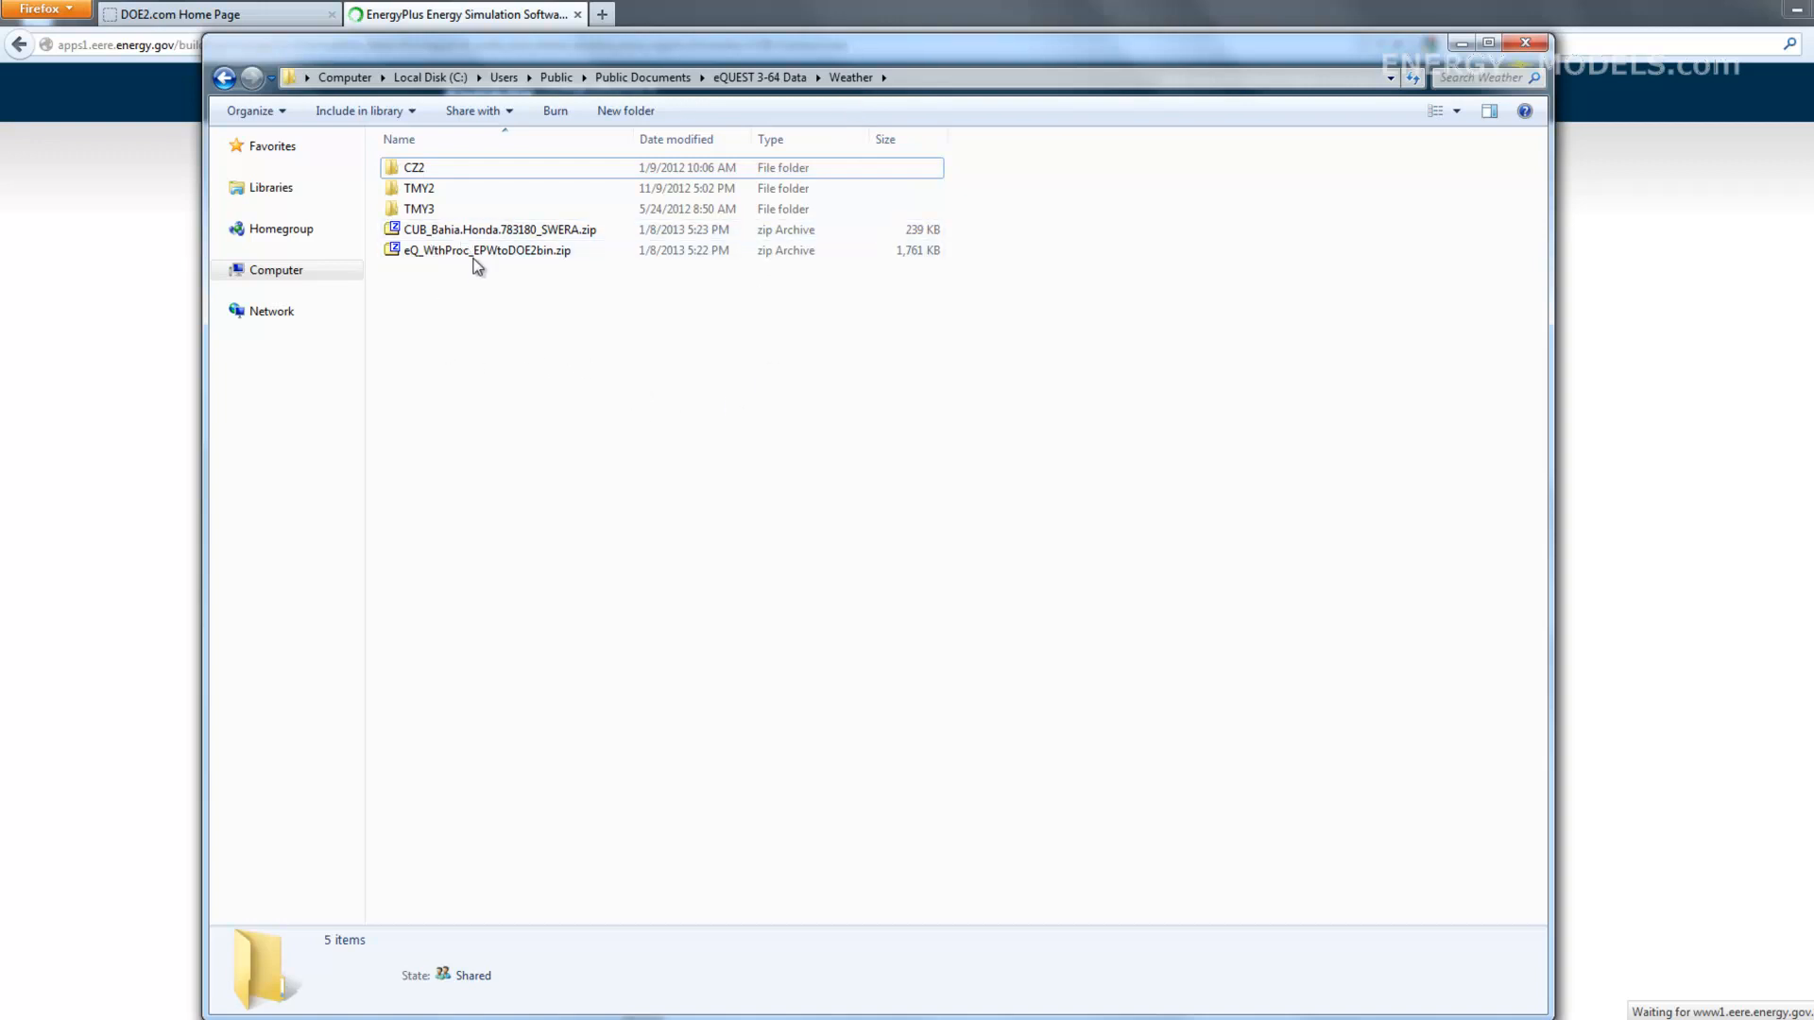
Unpack the converter and Bahia Honda archives, naming the new weather folder 'EPW-'
double_click(486, 250)
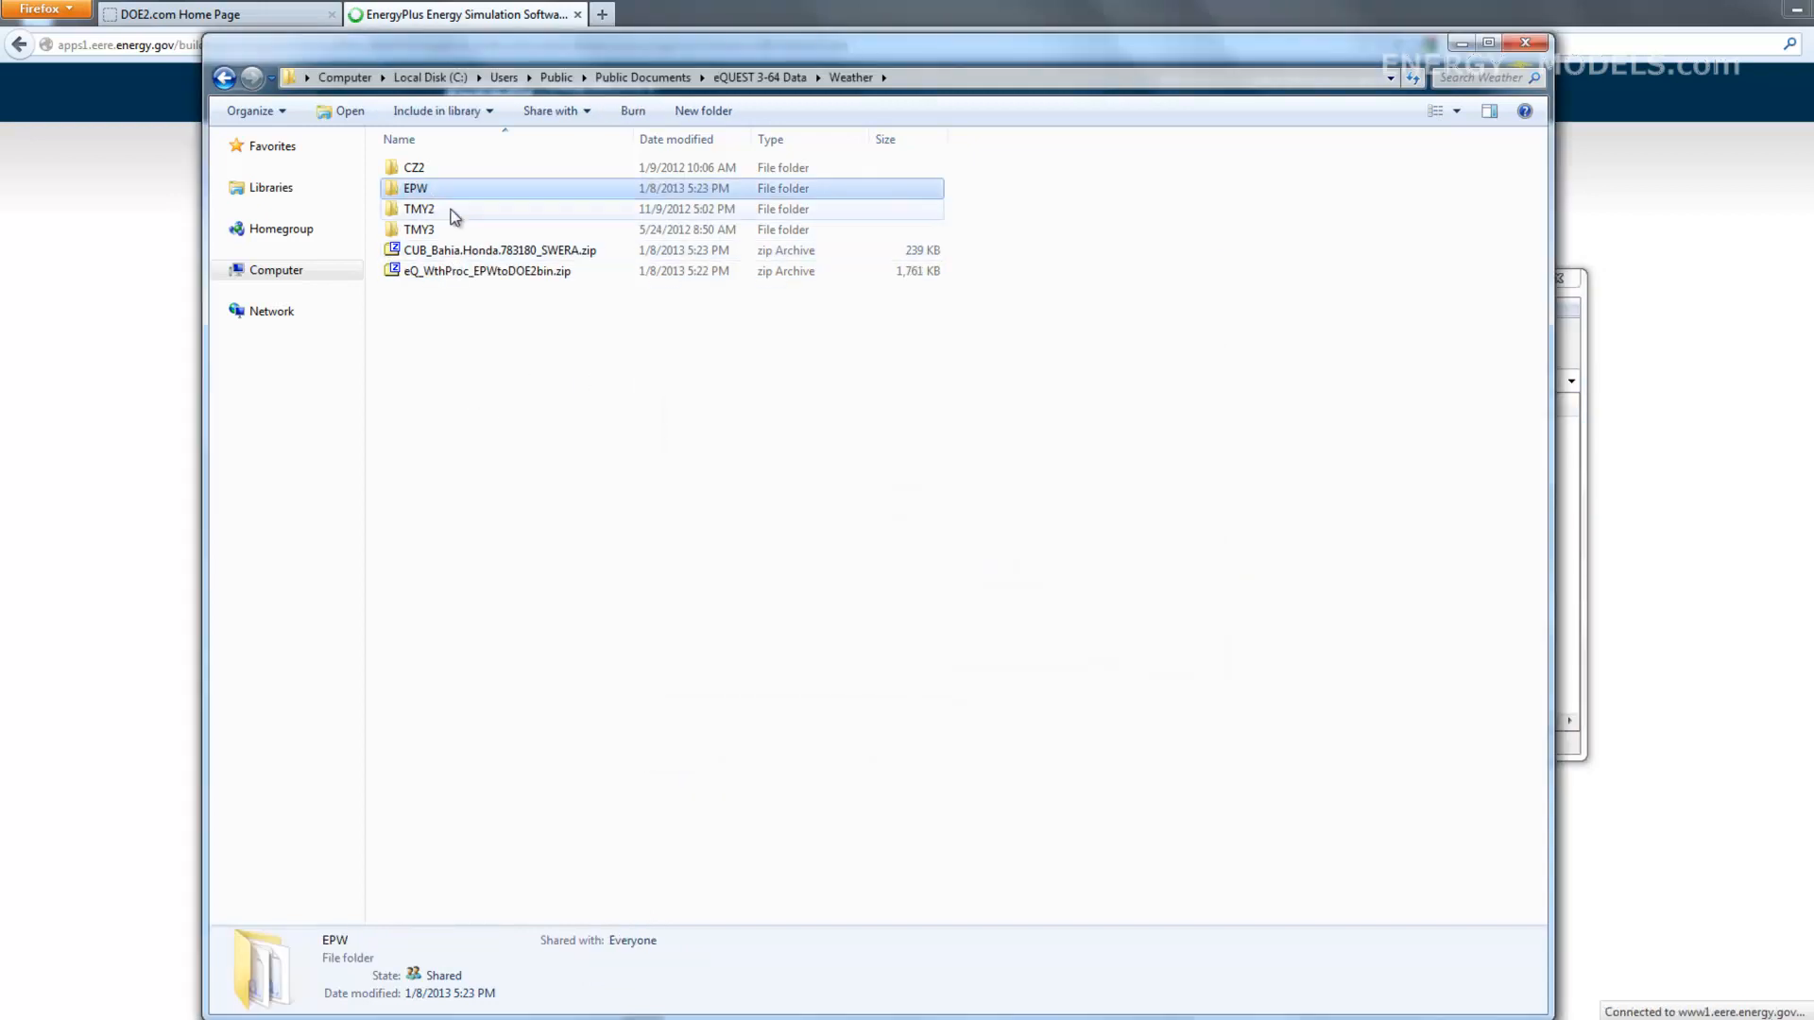
left_click(486, 271)
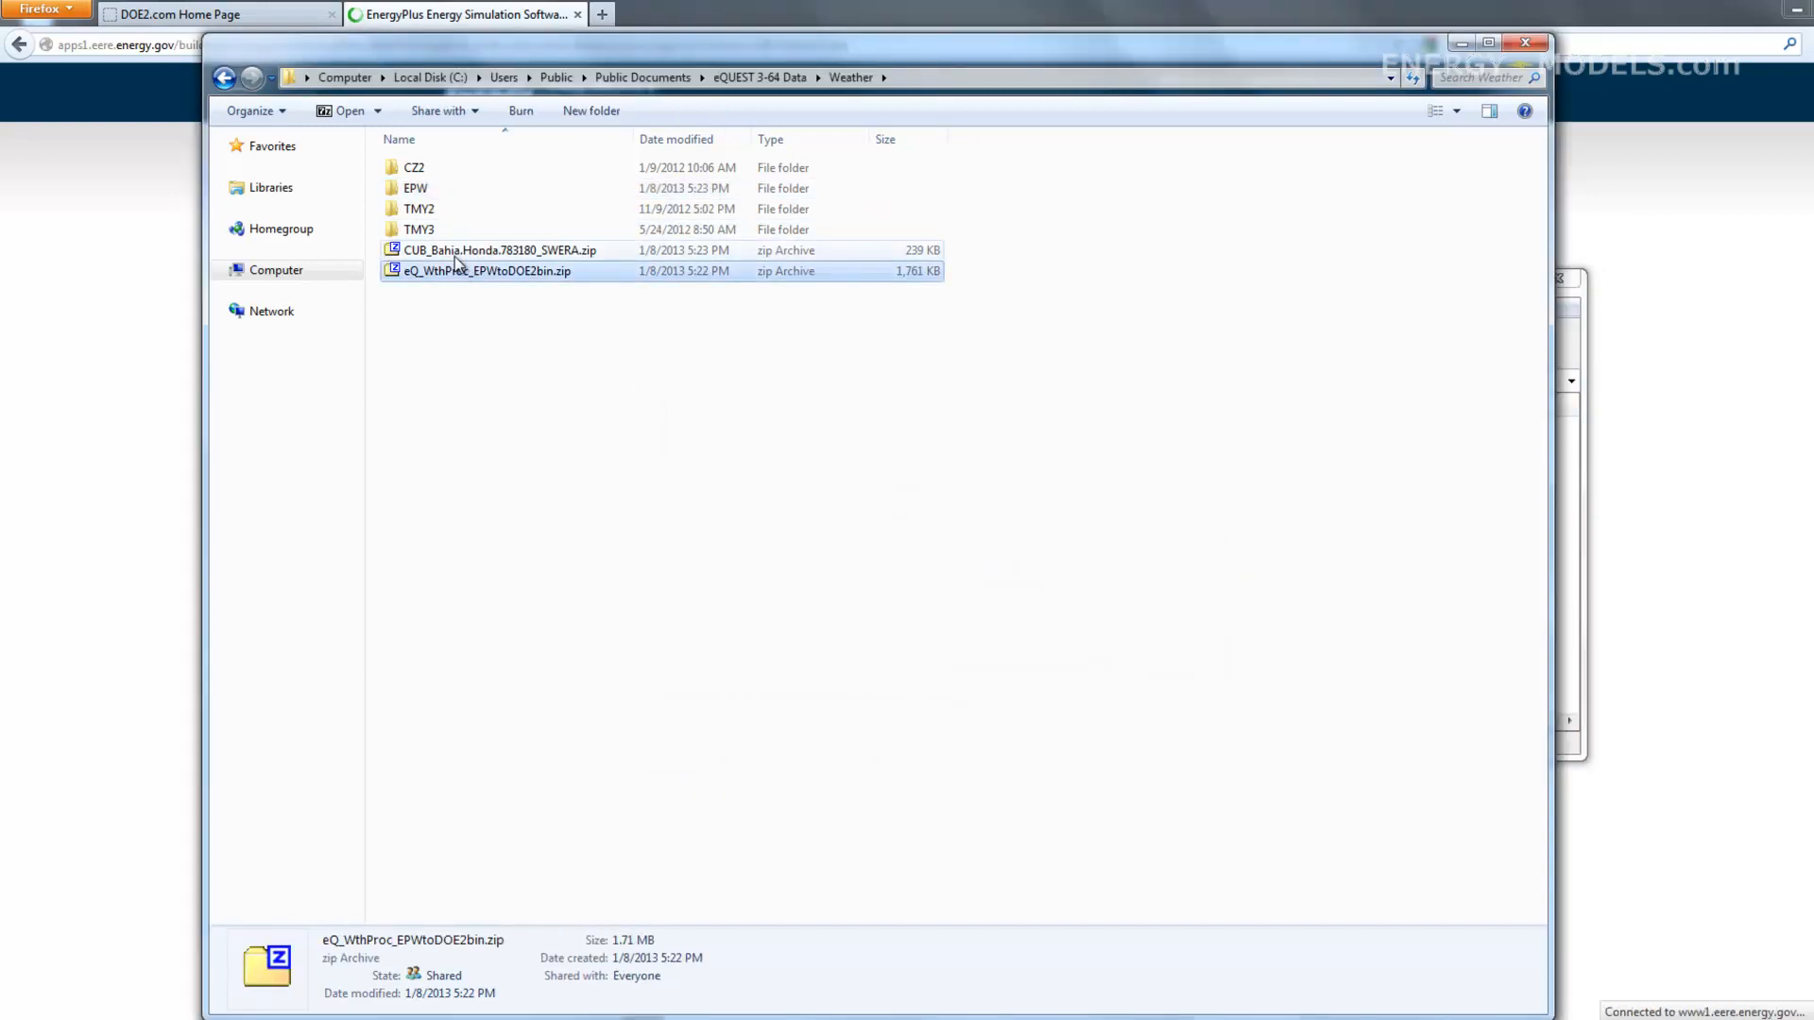
double_click(499, 250)
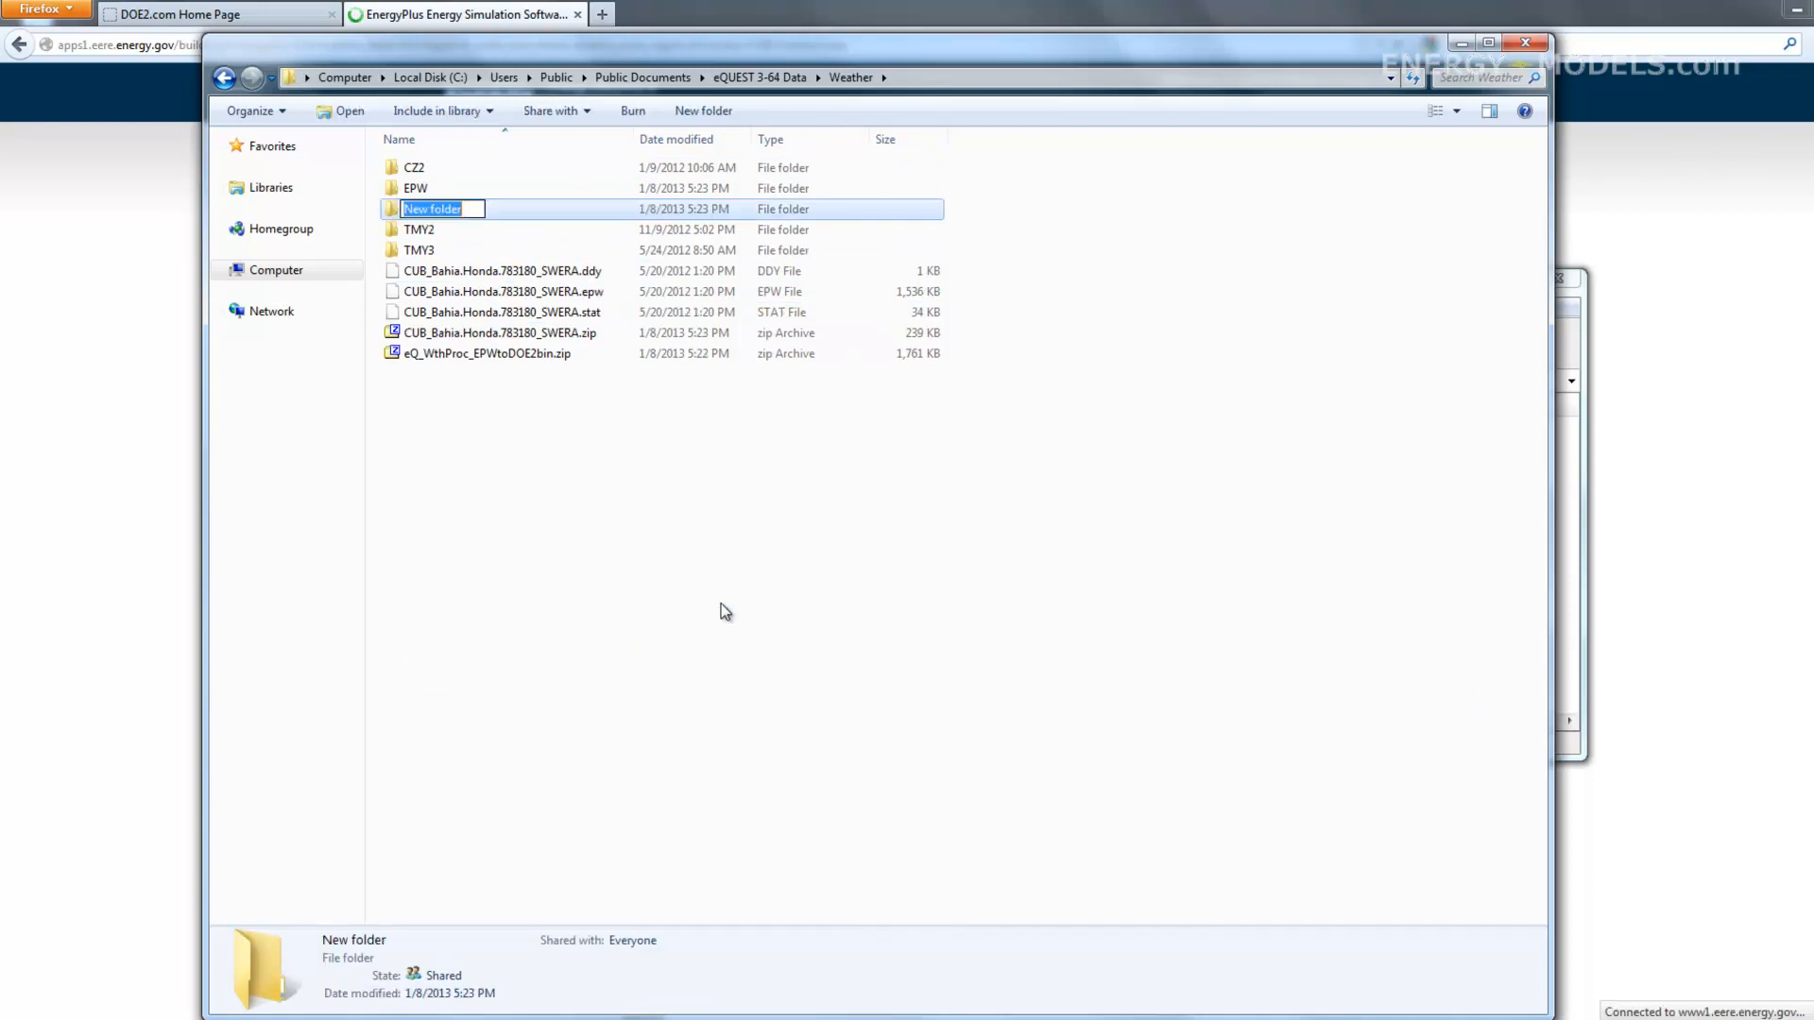
type("EPW-weather")
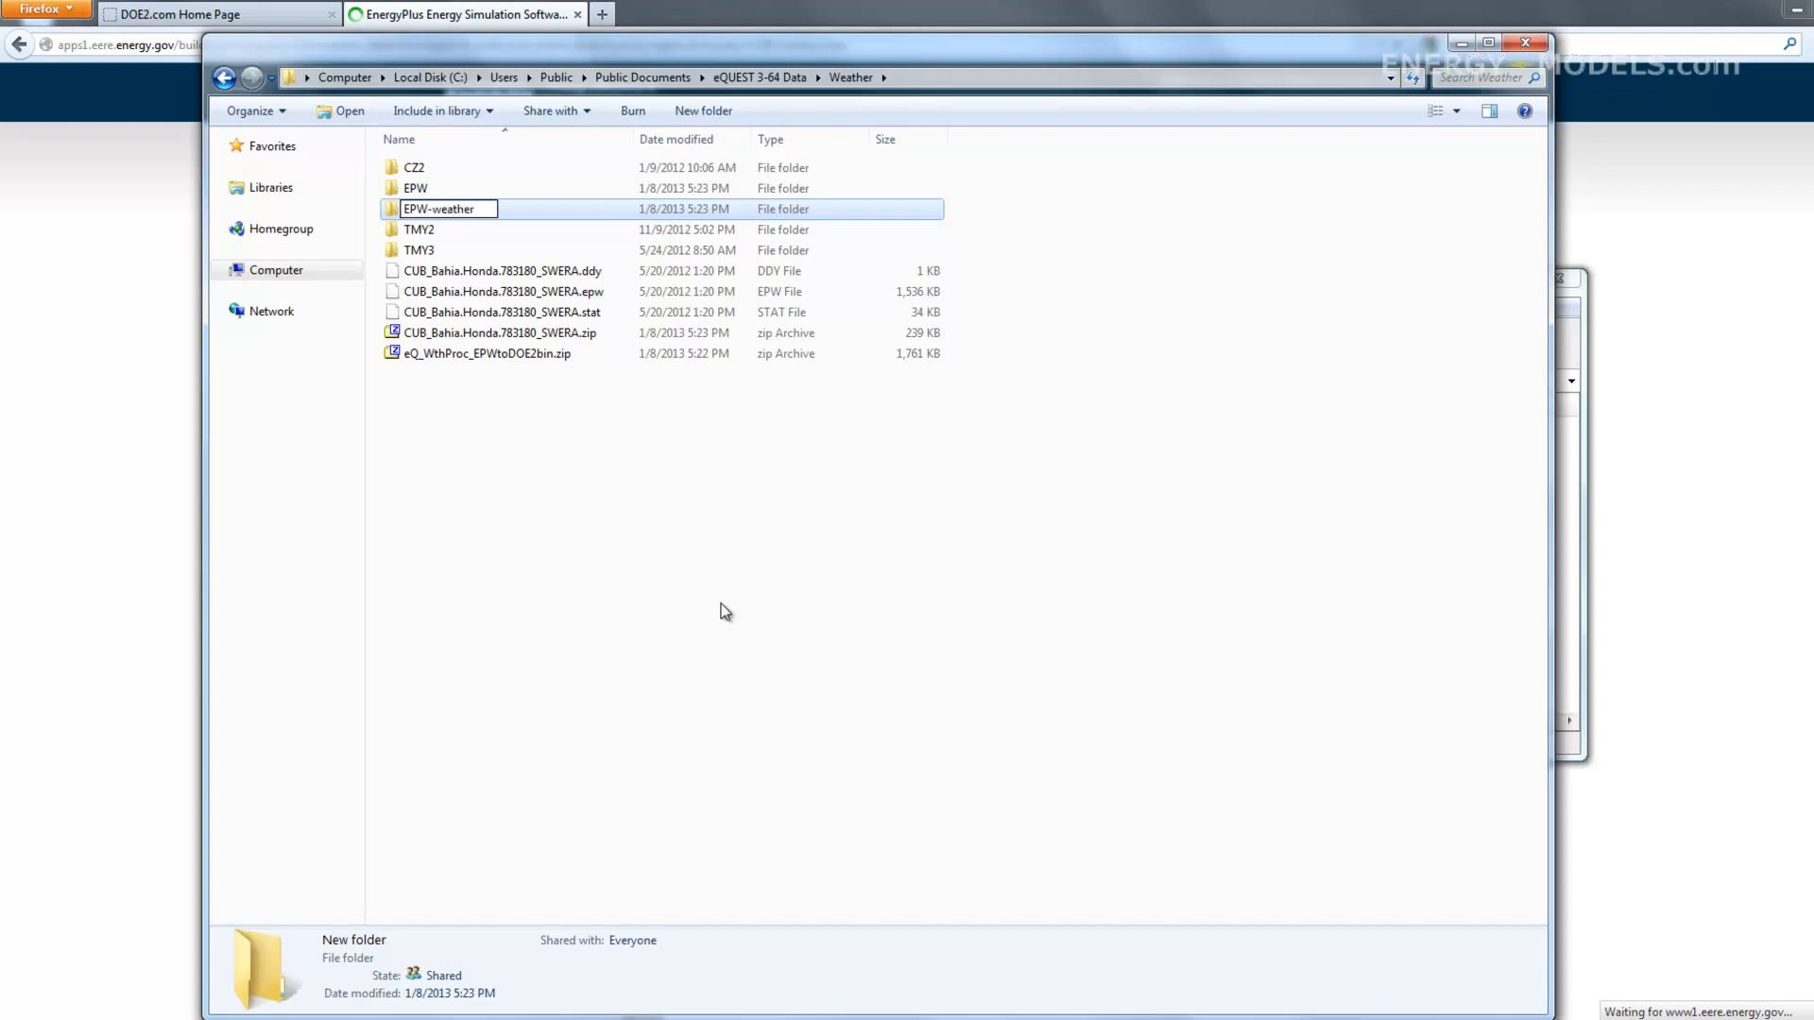
left_click(502, 271)
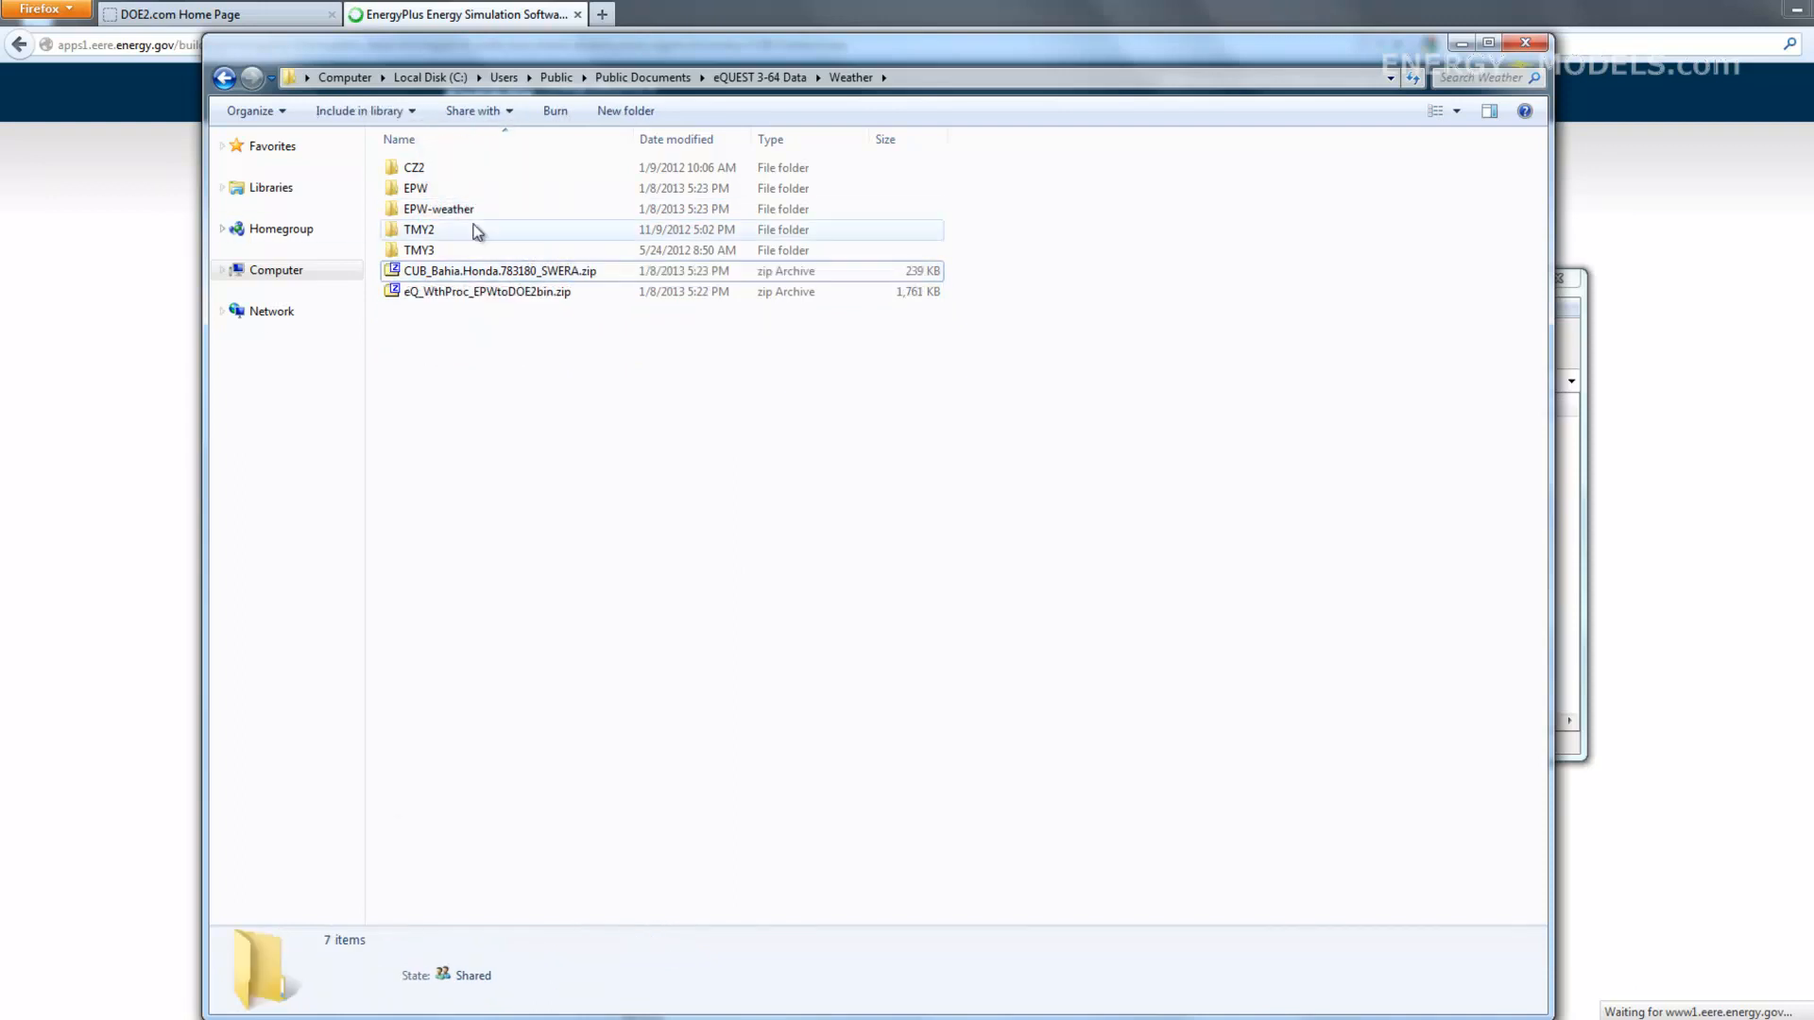
Permanently delete the Cuba weather zip and the eQ_WthProc zip from the Weather folder
left_click(500, 271)
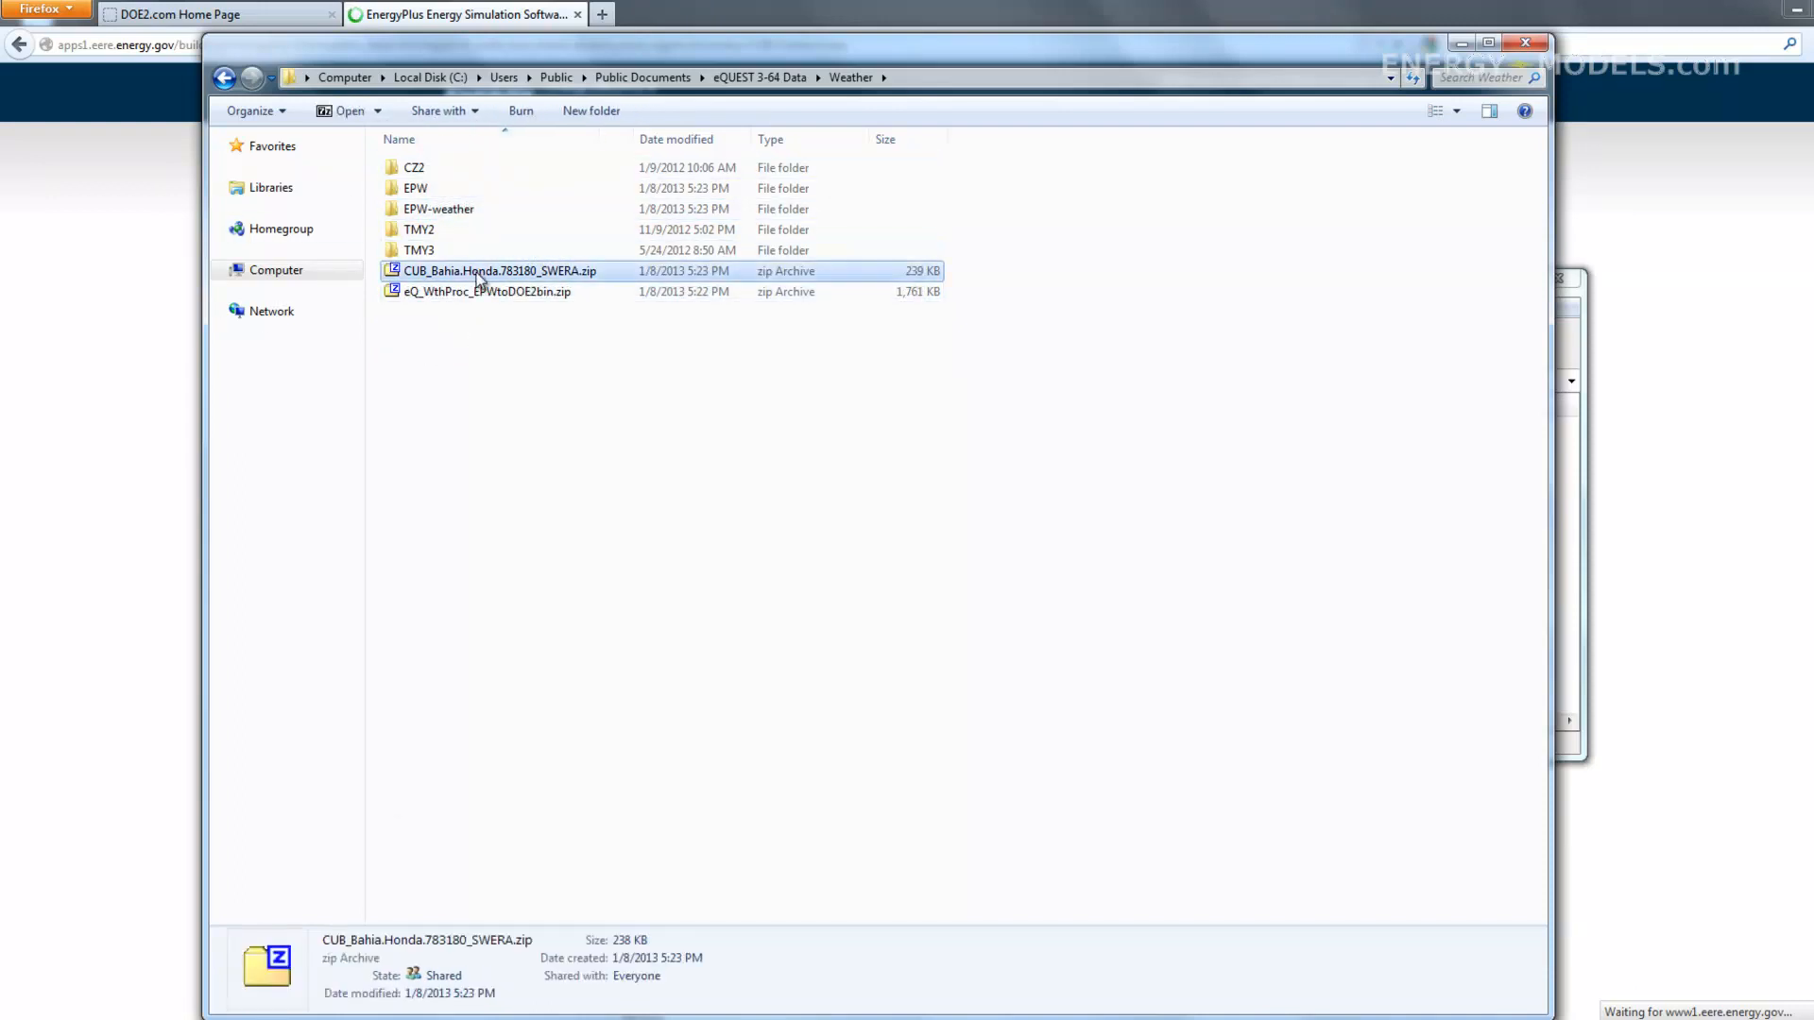
left_click(485, 290)
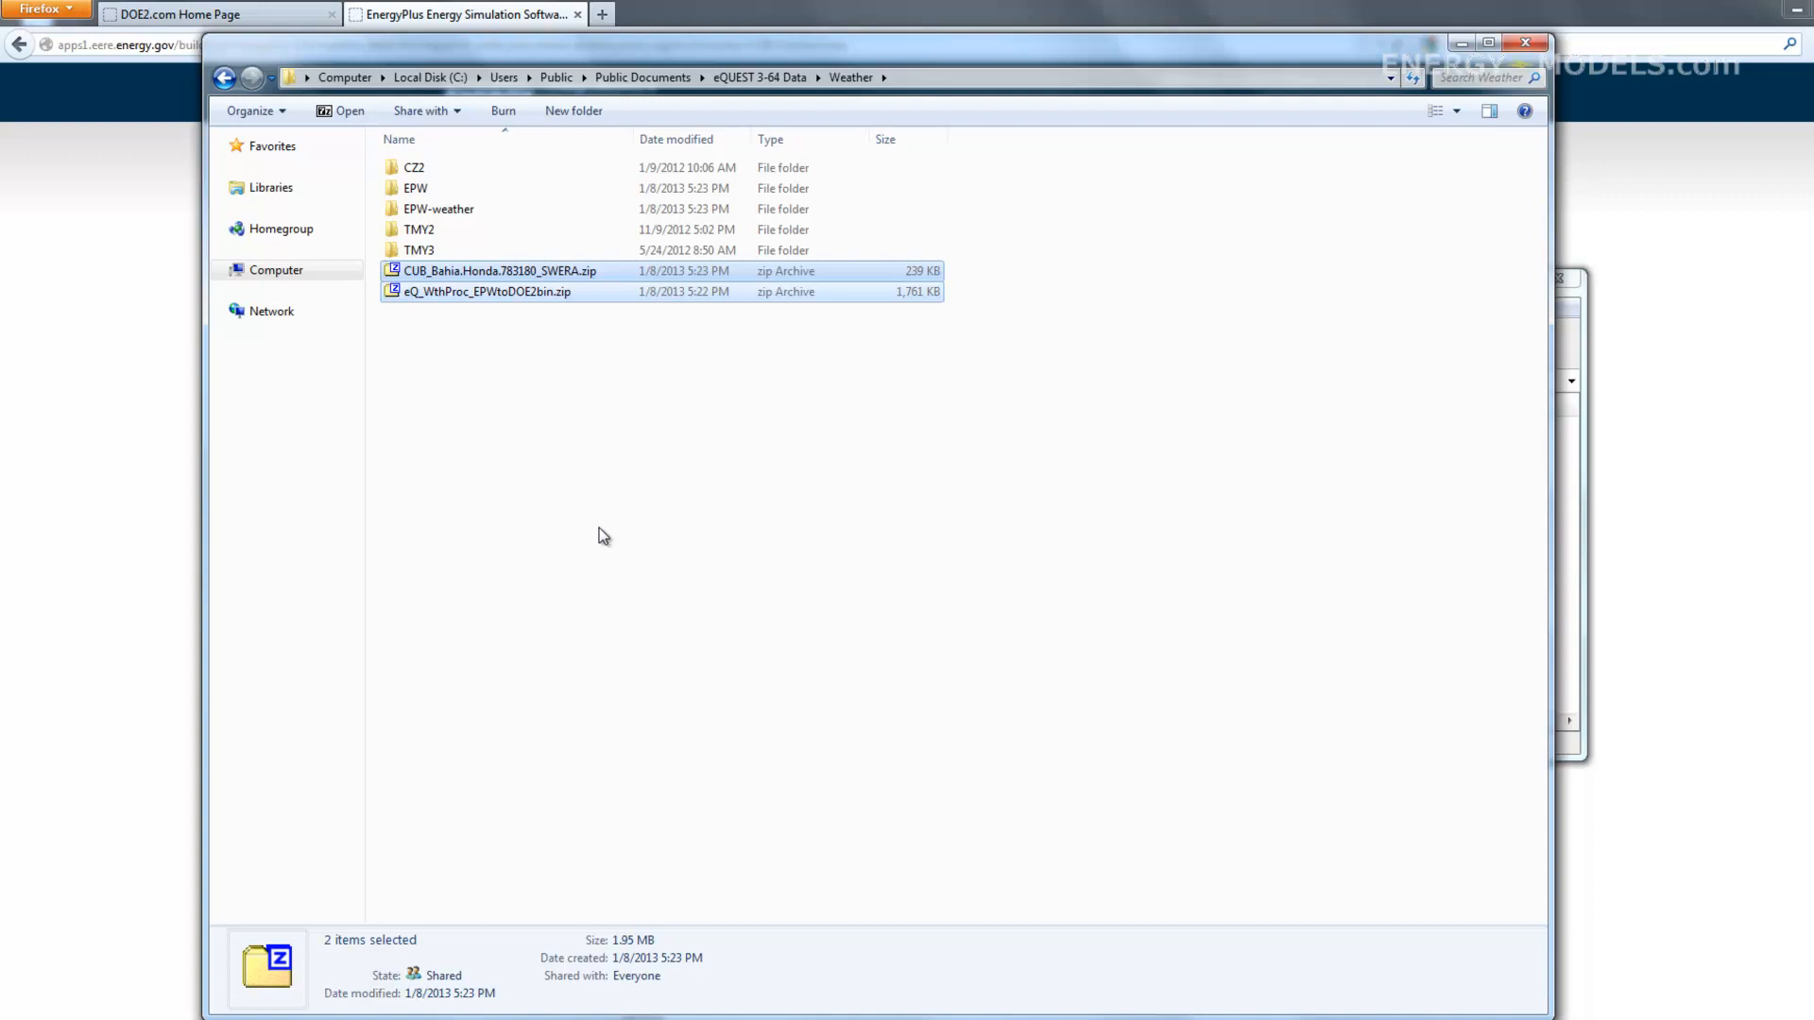
key("Delete")
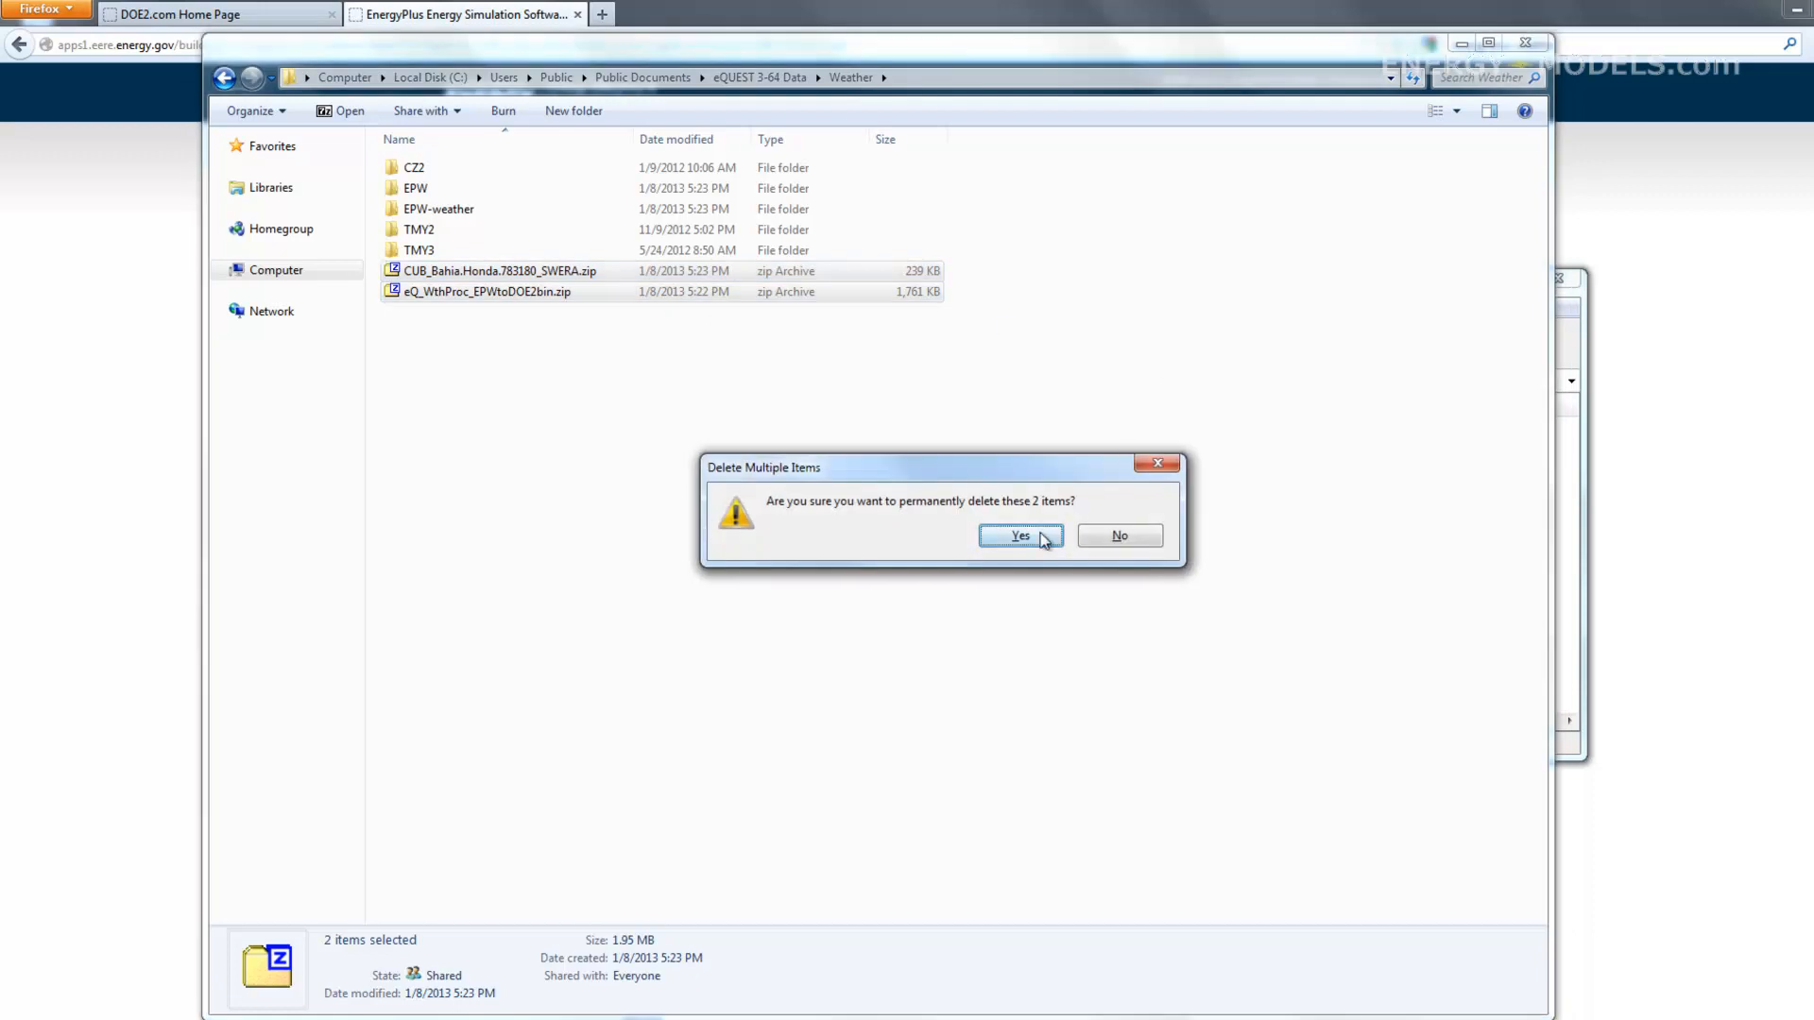
left_click(1018, 535)
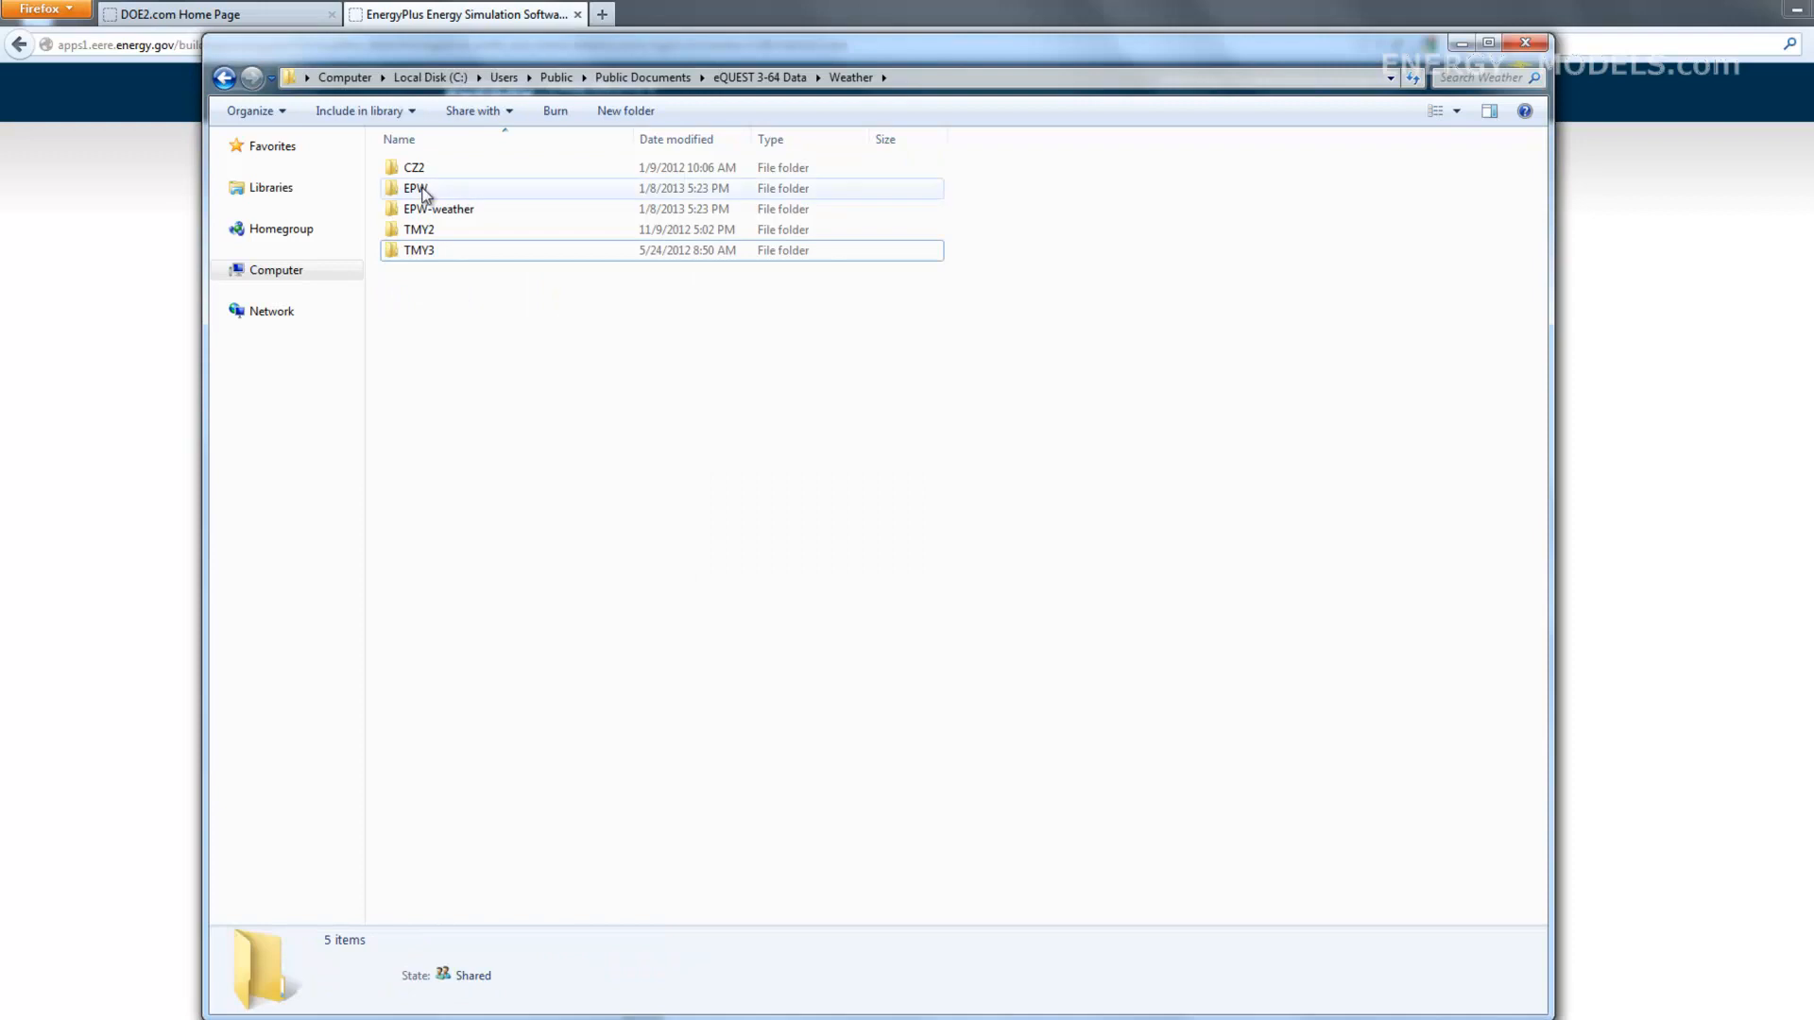
In Weather\EPW\Processor, delete the old eQ_WthProc.INI settings file
double_click(417, 187)
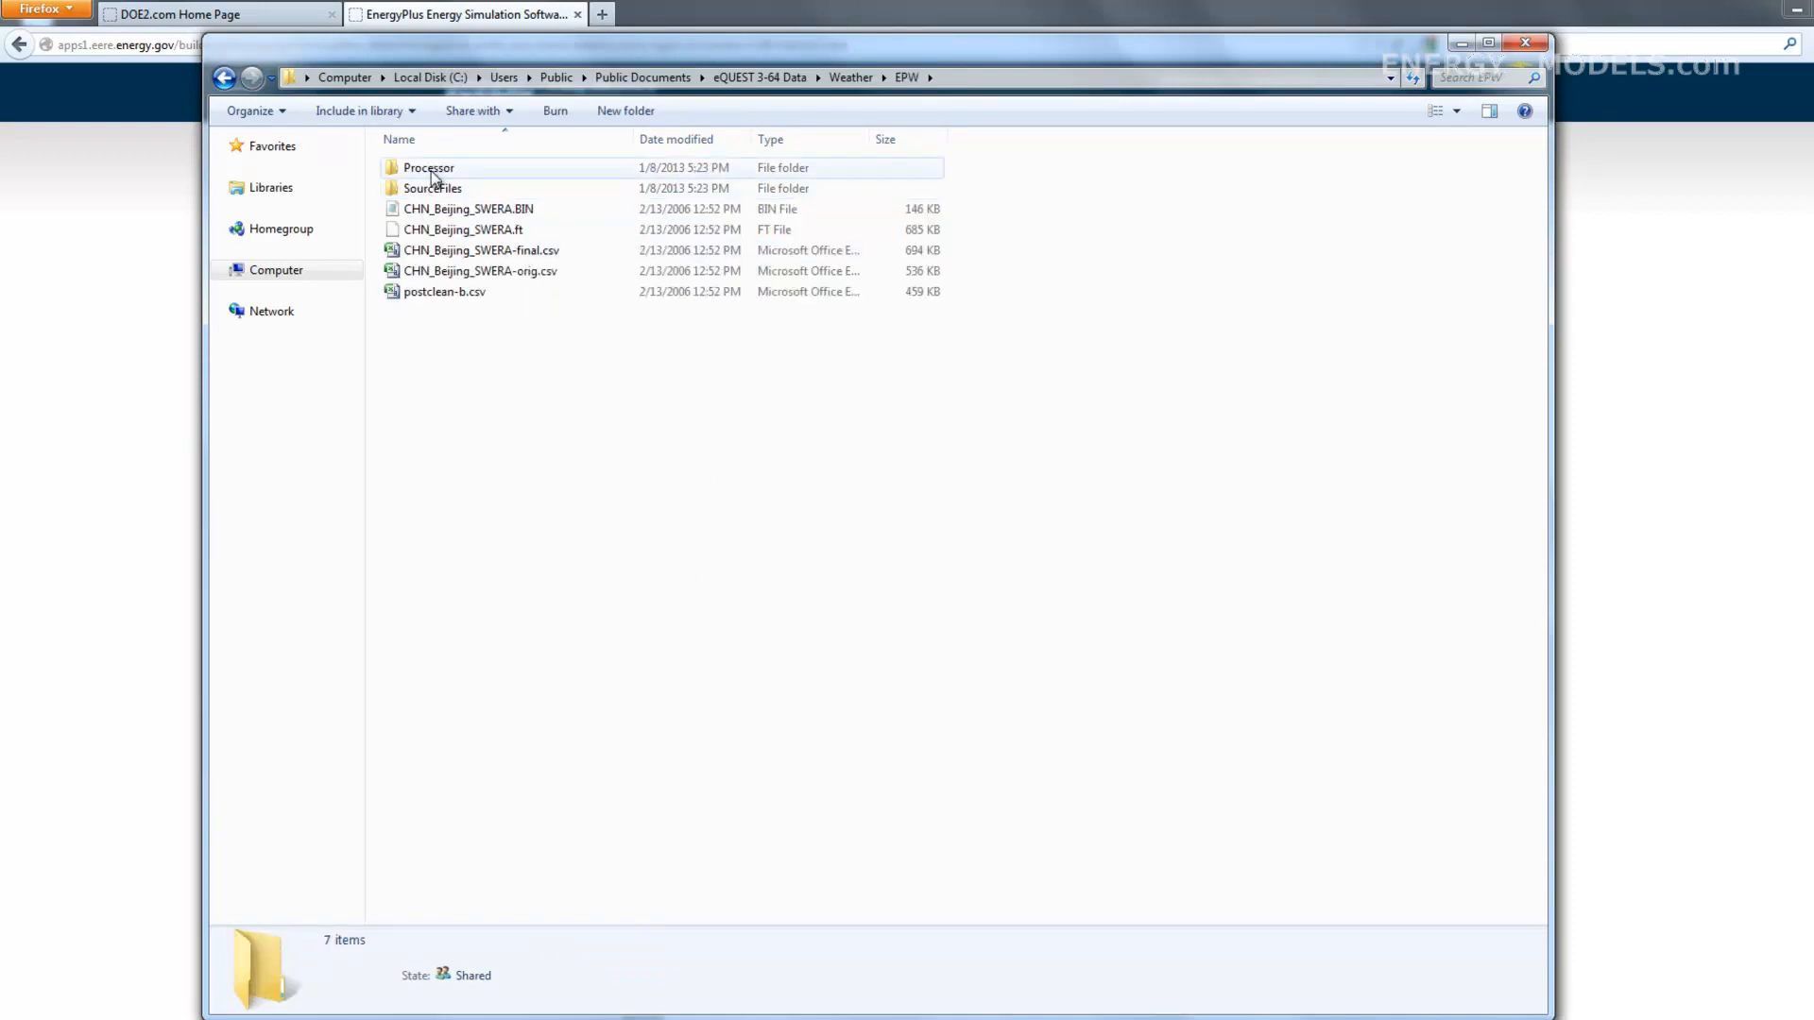
double_click(429, 166)
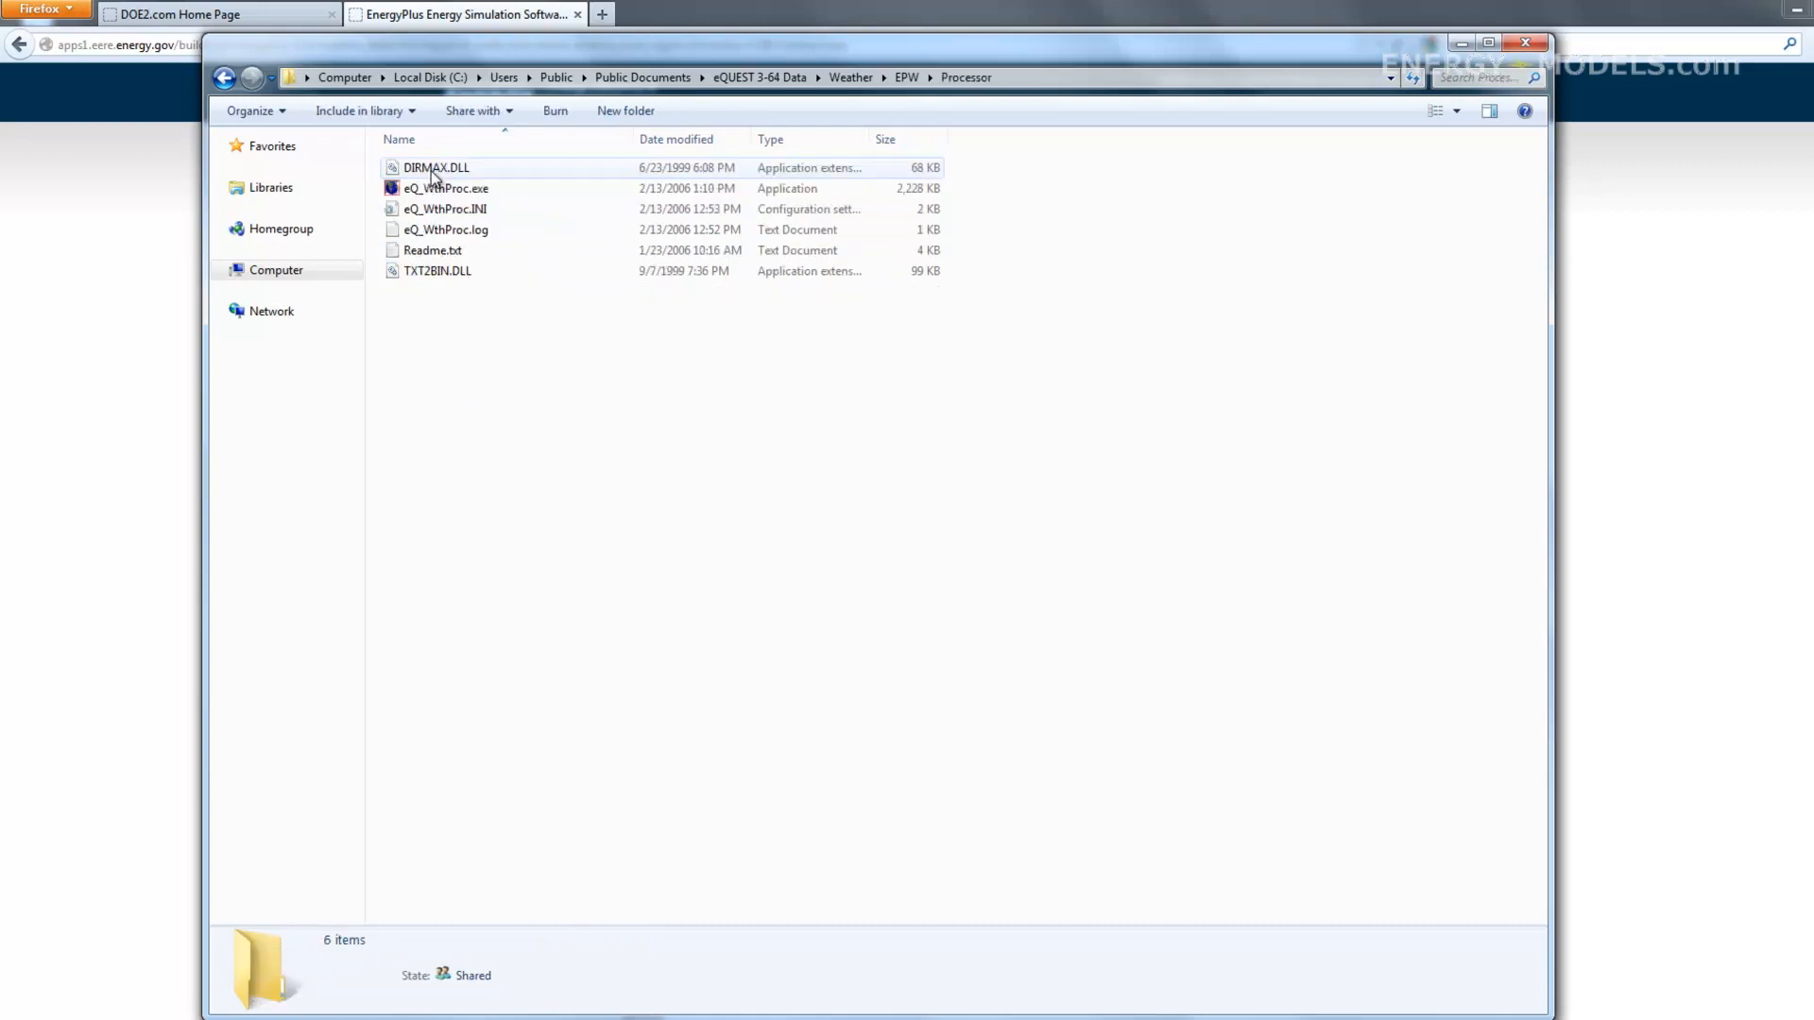
left_click(444, 207)
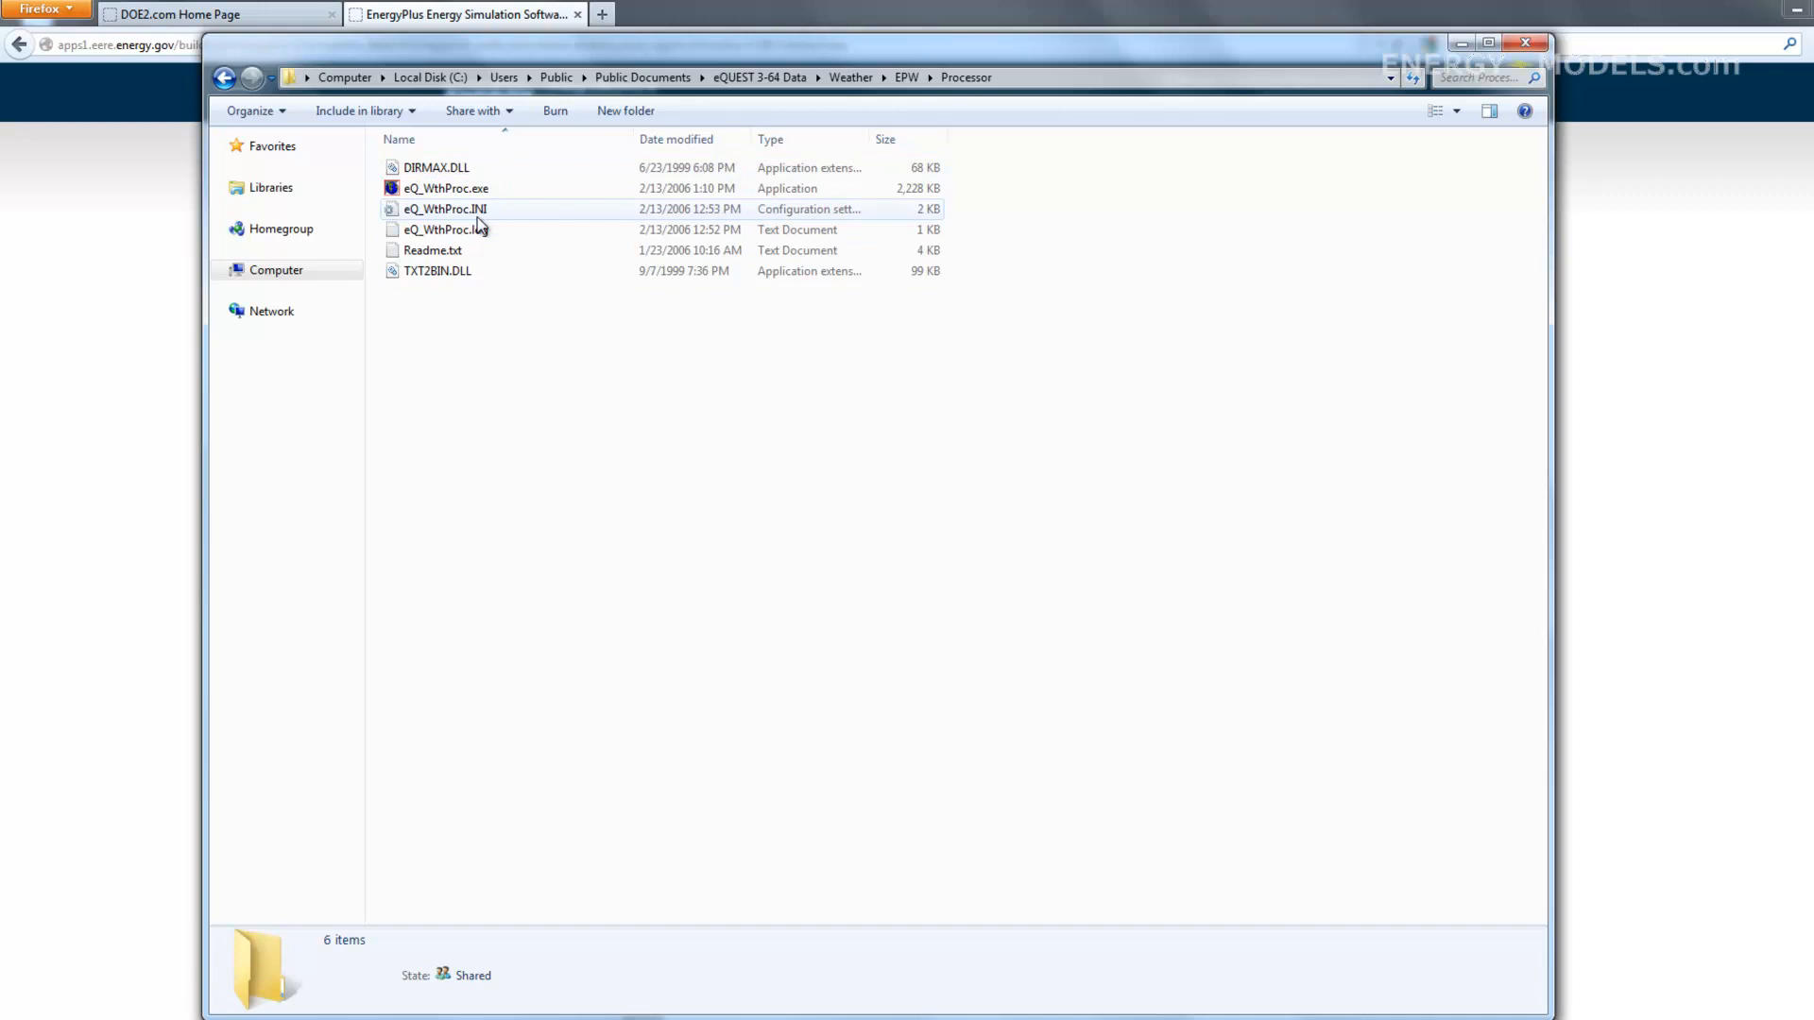
left_click(444, 208)
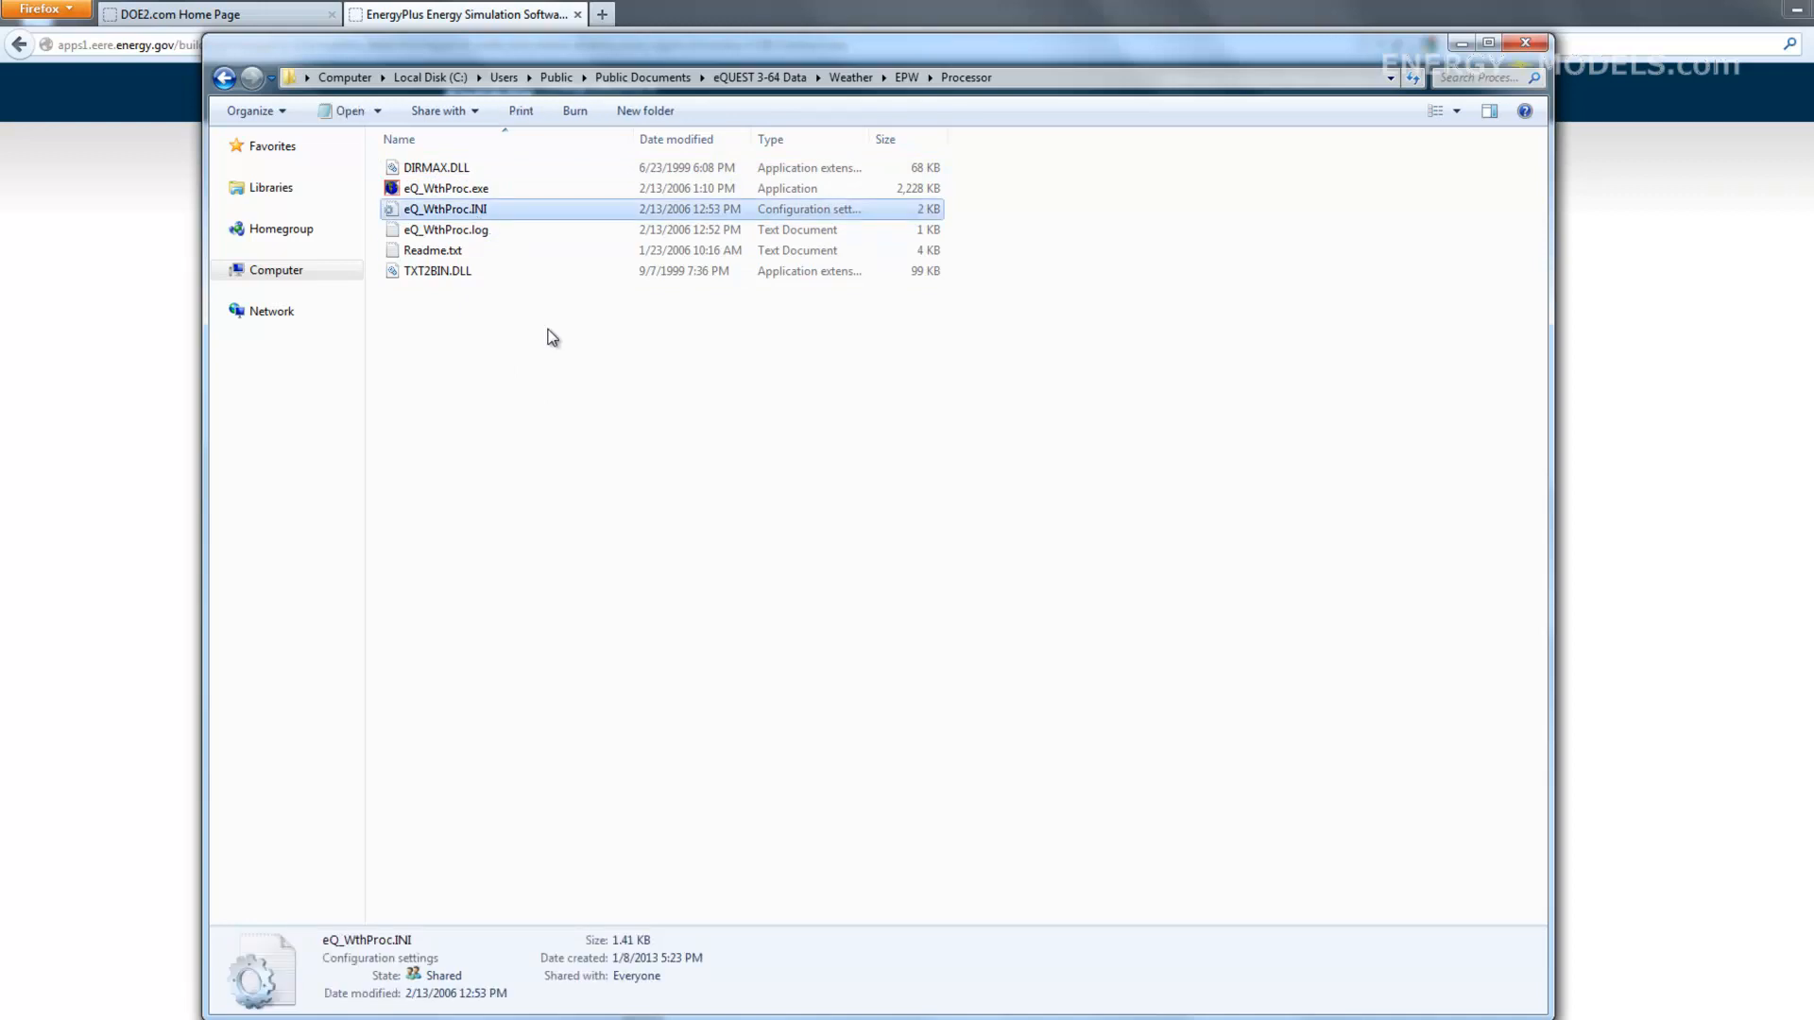
mouse_move(541, 496)
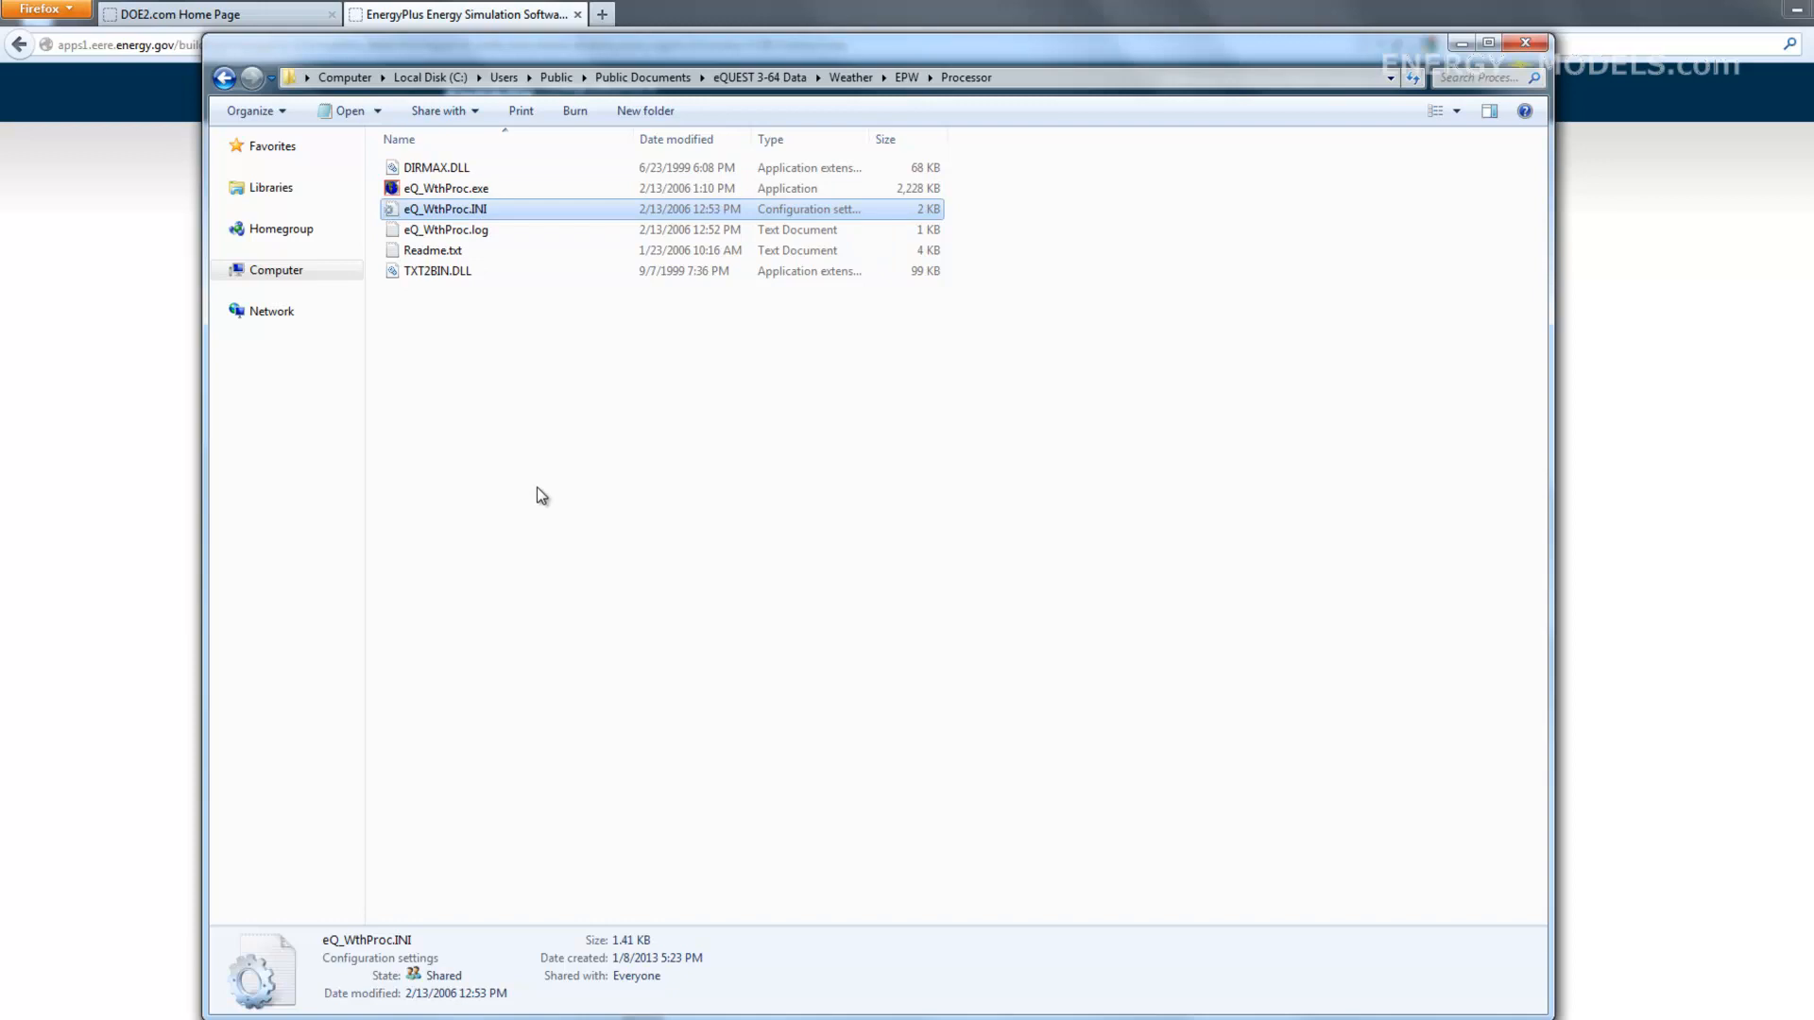
key("Delete")
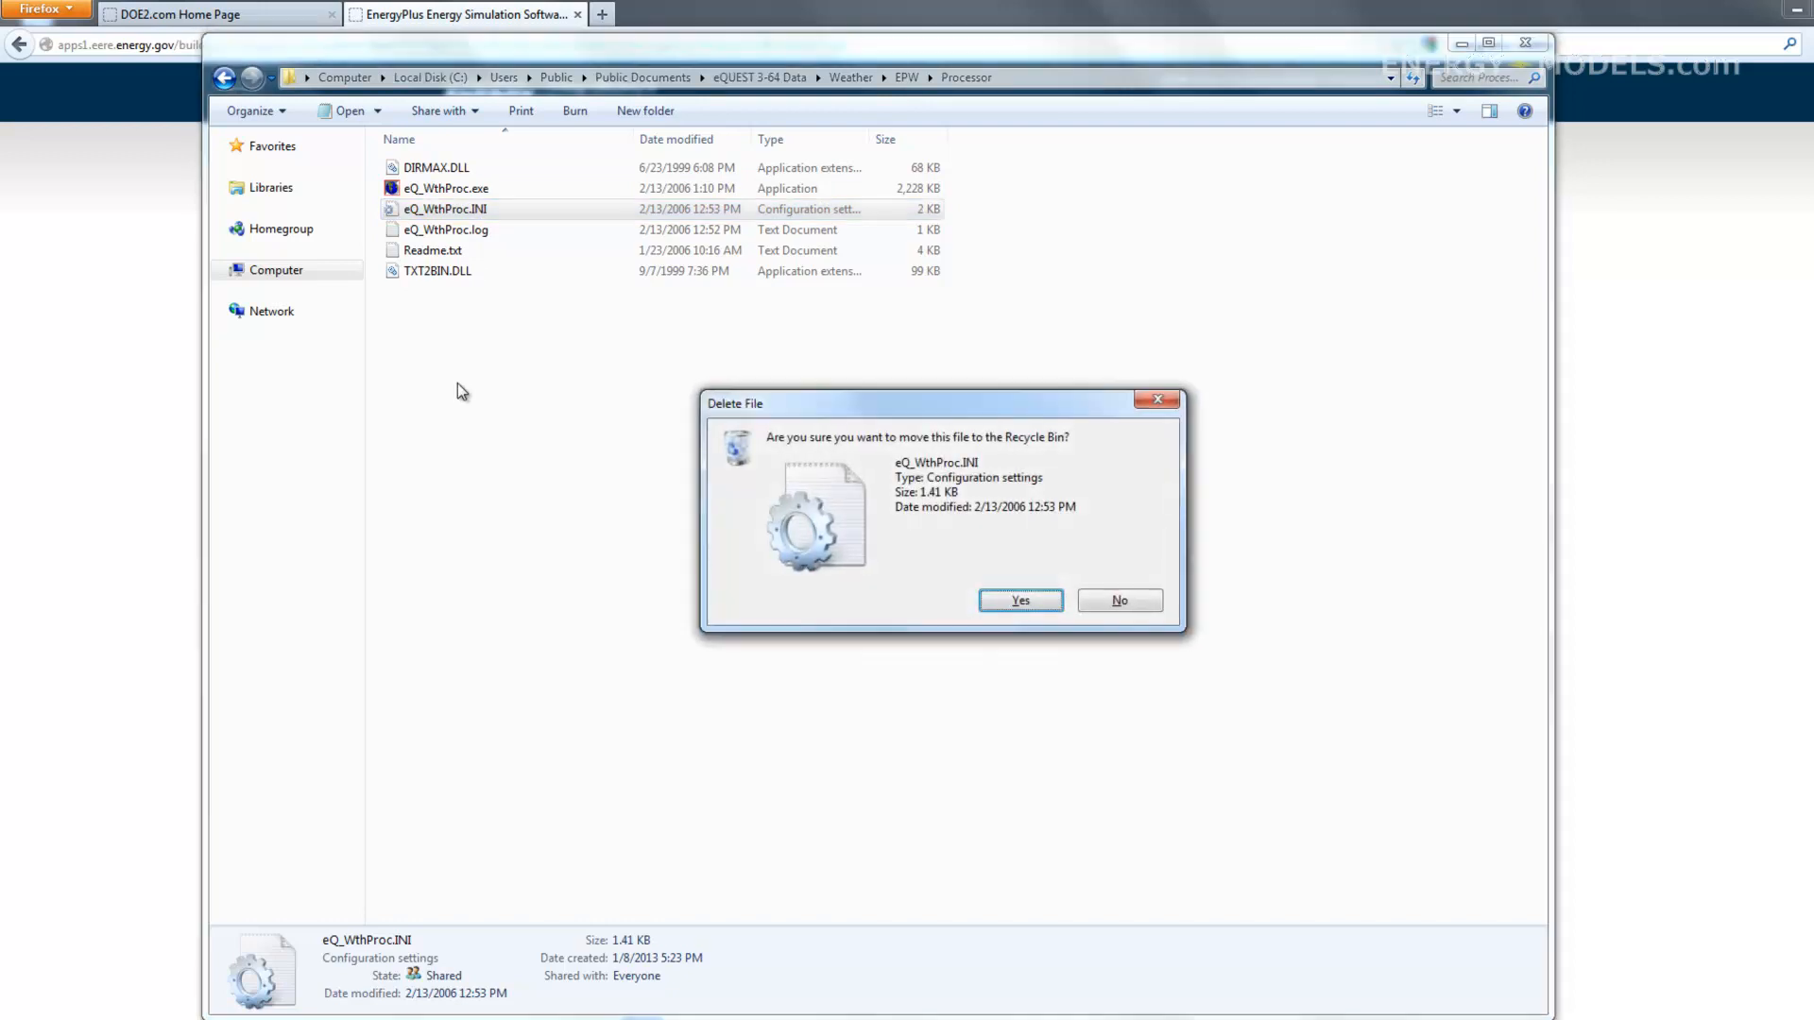
left_click(1019, 599)
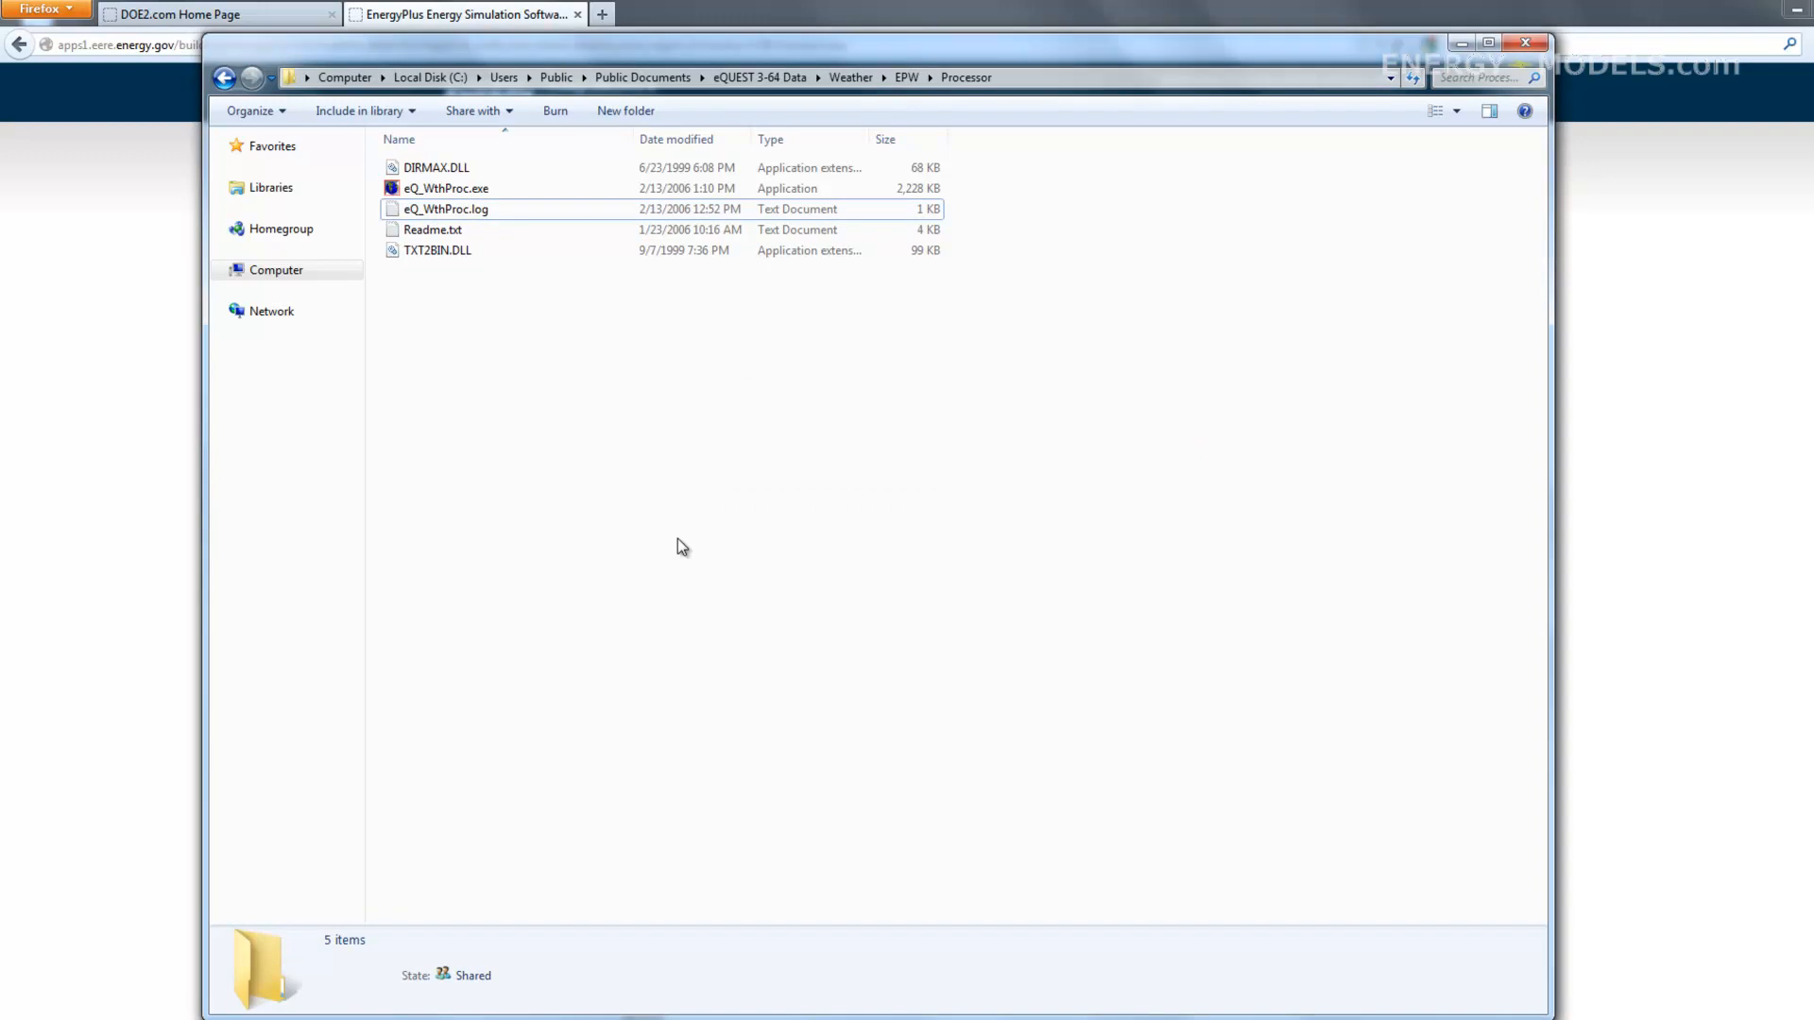
mouse_move(445, 187)
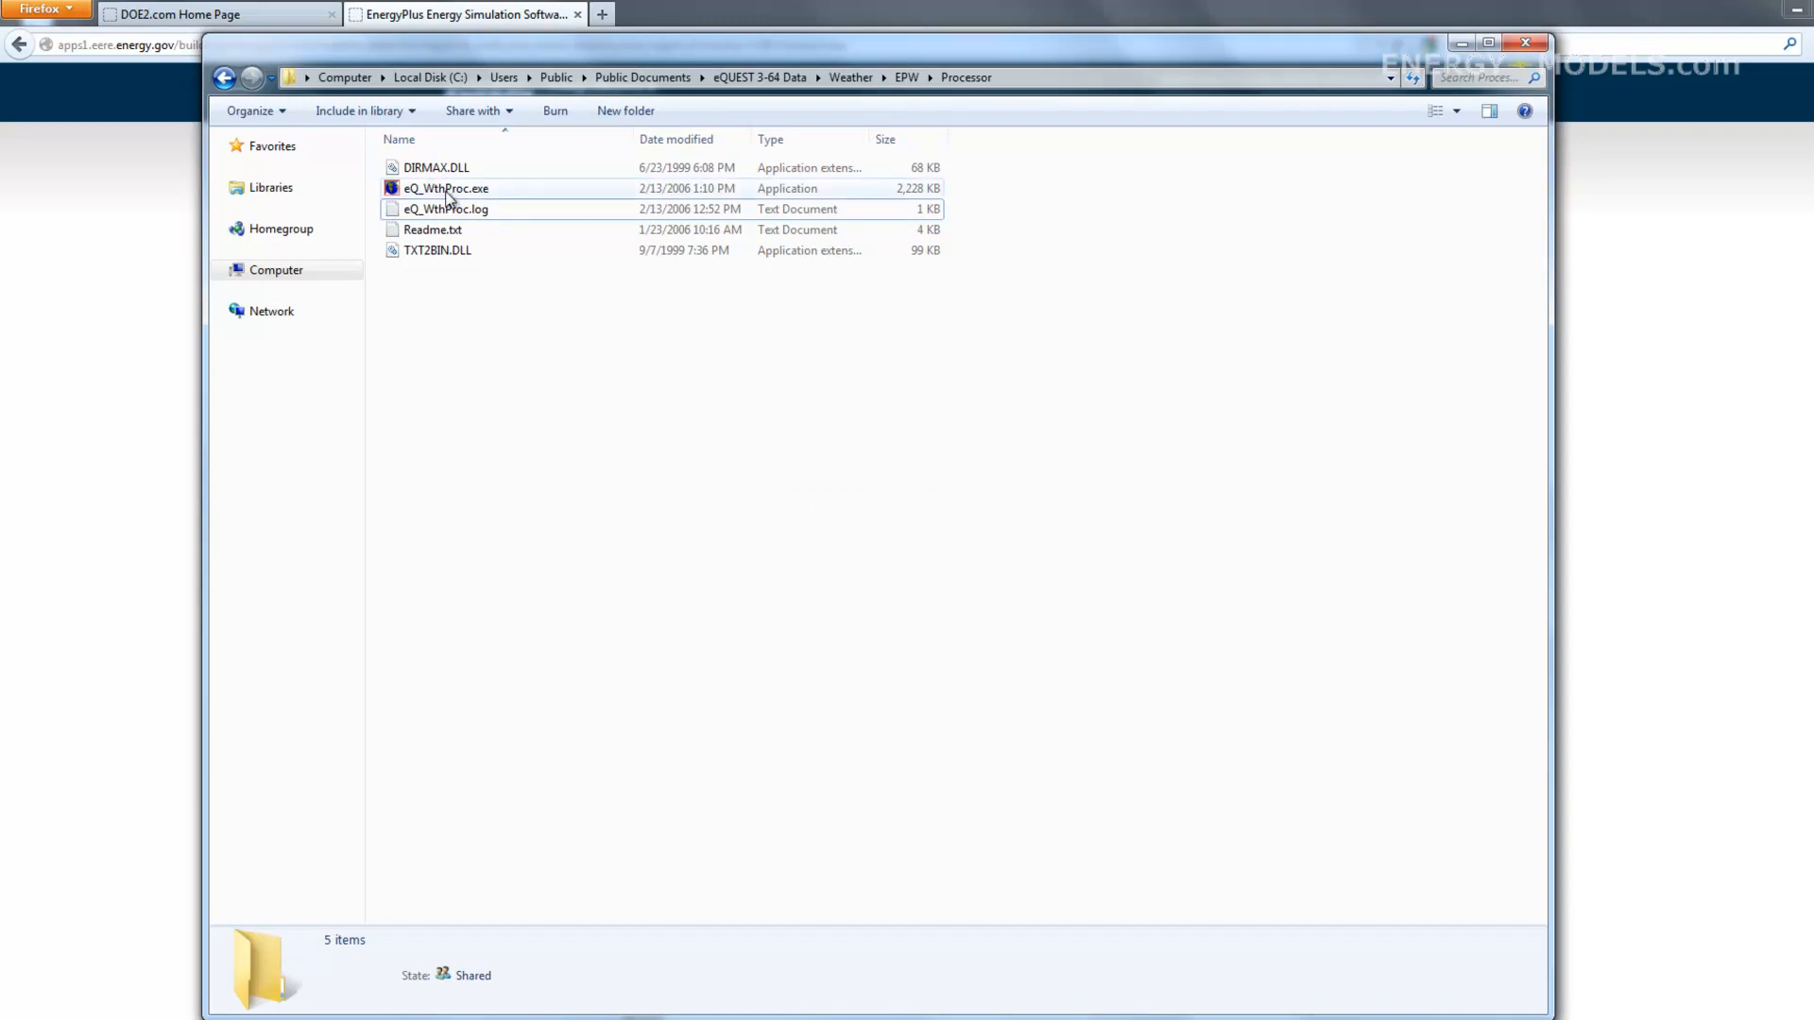
mouse_move(445, 187)
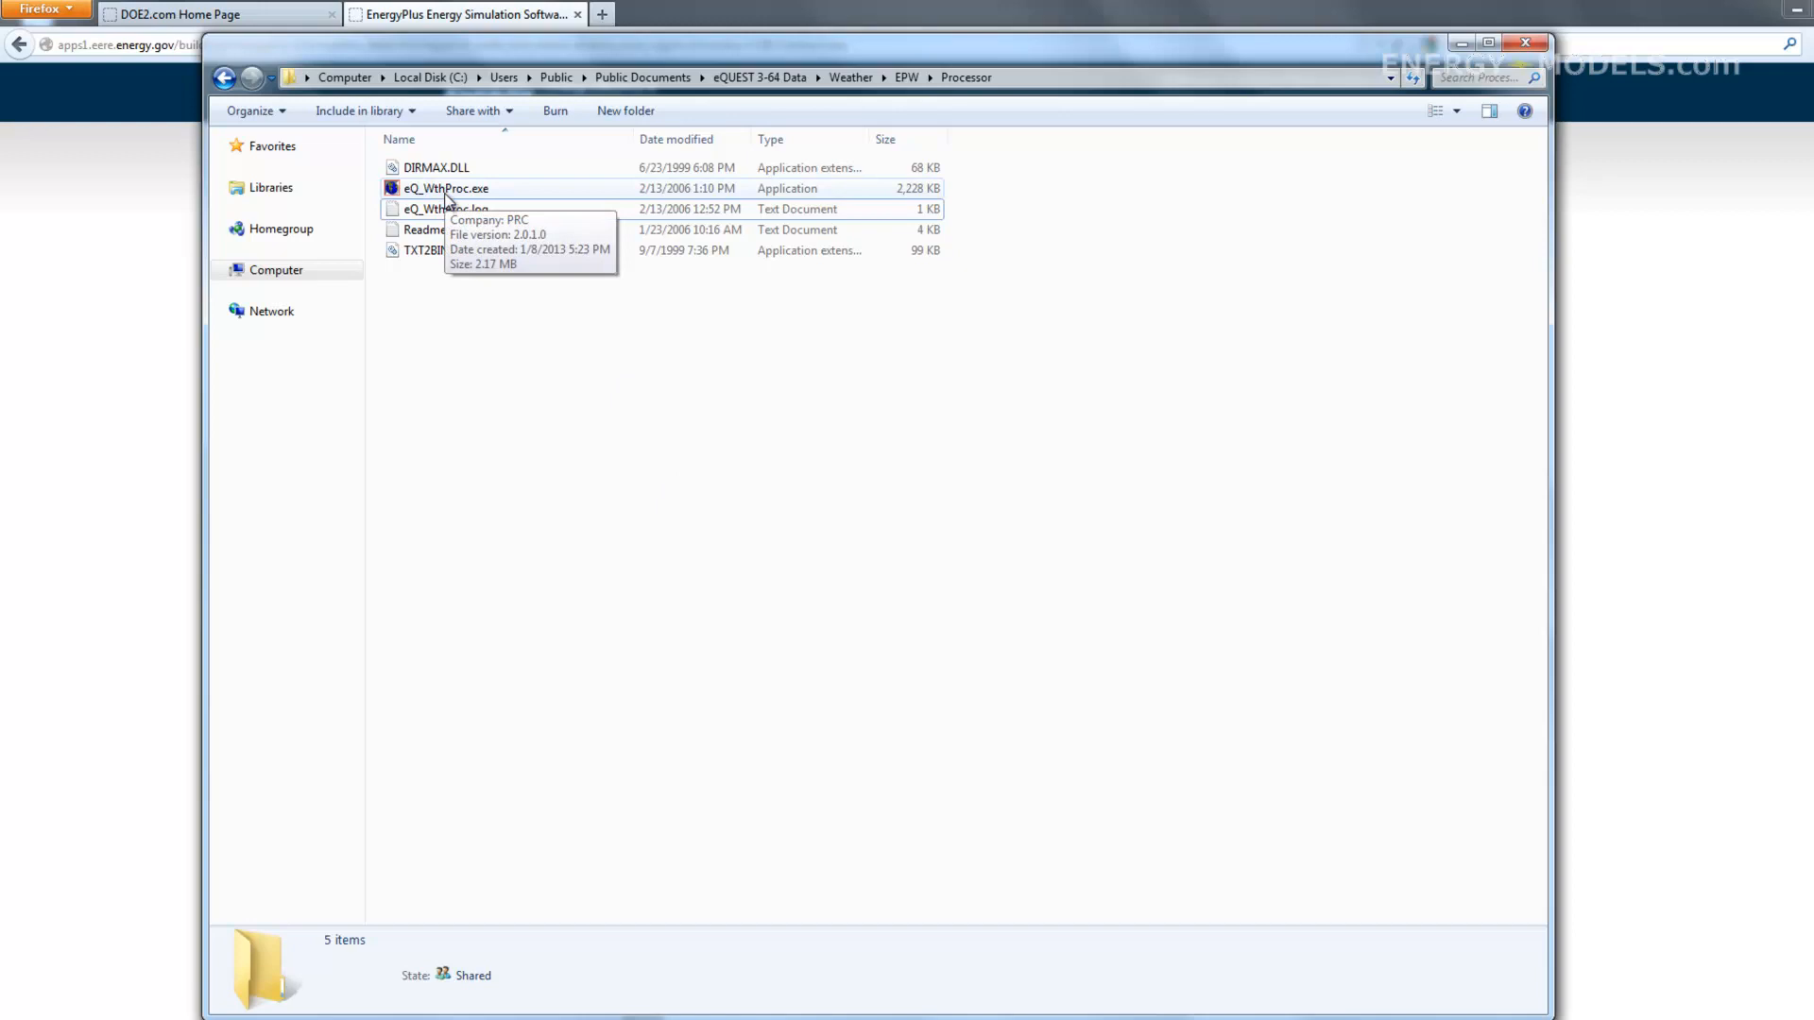
Launch eQ_WthProc.exe, reposition its window, then relaunch it afresh
double_click(445, 187)
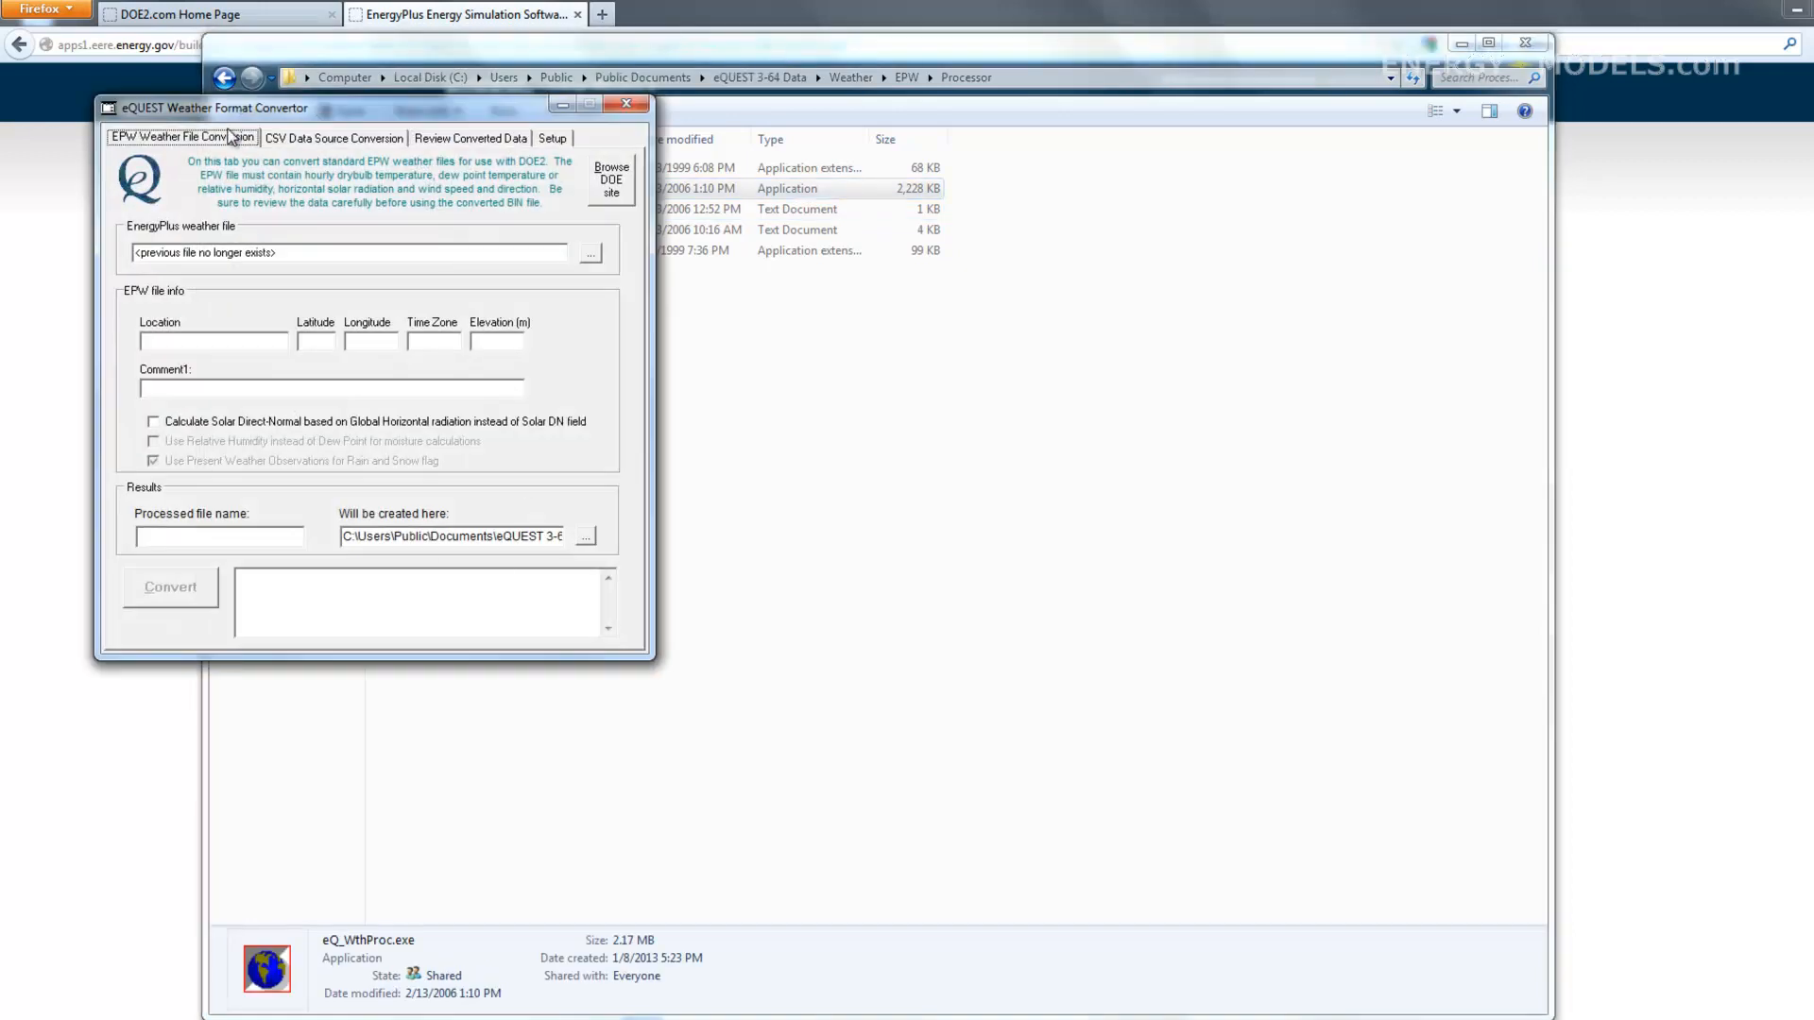
mouse_move(424, 110)
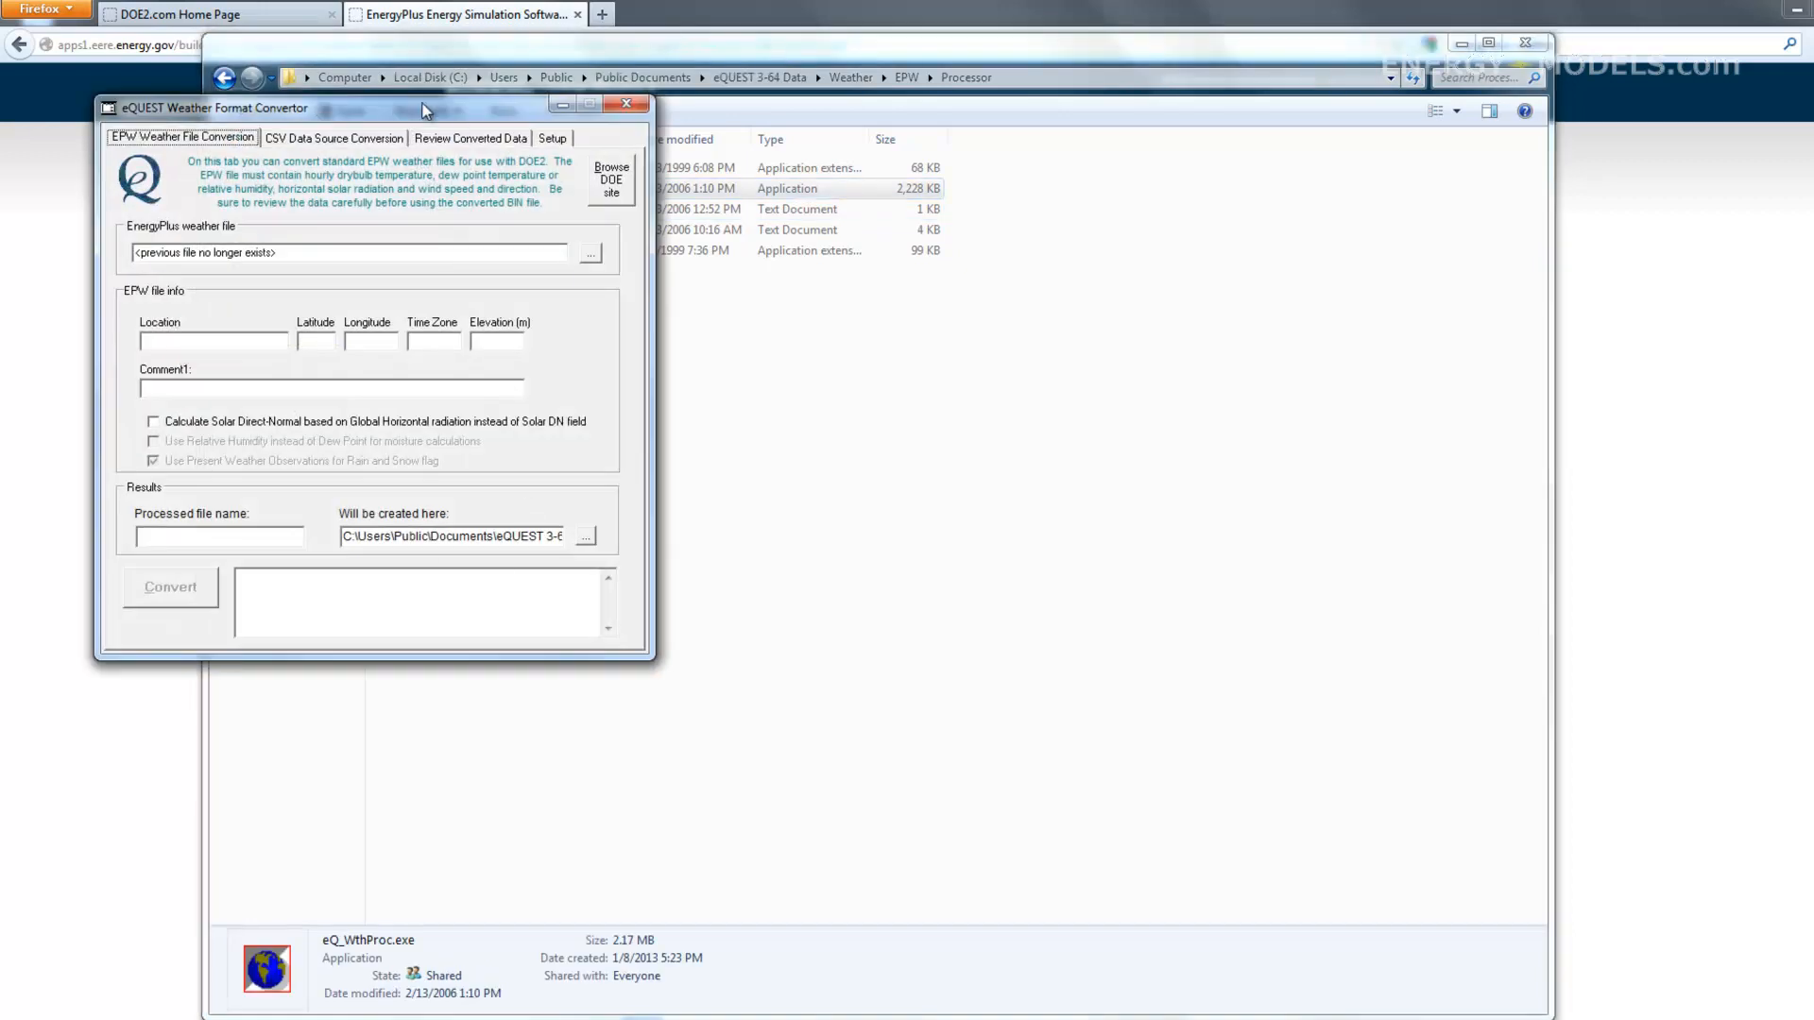
left_click_drag(215, 108, 420, 401)
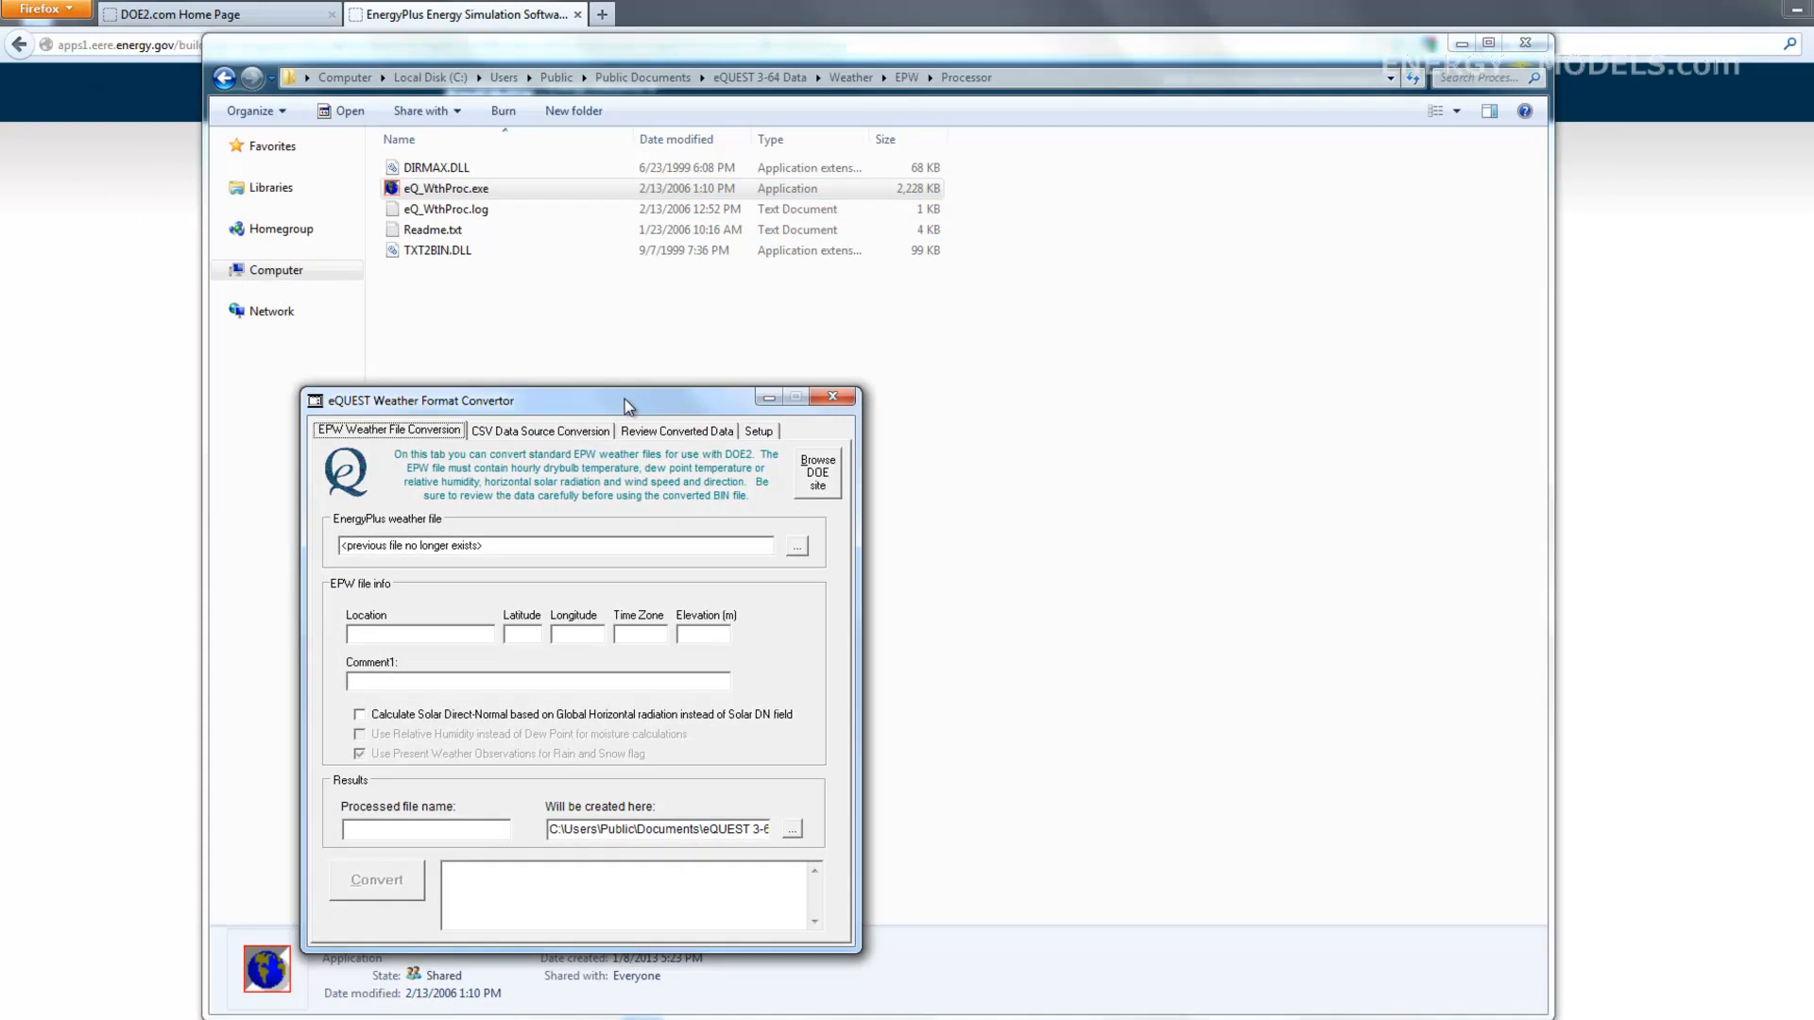
mouse_move(524, 251)
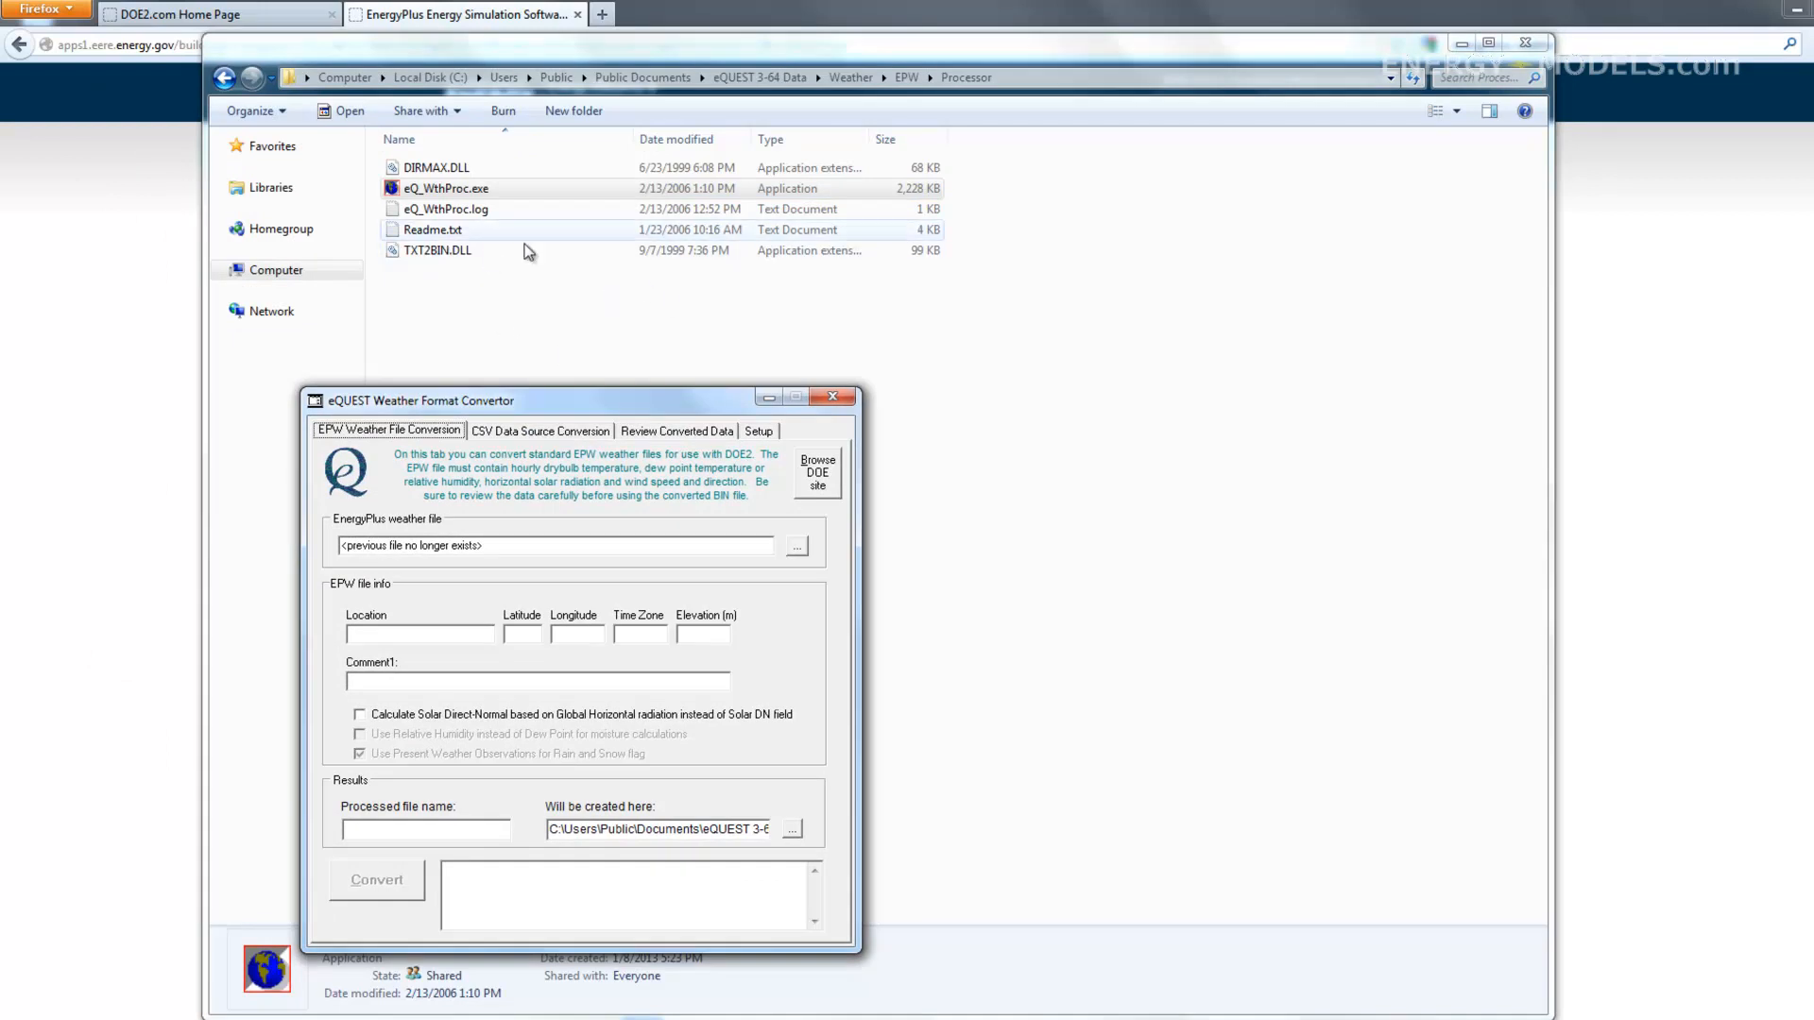
mouse_move(568, 334)
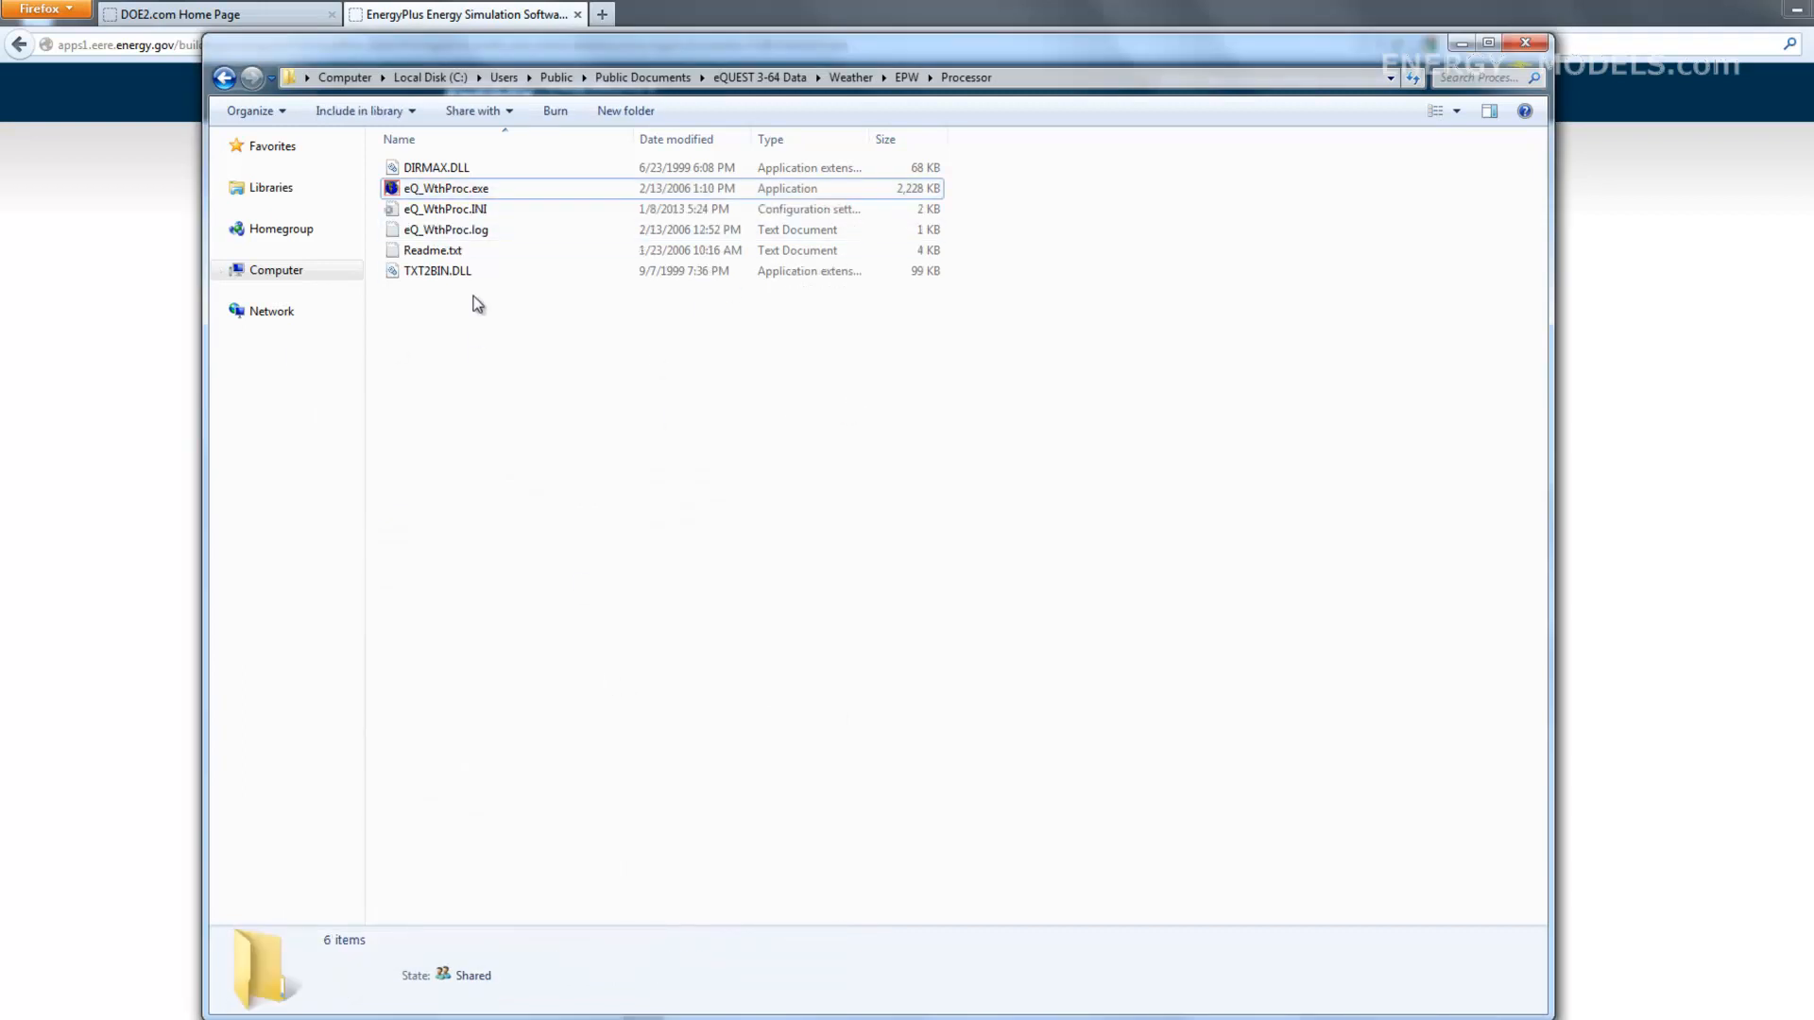
left_click(444, 187)
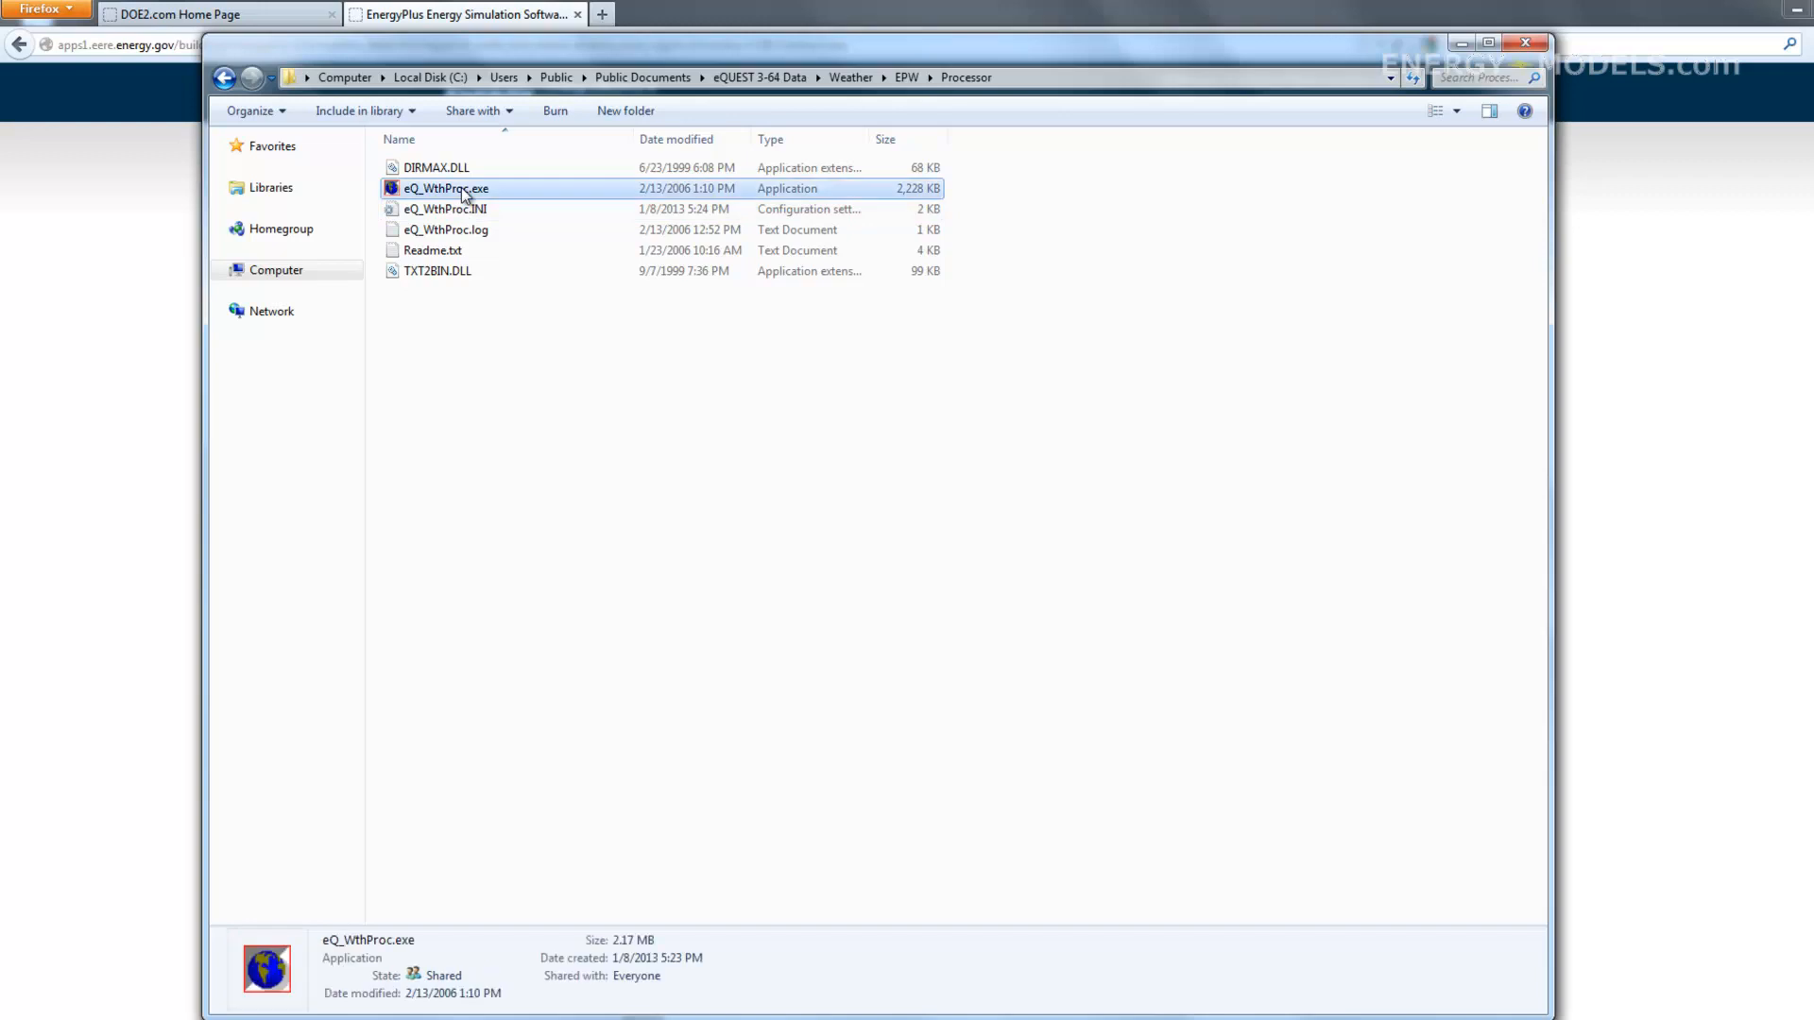
double_click(444, 187)
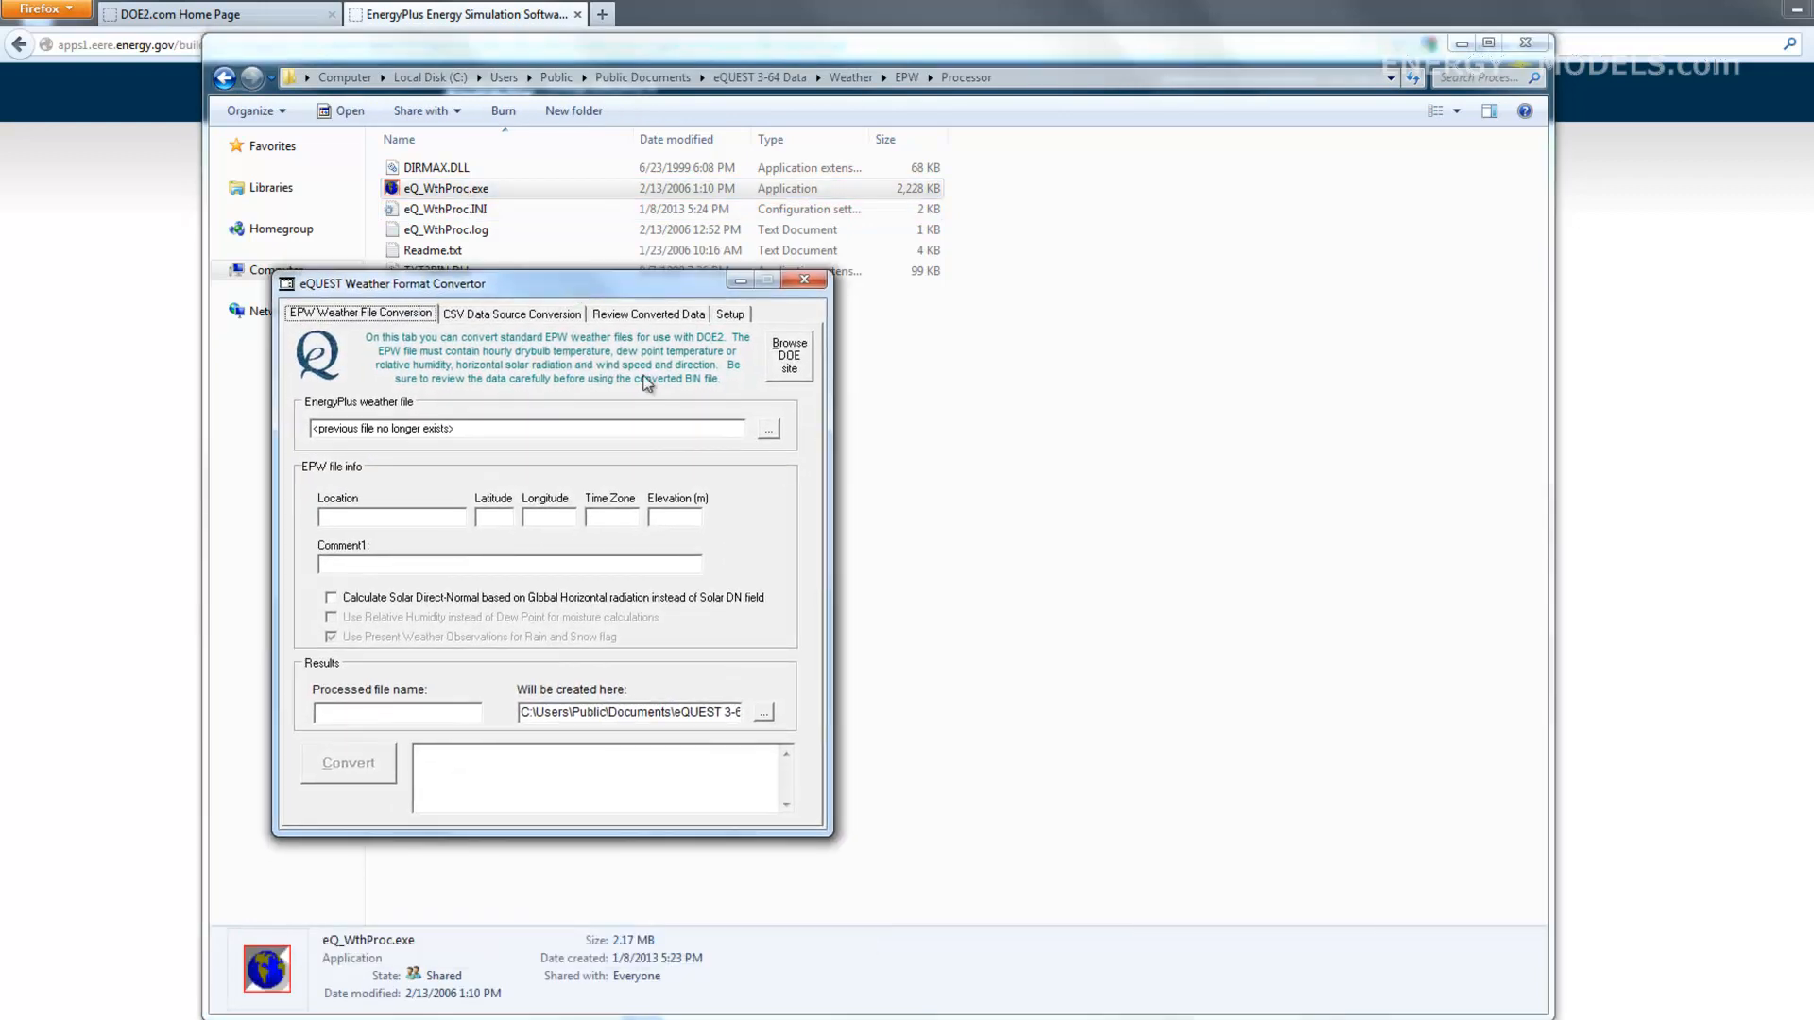
mouse_move(676, 453)
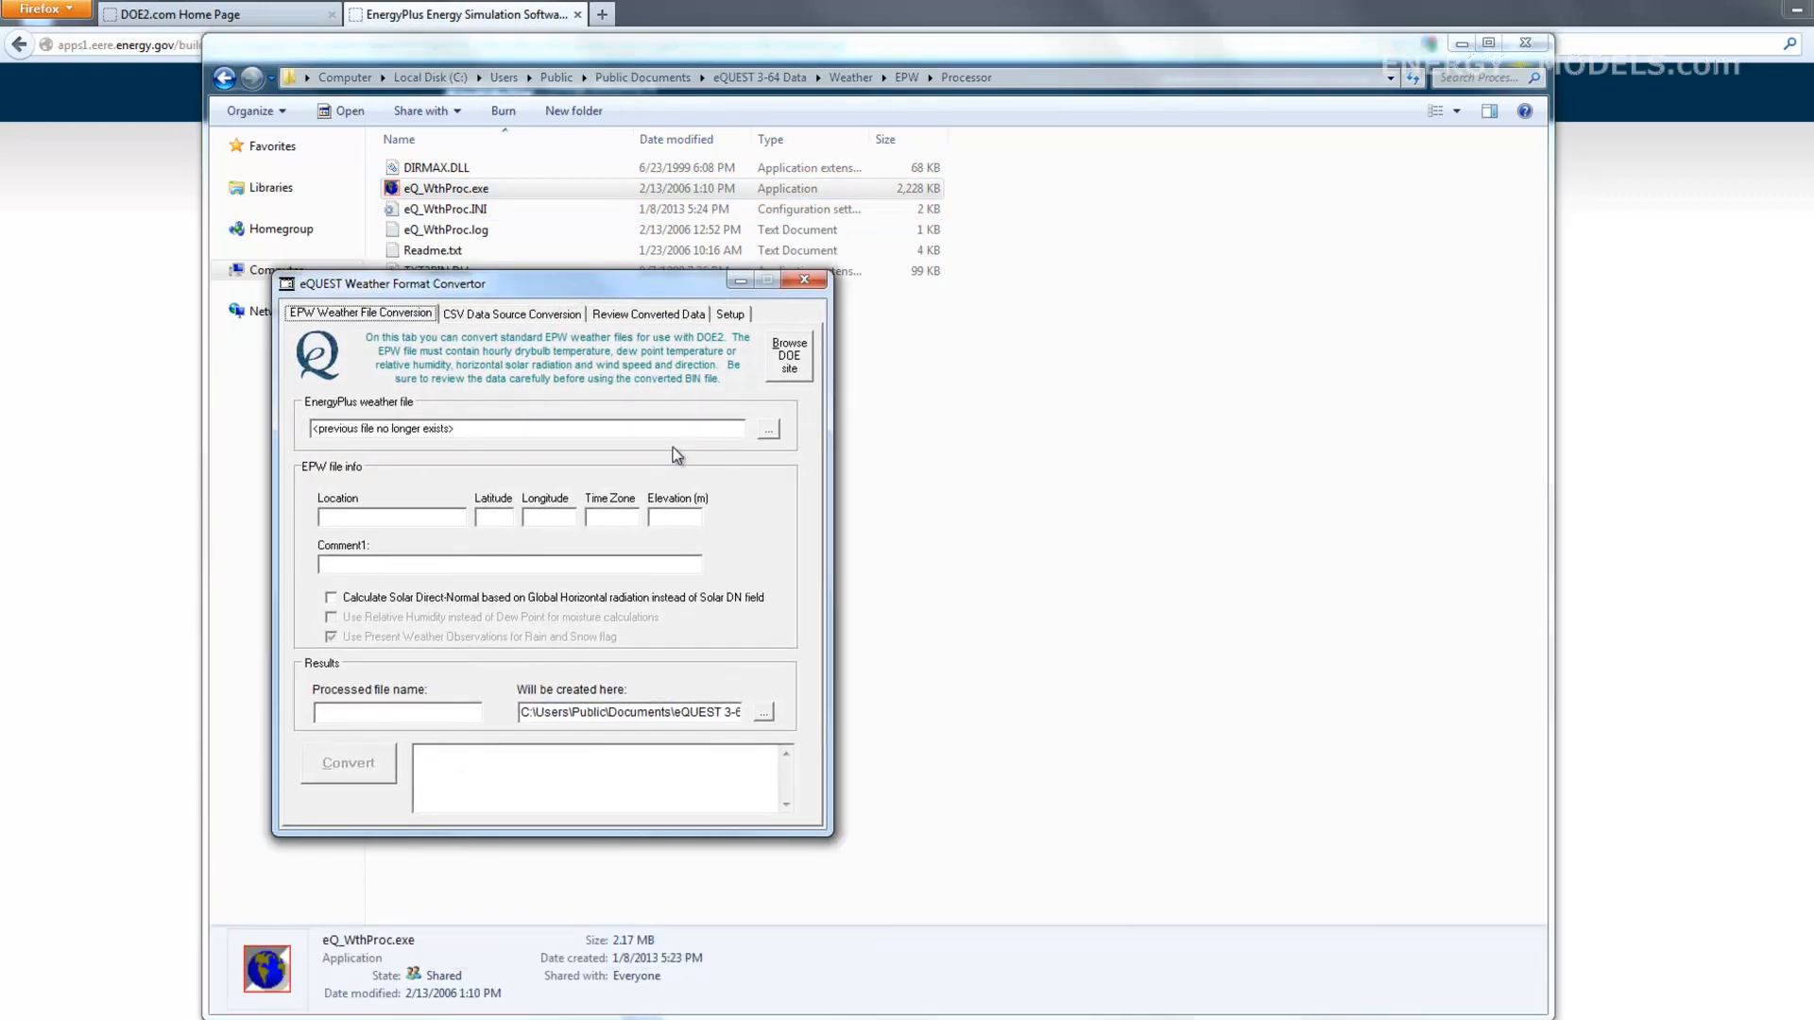
Load CUB_Bahia.Honda.783180_SWERA.epw from EPW-weather as the EnergyPlus file to convert
left_click(767, 428)
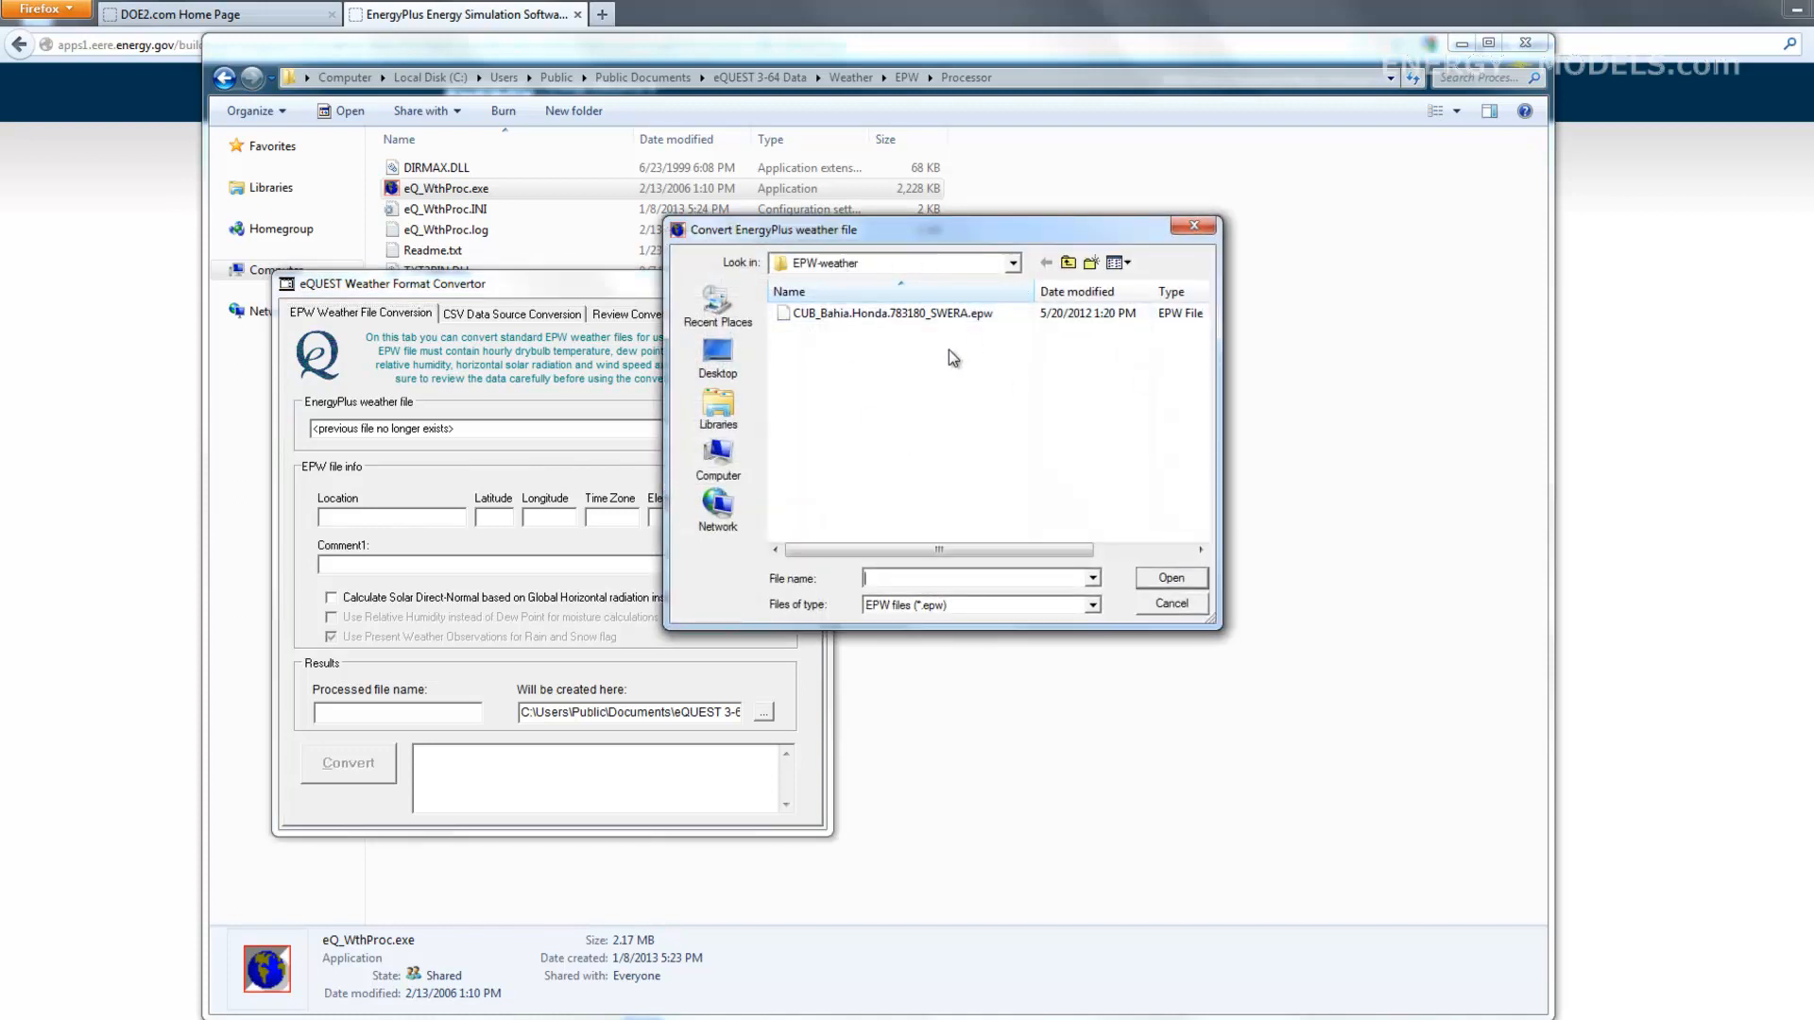
mouse_move(855, 275)
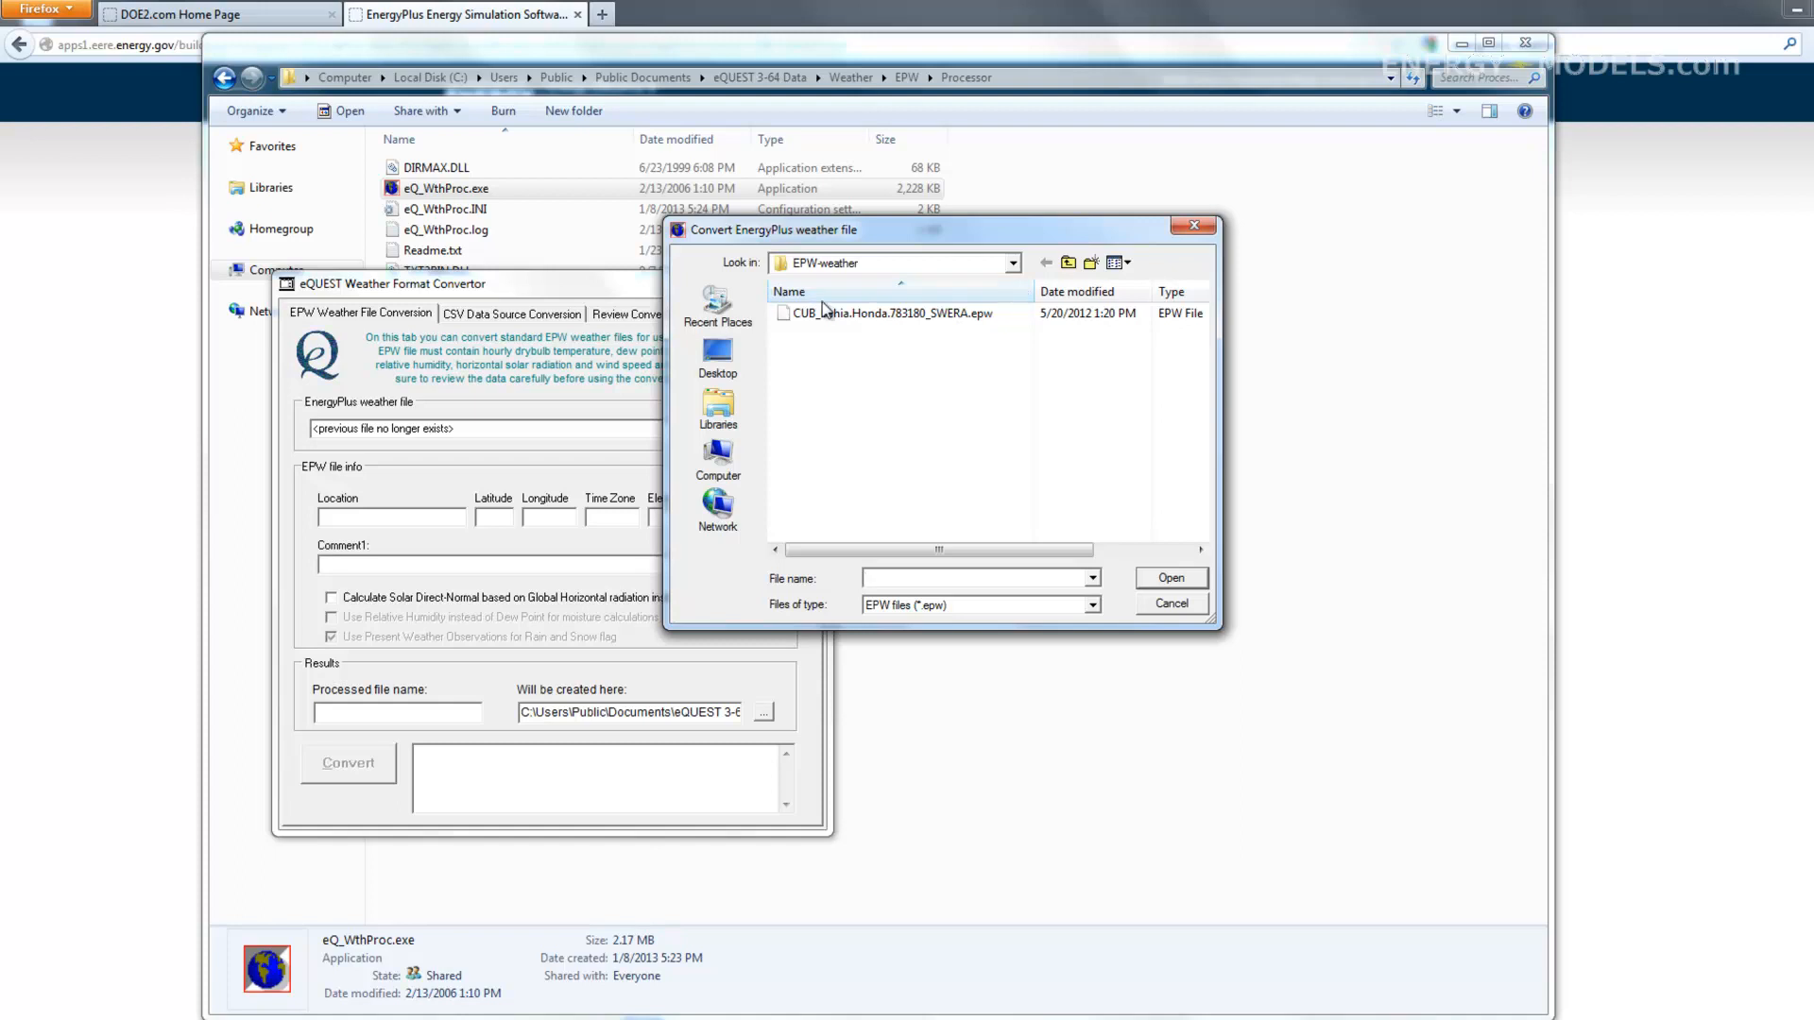
left_click(891, 314)
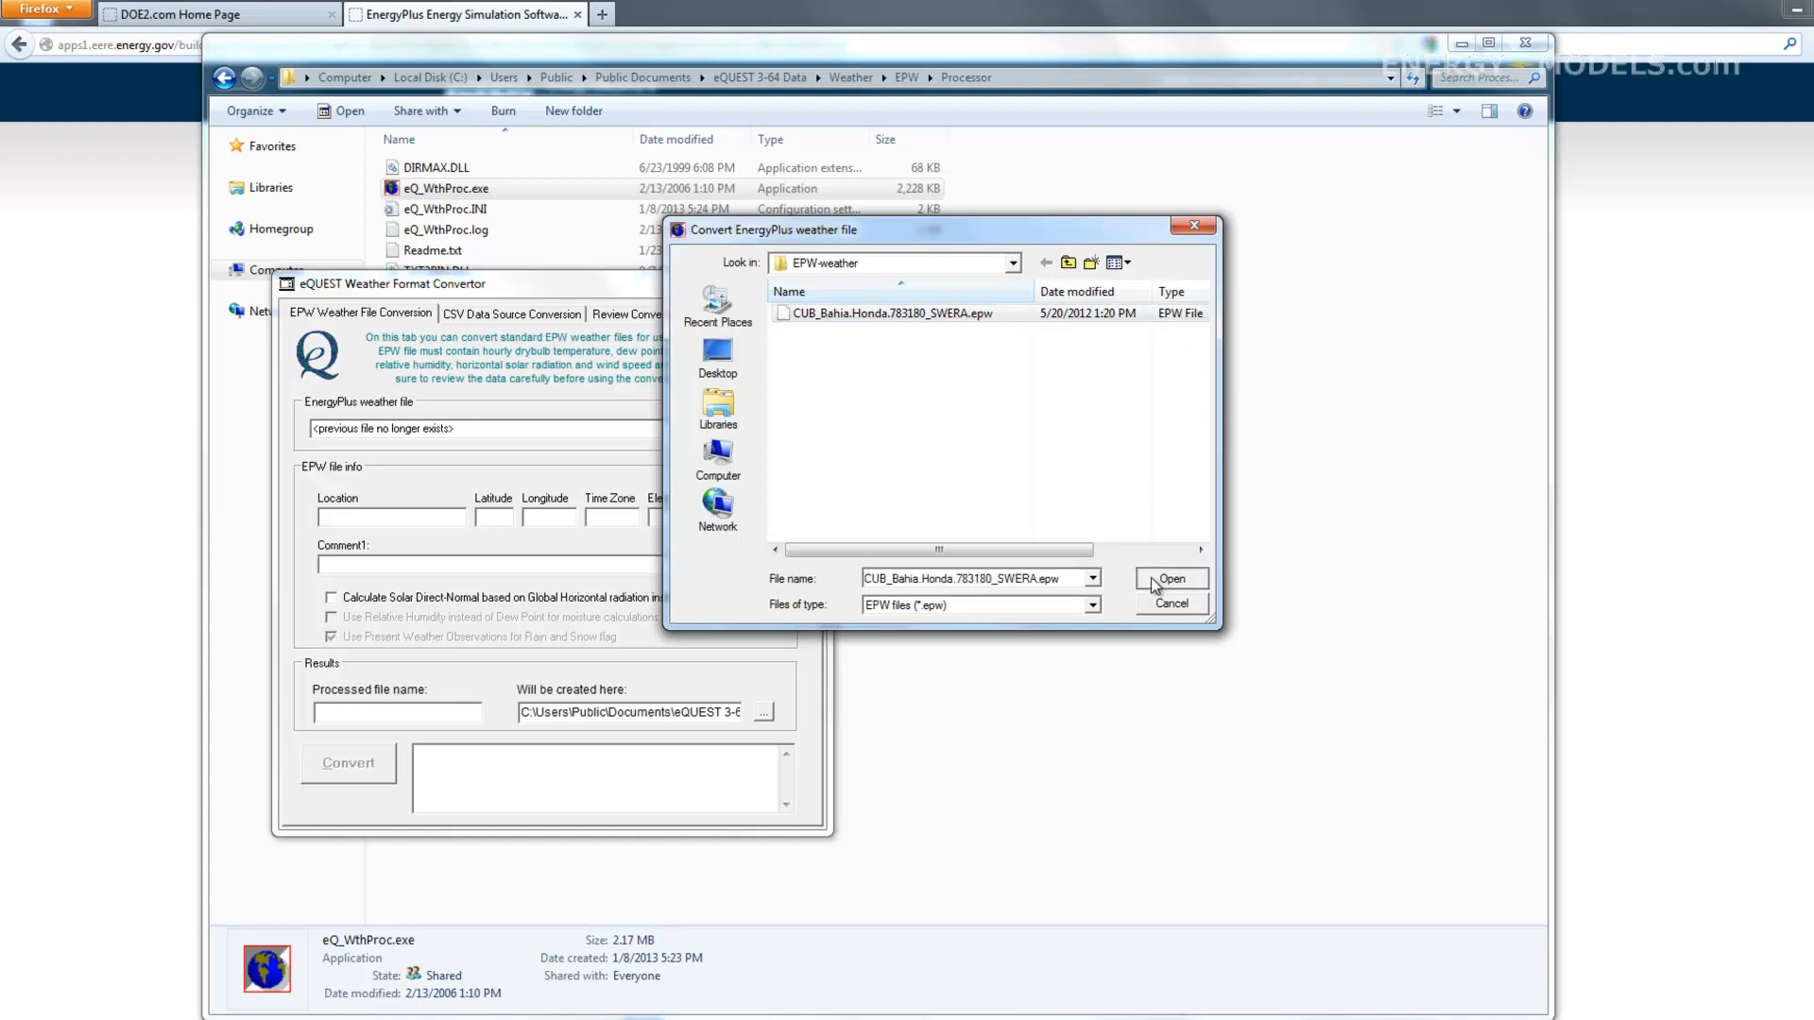
left_click(1170, 578)
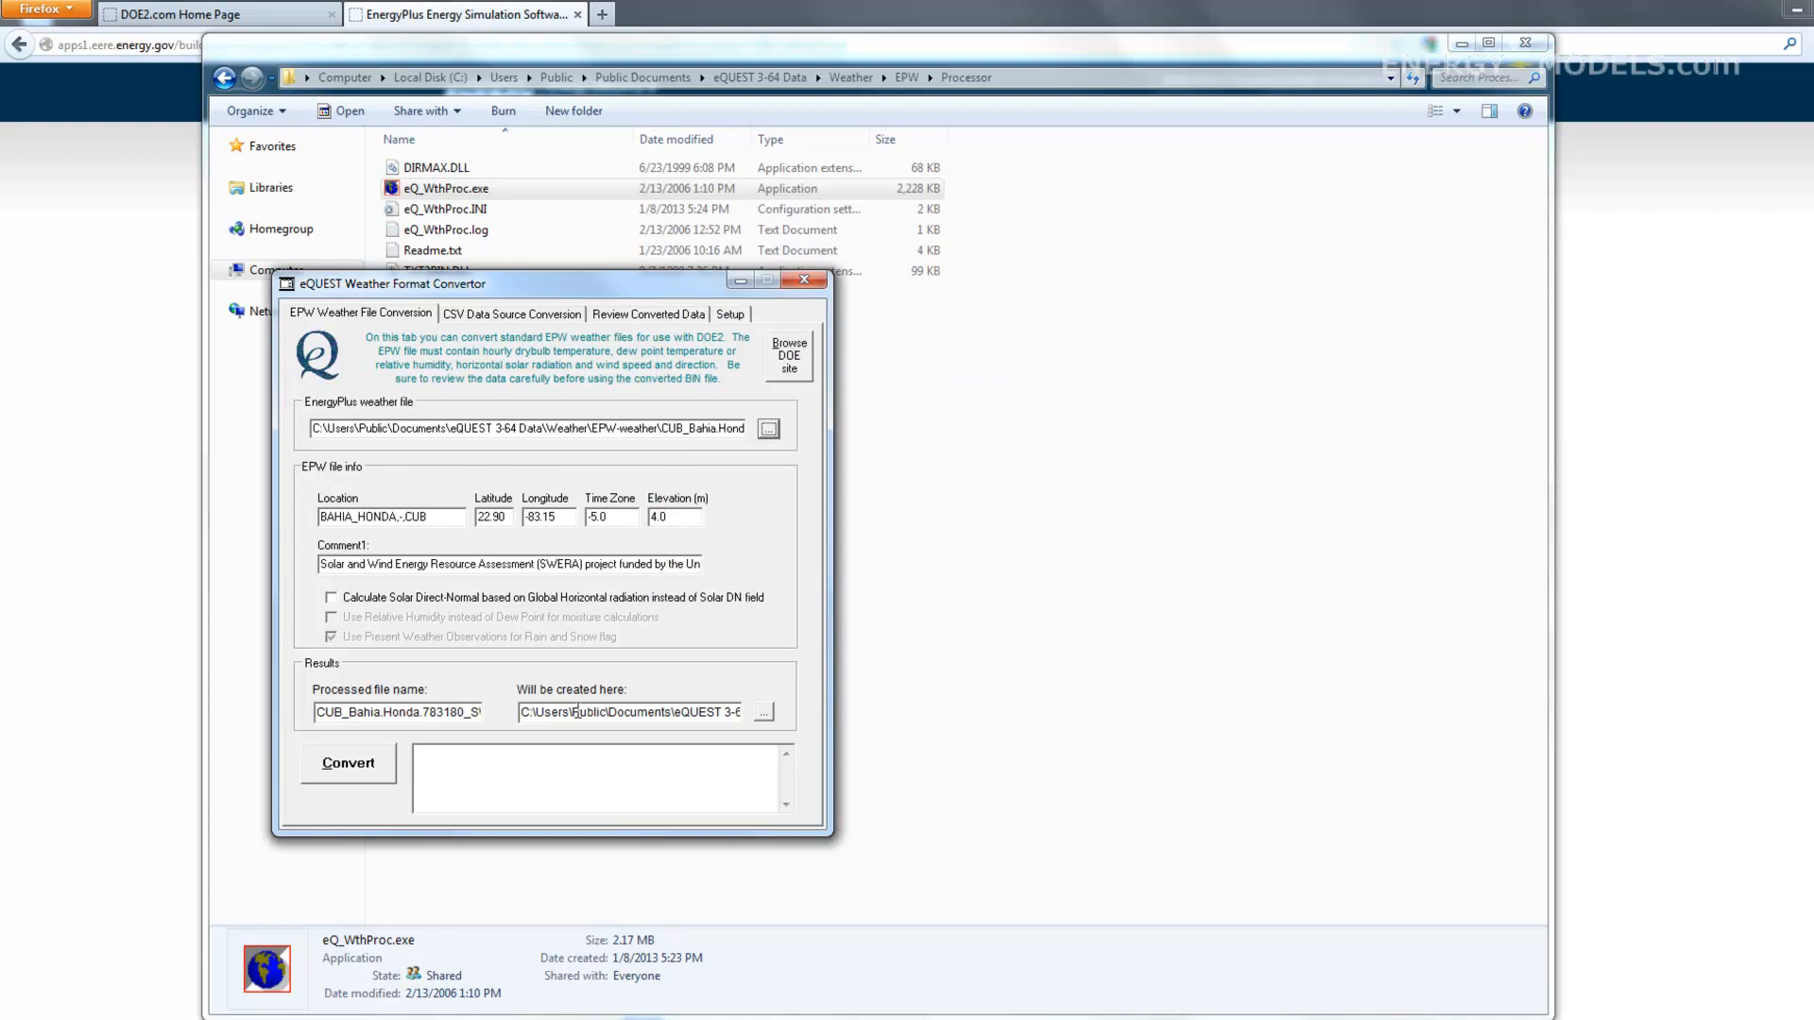
double_click(569, 712)
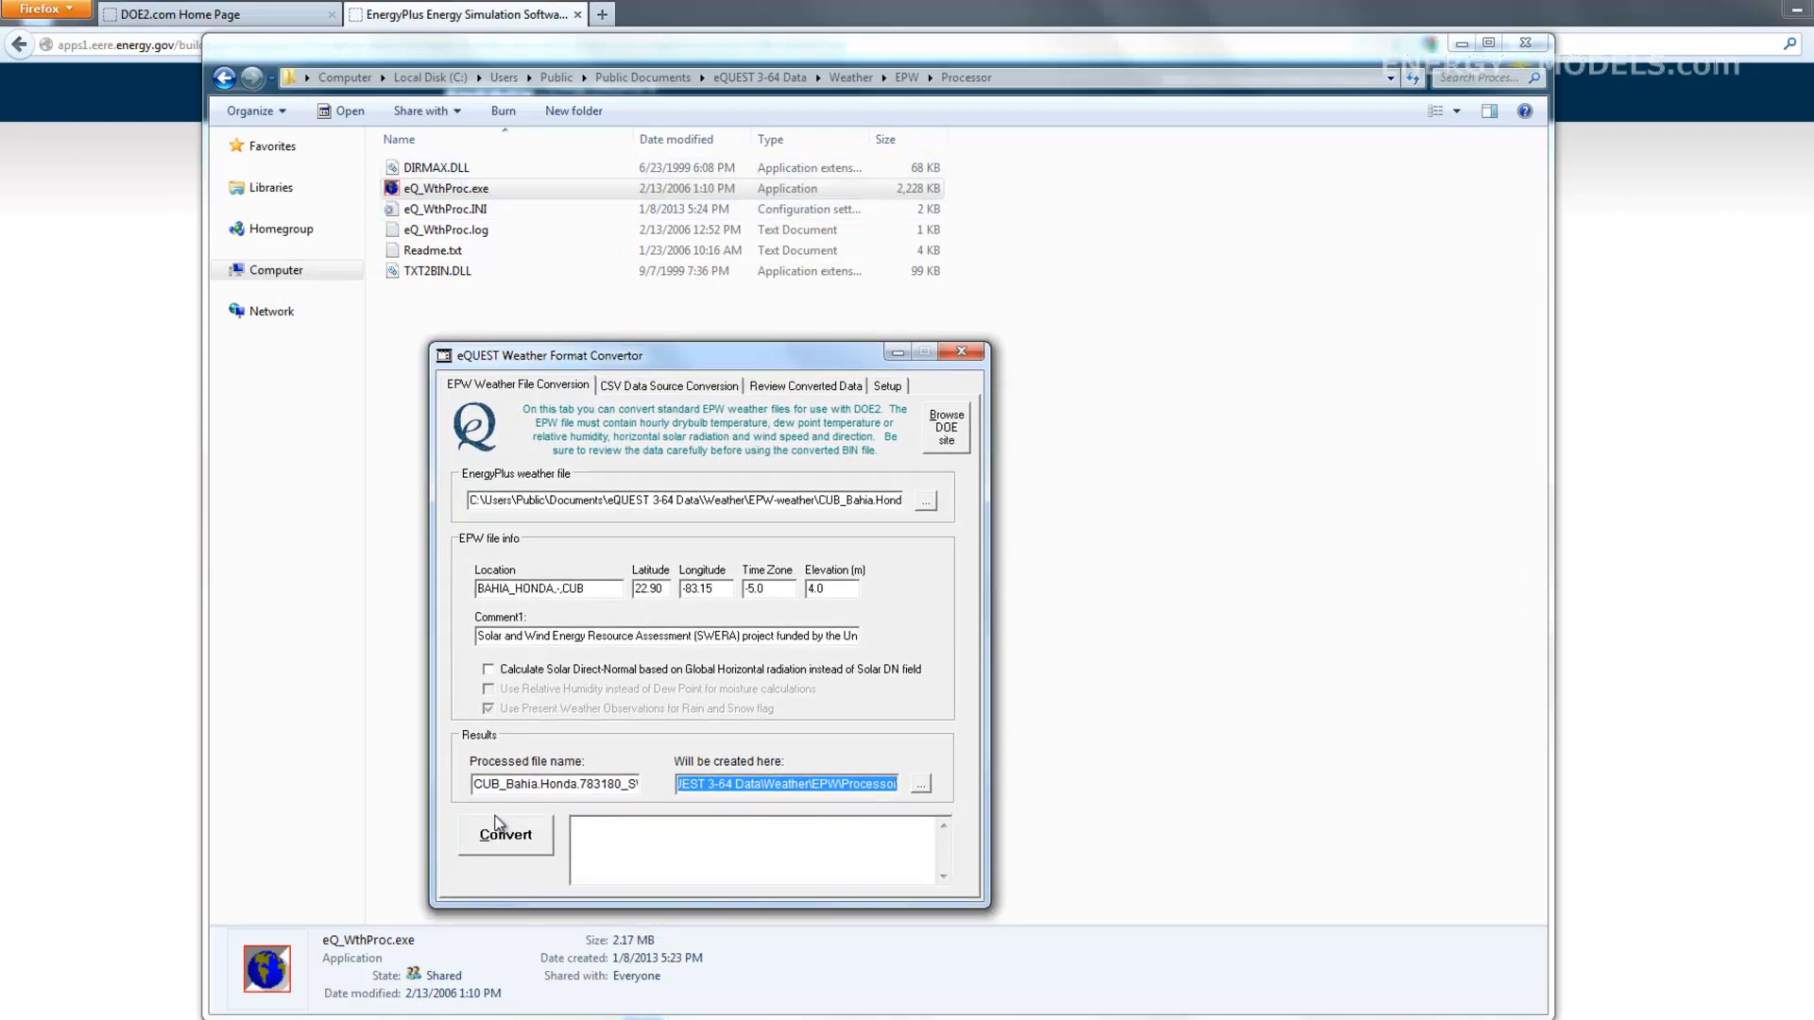
mouse_move(505, 835)
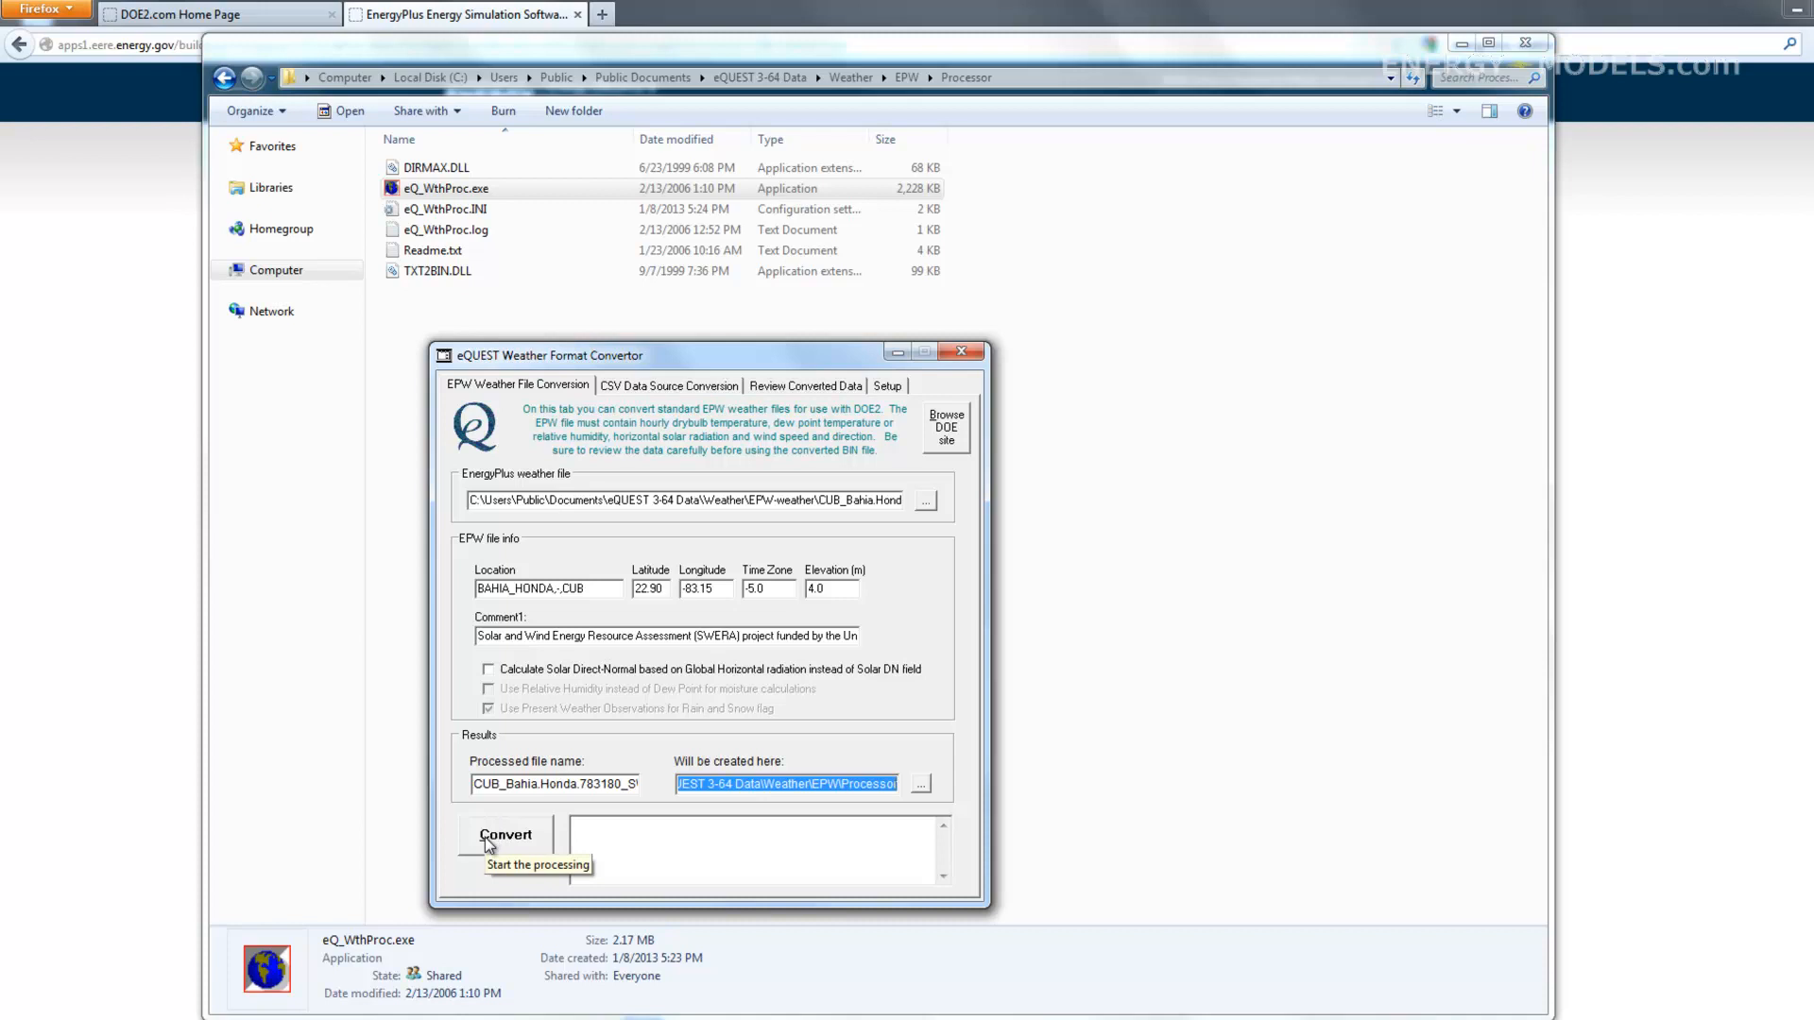
Run Convert to produce the Bahia Honda DOE-2 BIN file in the Processor folder
left_click(506, 834)
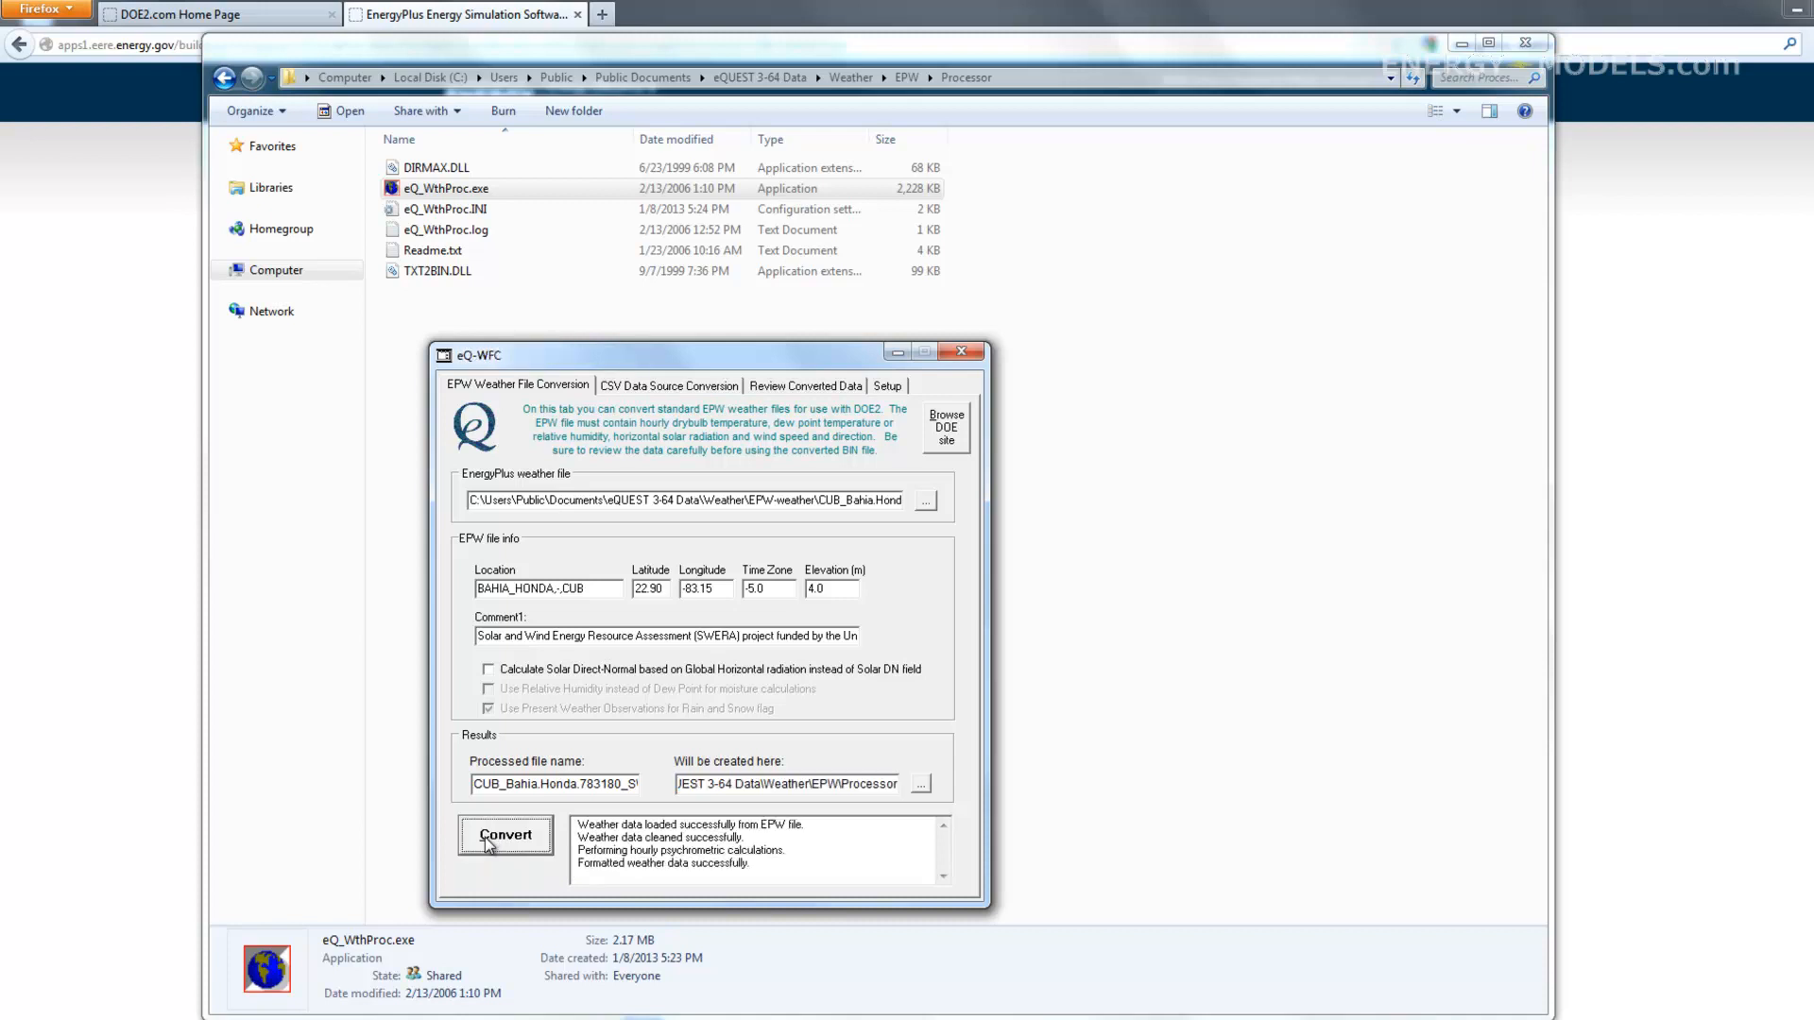
left_click(506, 835)
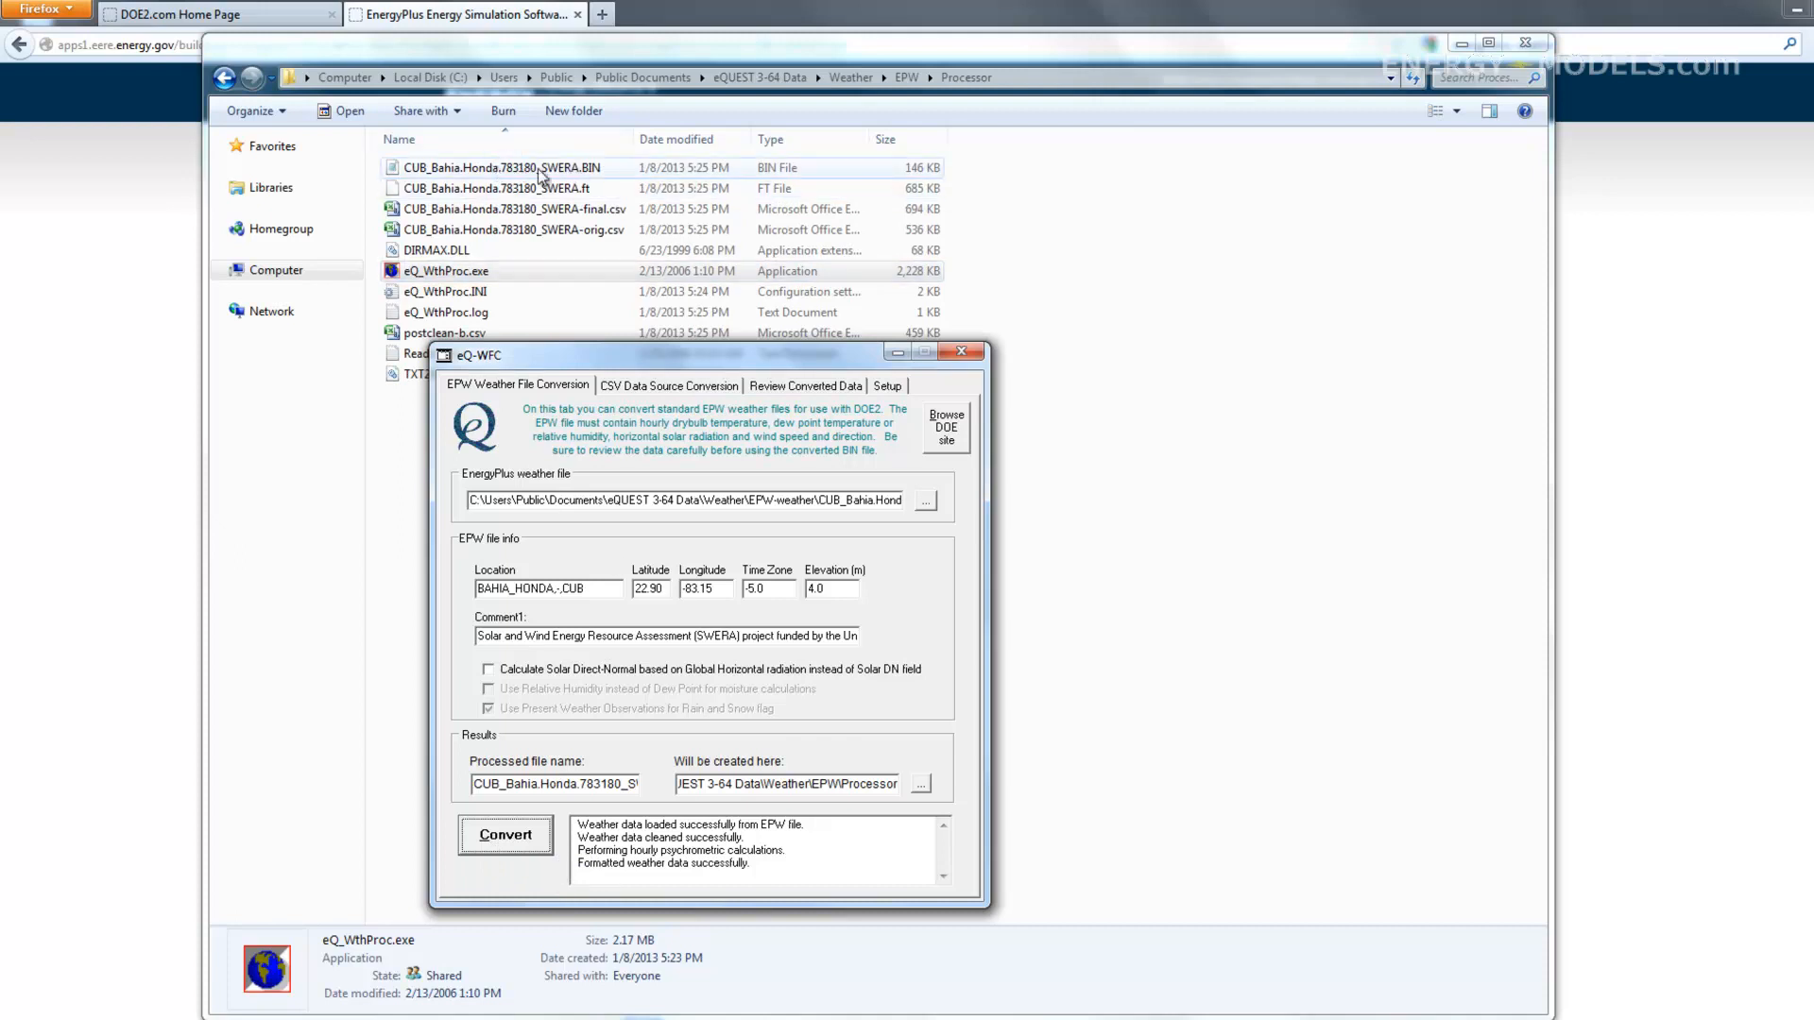
Review the converted drybulb and dewpoint chart on Review Converted Data, then close eQ-WFC
left_click(805, 386)
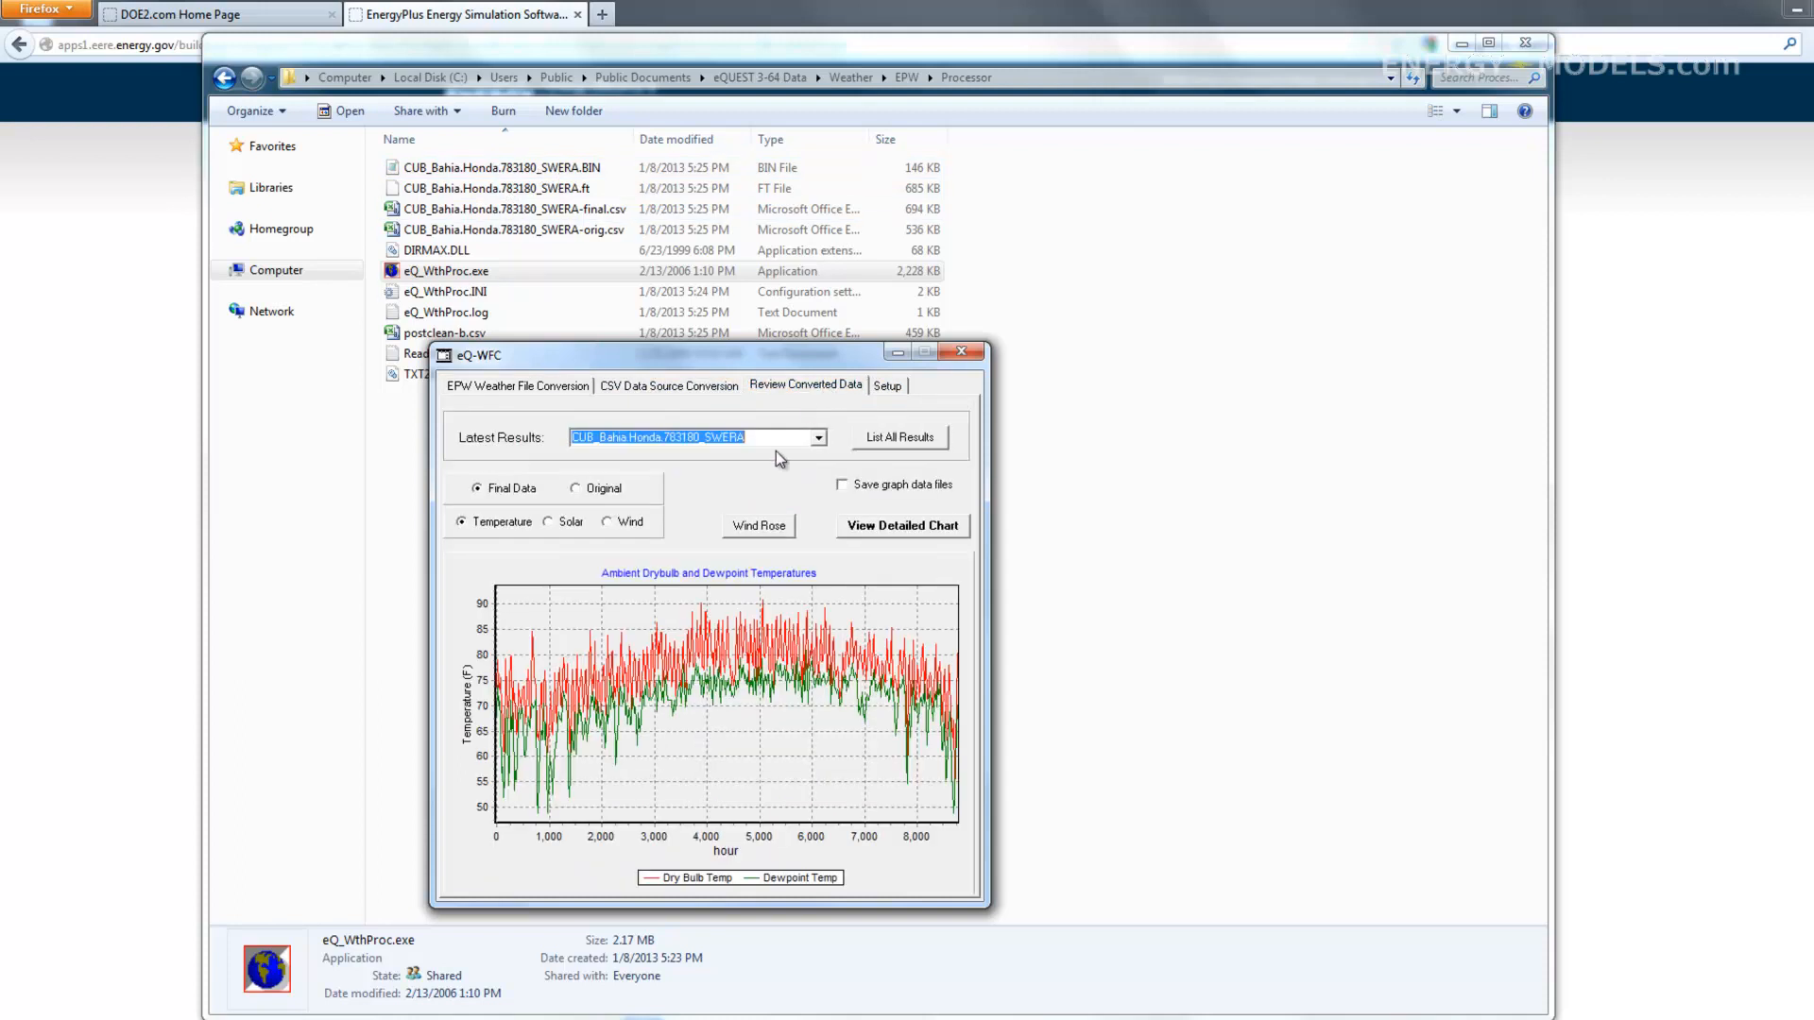
mouse_move(684, 648)
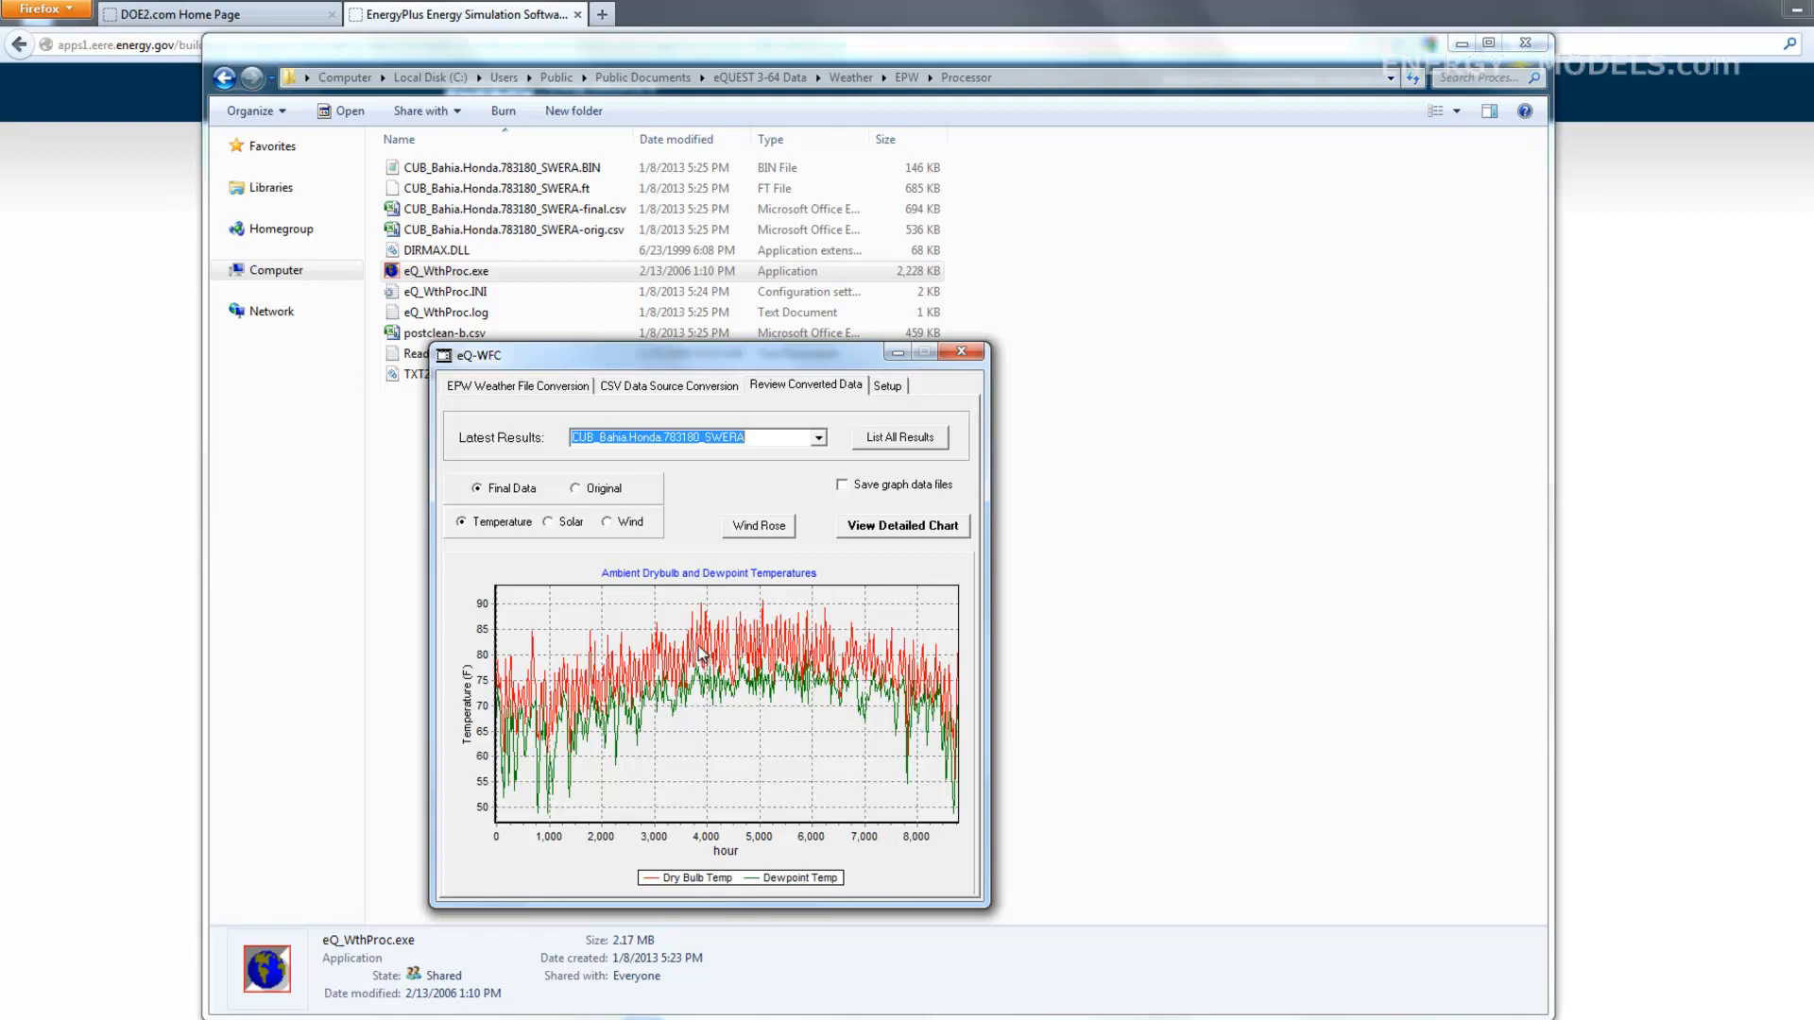
mouse_move(562, 751)
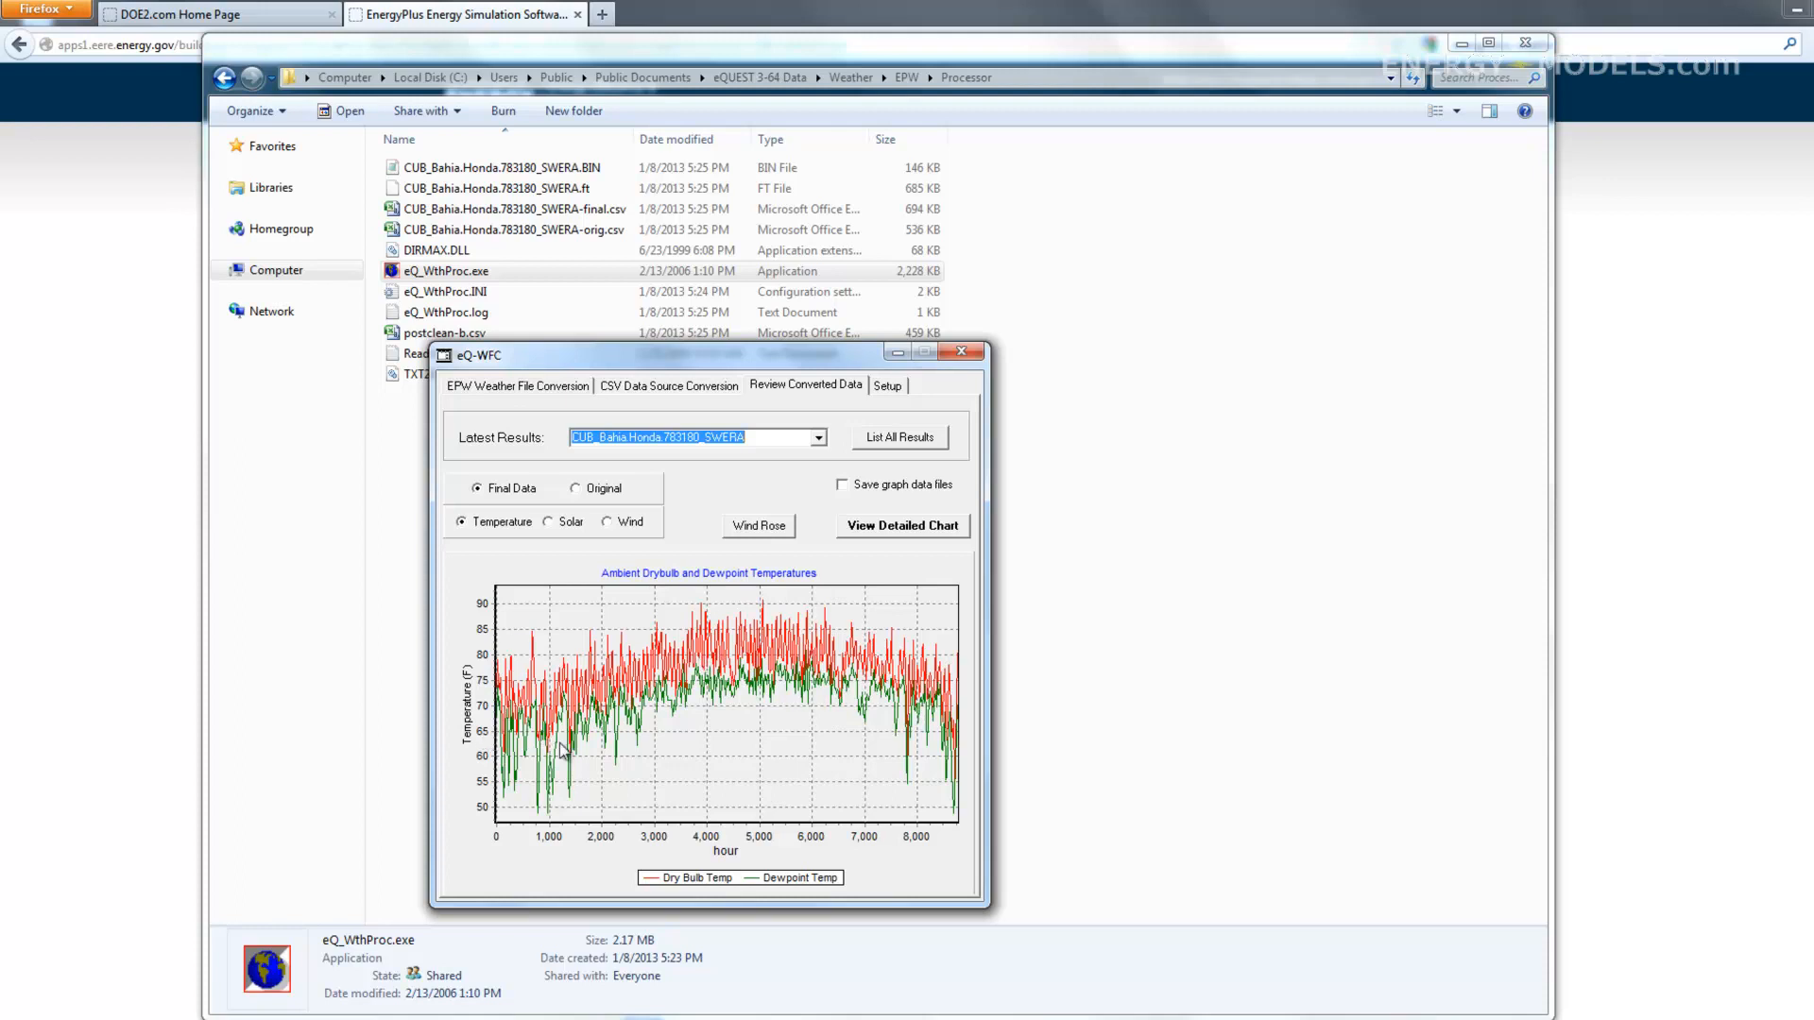
mouse_move(715, 718)
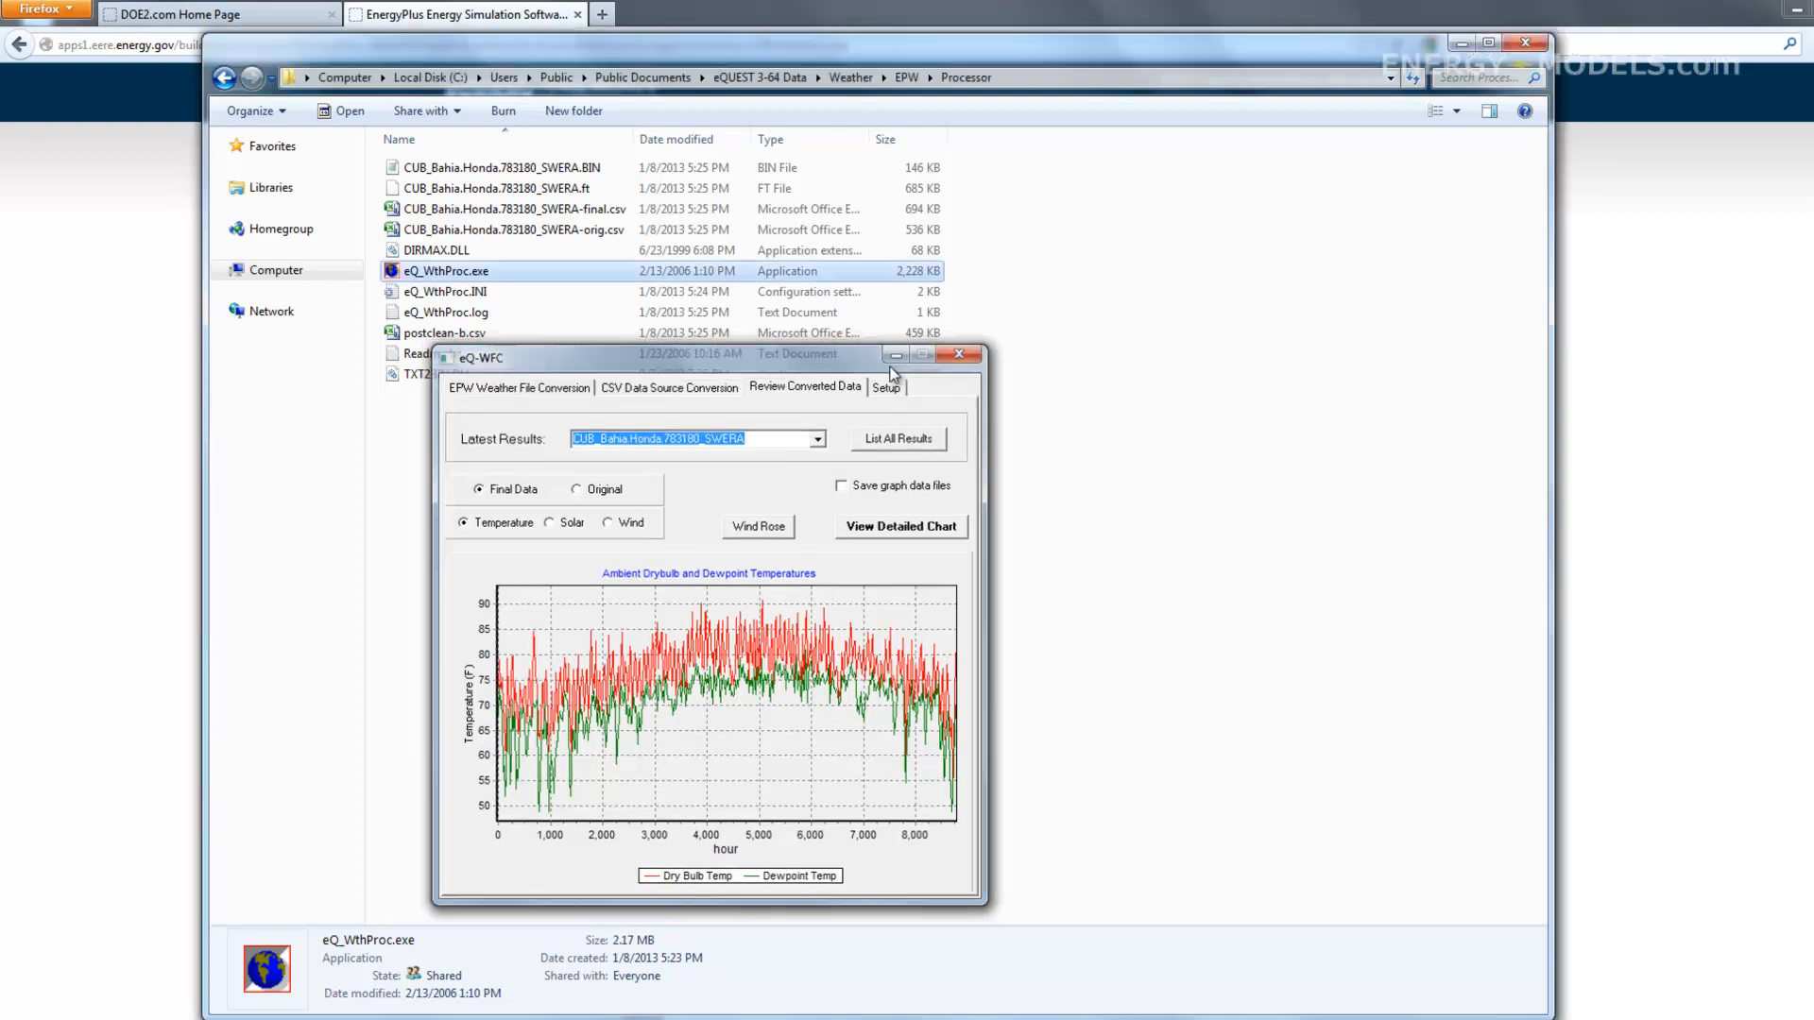
left_click(958, 354)
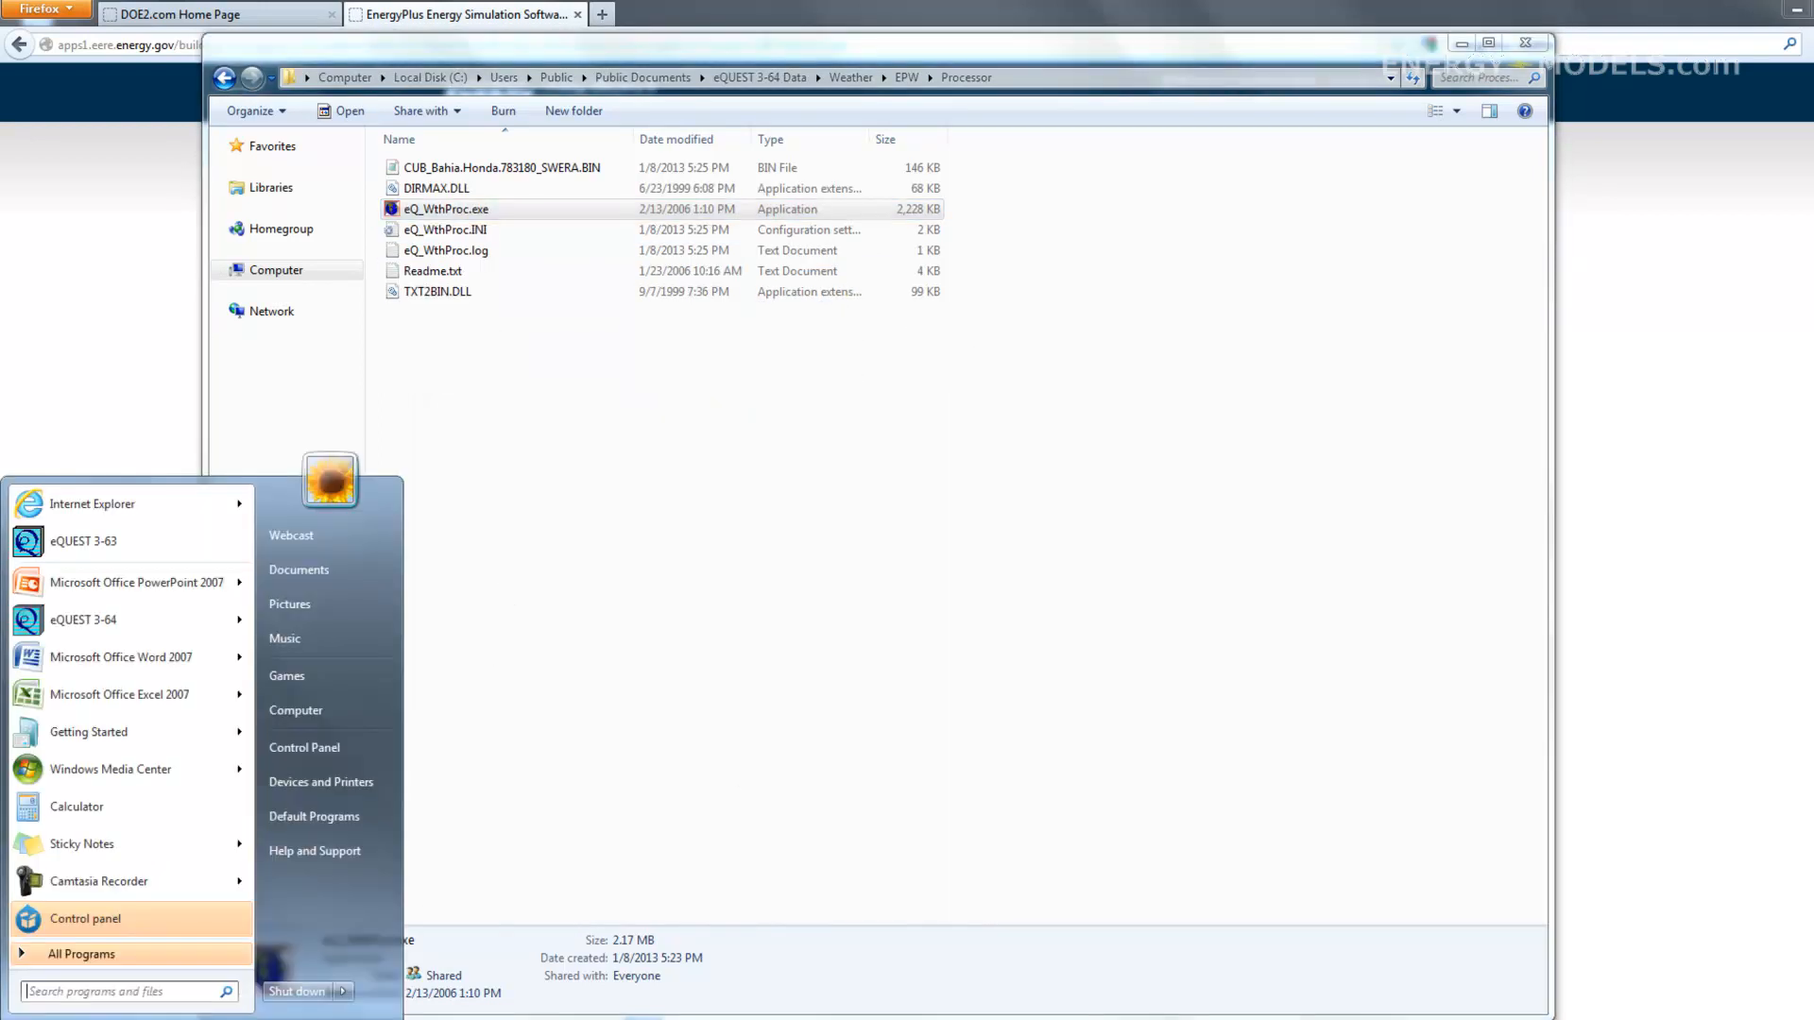
Start a new eQUEST Schematic Design Wizard project named 'Test Weather'
double_click(445, 207)
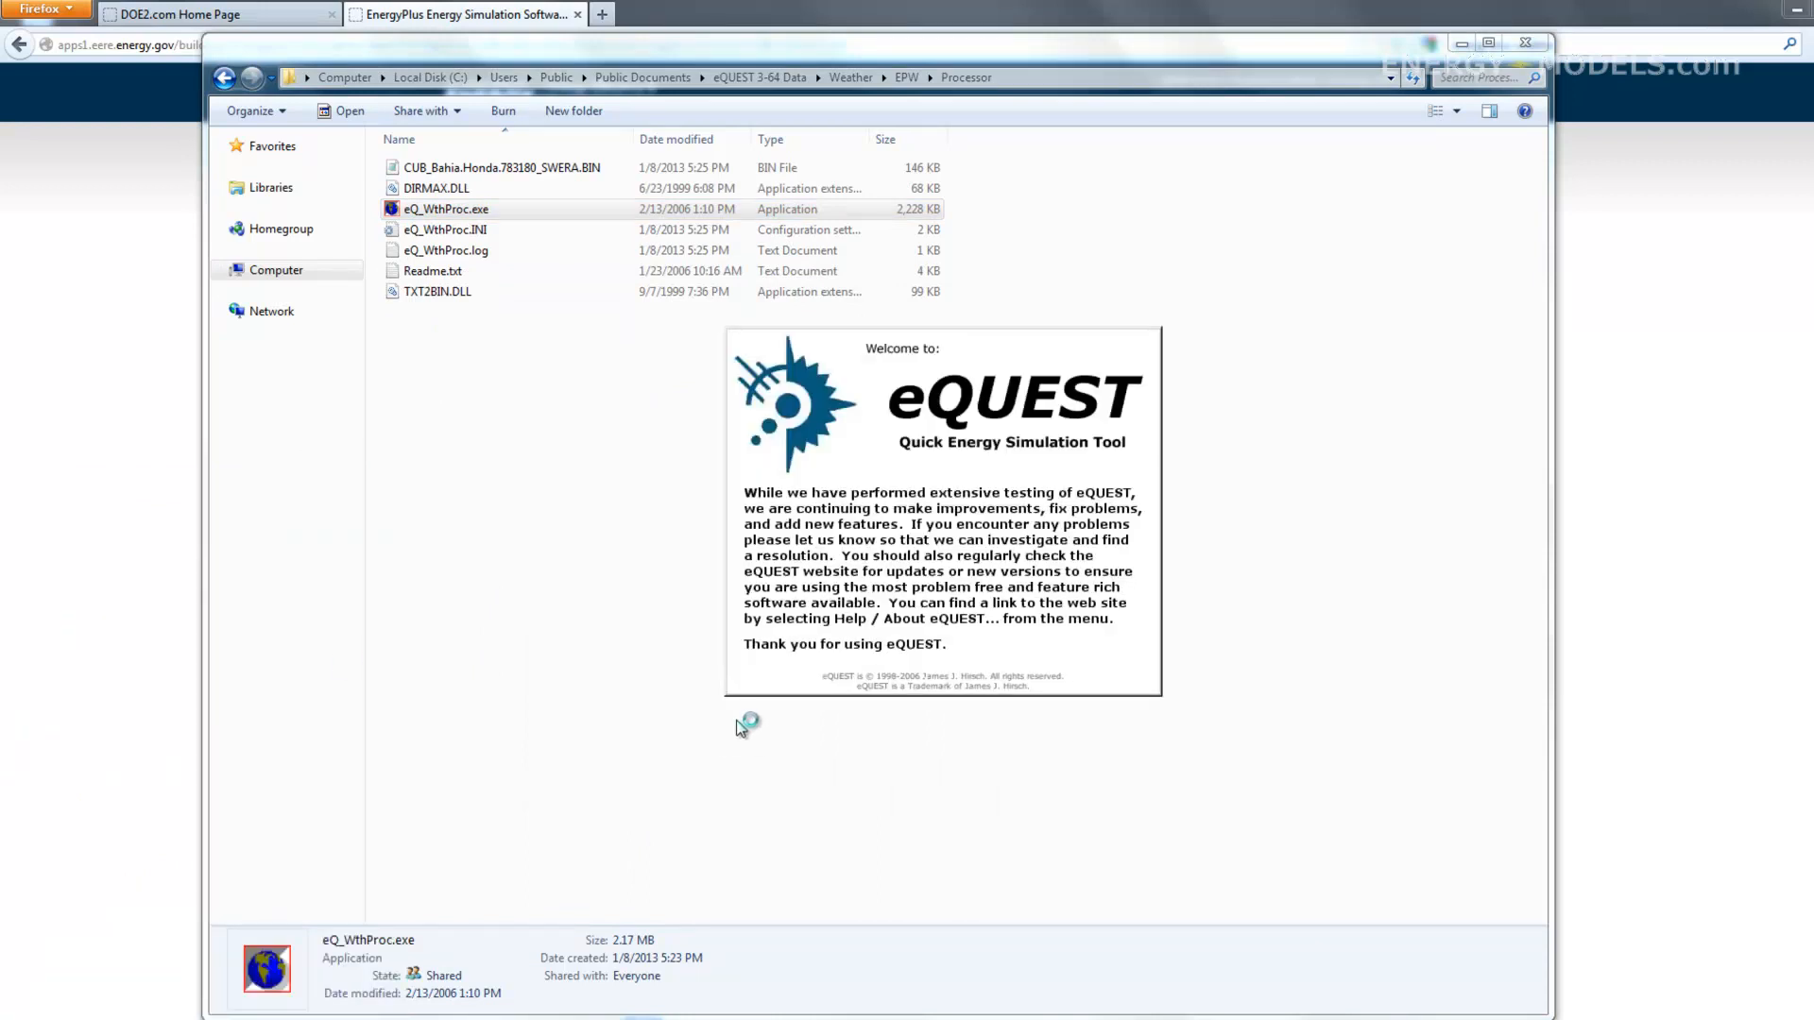
mouse_move(677, 699)
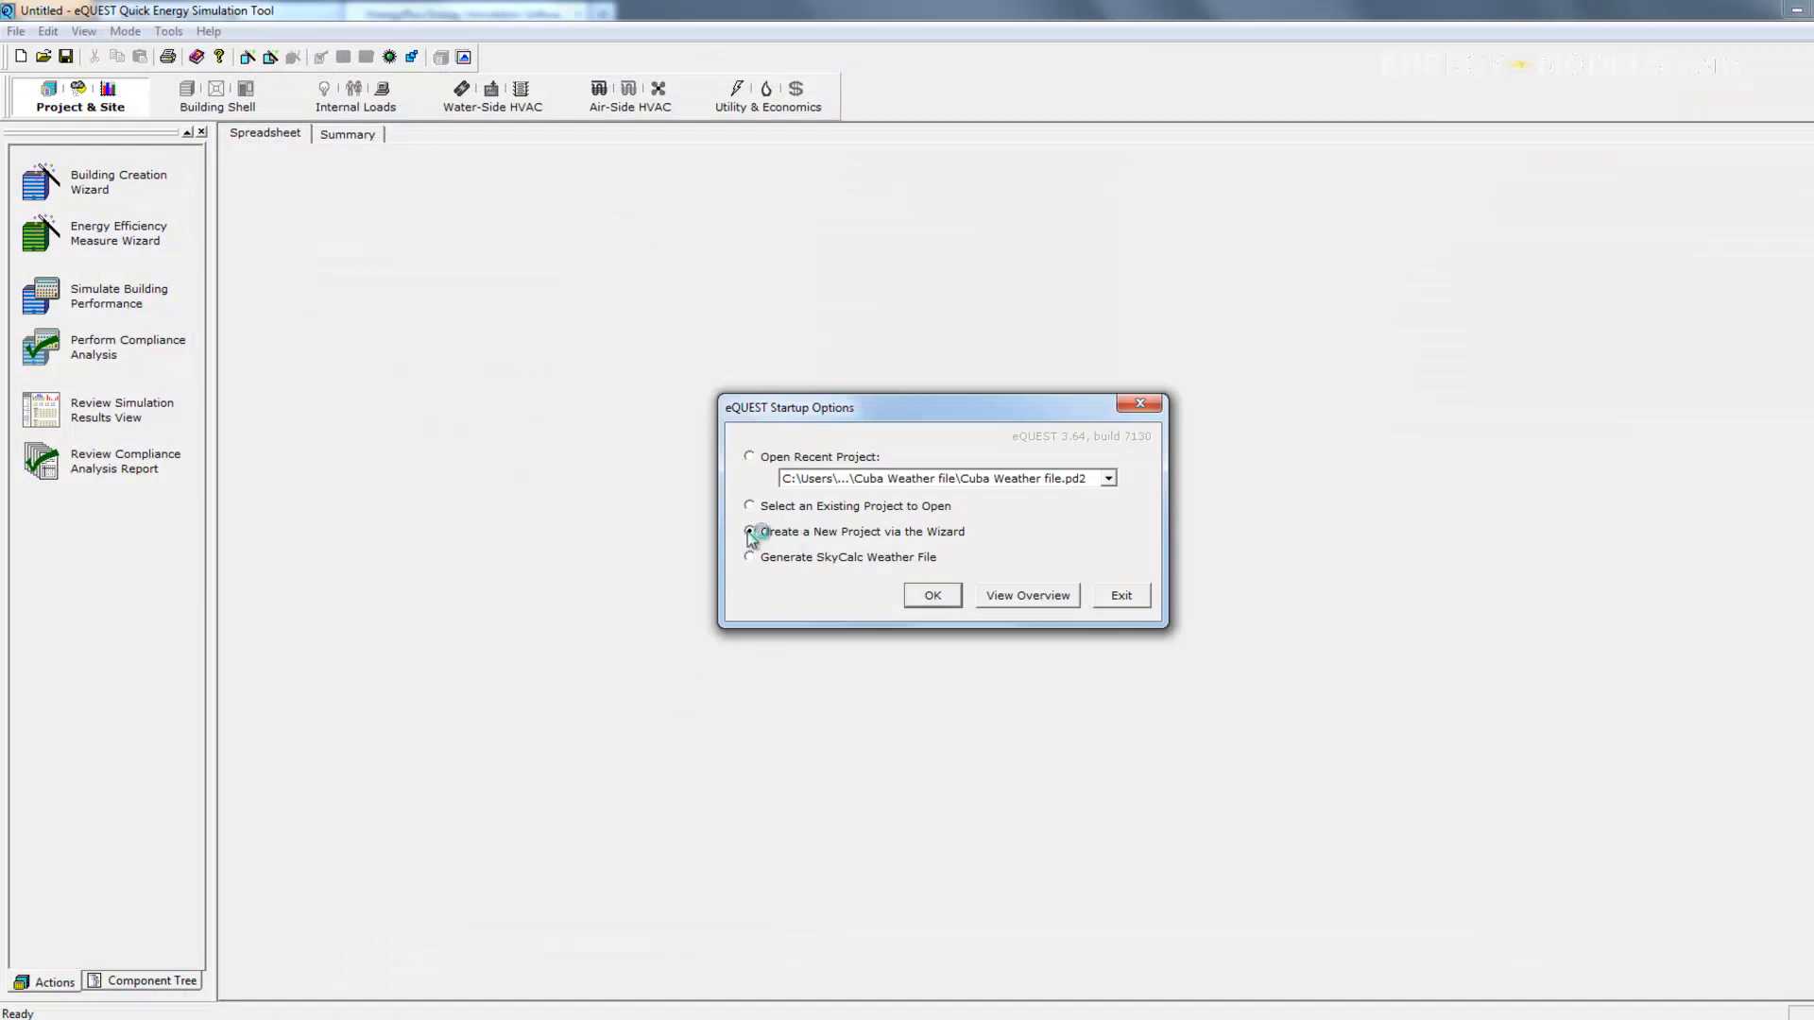
left_click(932, 594)
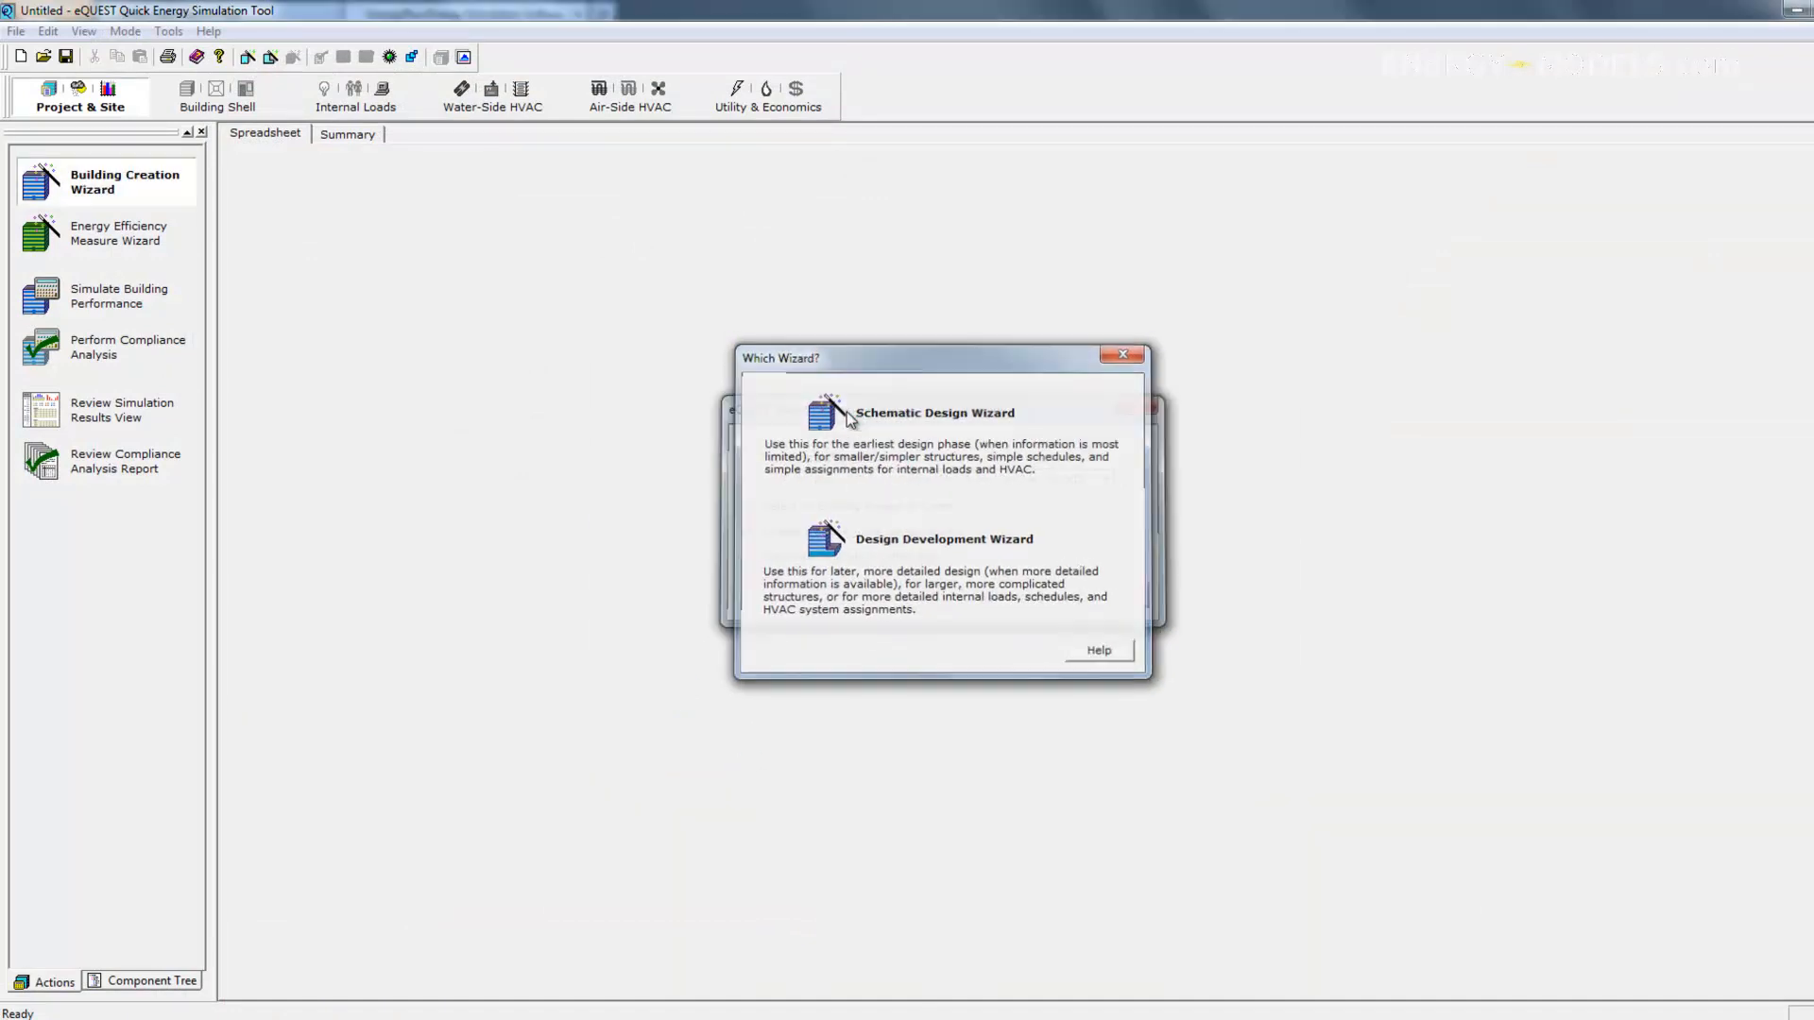
left_click(934, 413)
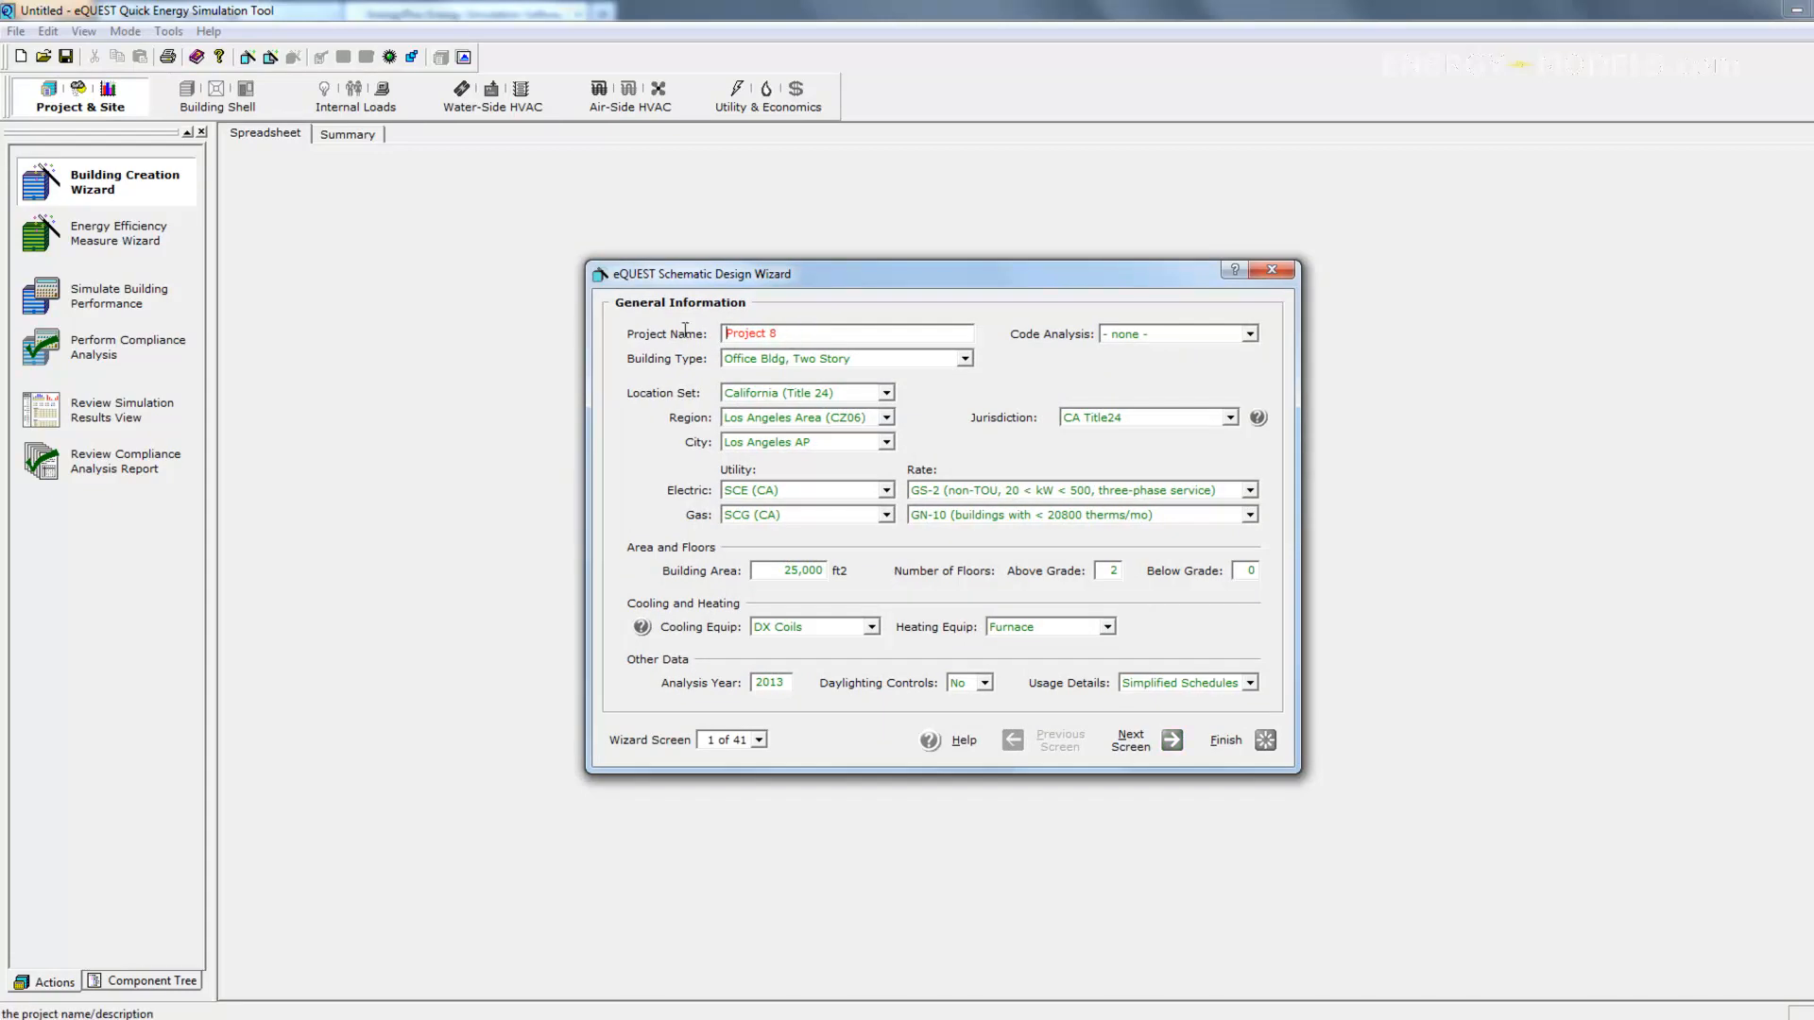
triple_click(845, 334)
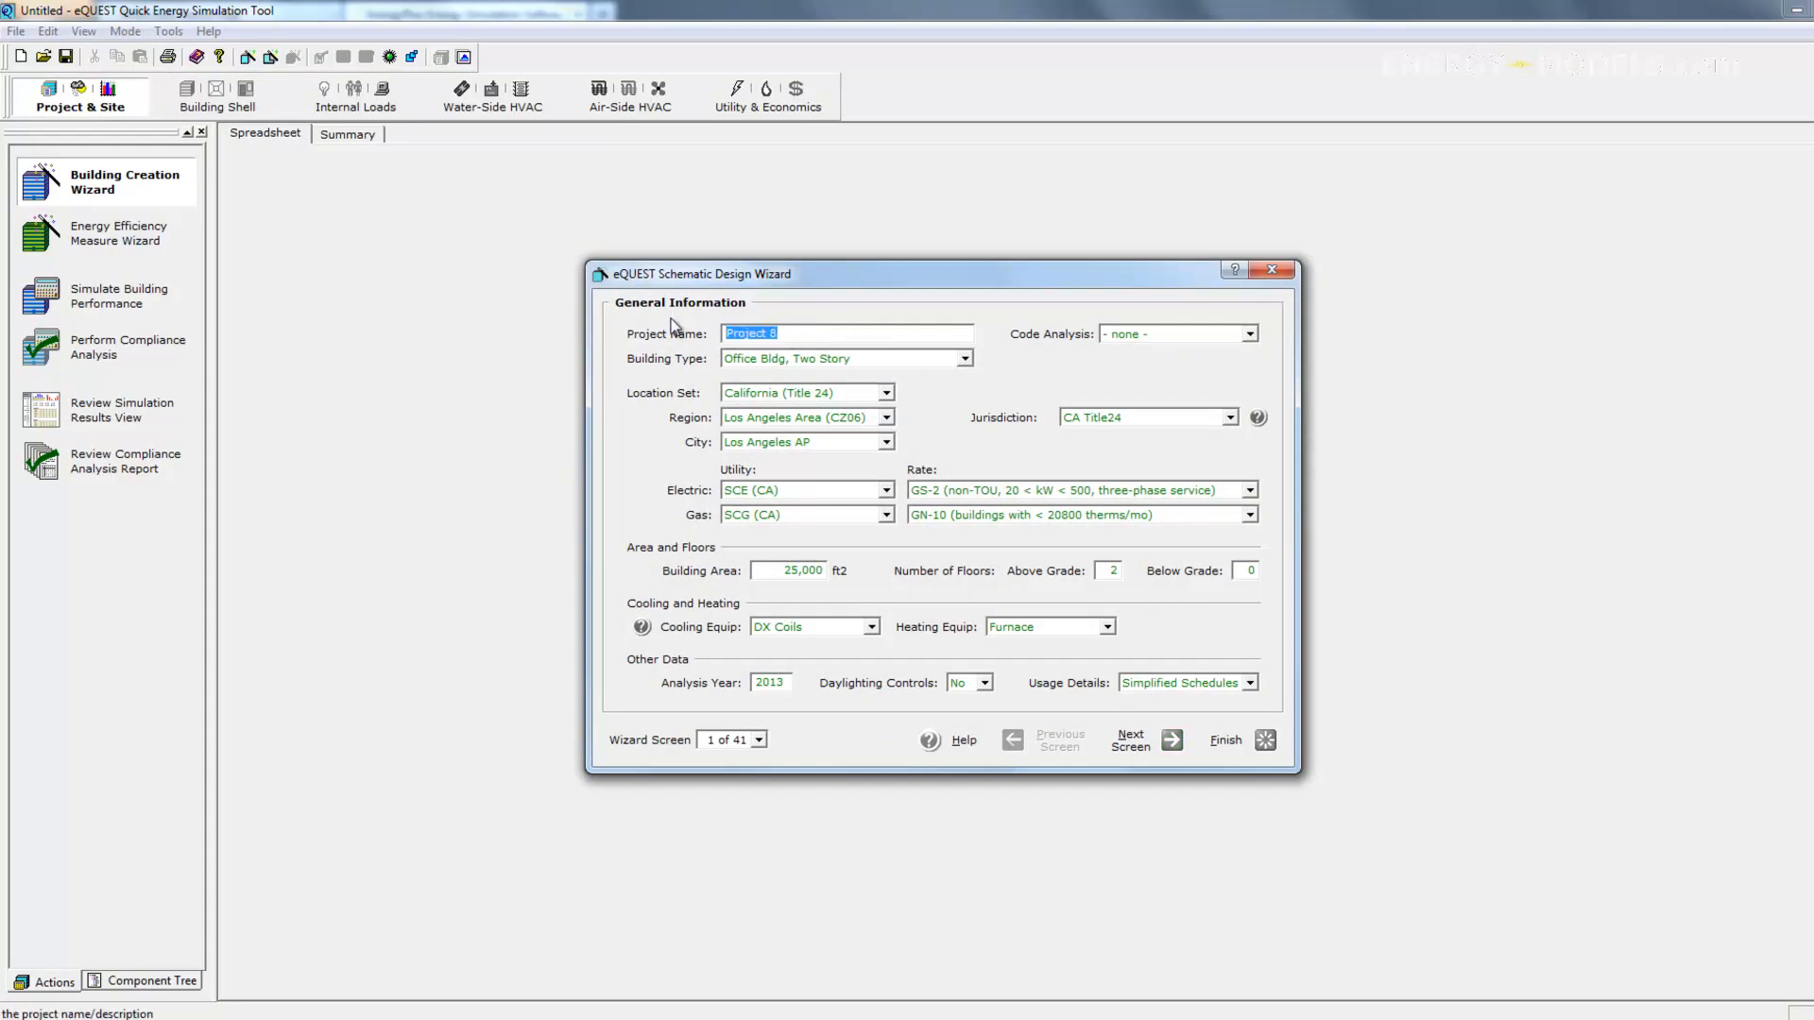
type("Test Weather")
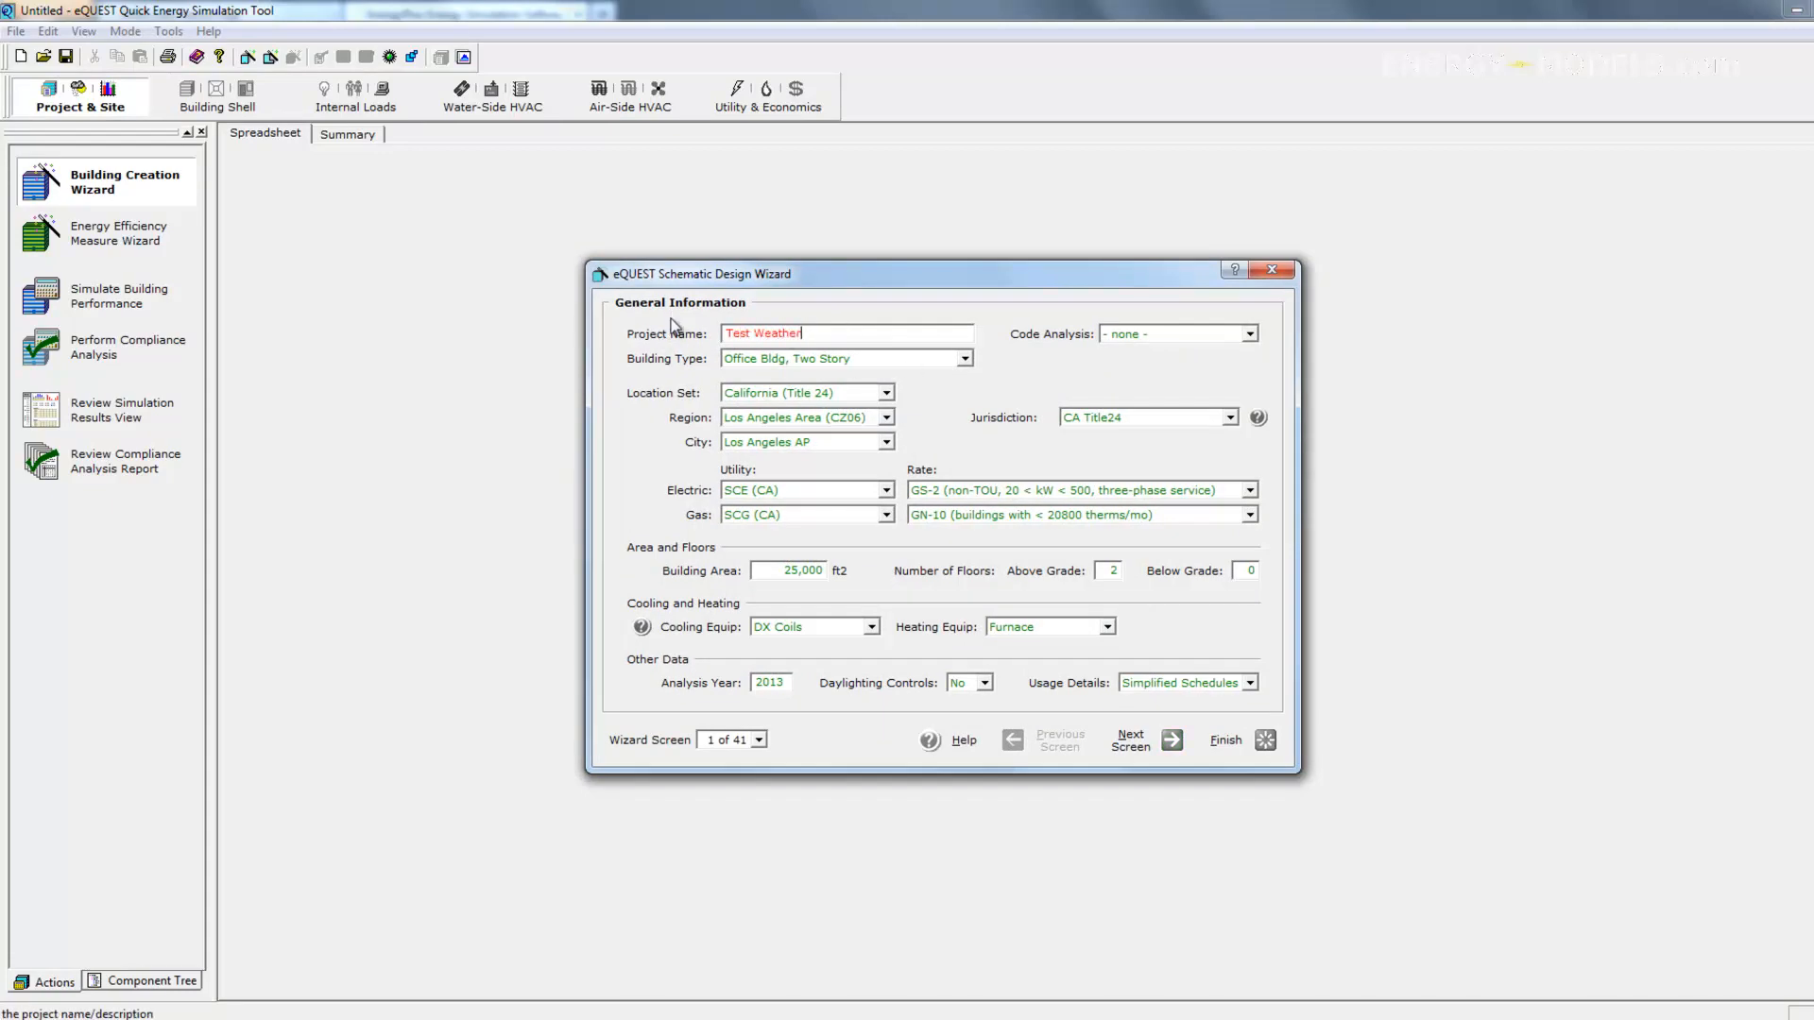
Set the project's Location Set to User Selected
left_click(887, 392)
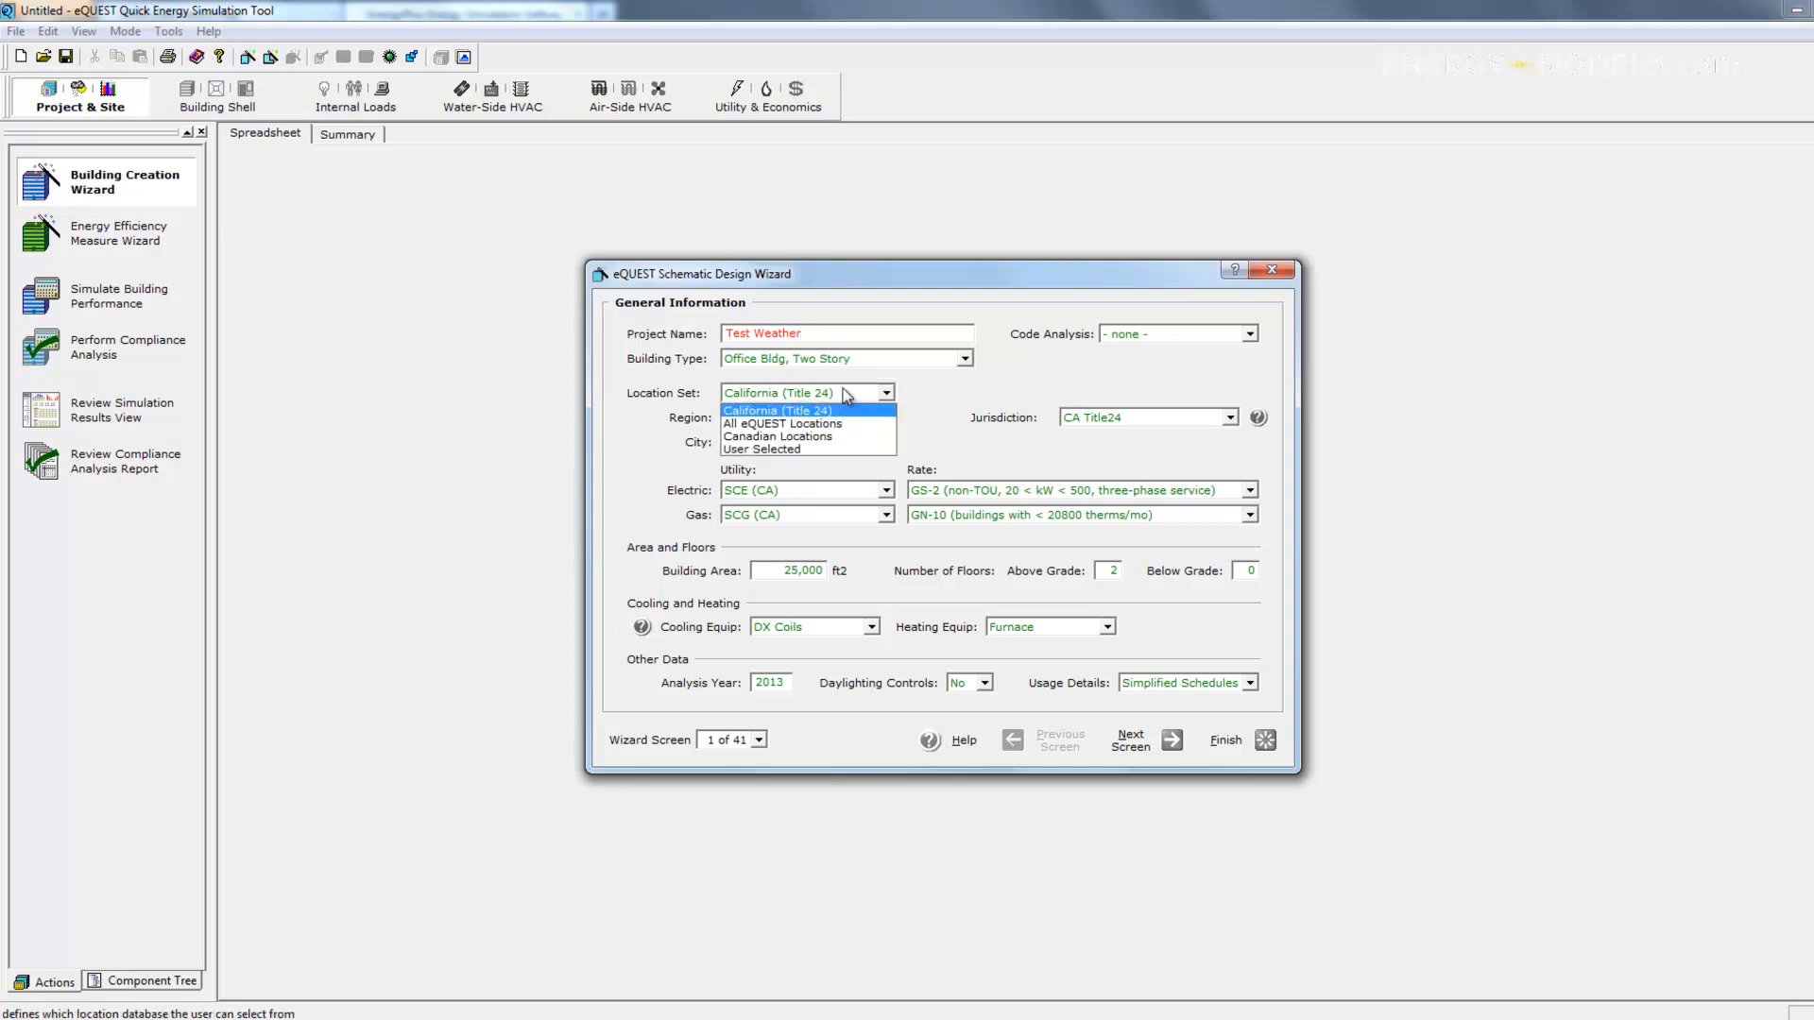
left_click(762, 449)
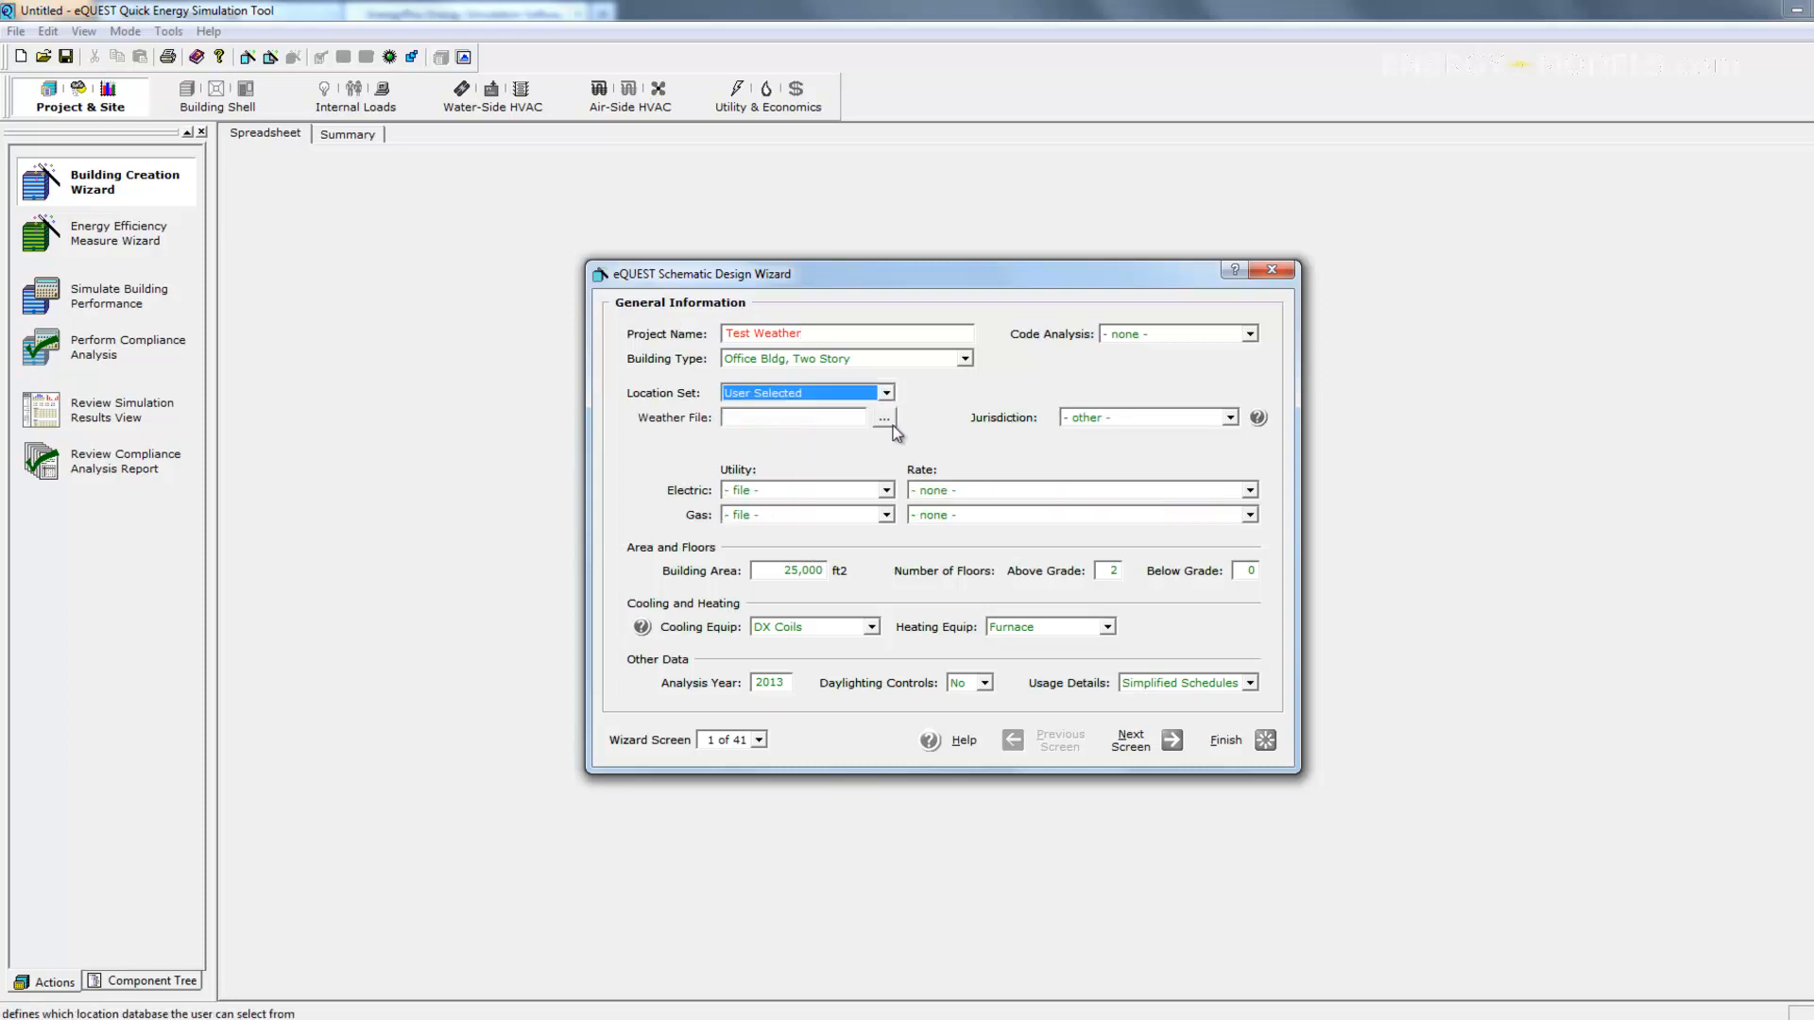
Choose the Bahia Honda SWERA BIN in Weather\EPW\Processor as the weather file and finish the wizard
left_click(883, 417)
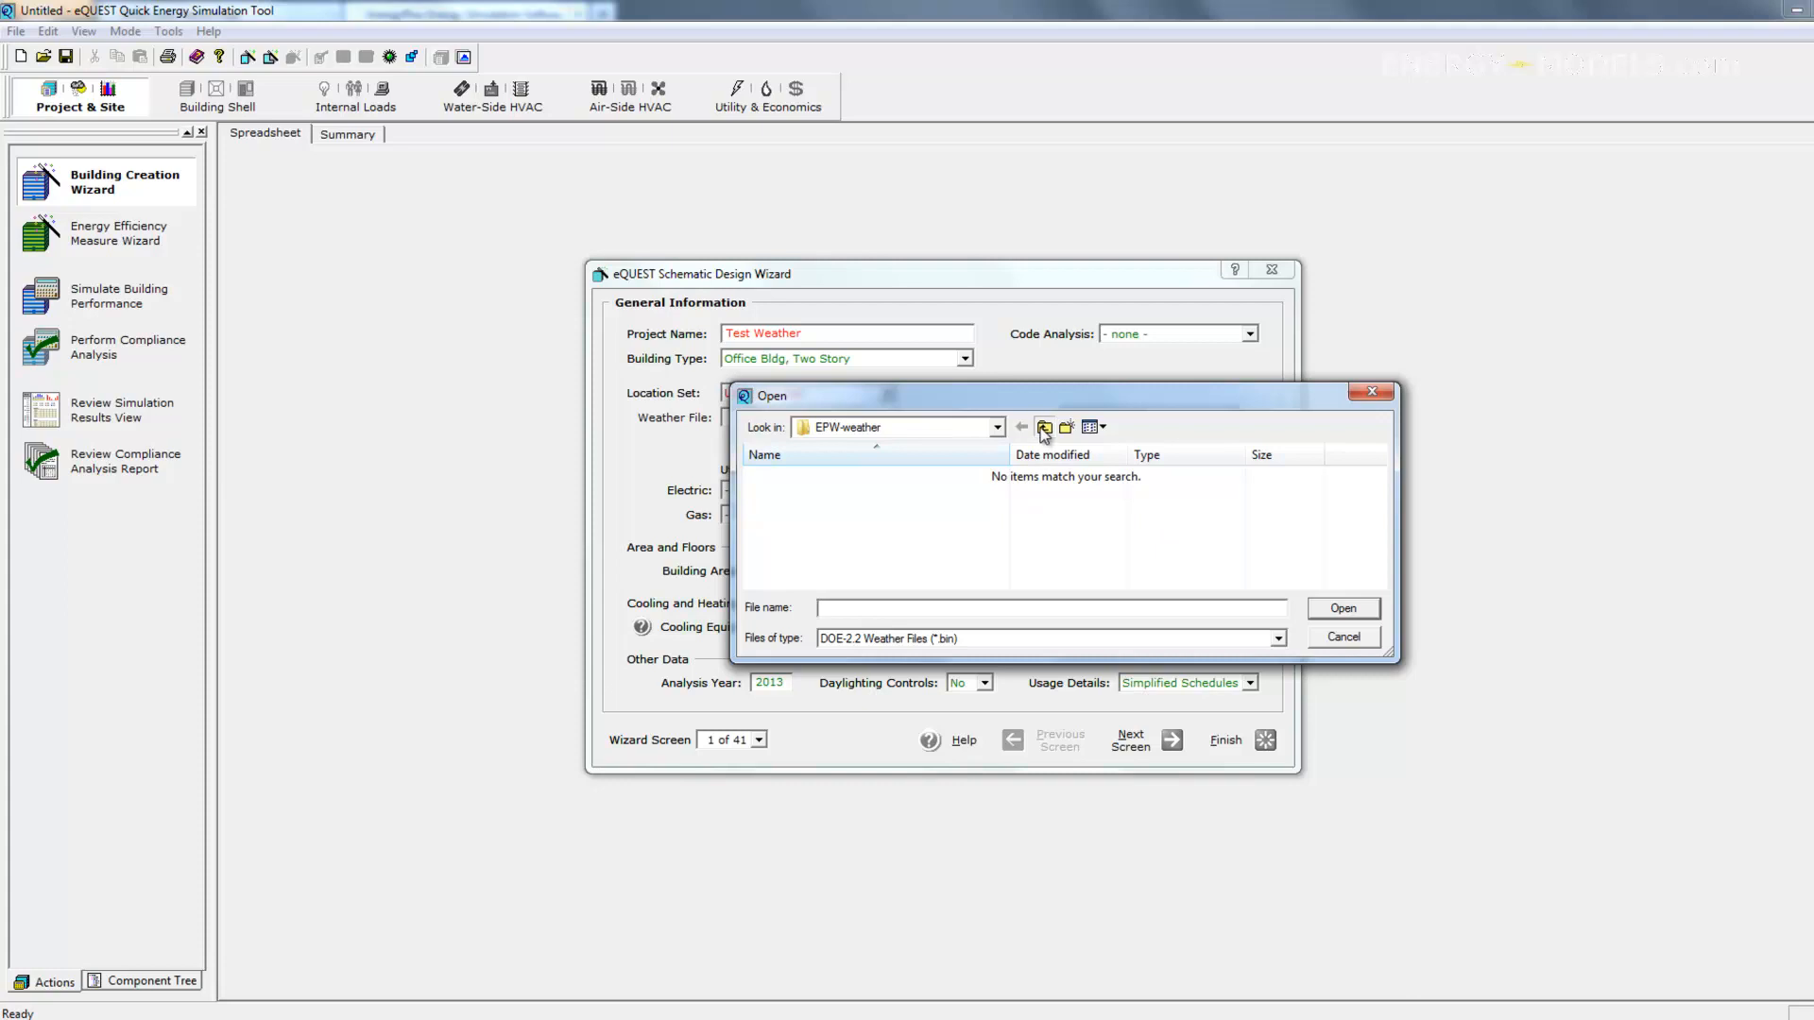
left_click(1043, 427)
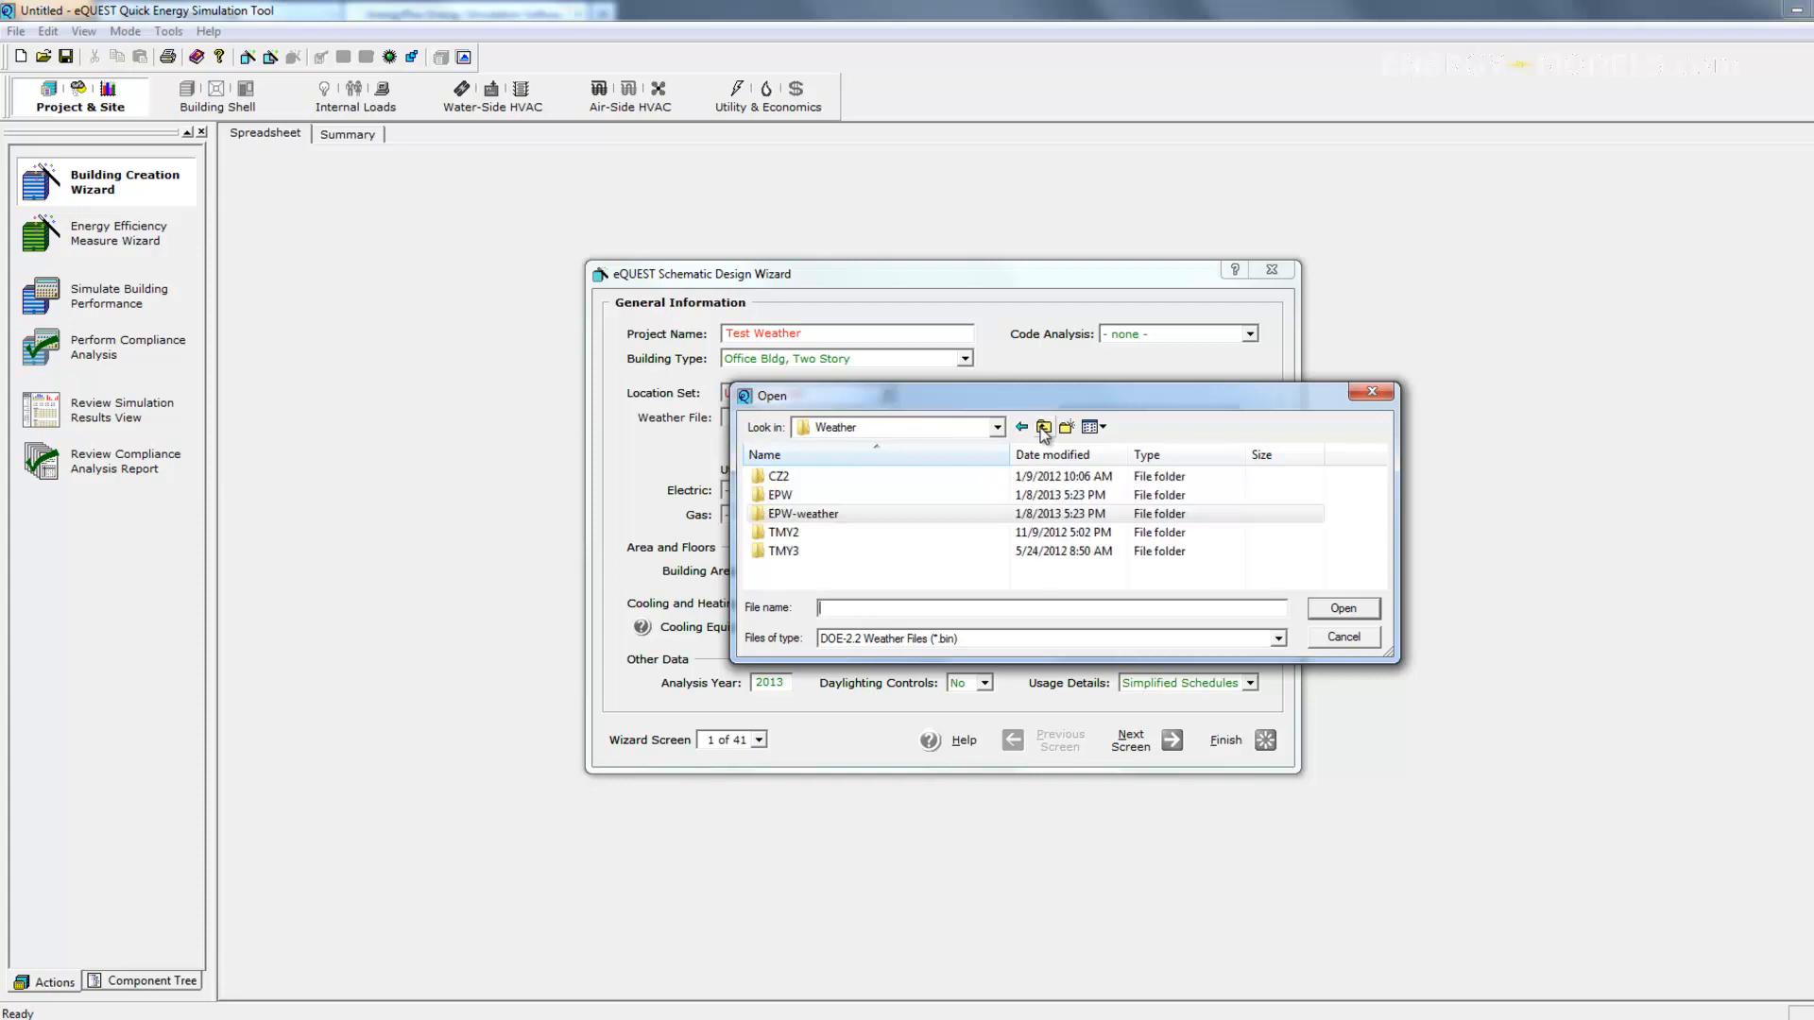
double_click(777, 495)
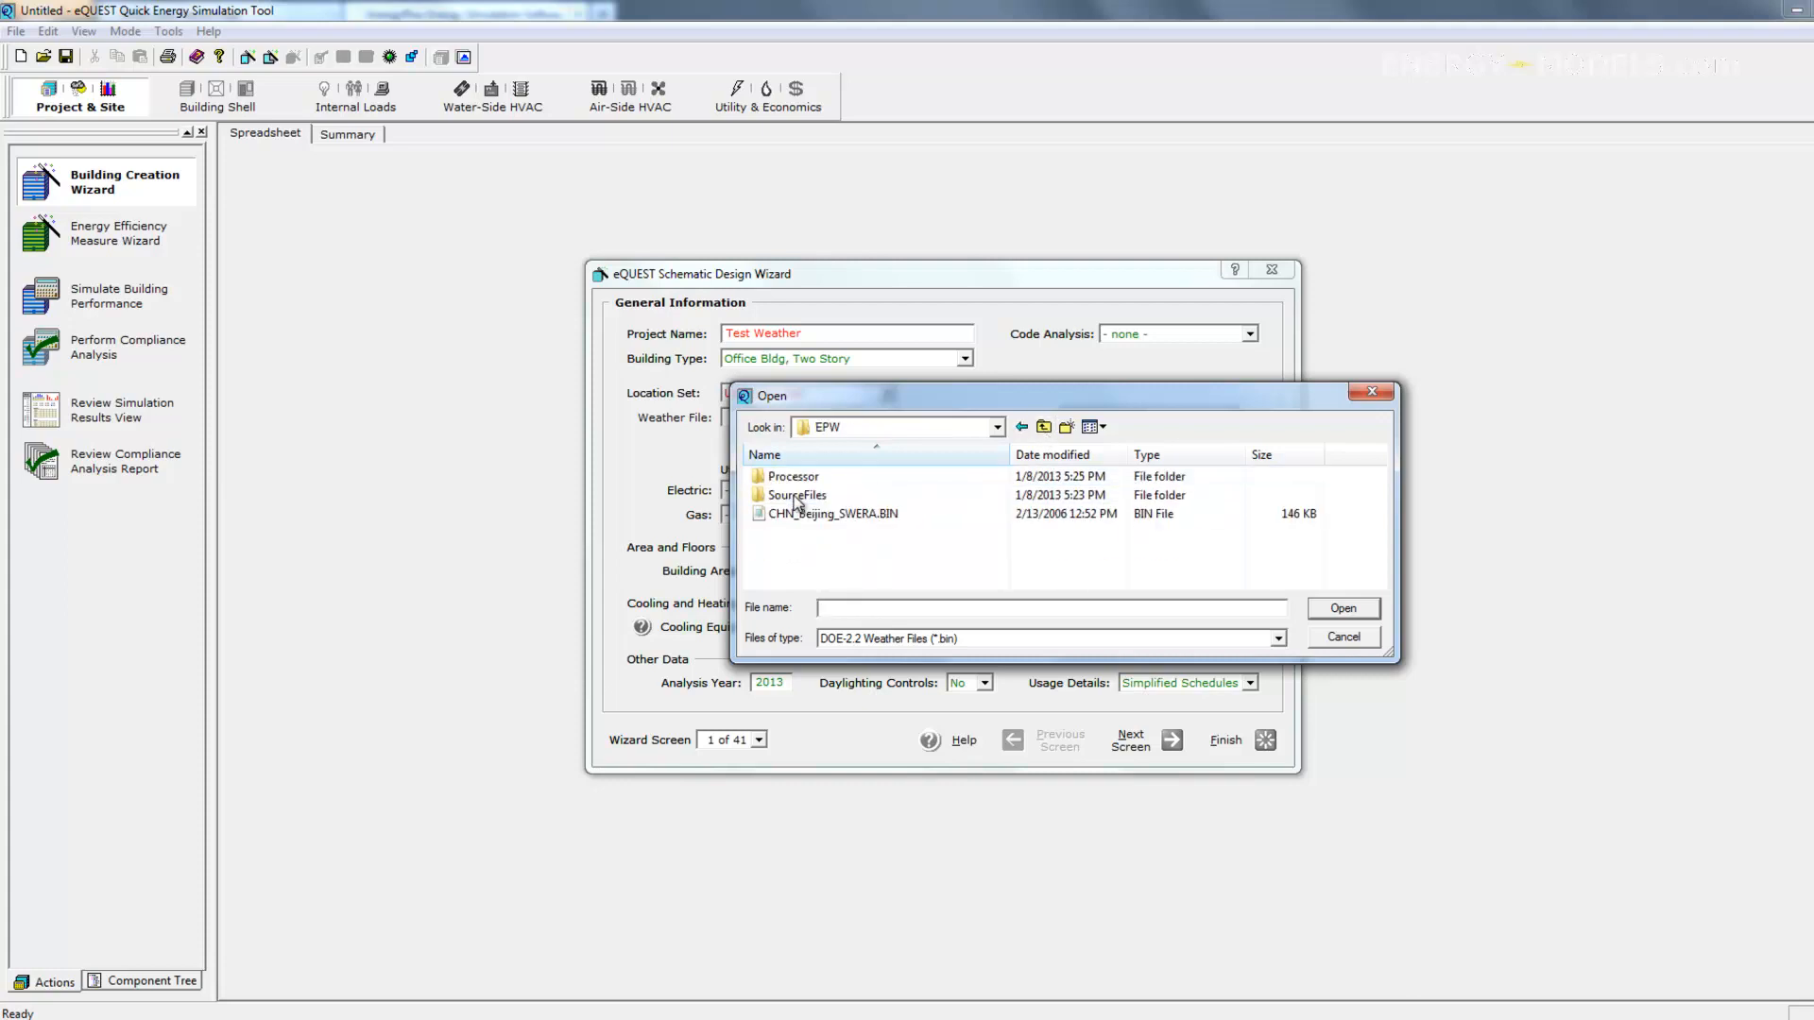
double_click(792, 475)
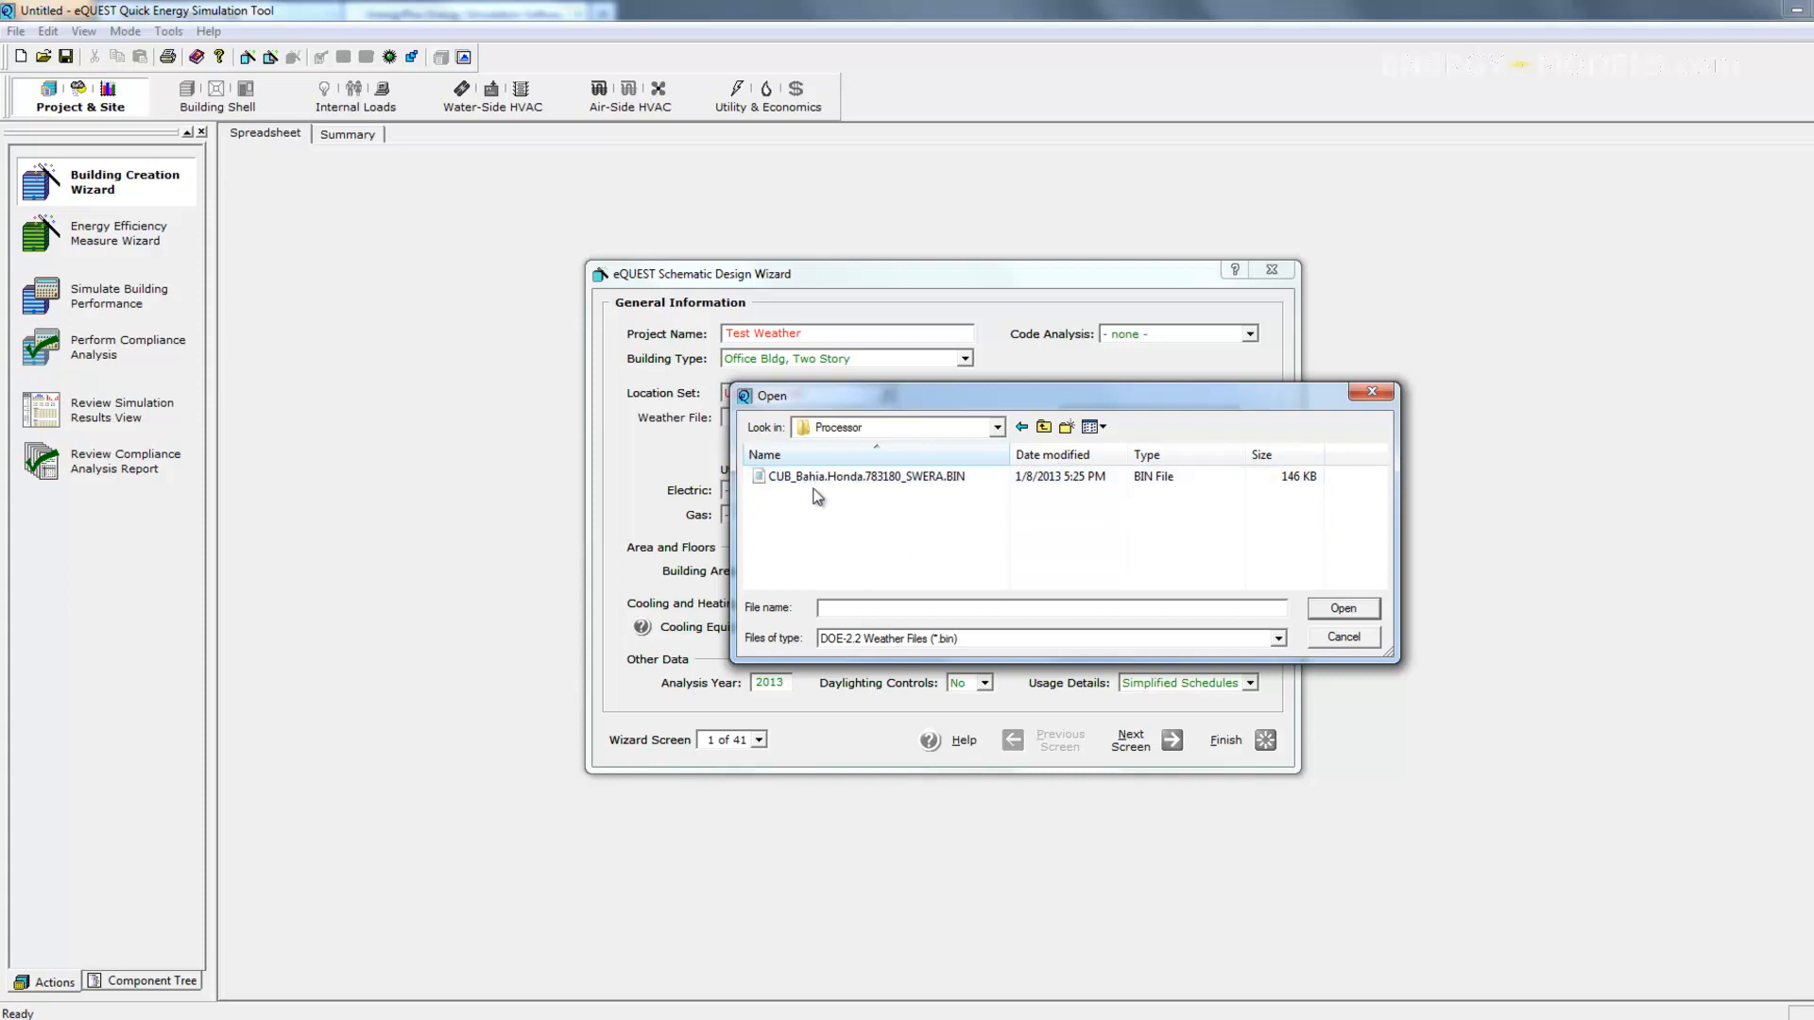
left_click(866, 475)
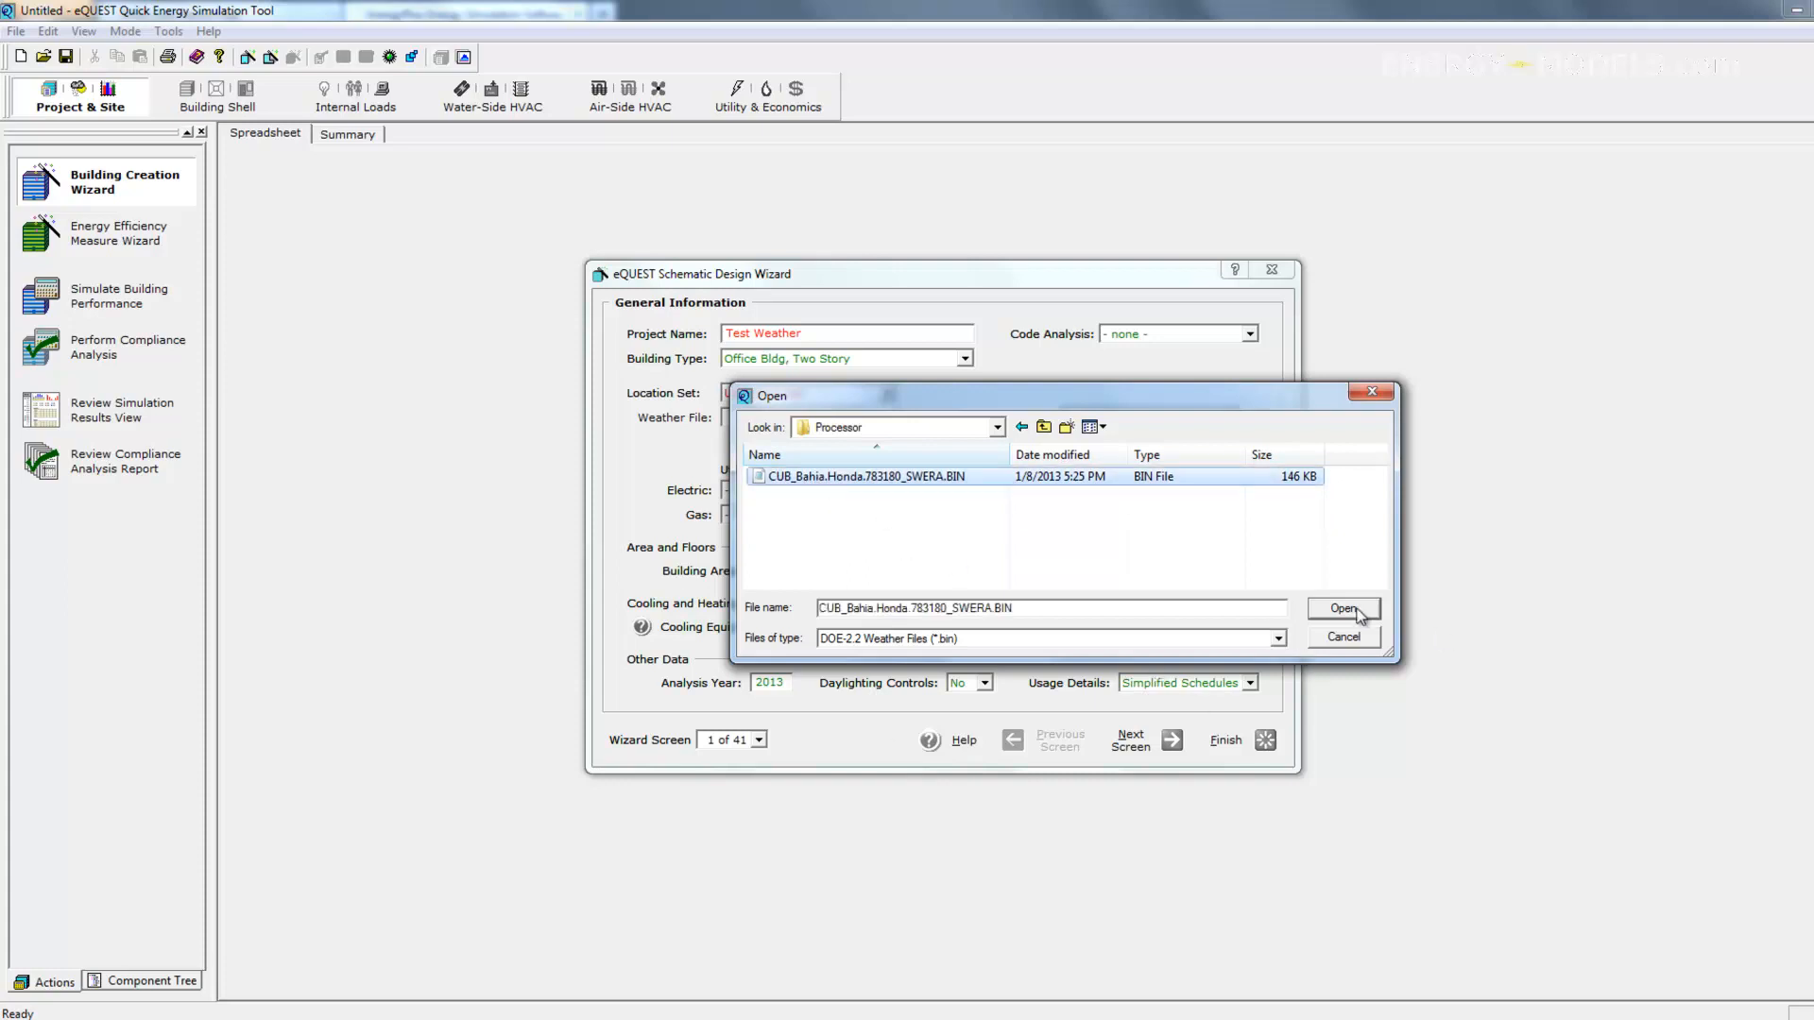
left_click(1342, 609)
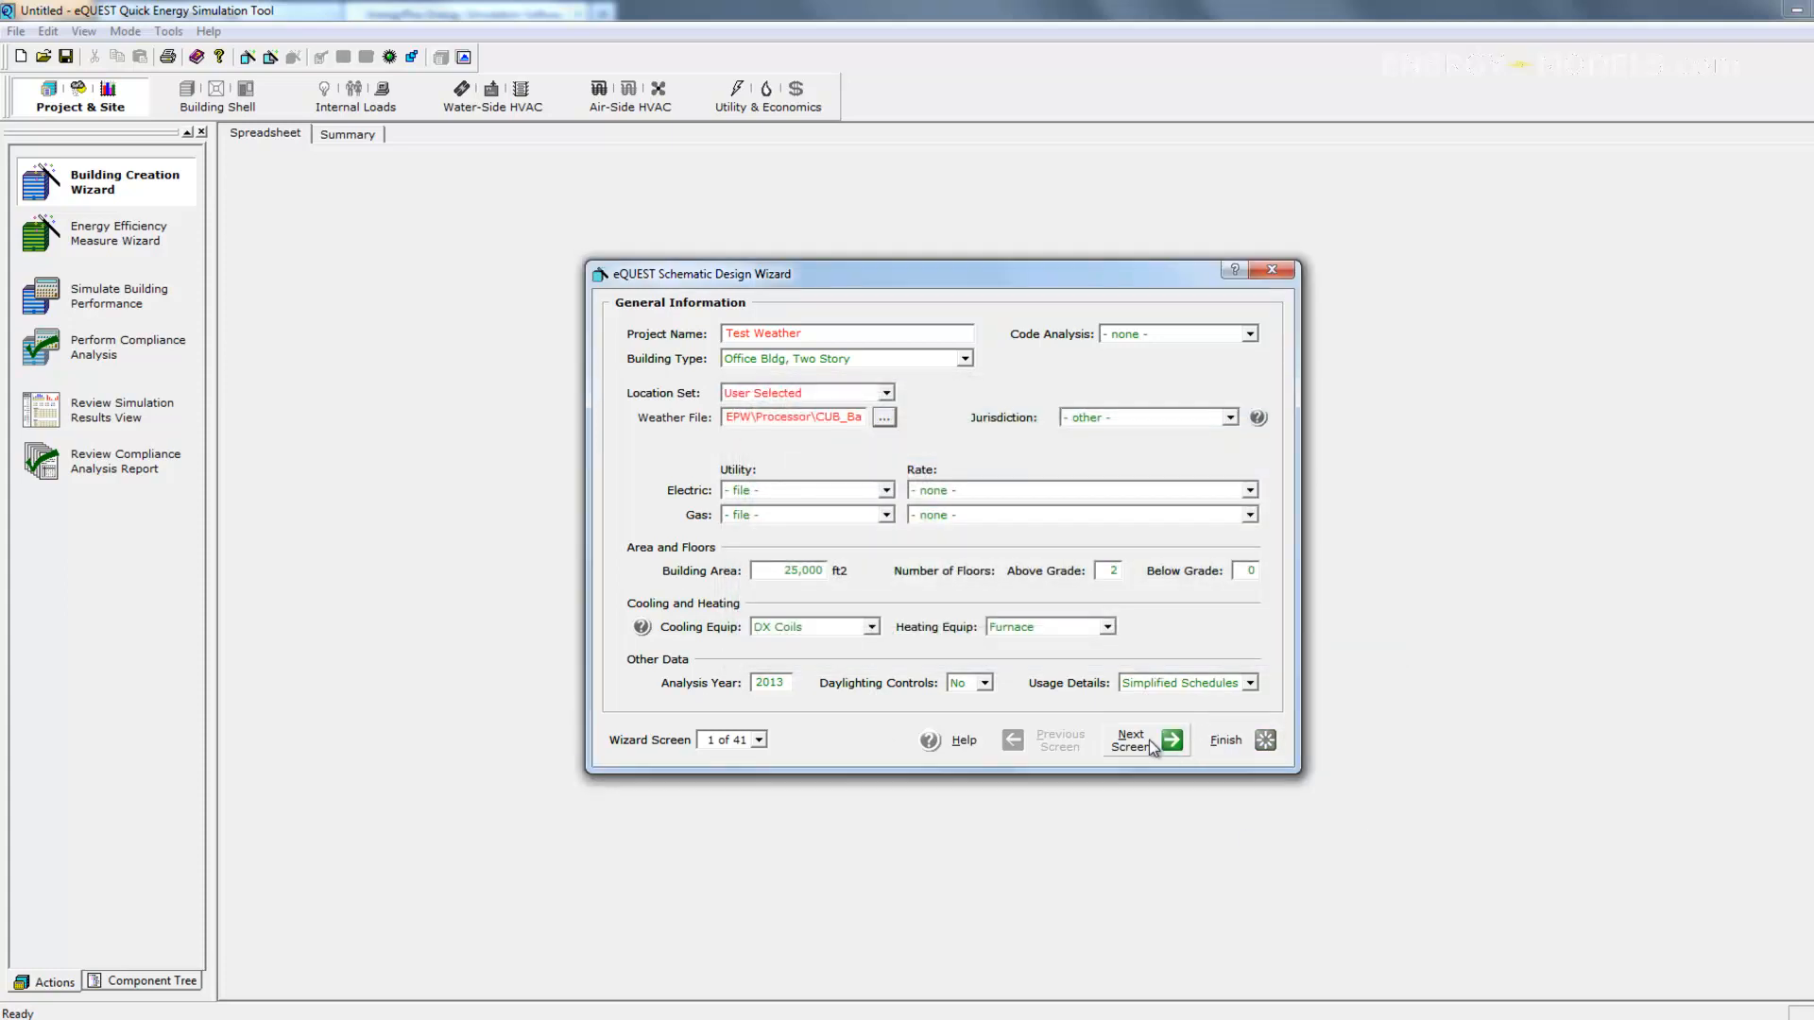
left_click(1139, 741)
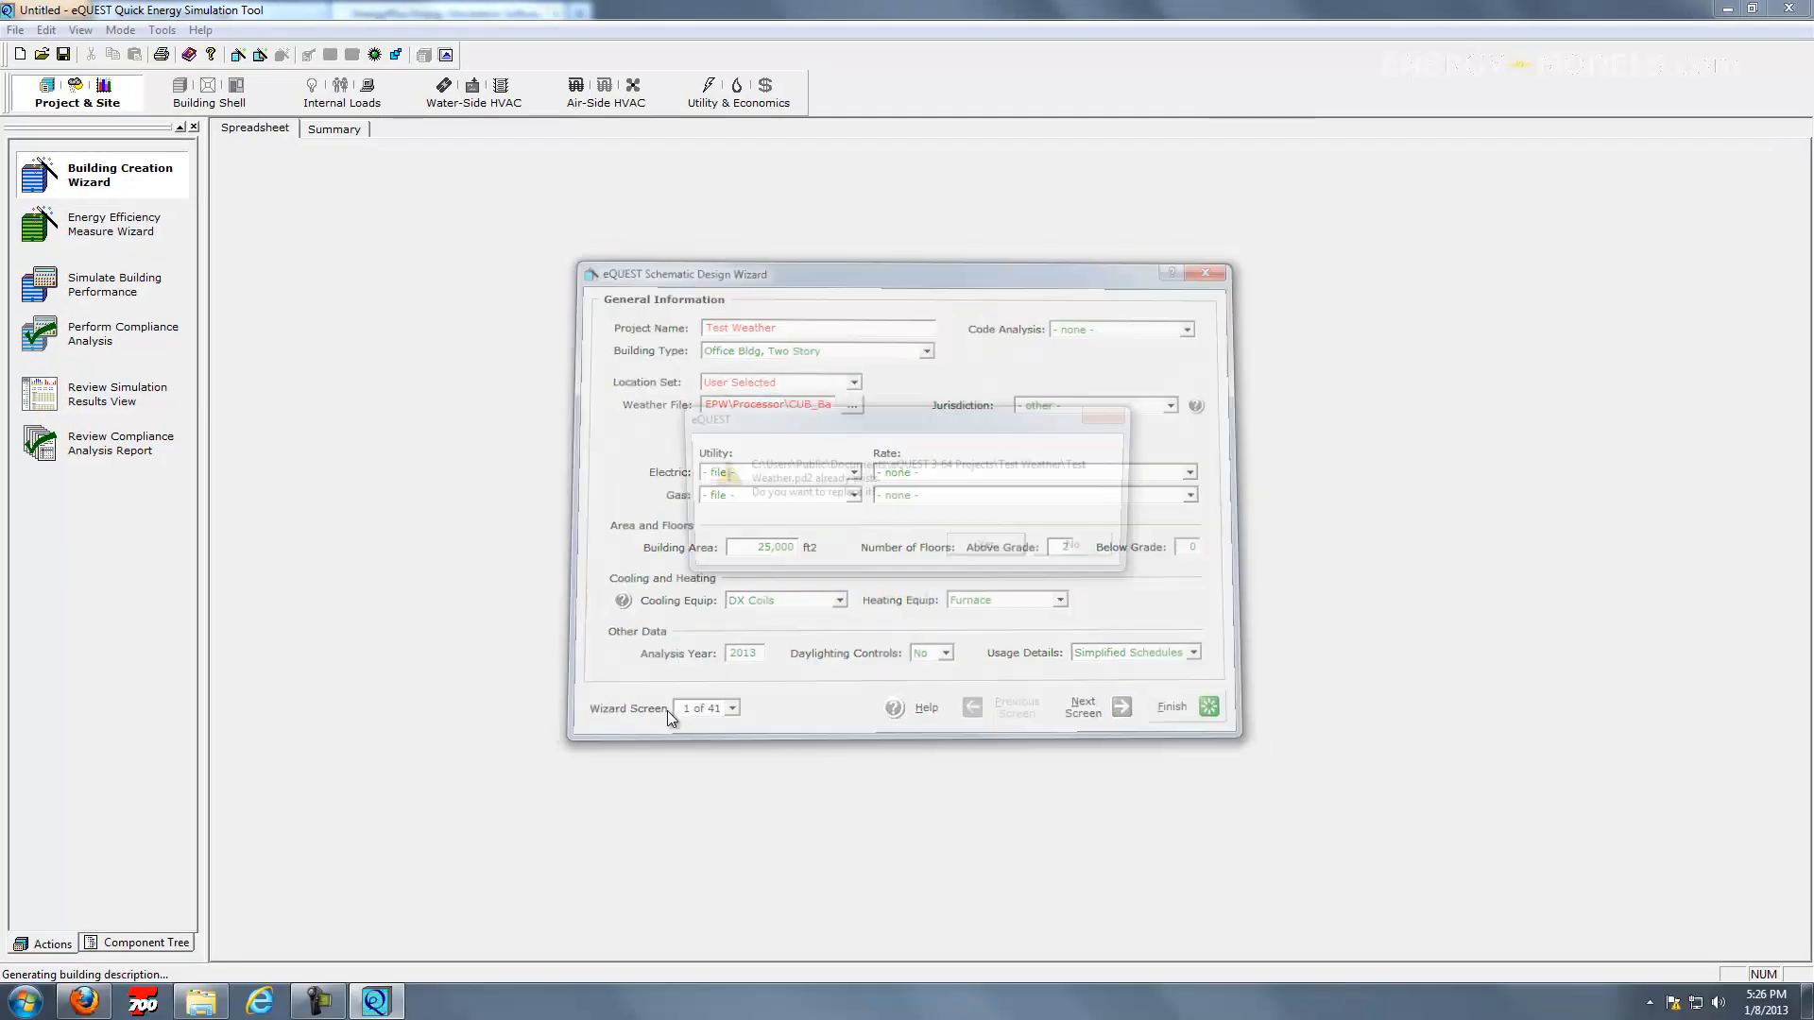
Replace the existing Test Weather project file and simulate building performance to completion
left_click(1170, 707)
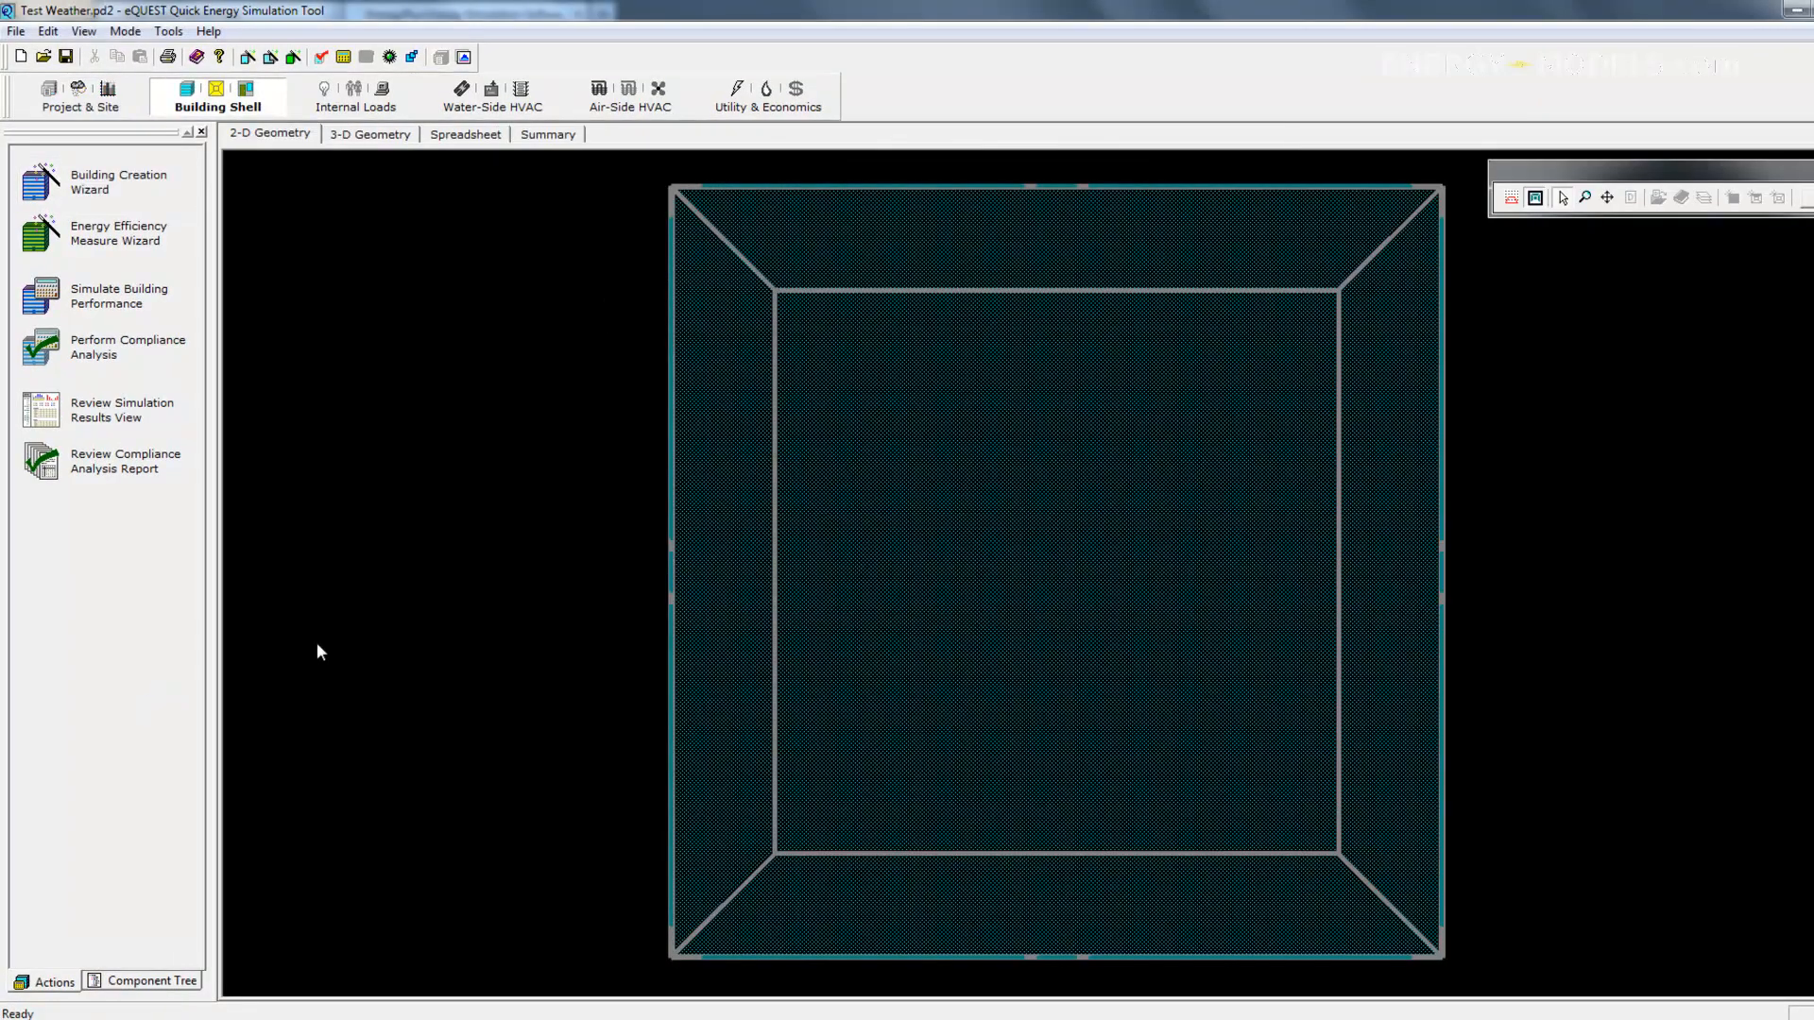
left_click(118, 295)
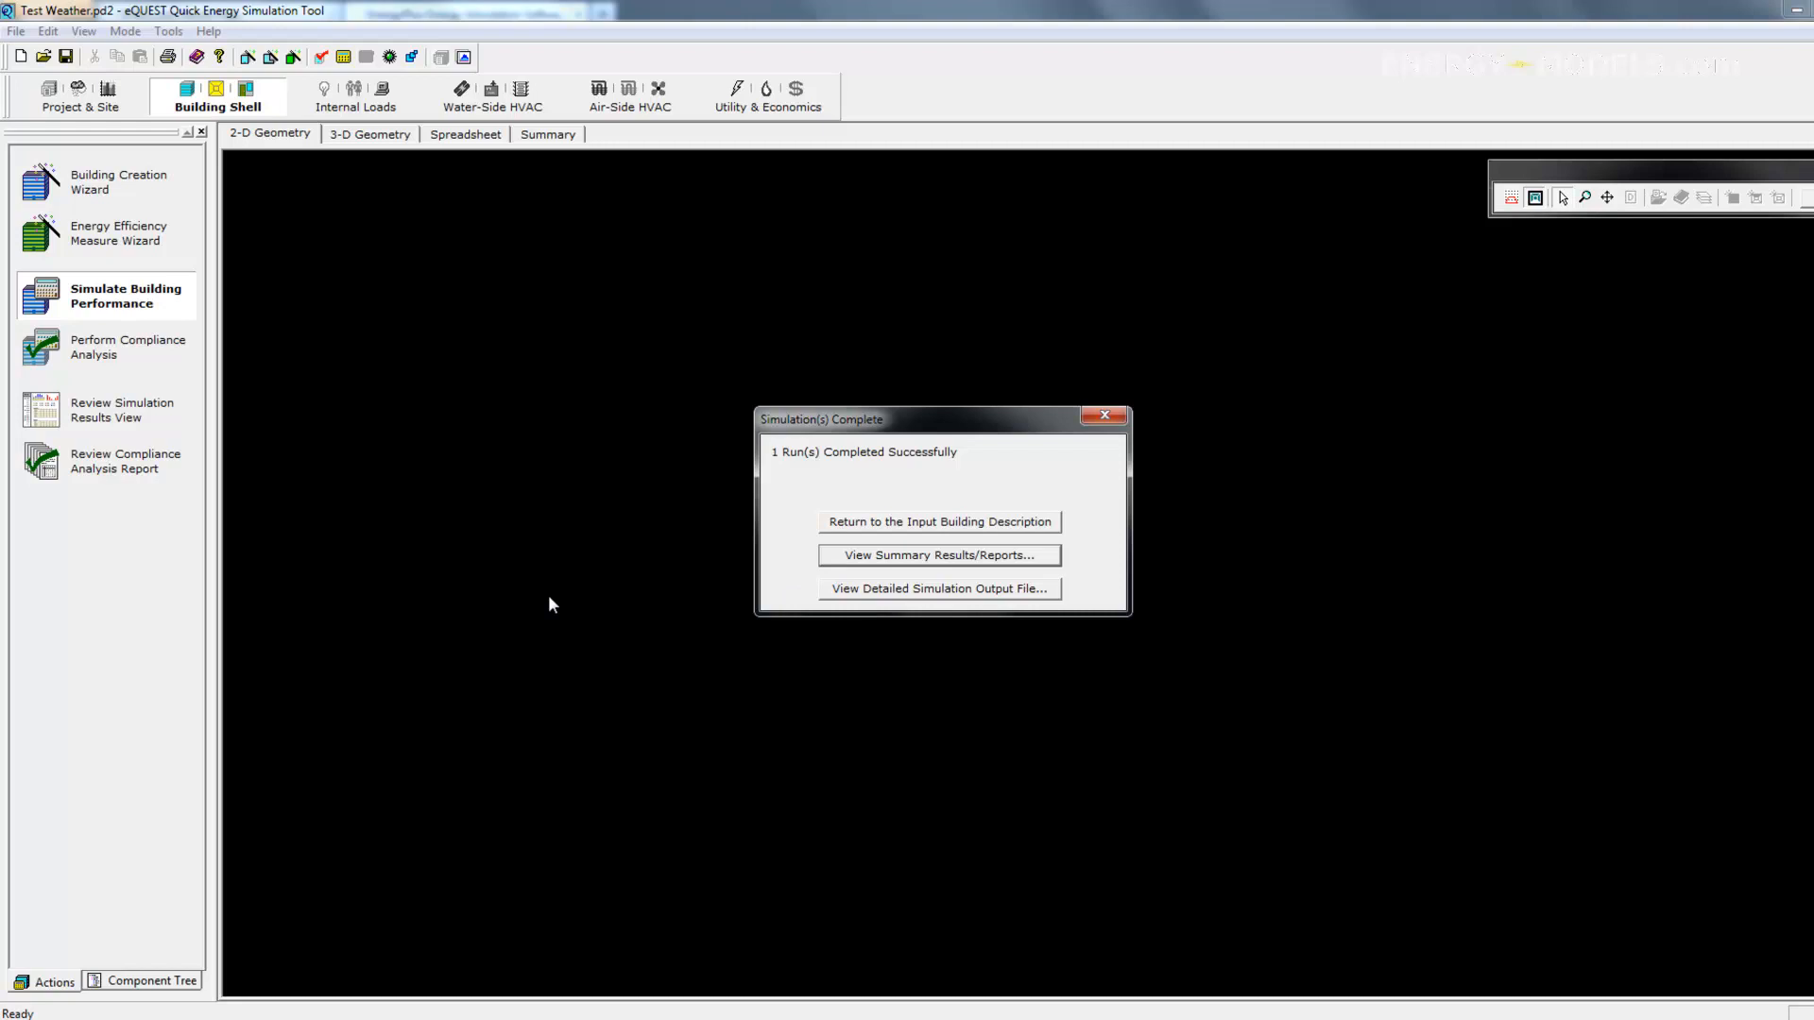
mouse_move(538, 614)
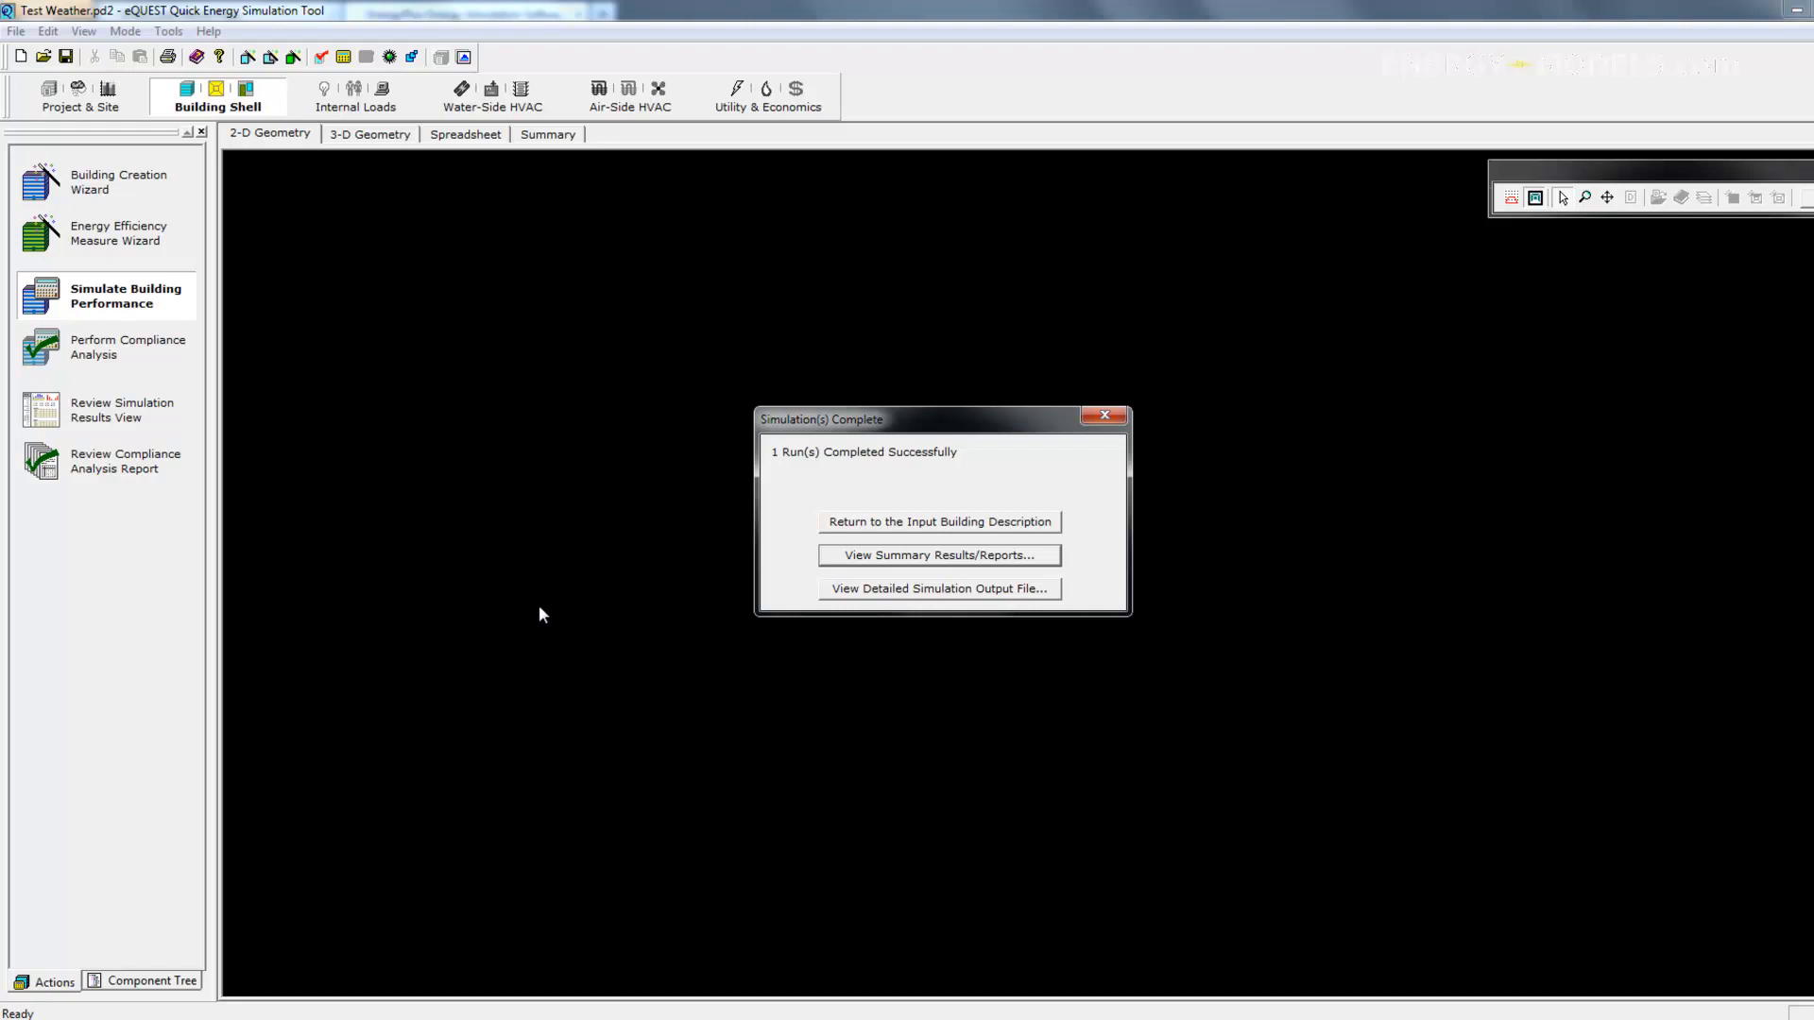
mouse_move(829, 720)
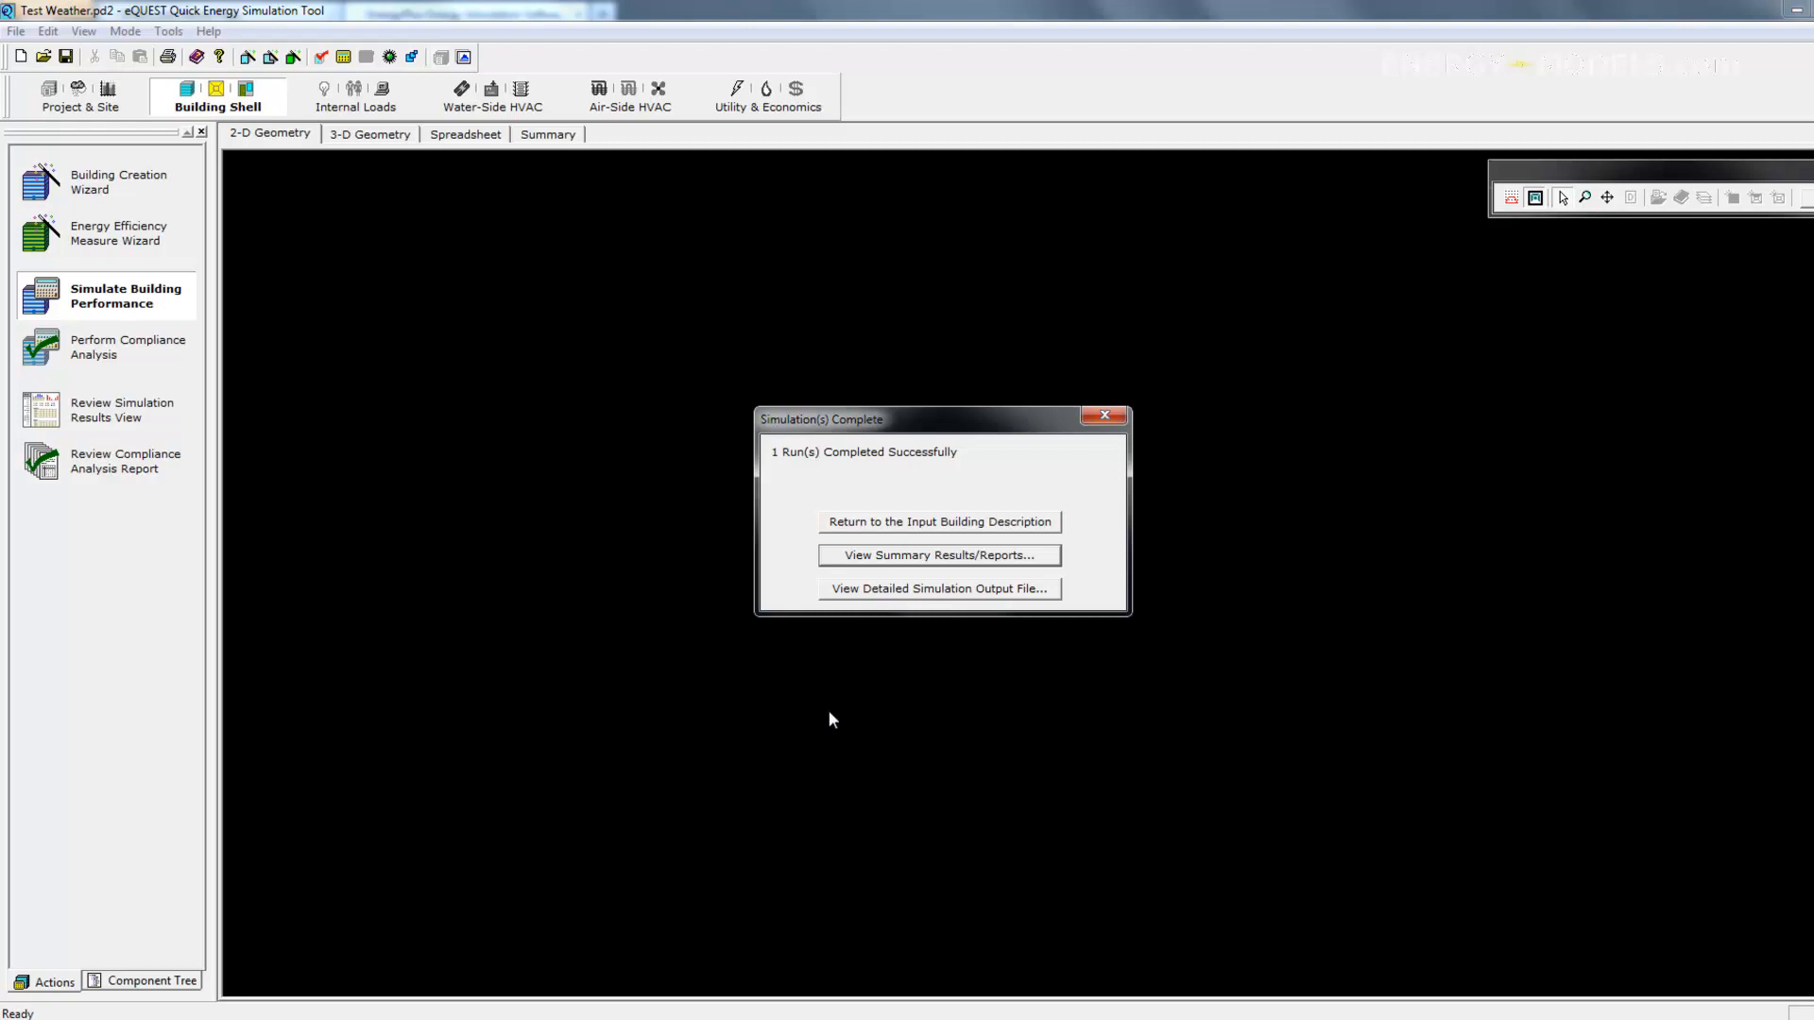